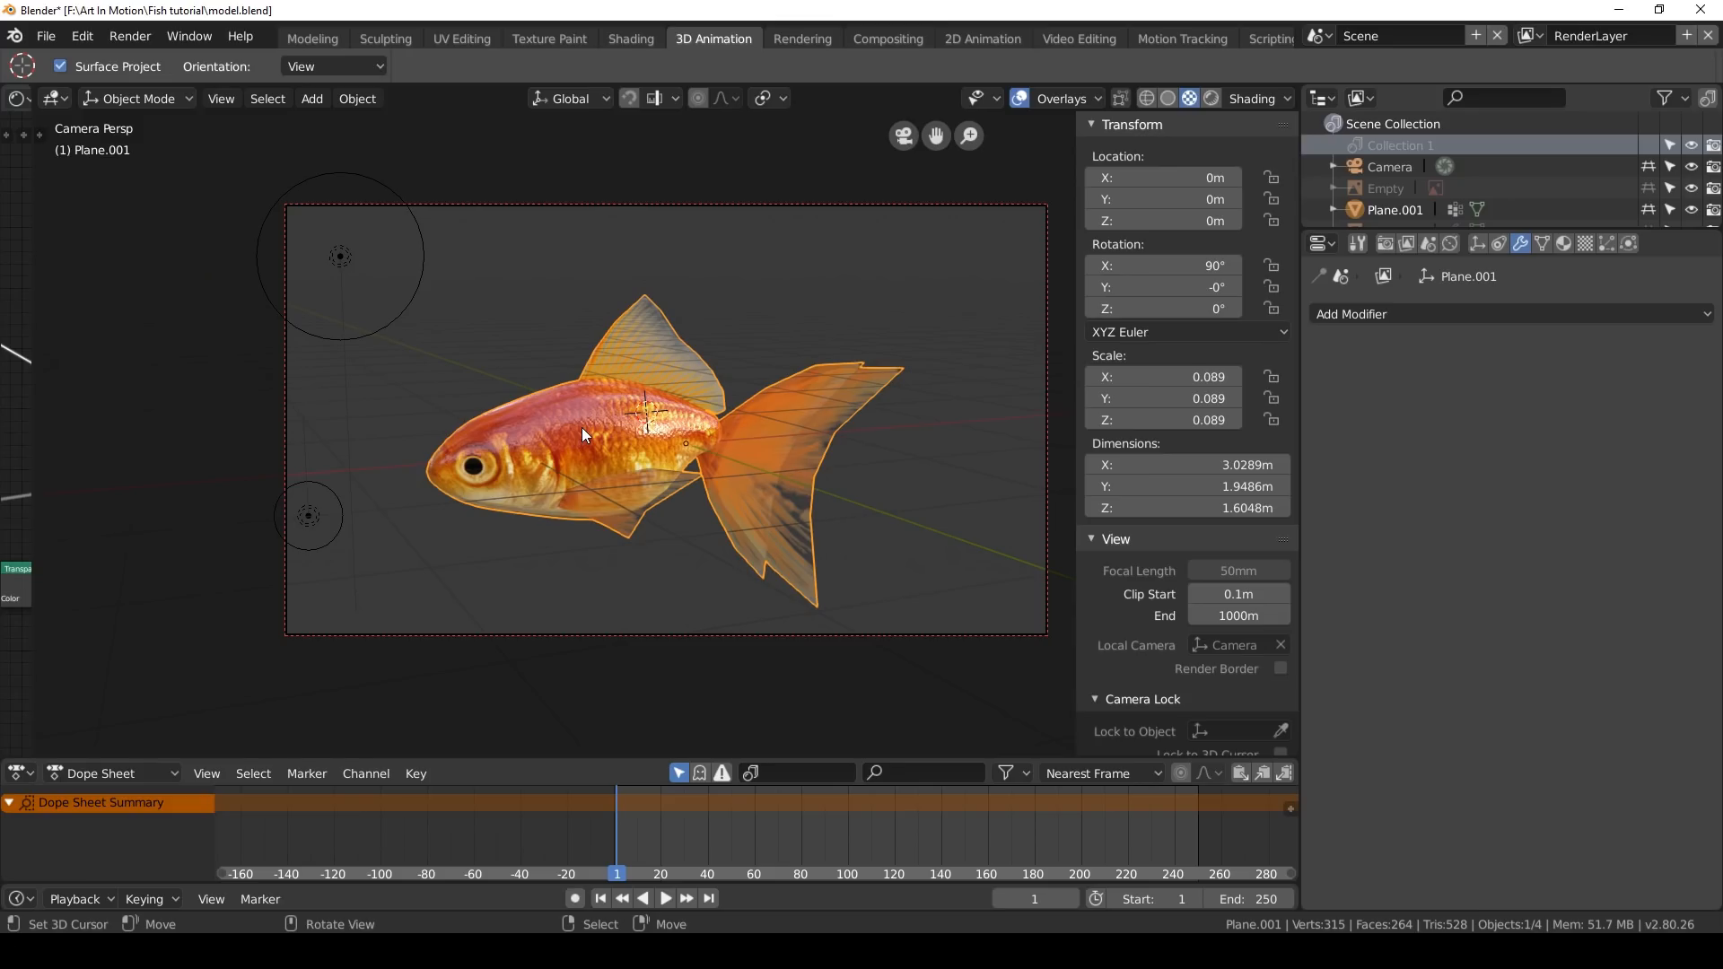
# Enter edit mode and move the fish body away from its fins
pyautogui.press('Tab')
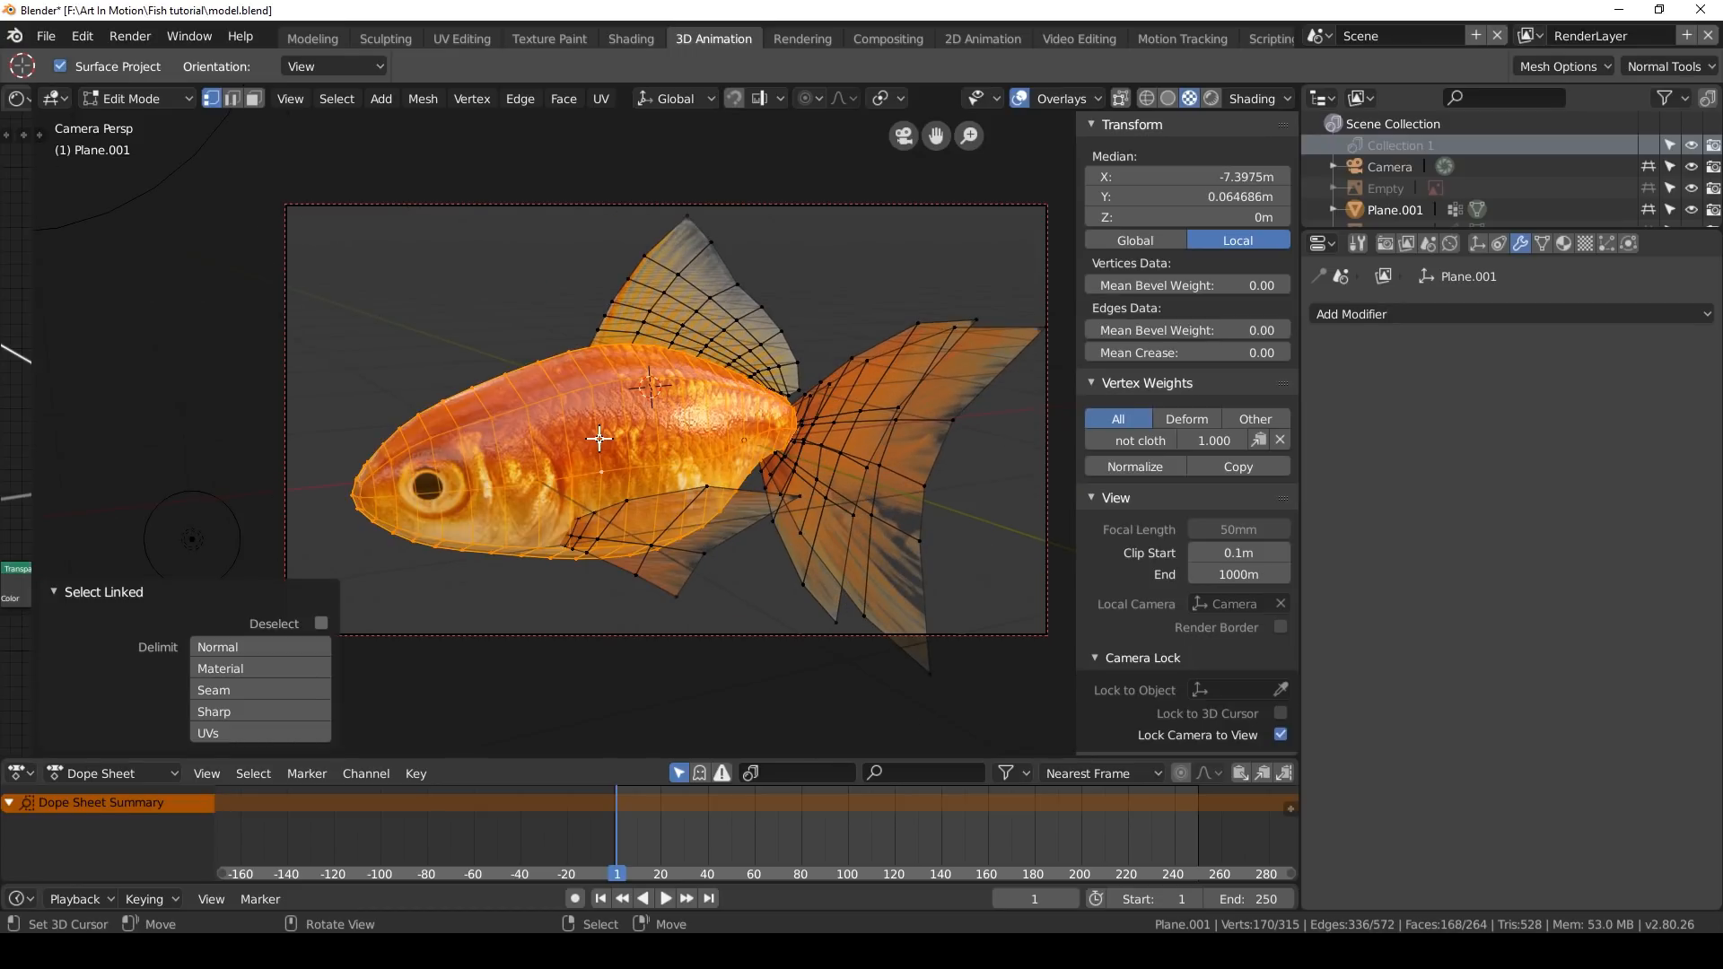
pyautogui.moveTo(481, 330)
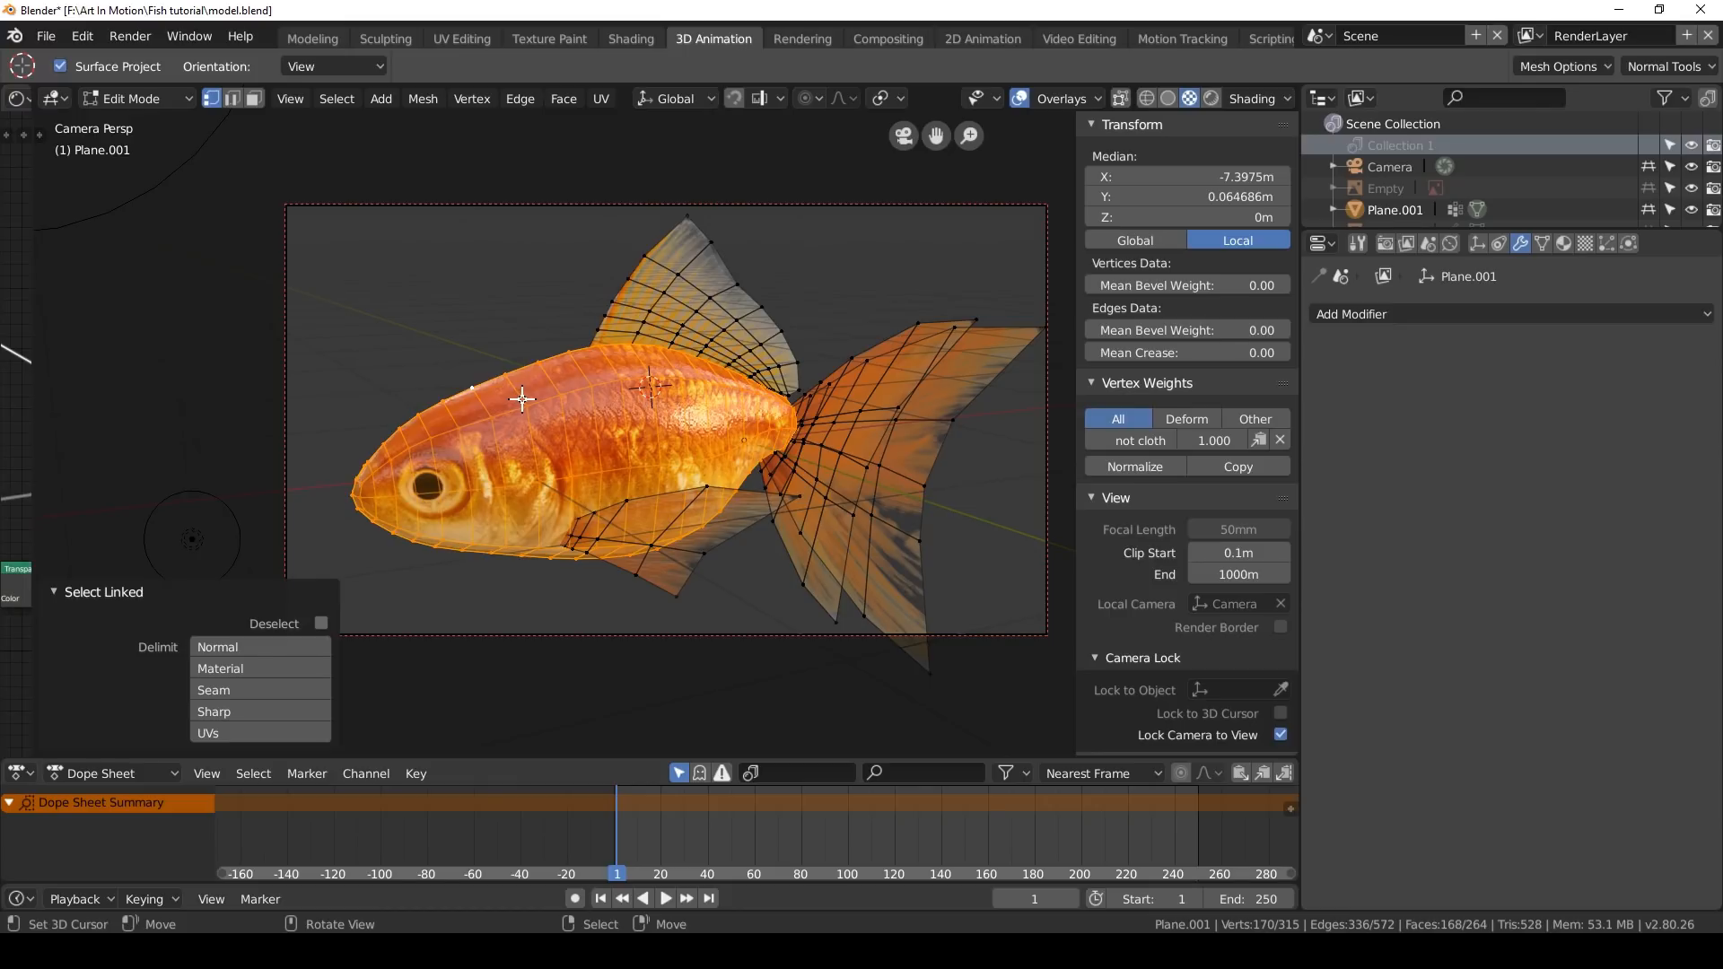
pyautogui.moveTo(522, 398); pyautogui.dragTo(313, 343)
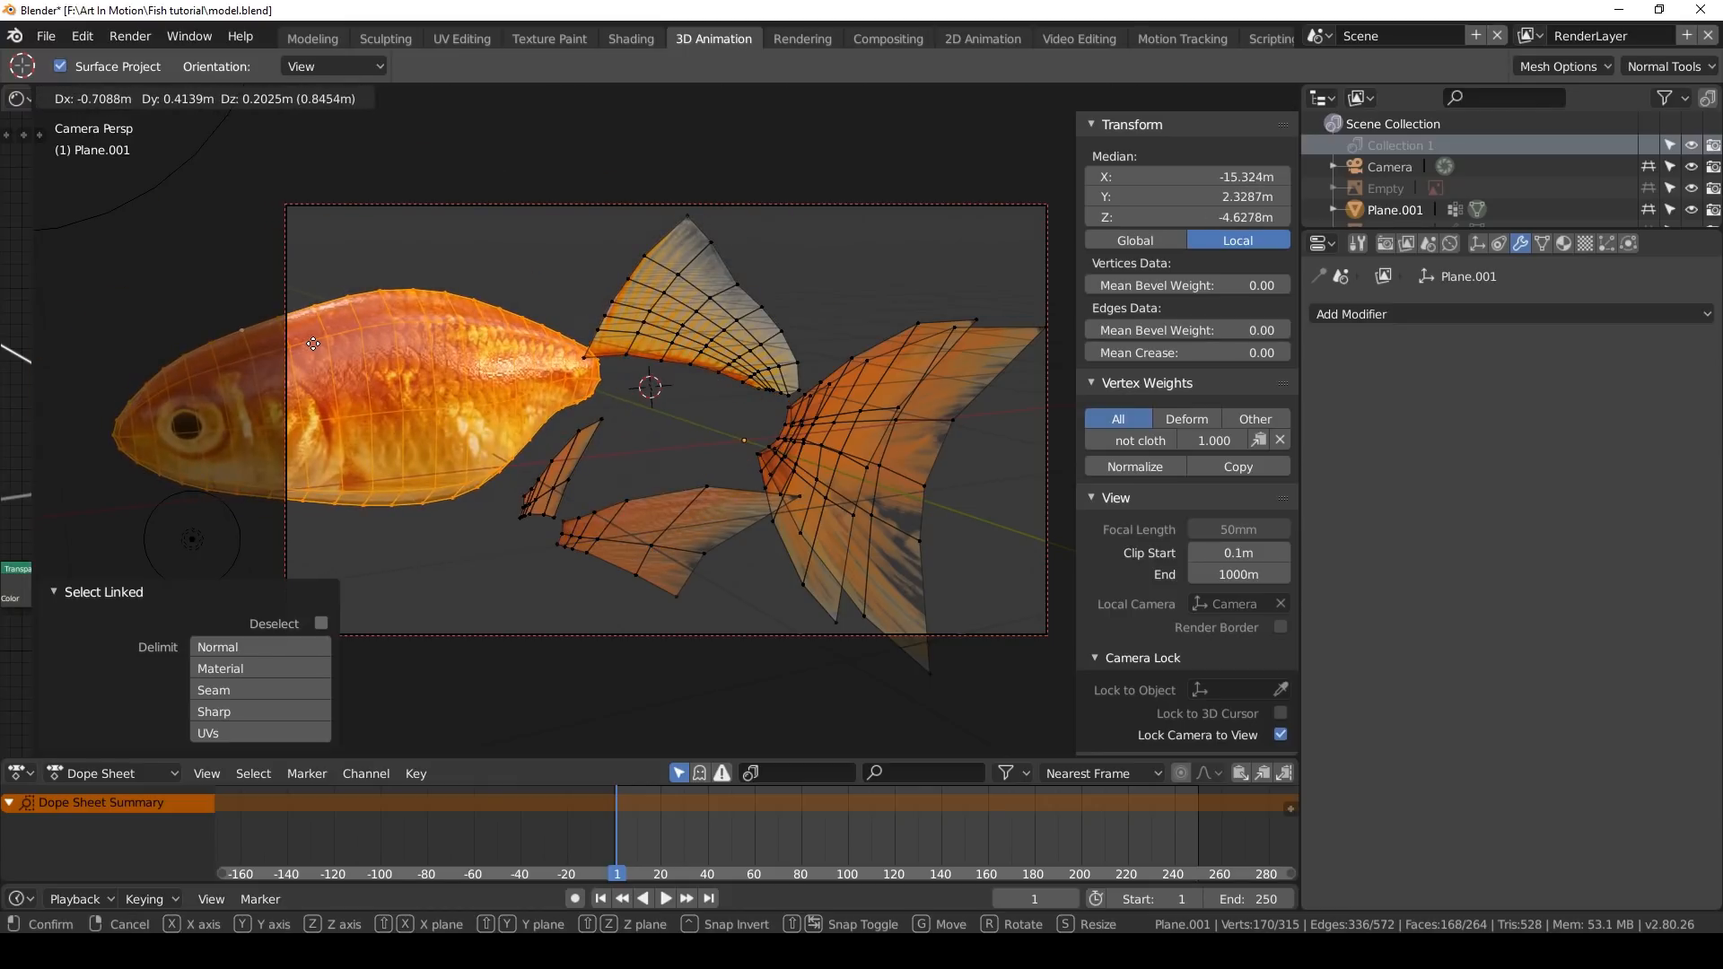
pyautogui.moveTo(312, 343); pyautogui.dragTo(319, 345)
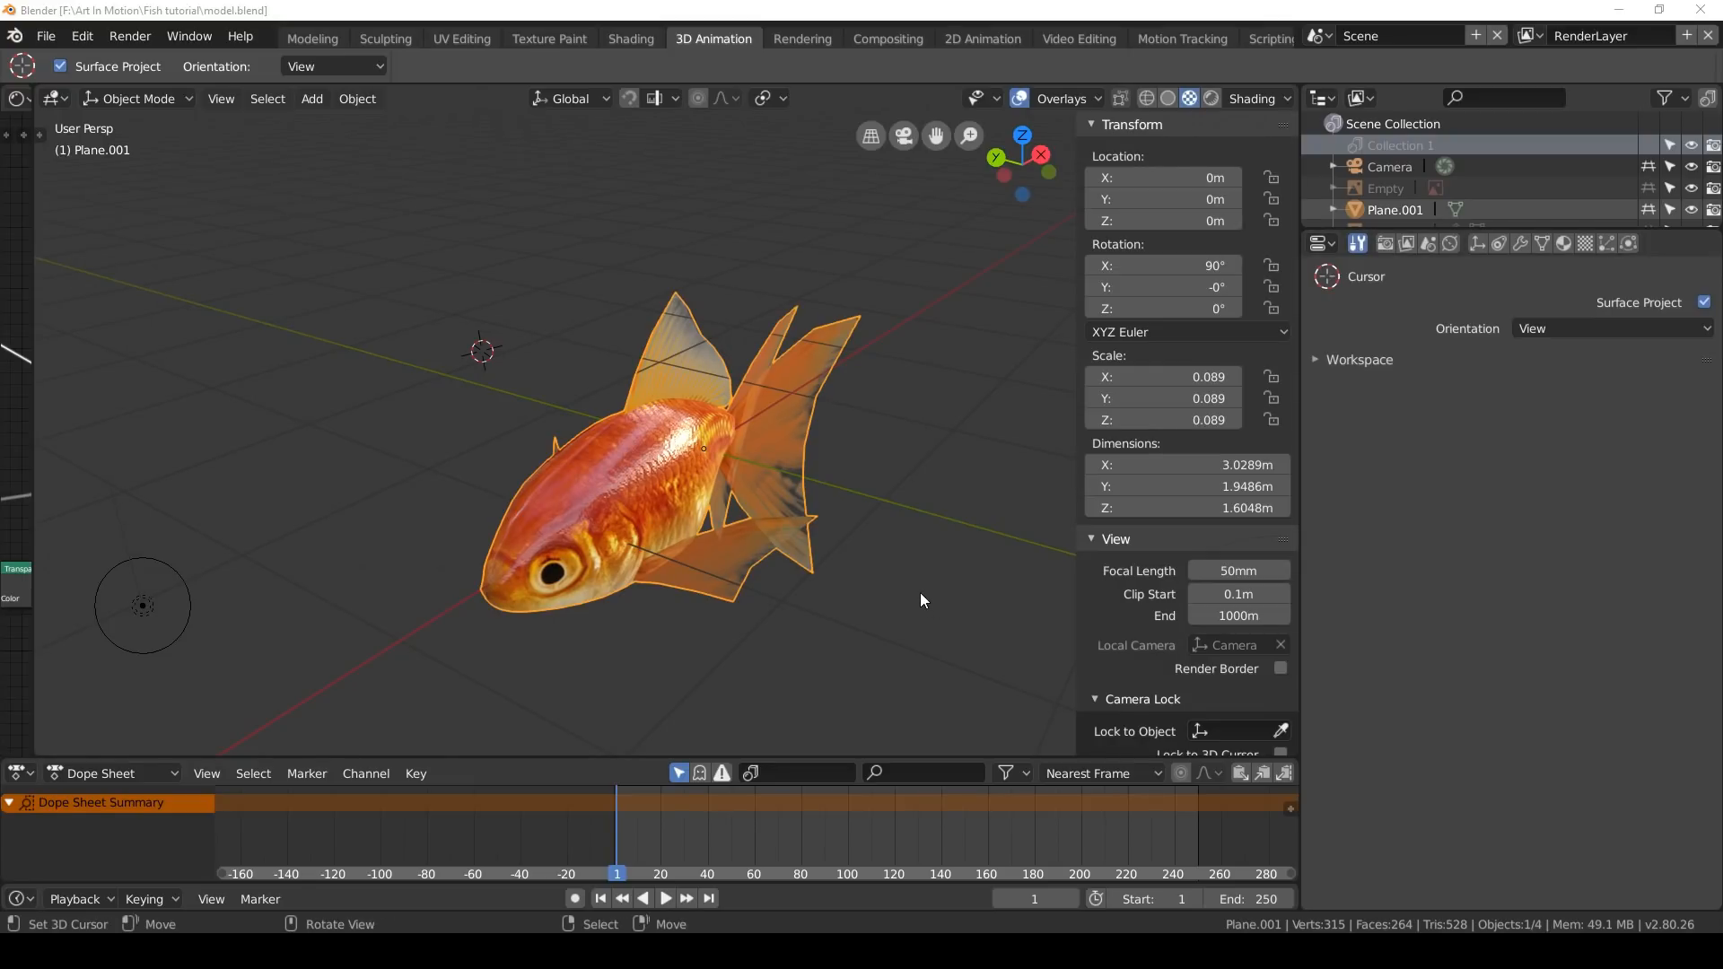
pyautogui.moveTo(870, 560)
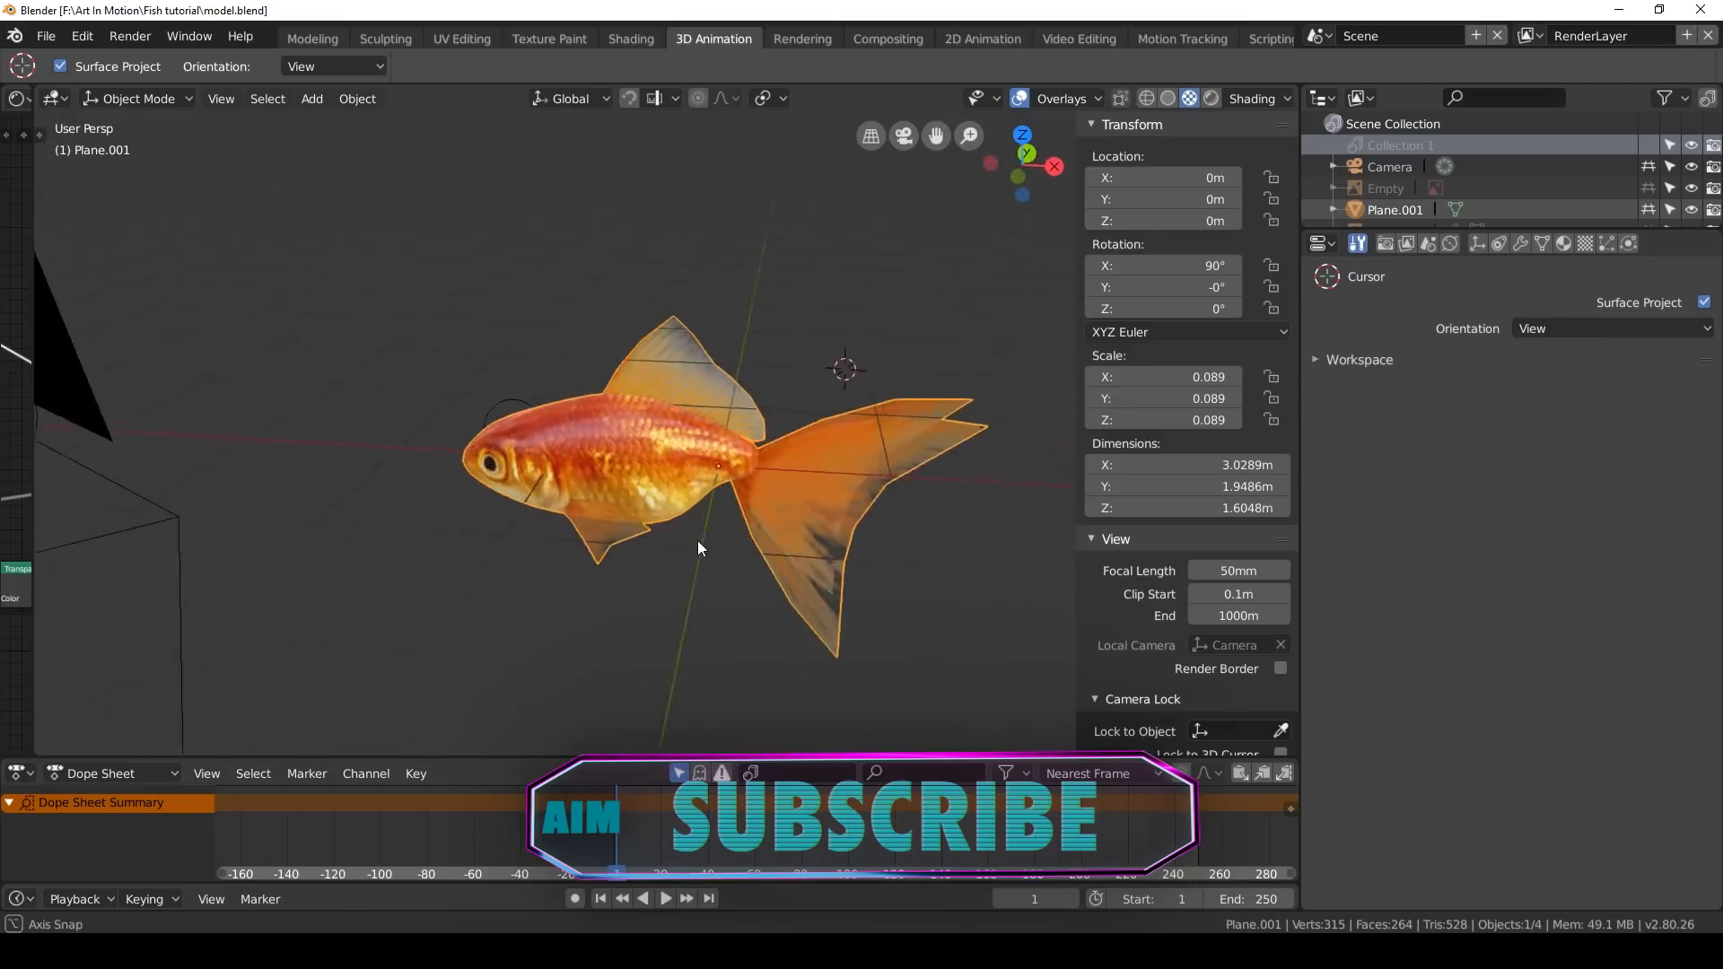
pyautogui.moveTo(703, 549); pyautogui.dragTo(770, 542)
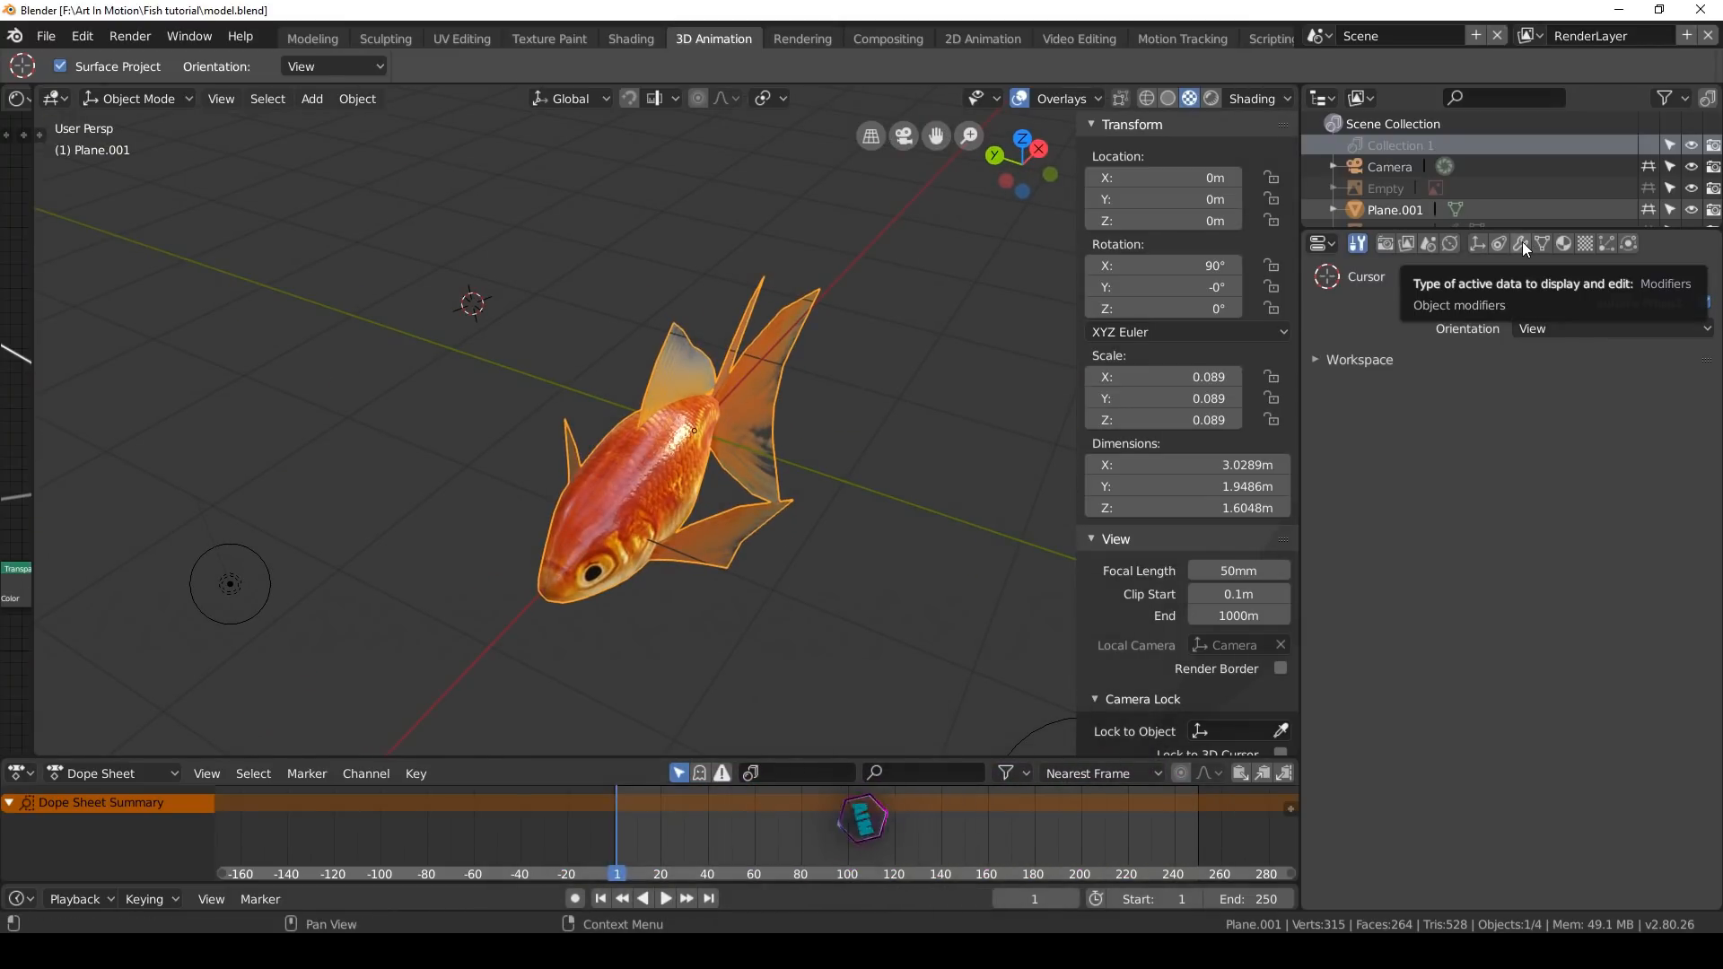
# Add a Curve deform modifier to the goldfish with no target yet
pyautogui.click(1520, 244)
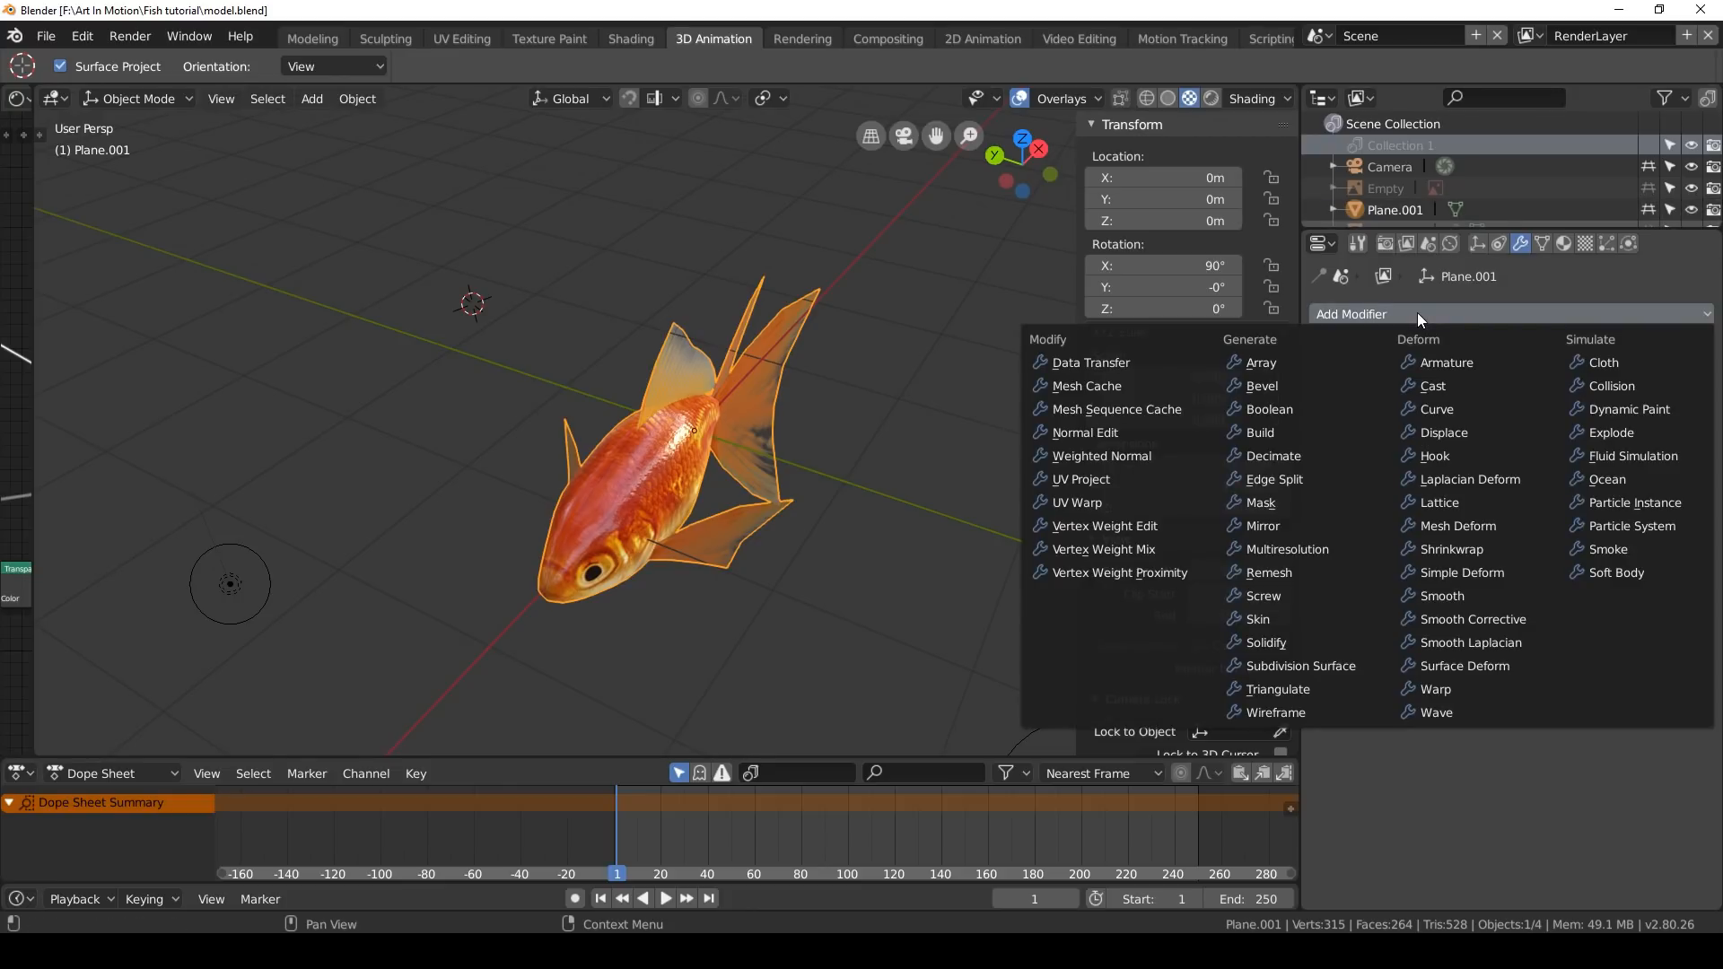
pyautogui.moveTo(1420, 421)
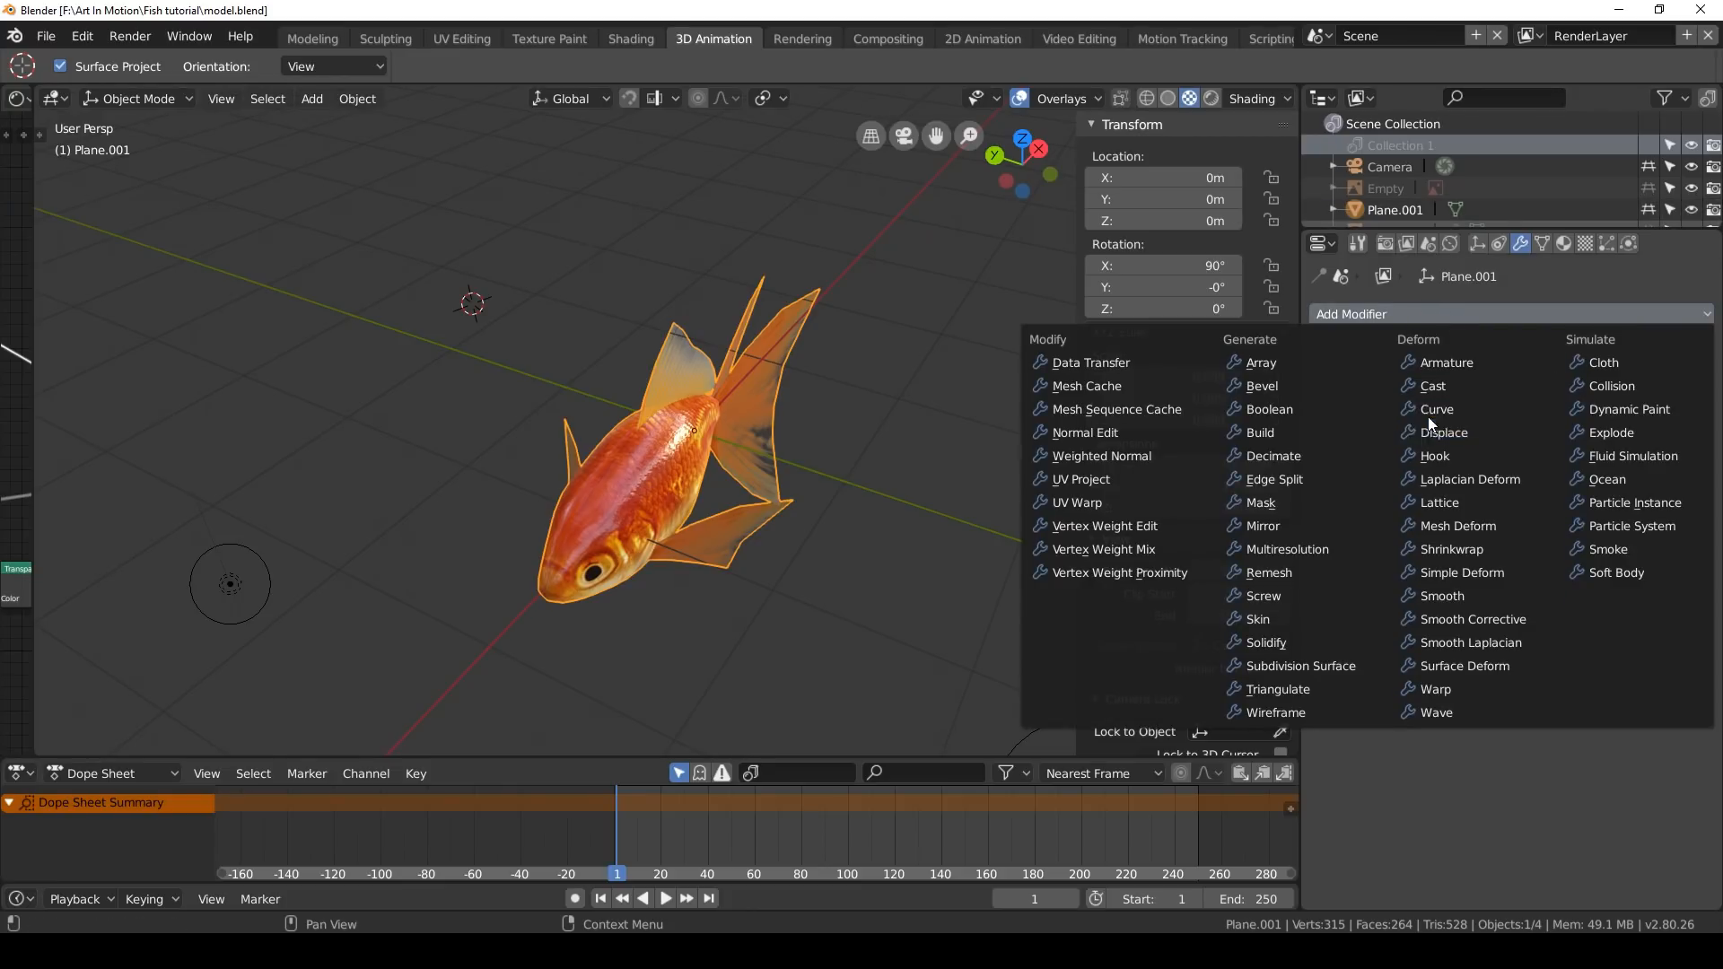
pyautogui.click(1433, 410)
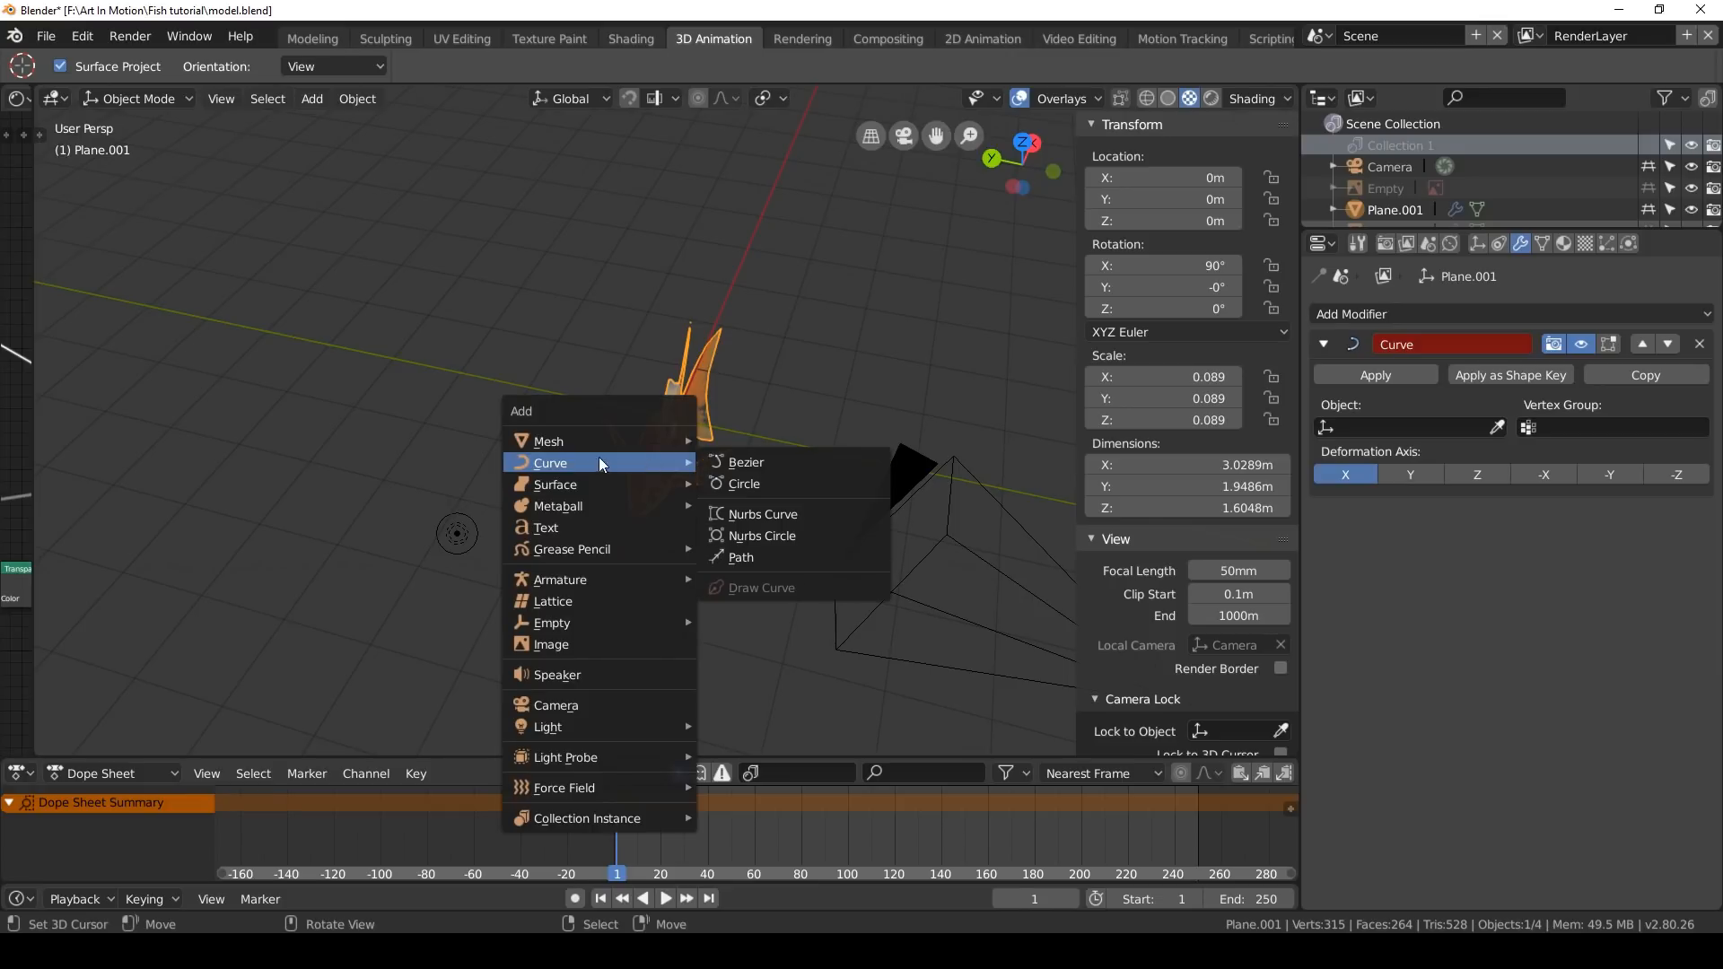
# Add a Bezier circle and scale it up about 3.4 times around the fish
pyautogui.click(743, 484)
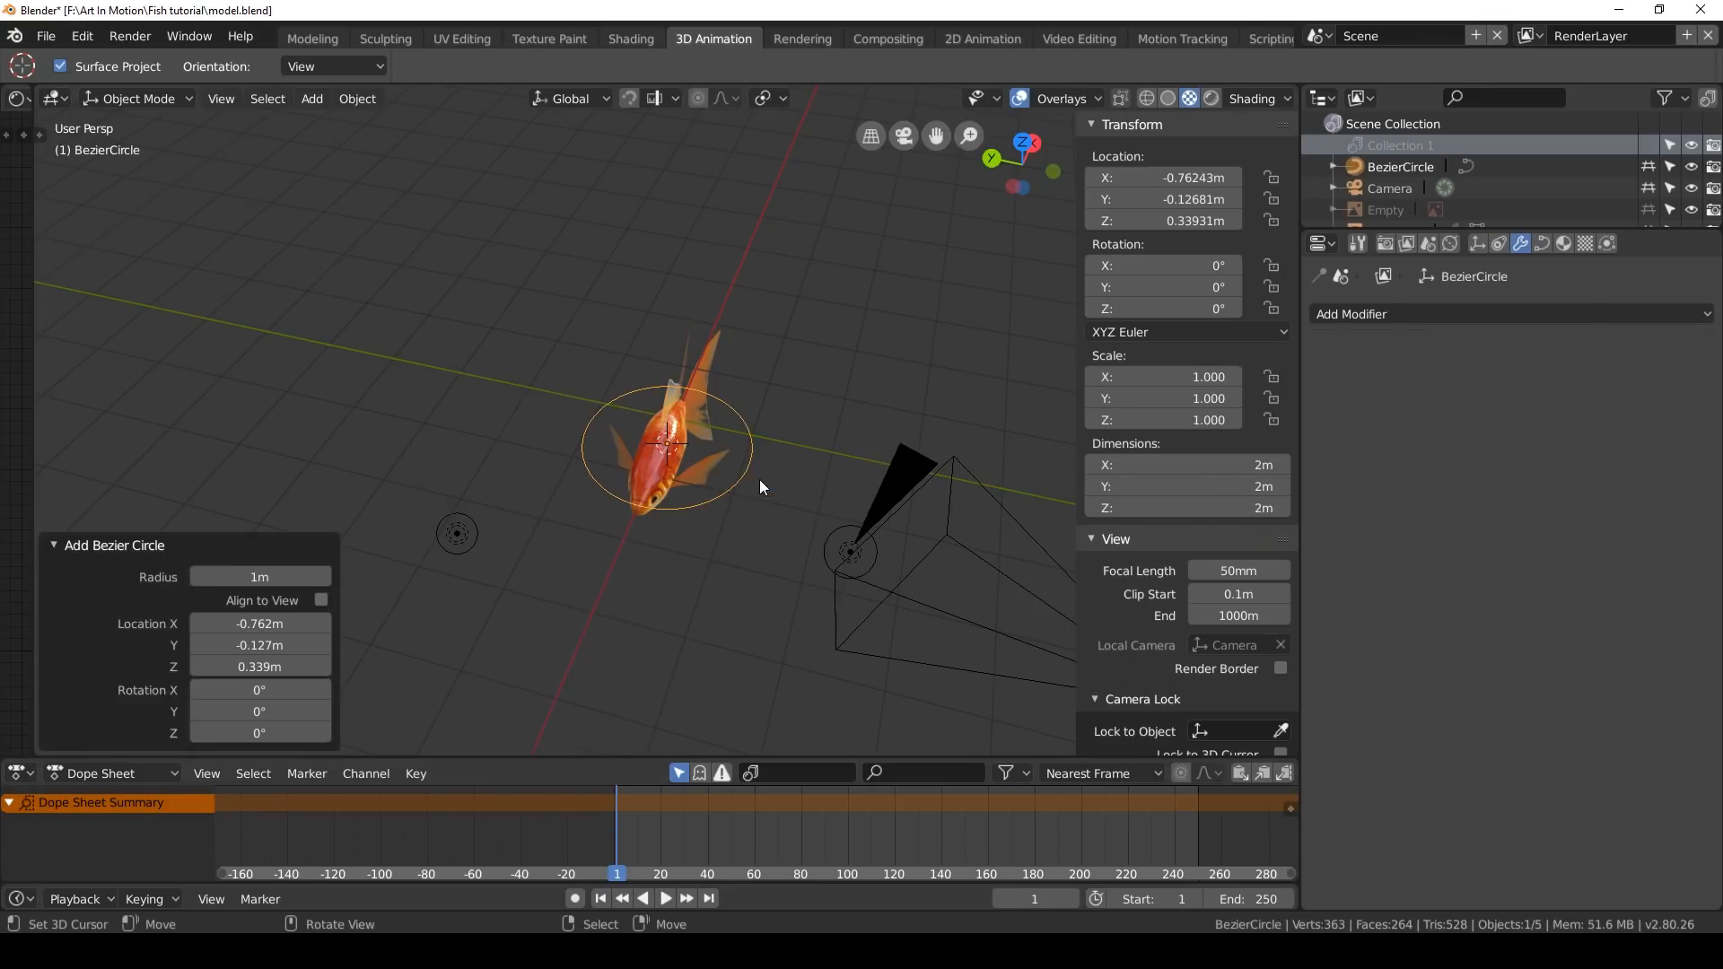
pyautogui.moveTo(739, 481)
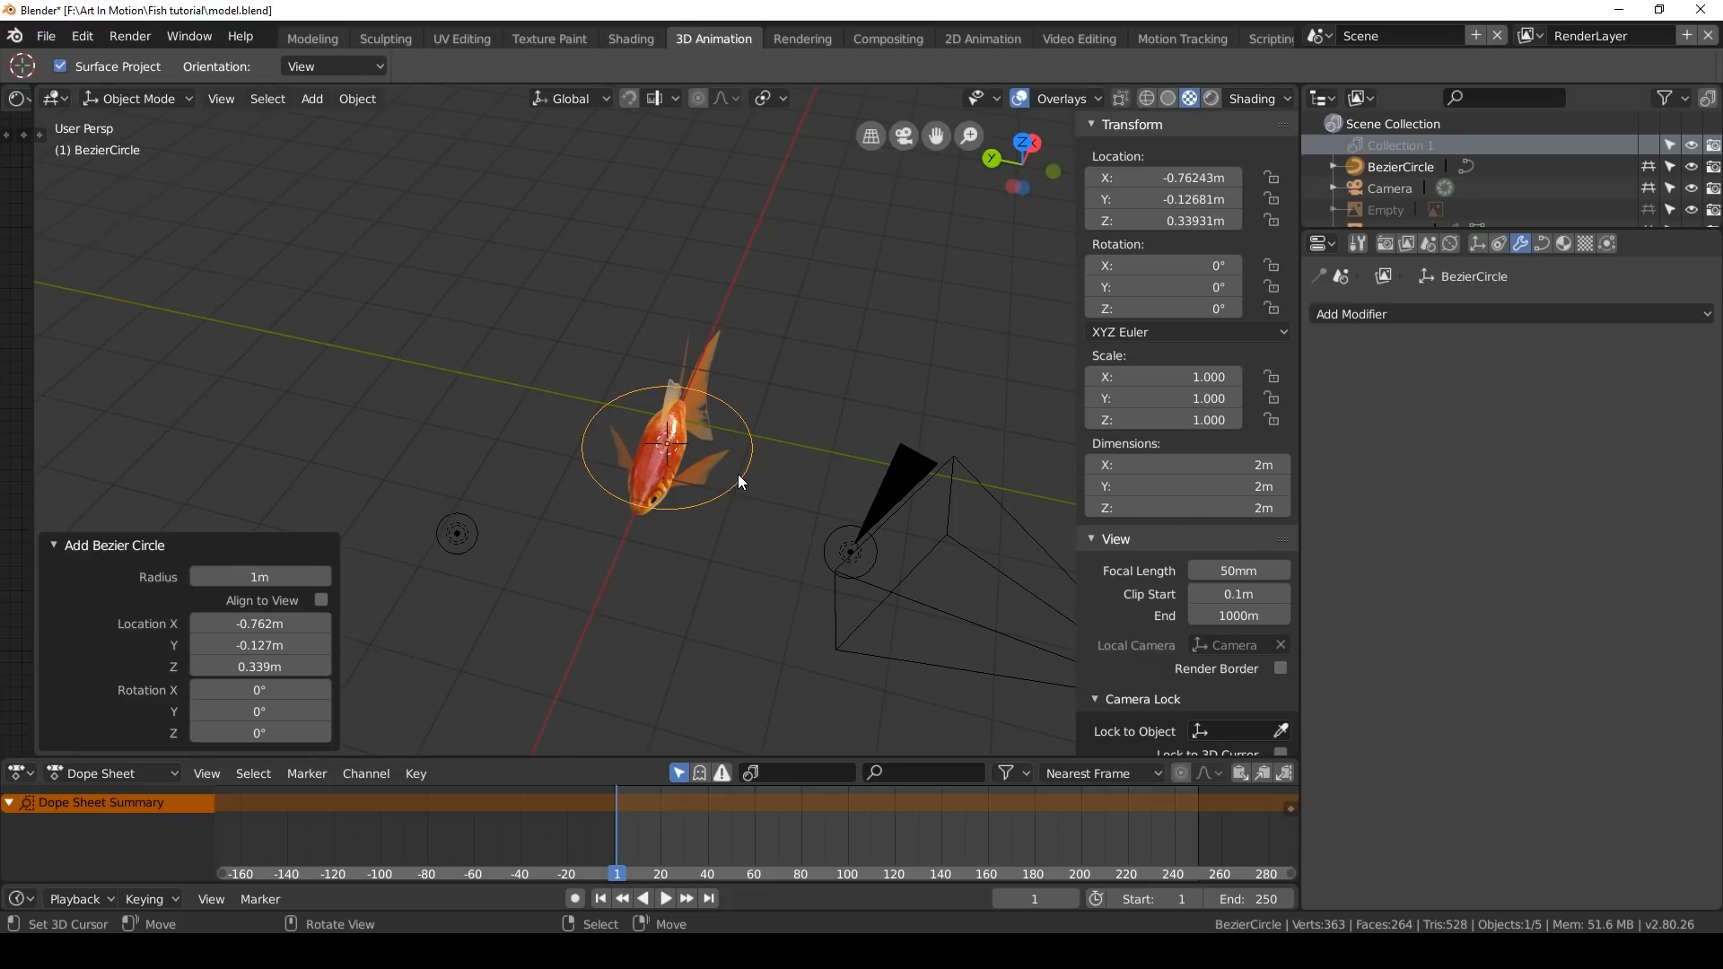
pyautogui.click(134, 99)
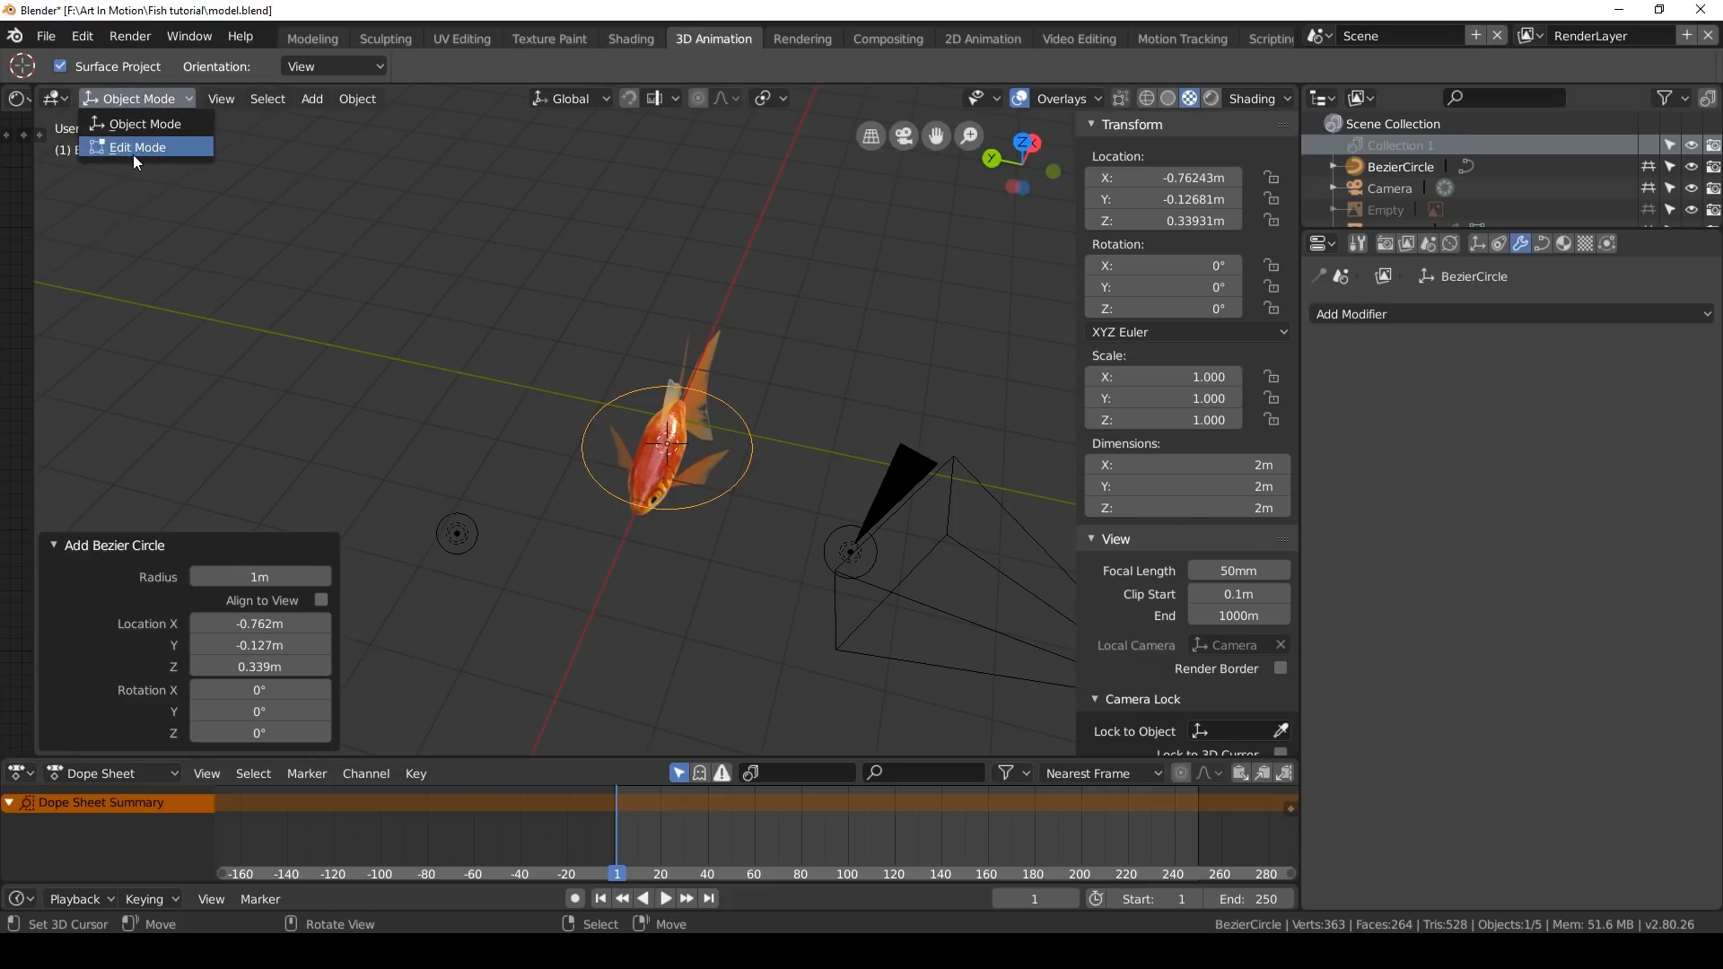
pyautogui.click(137, 147)
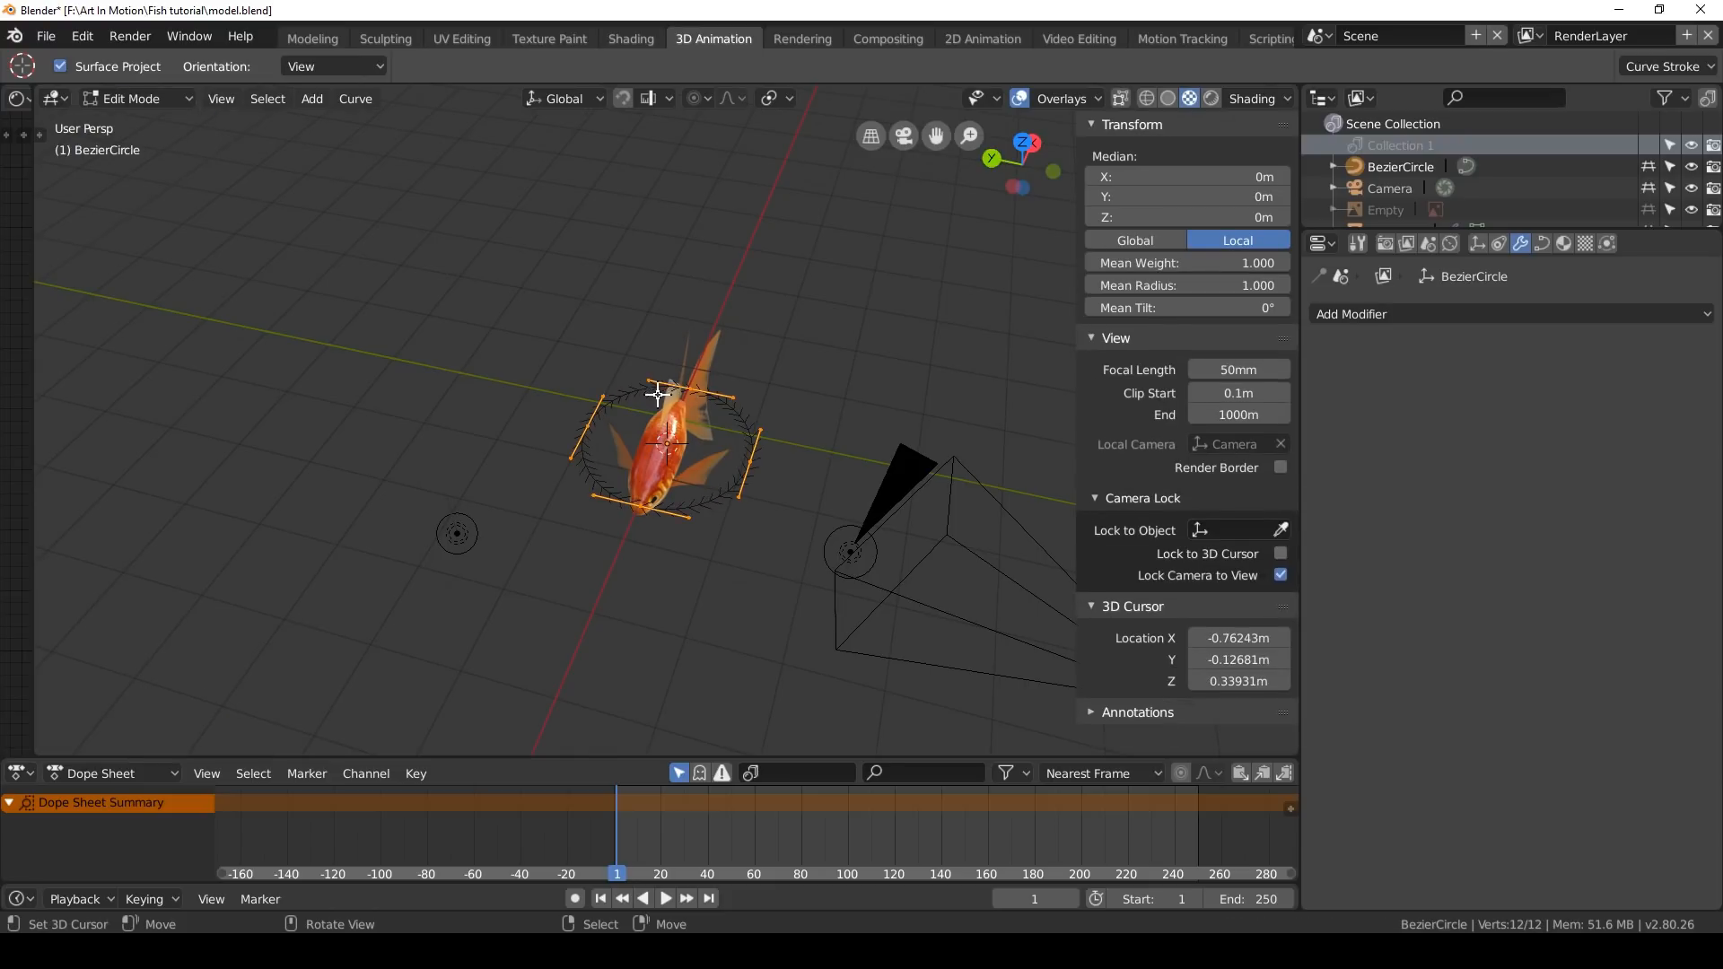
pyautogui.press('s')
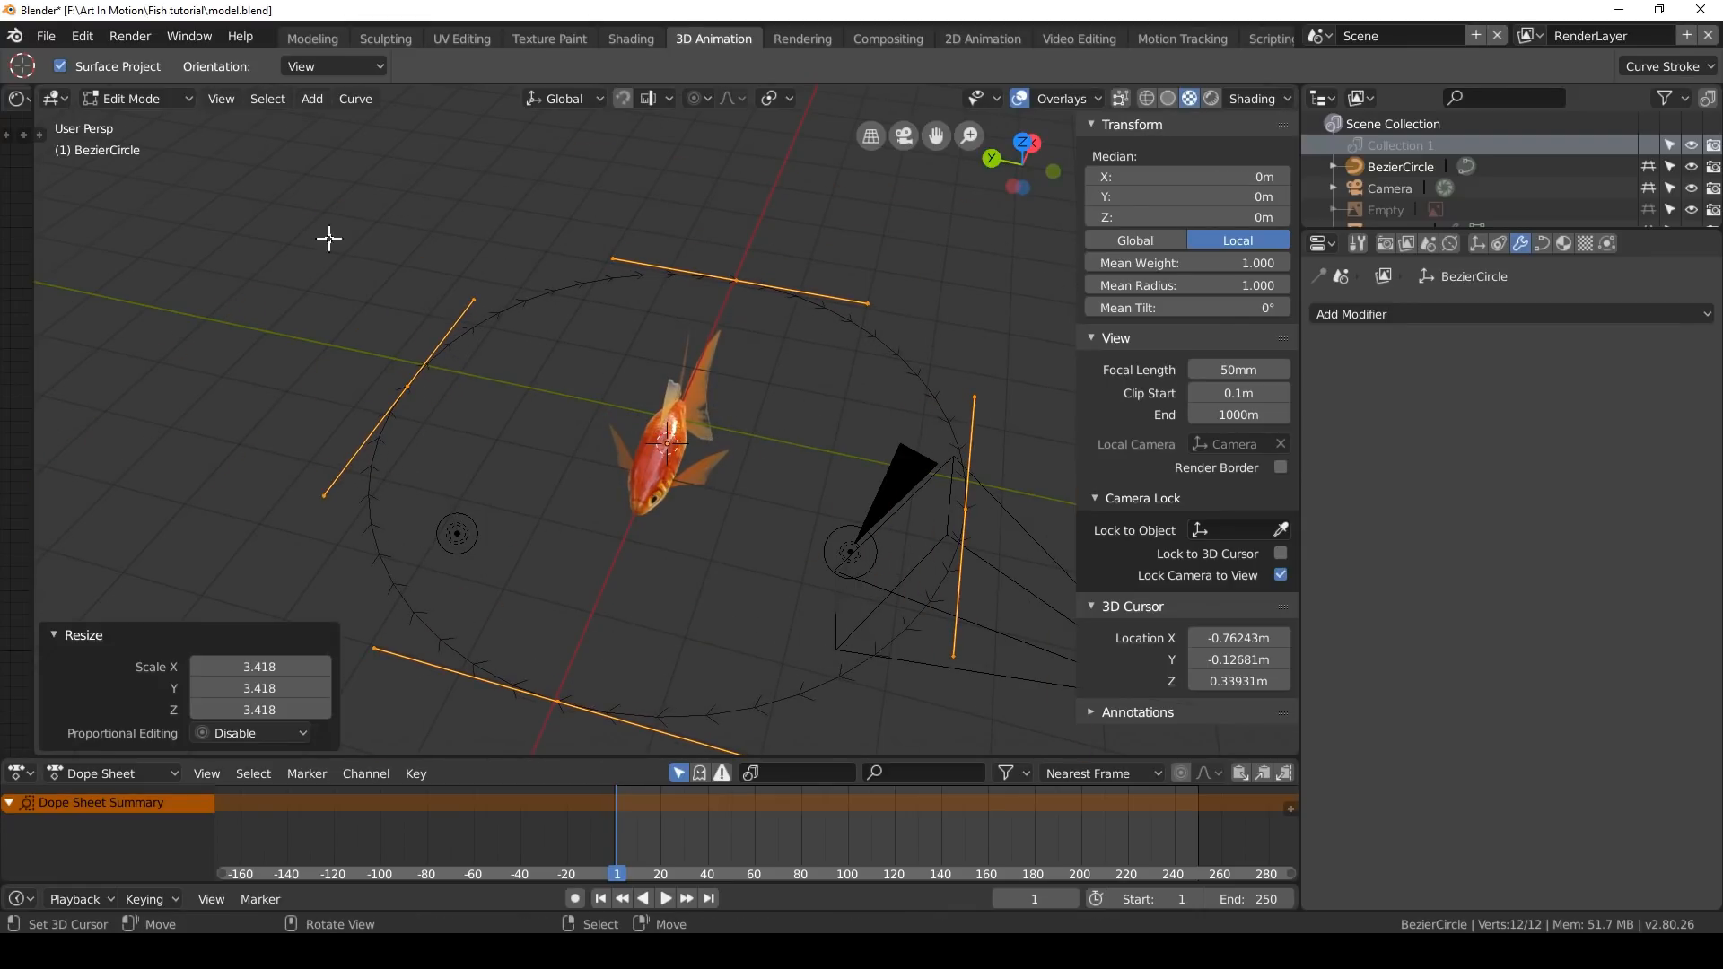
pyautogui.press('Tab')
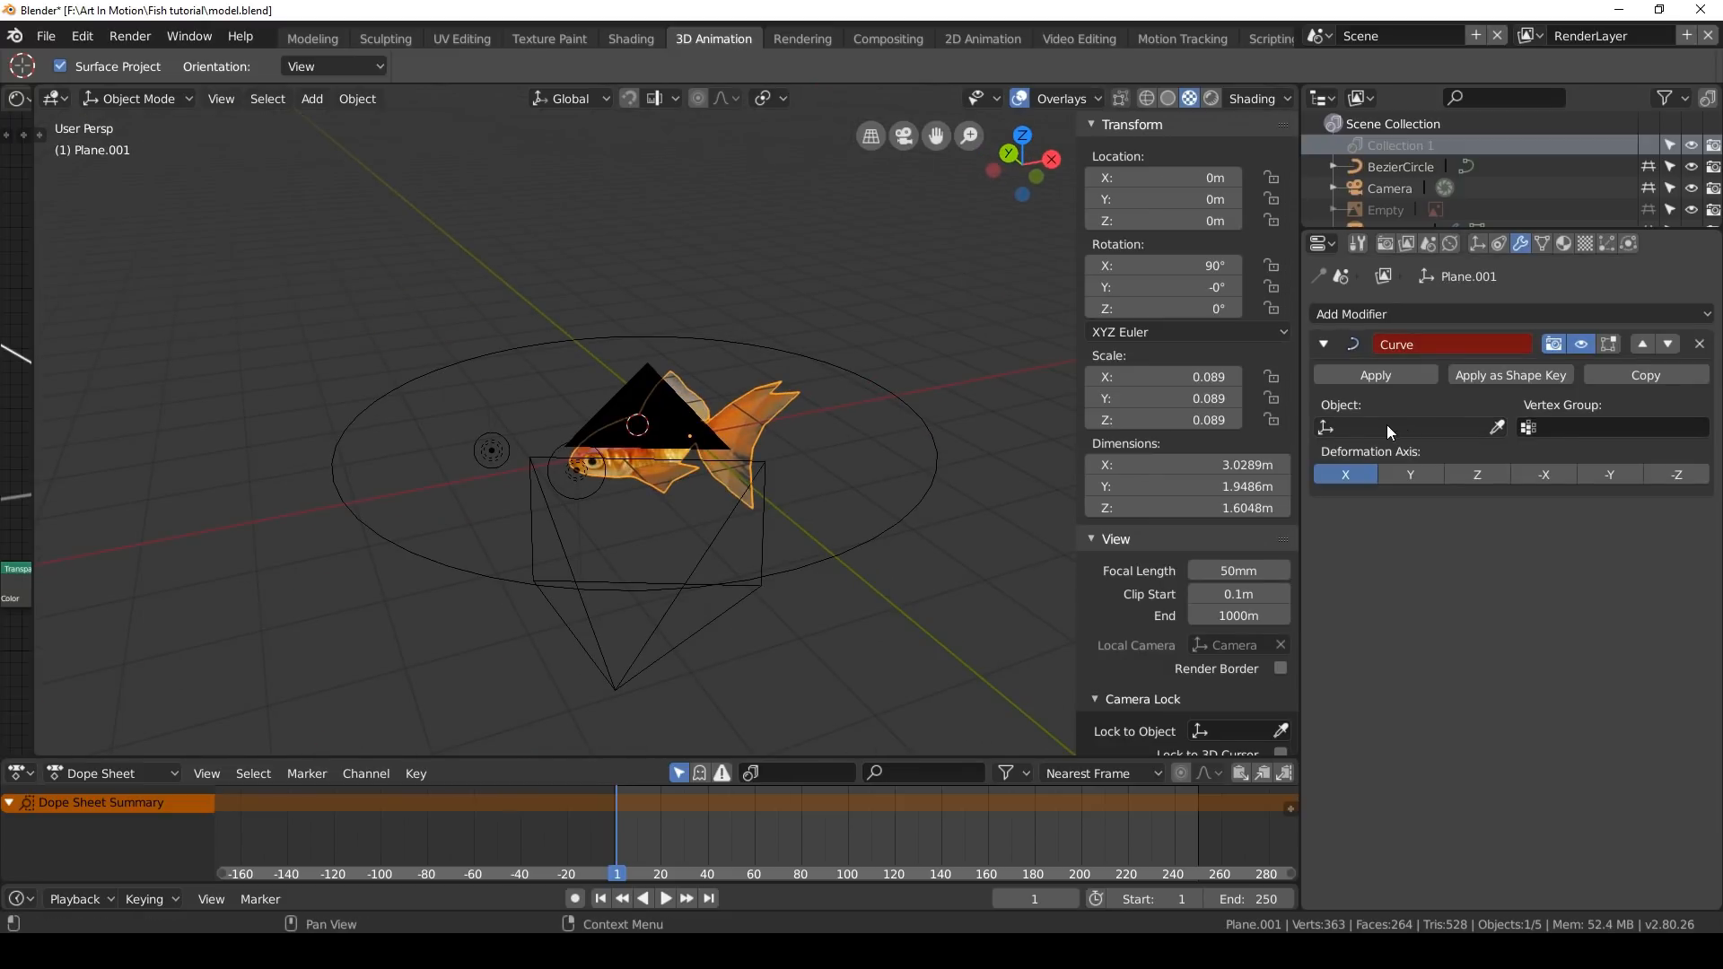
# Target the Curve modifier at the Bezier circle and rename it 'fish path'
pyautogui.click(1410, 428)
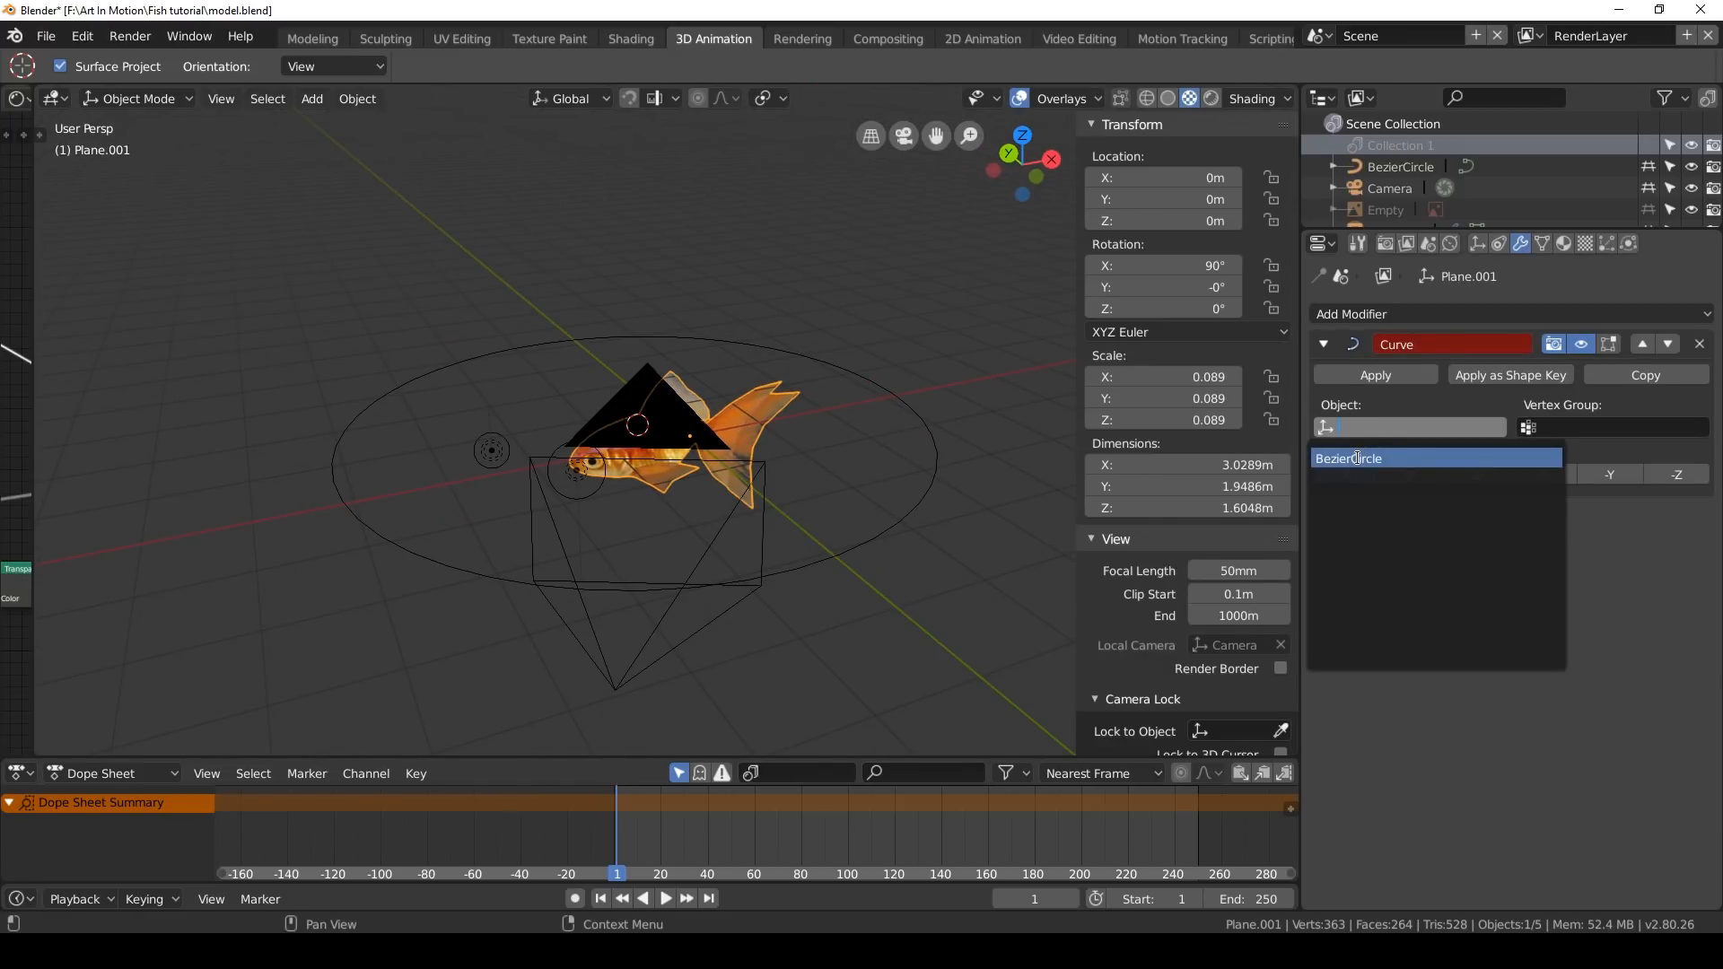
pyautogui.click(1346, 460)
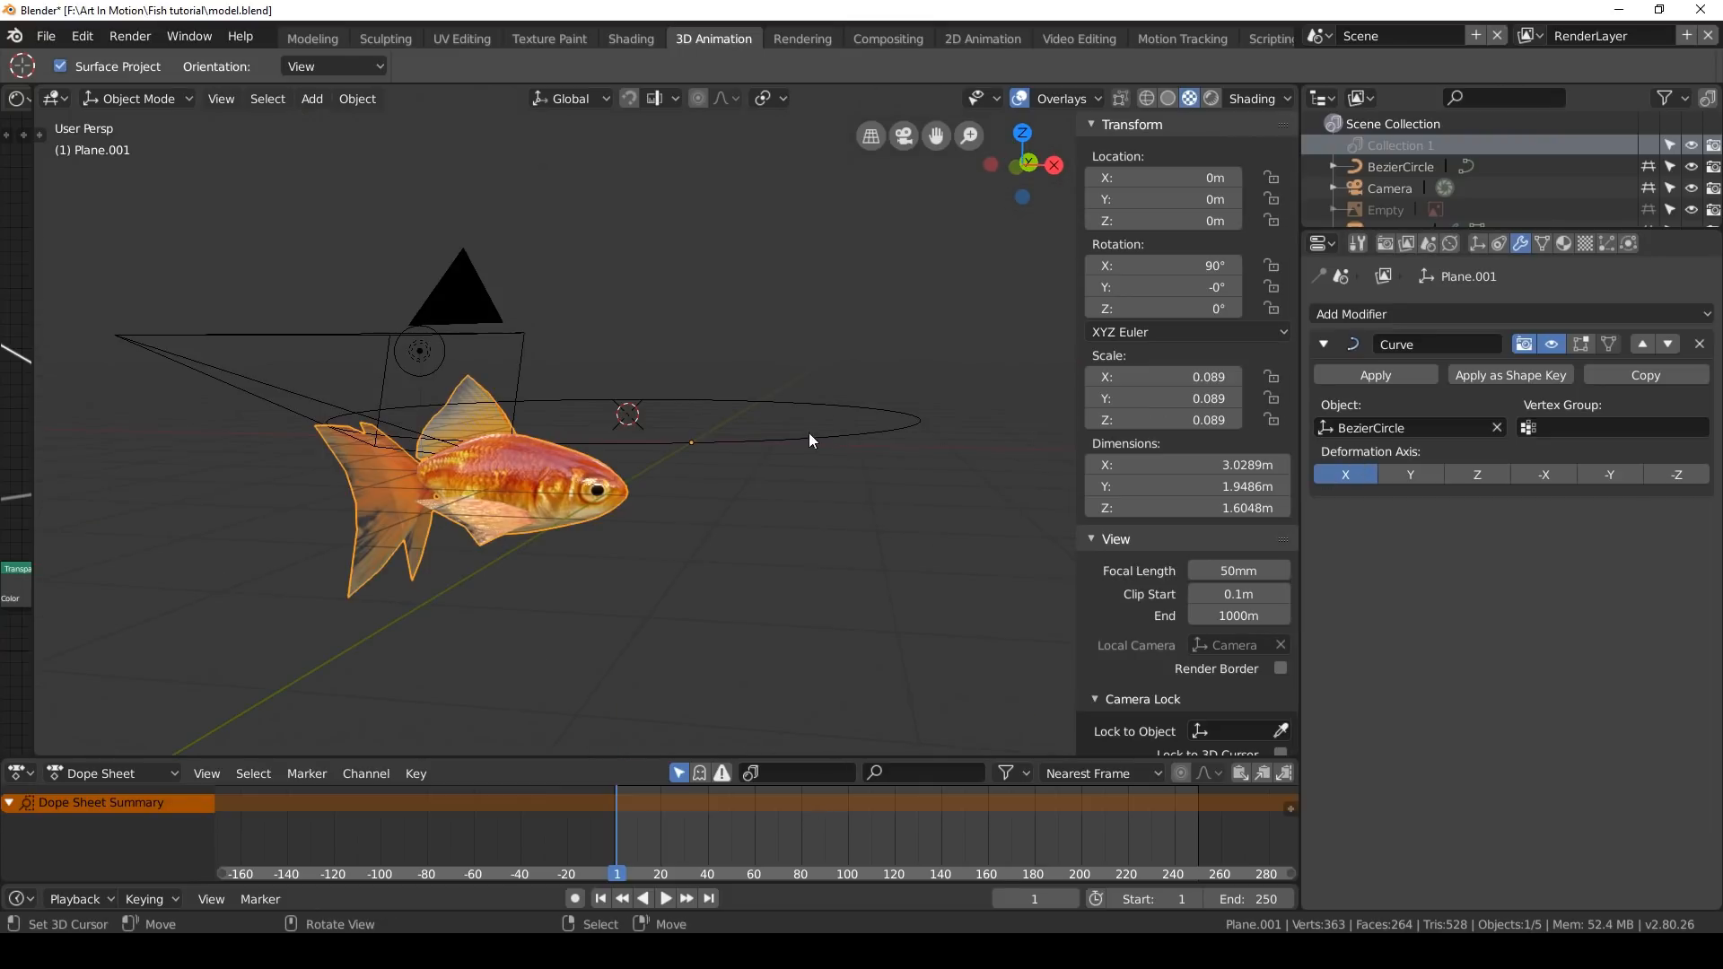
pyautogui.click(1402, 165)
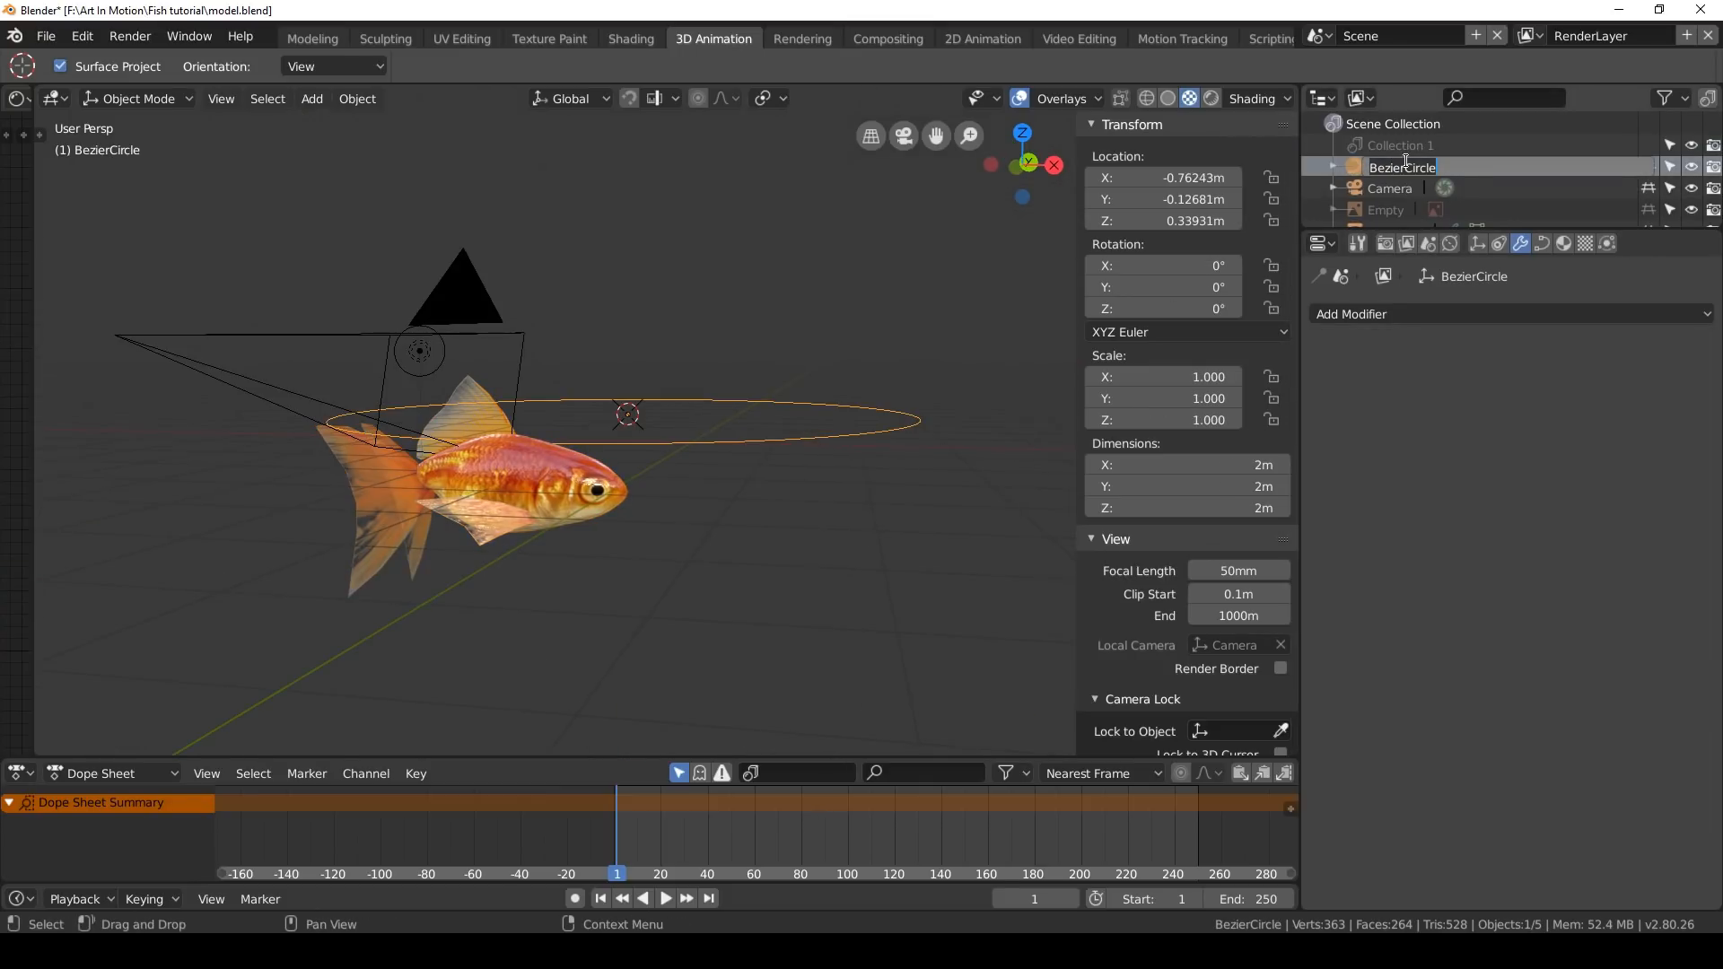
pyautogui.write('fish path')
pyautogui.click(1163, 178)
pyautogui.write('3.26m')
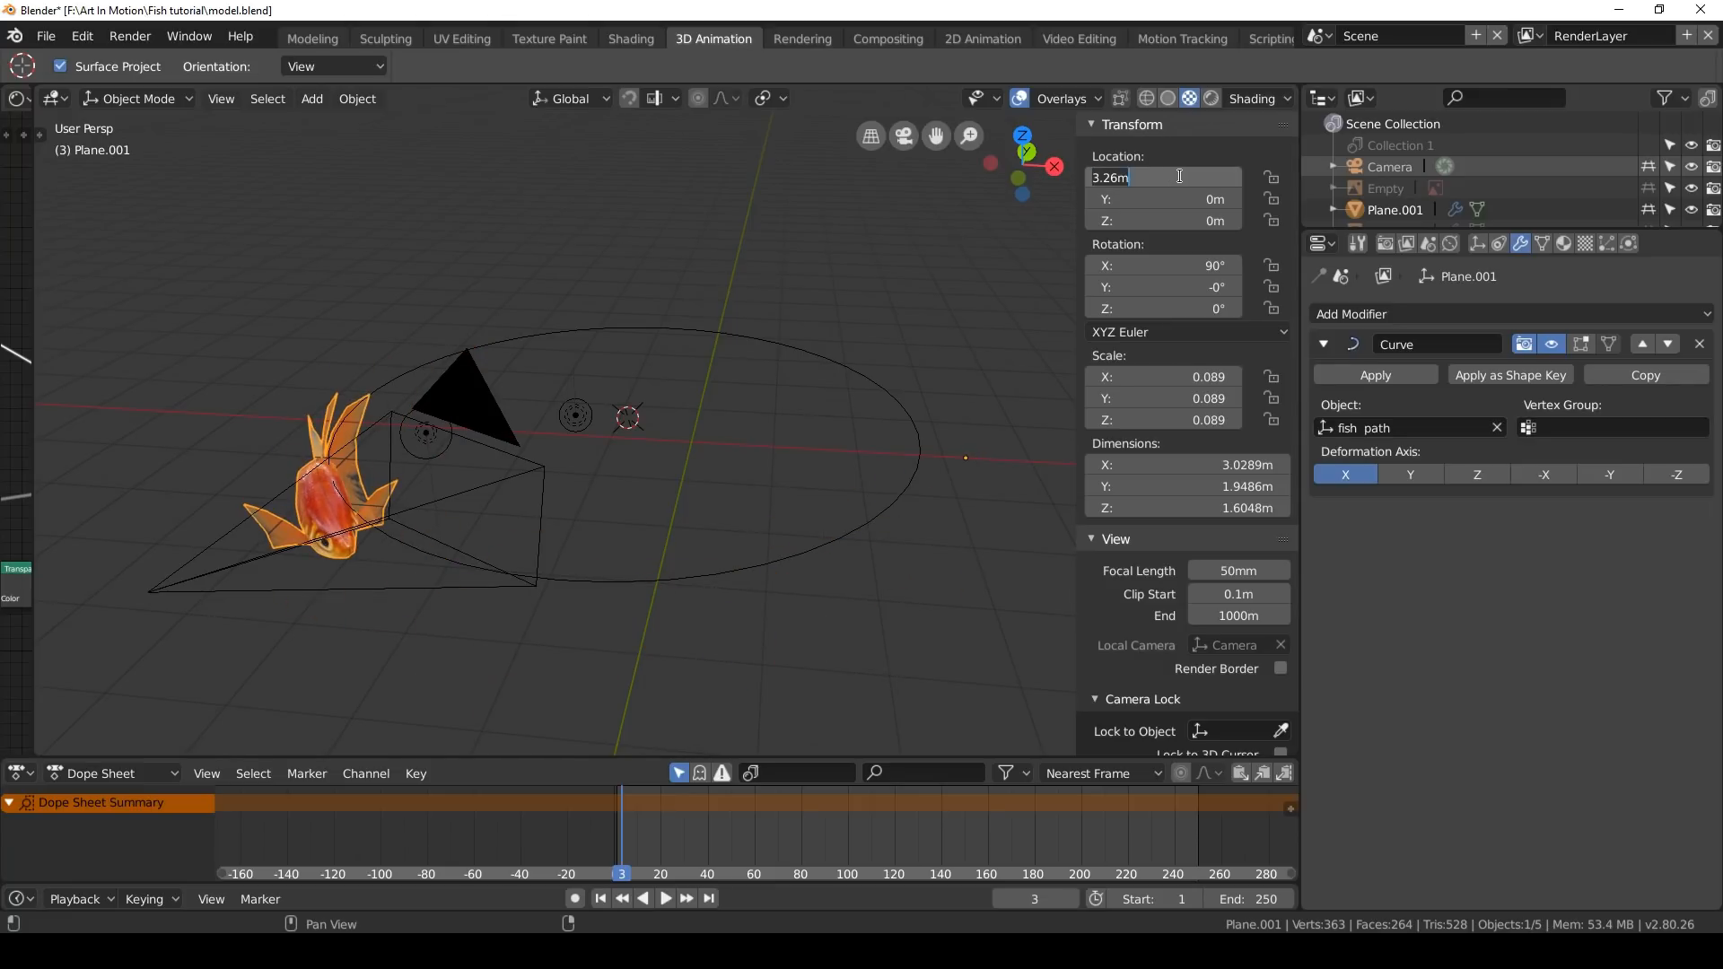
# Key the goldfish's location at frame 1 and again at frame 250 near X -22.92 m
pyautogui.click(600, 897)
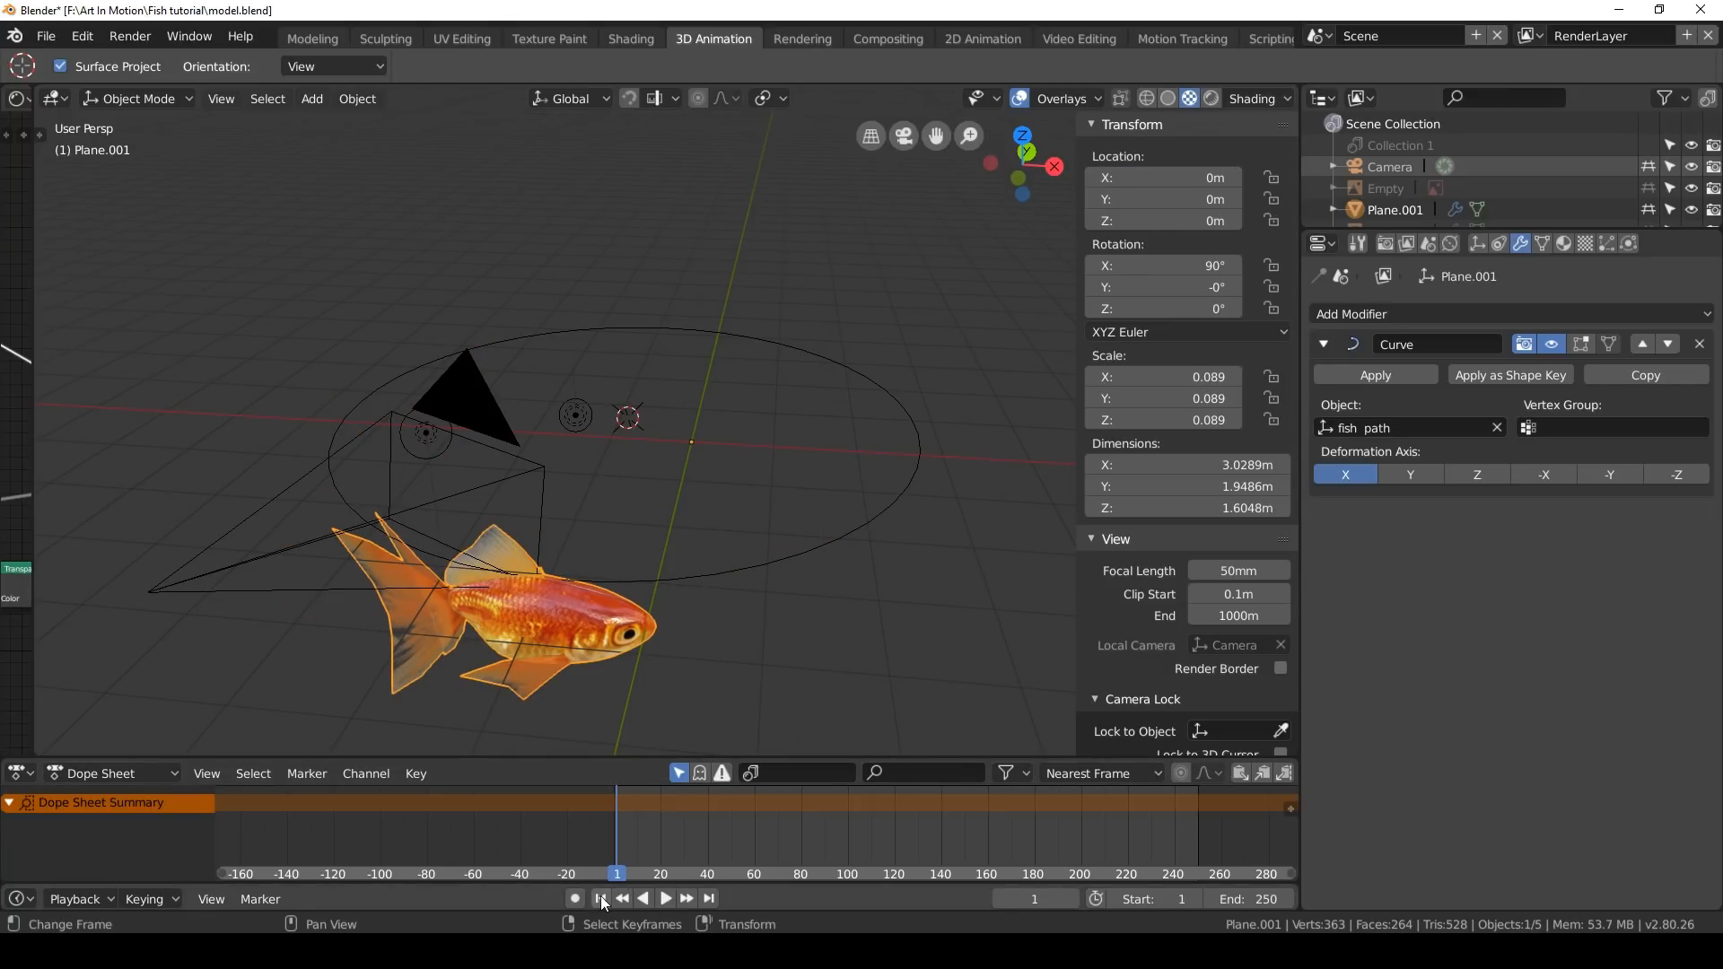
pyautogui.press('i')
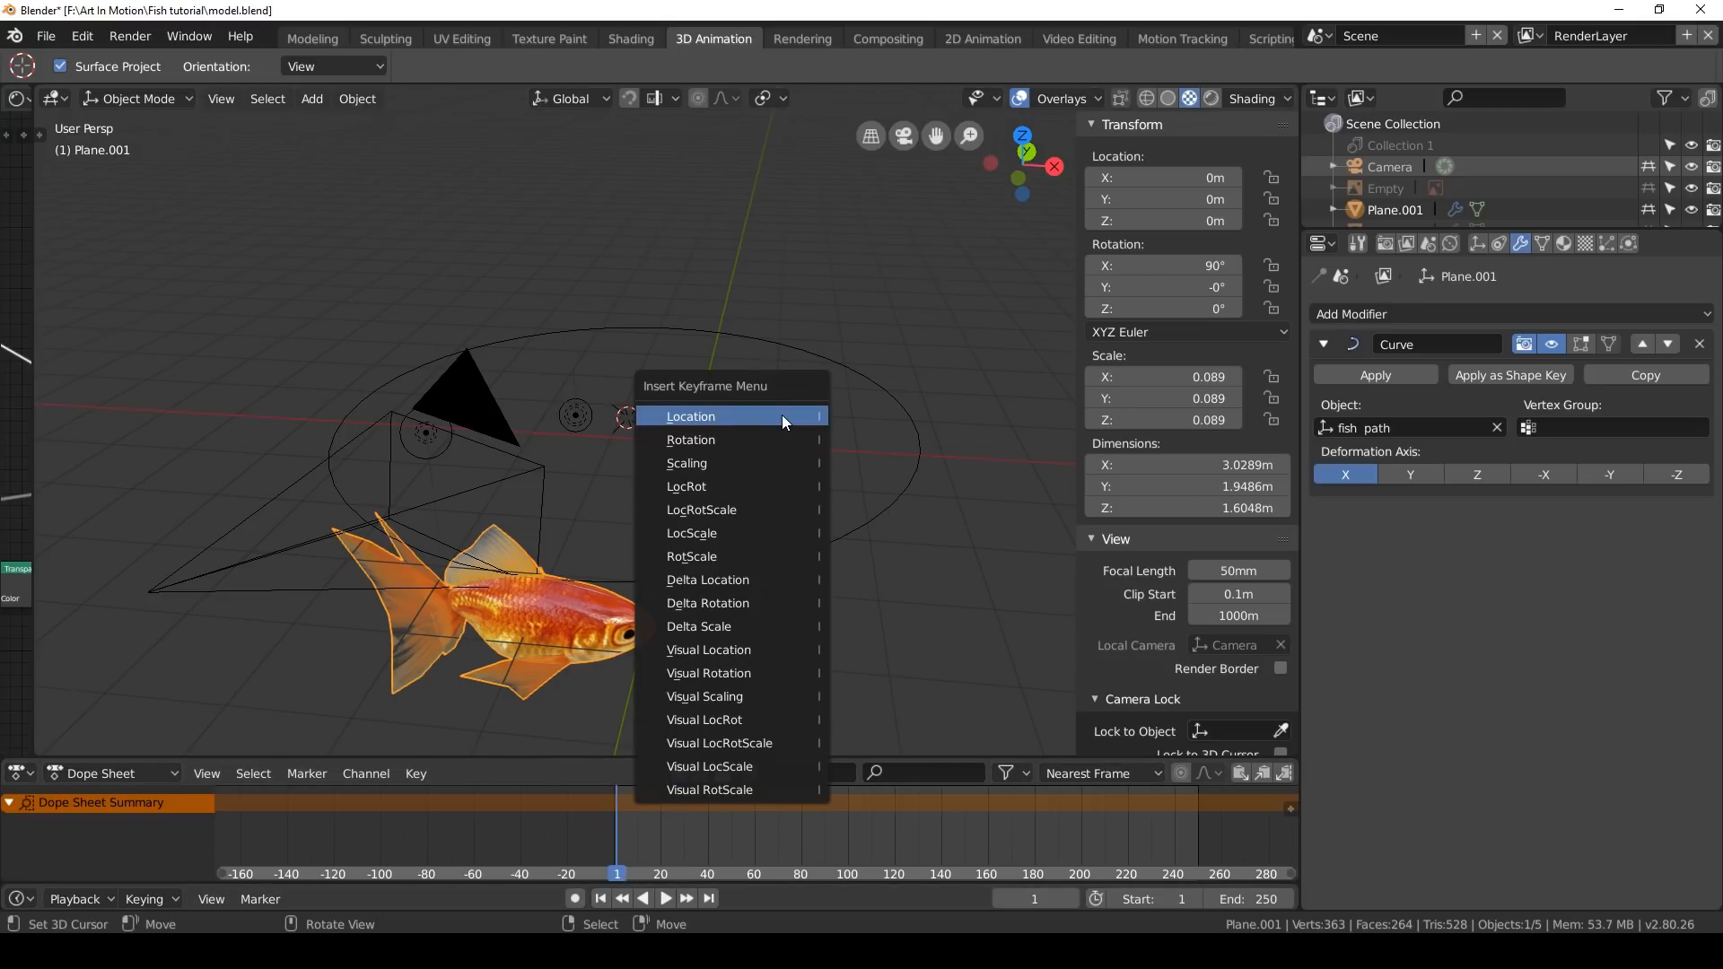
pyautogui.click(689, 416)
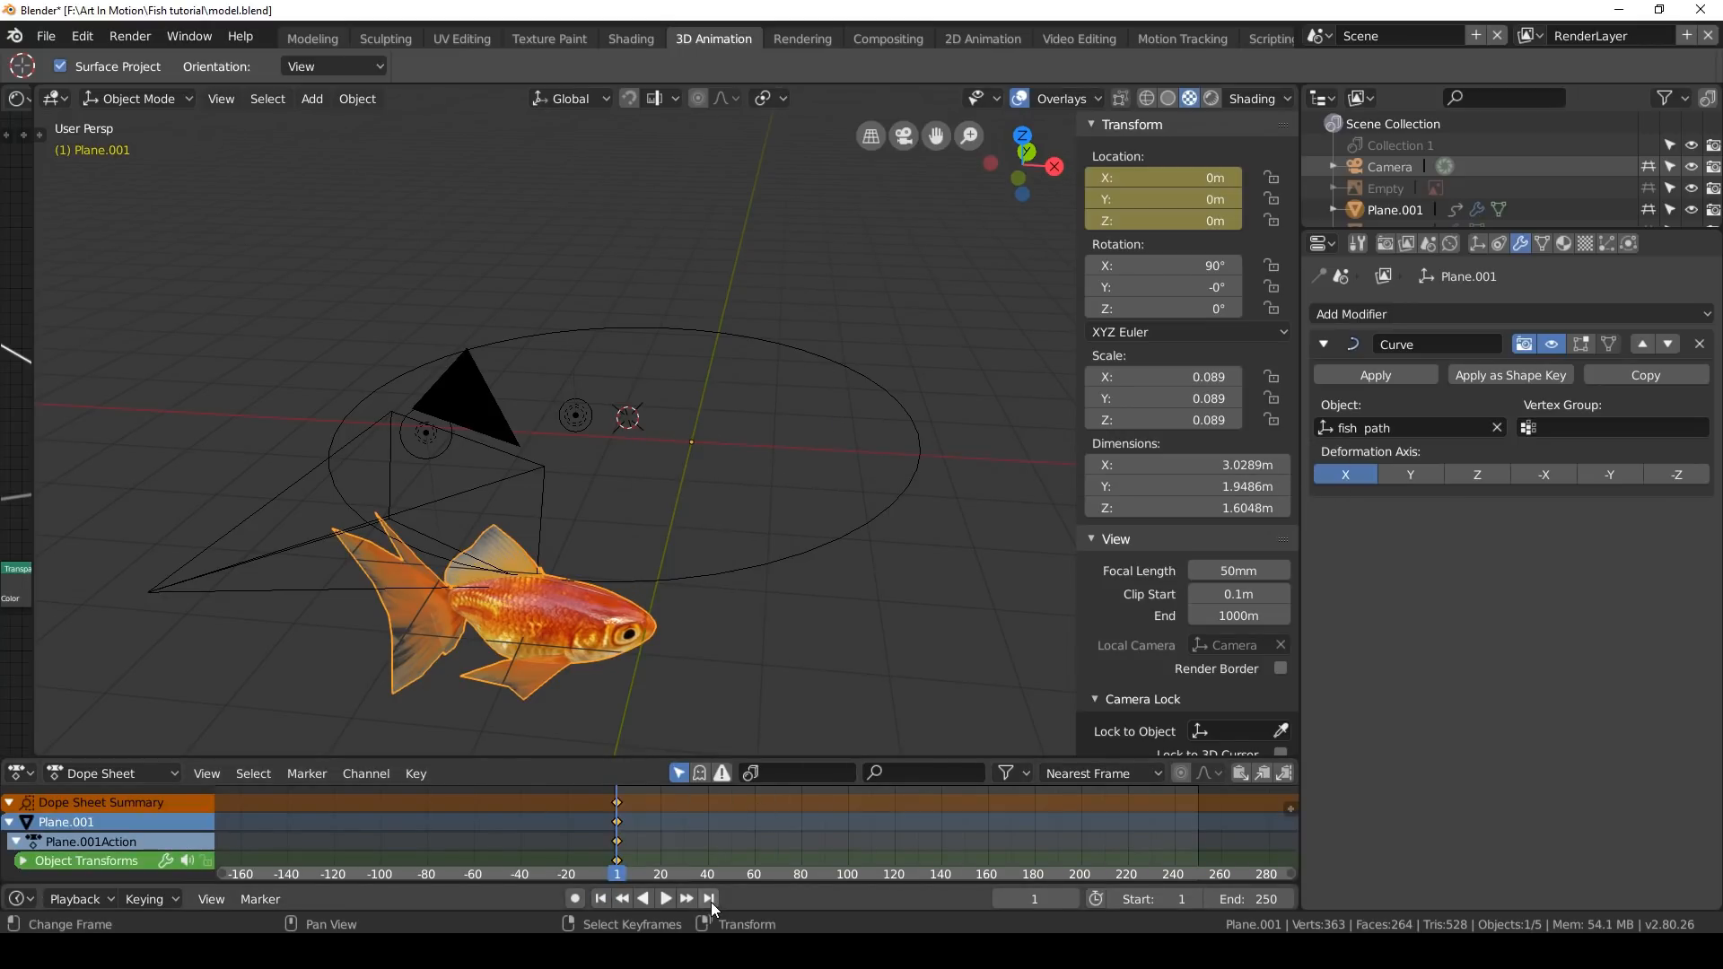
pyautogui.click(707, 898)
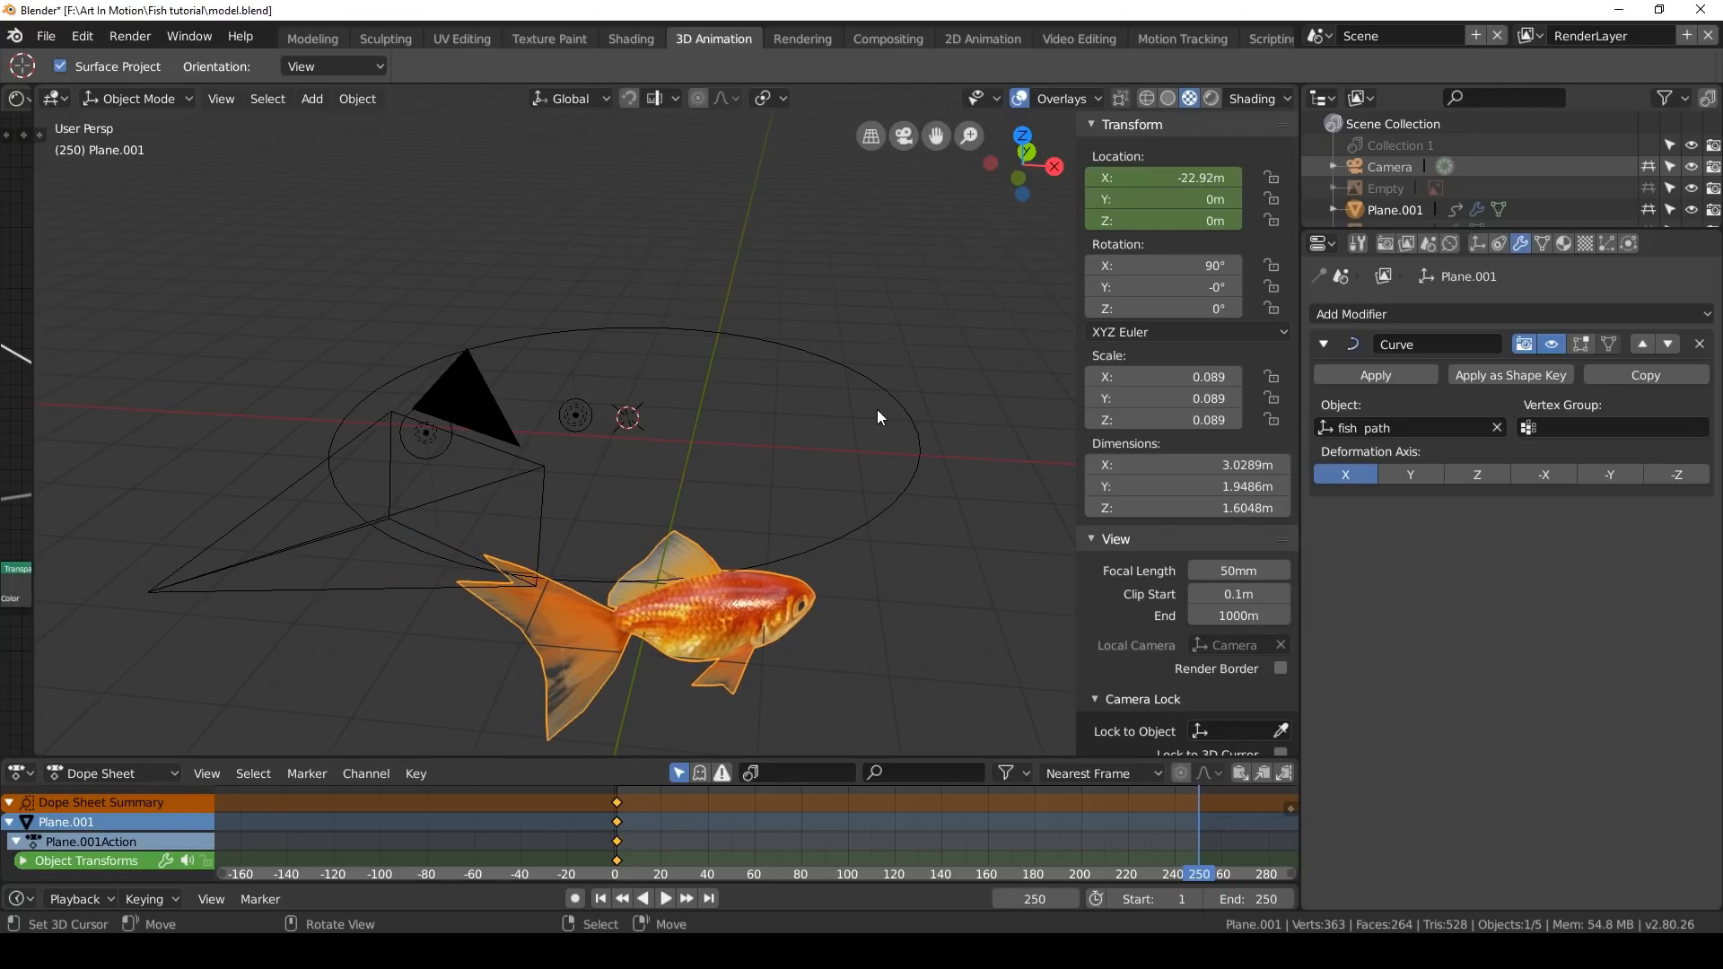
pyautogui.press('I')
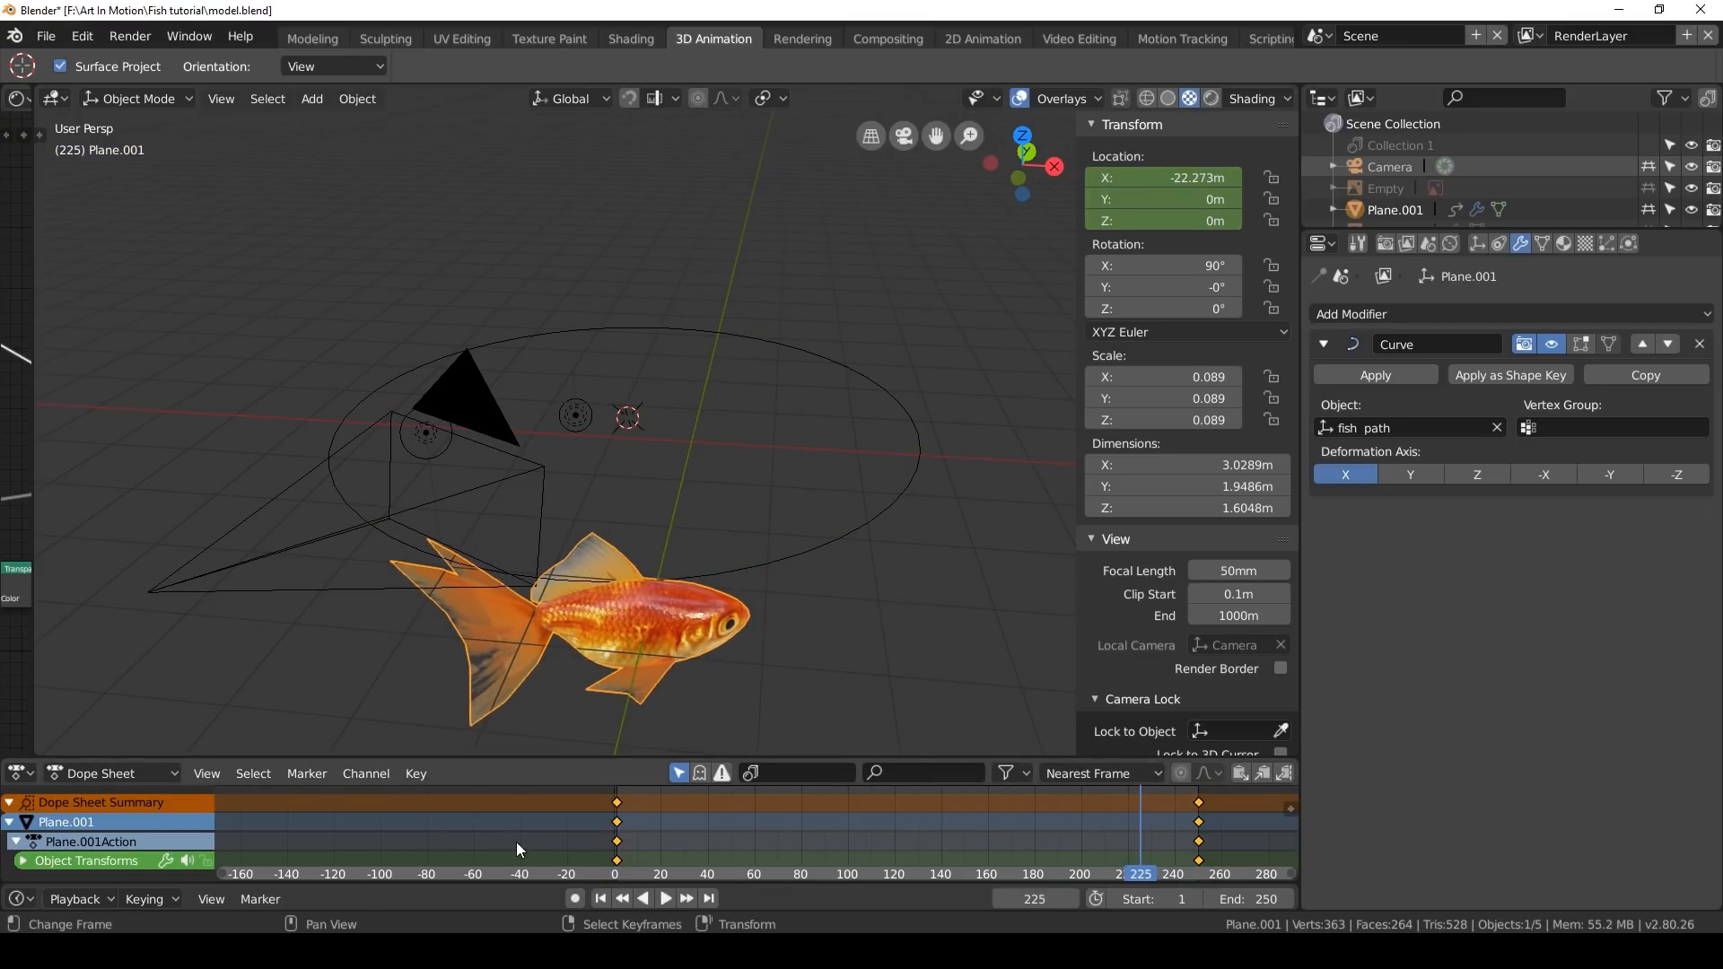
# Rewind and play the animation to watch the fish swim around the path
pyautogui.click(664, 898)
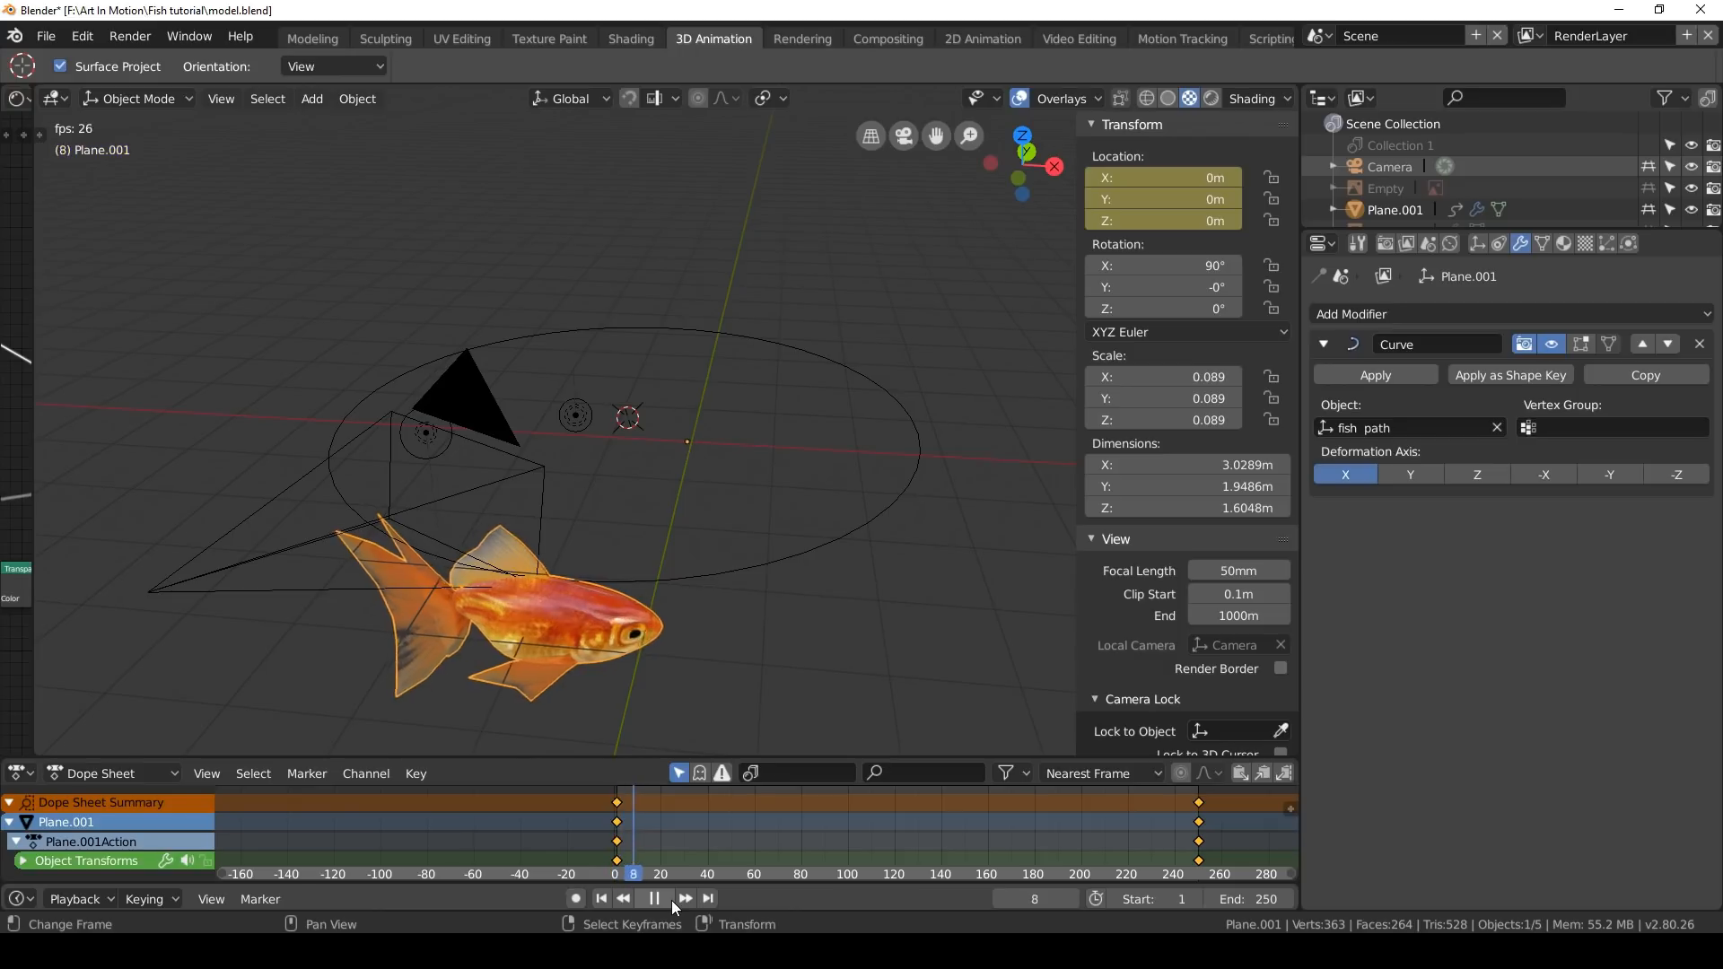
pyautogui.click(654, 897)
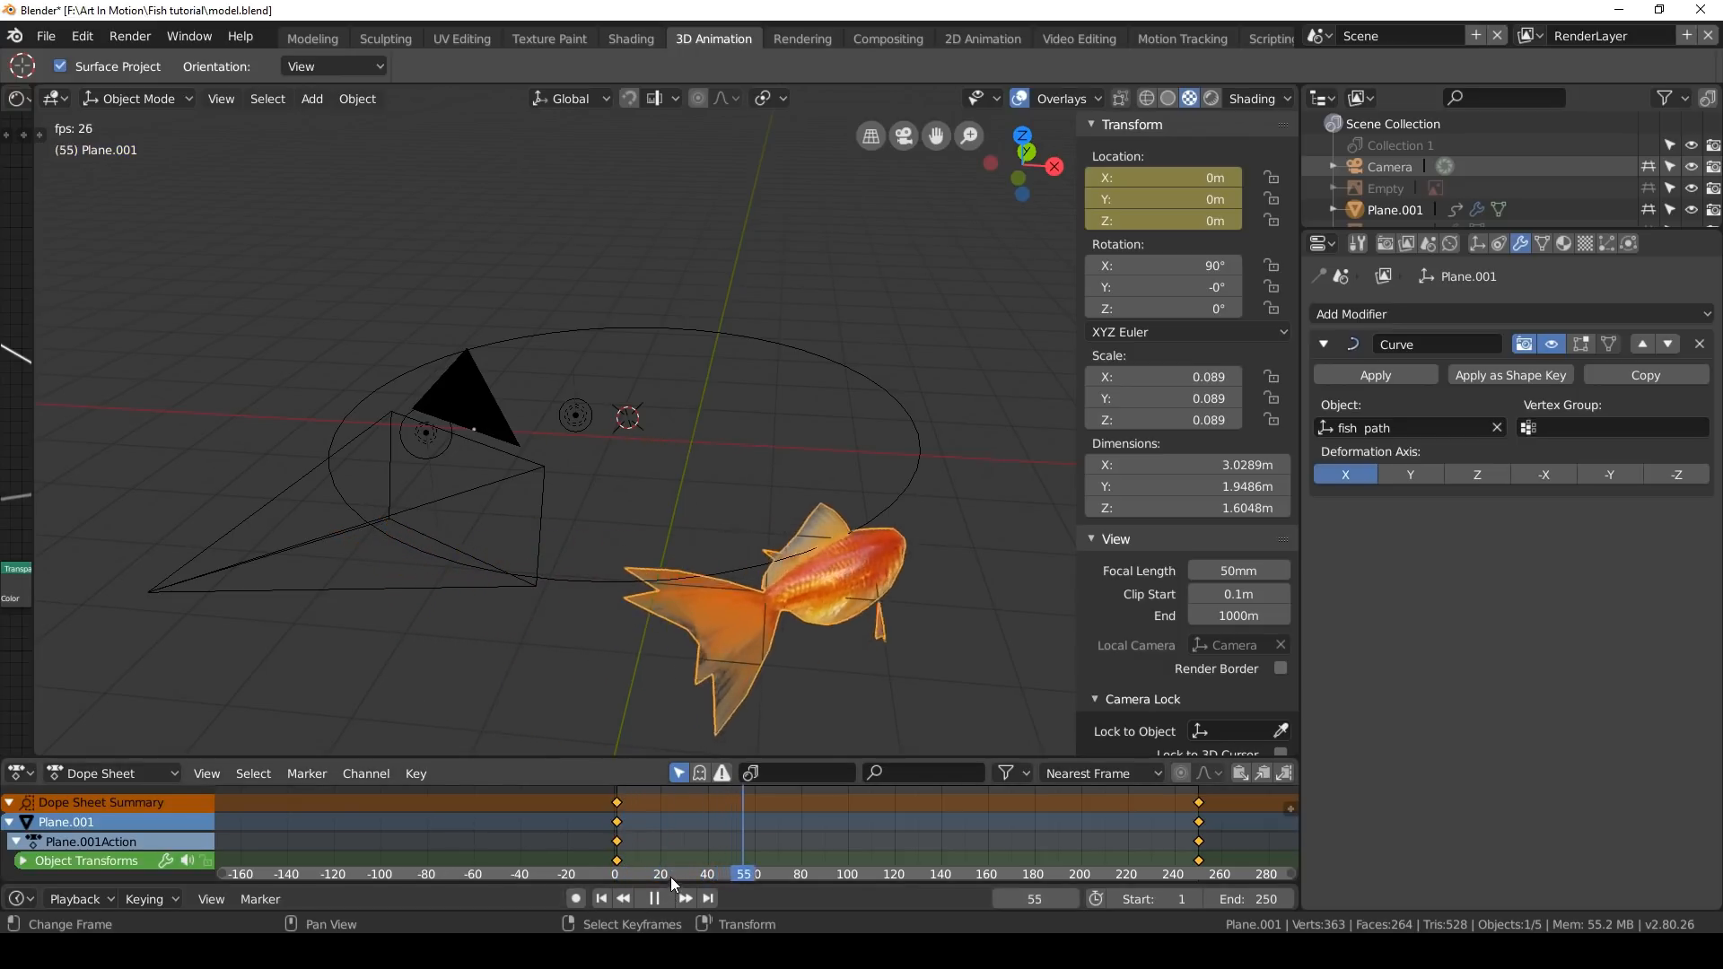
pyautogui.click(1131, 828)
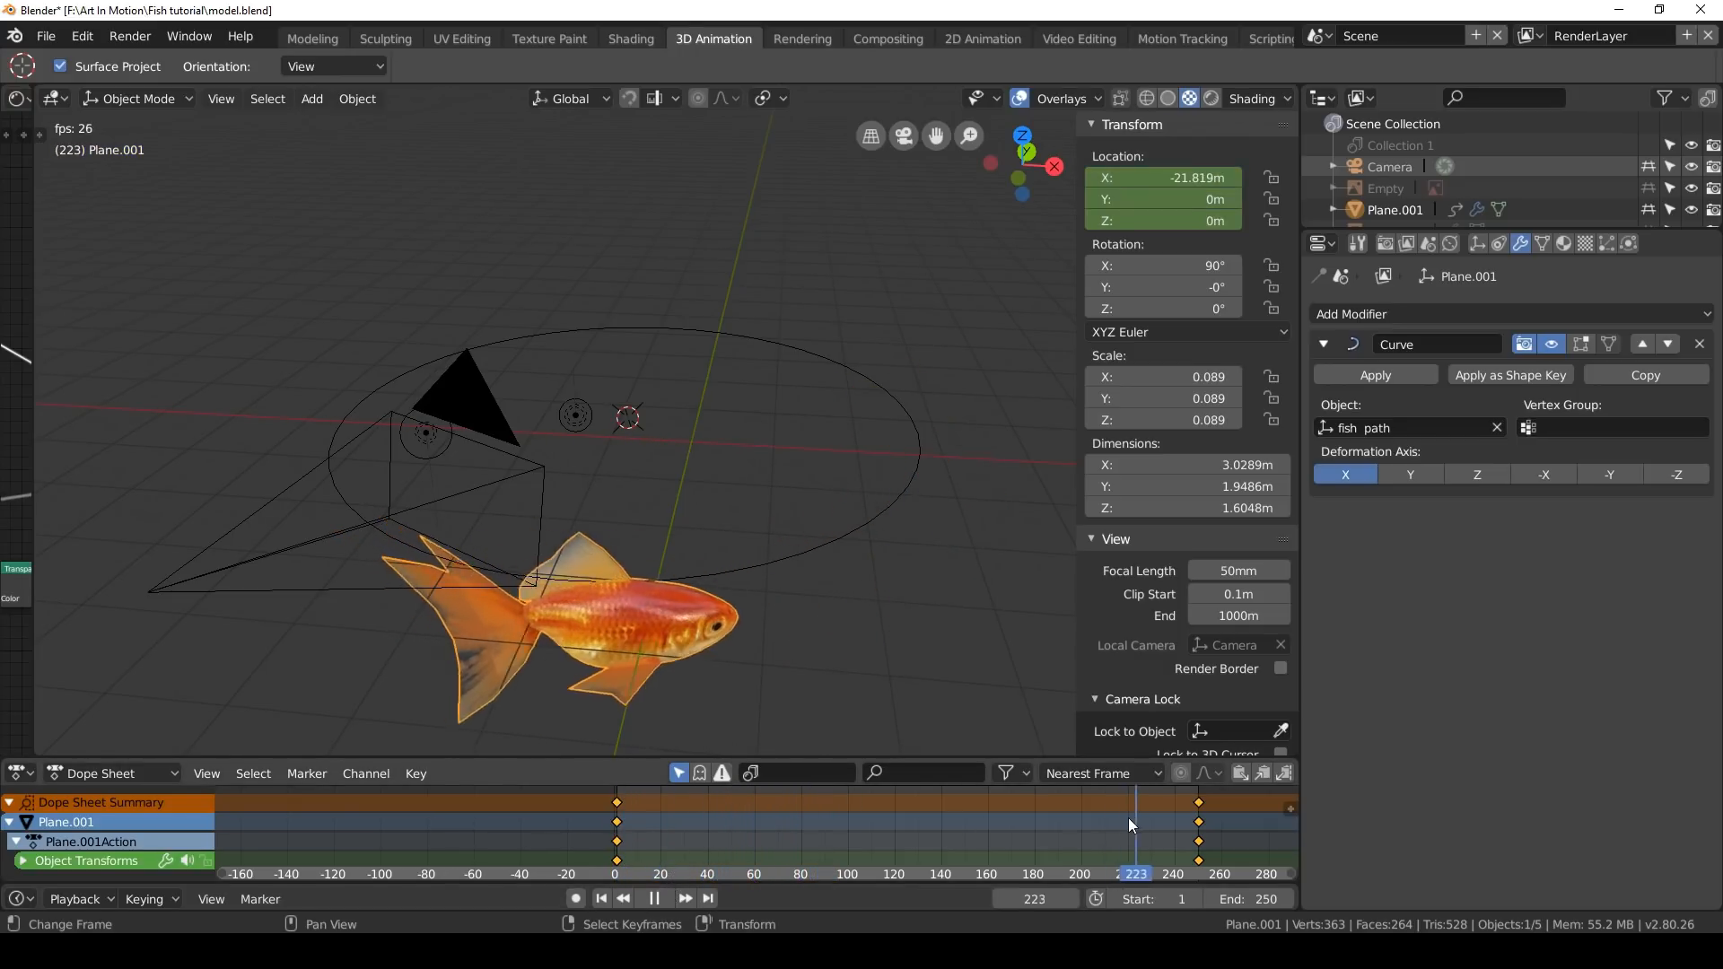
pyautogui.click(743, 874)
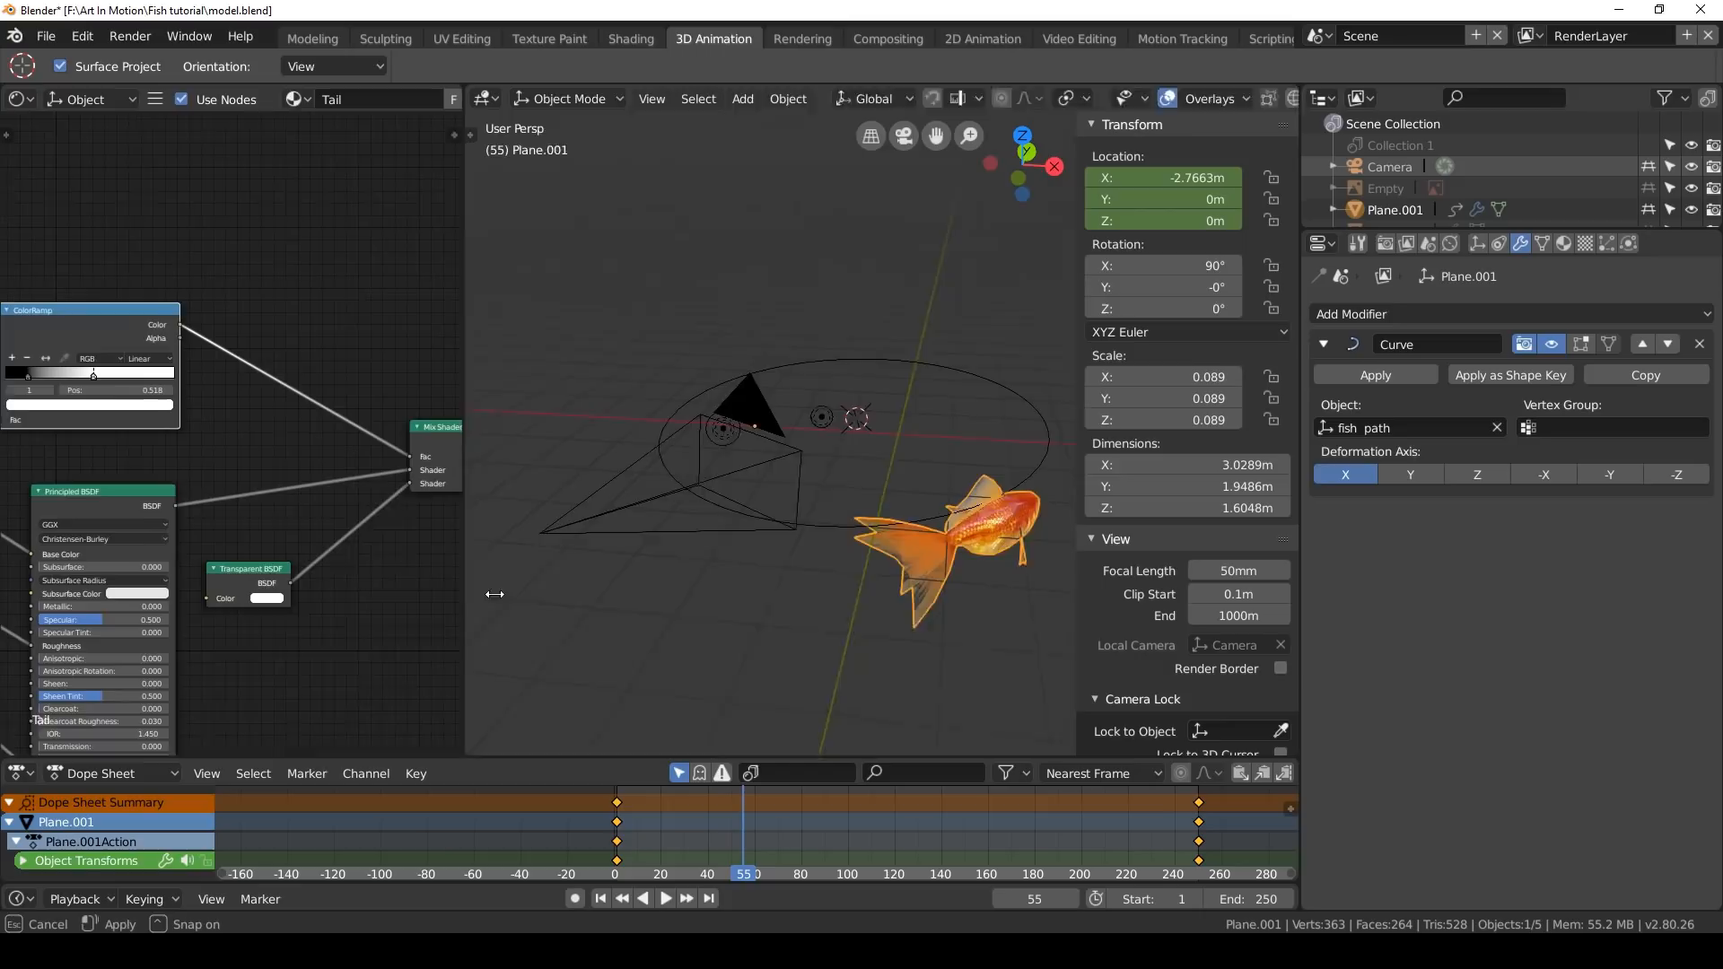
# Switch the node area to a timeline and set the keyframe handles to Vector
pyautogui.click(16, 99)
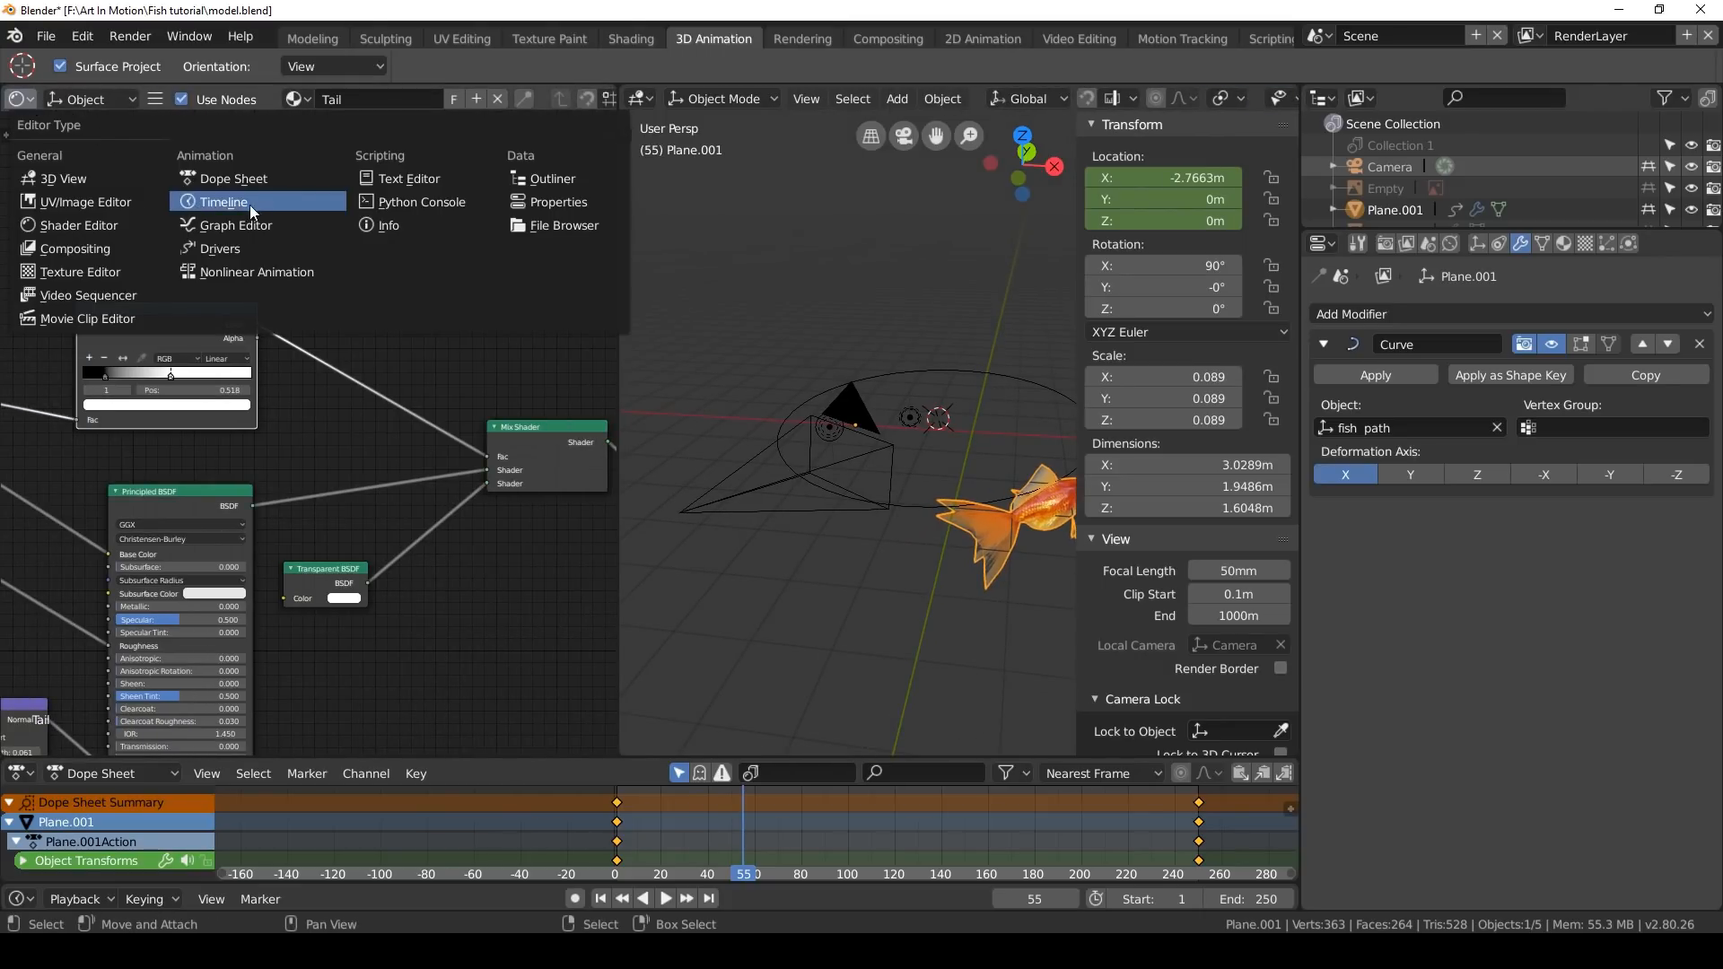
pyautogui.click(237, 226)
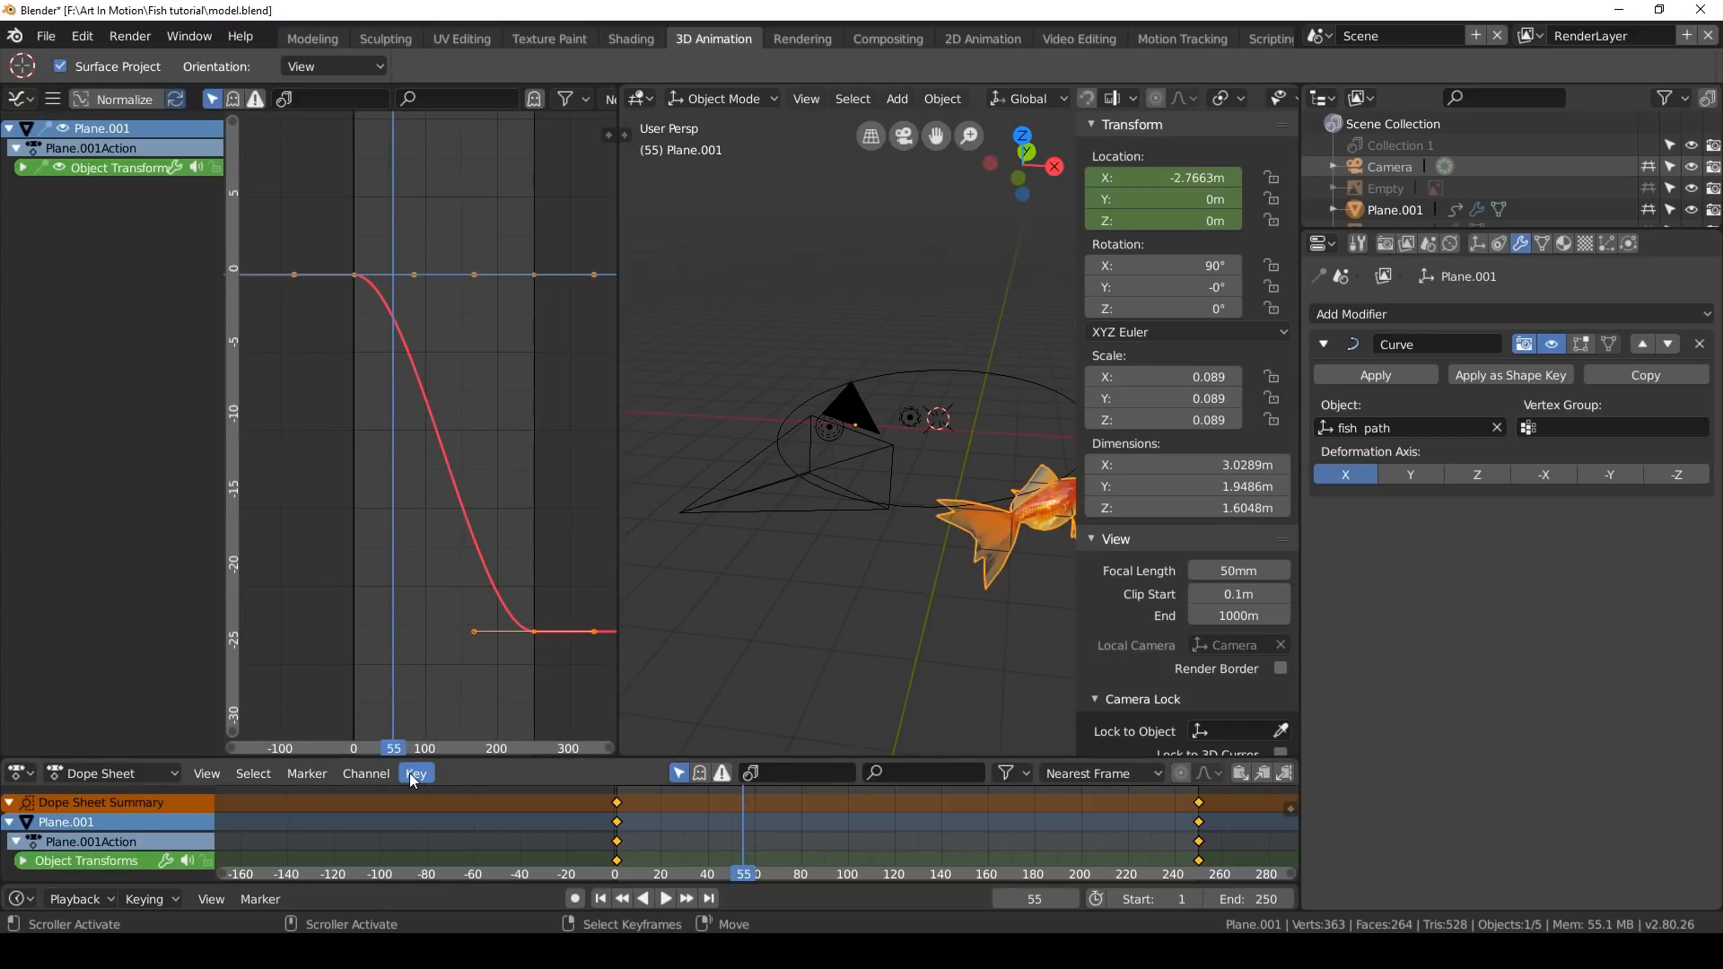
pyautogui.click(416, 772)
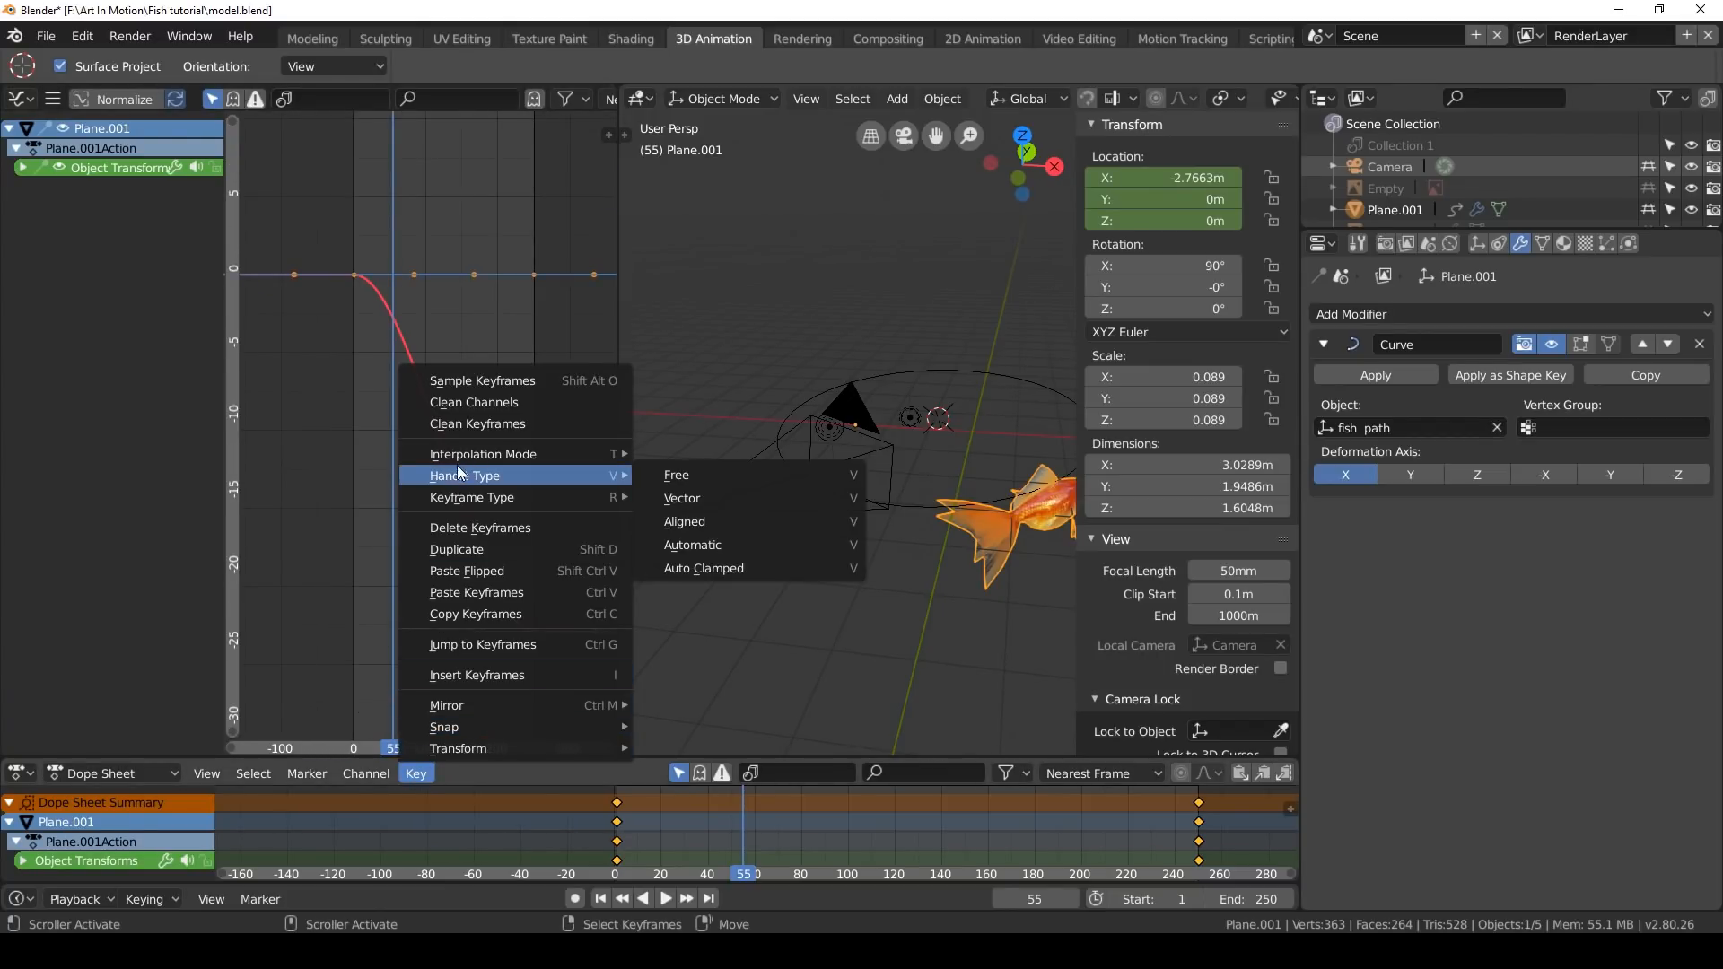
pyautogui.moveTo(695, 499)
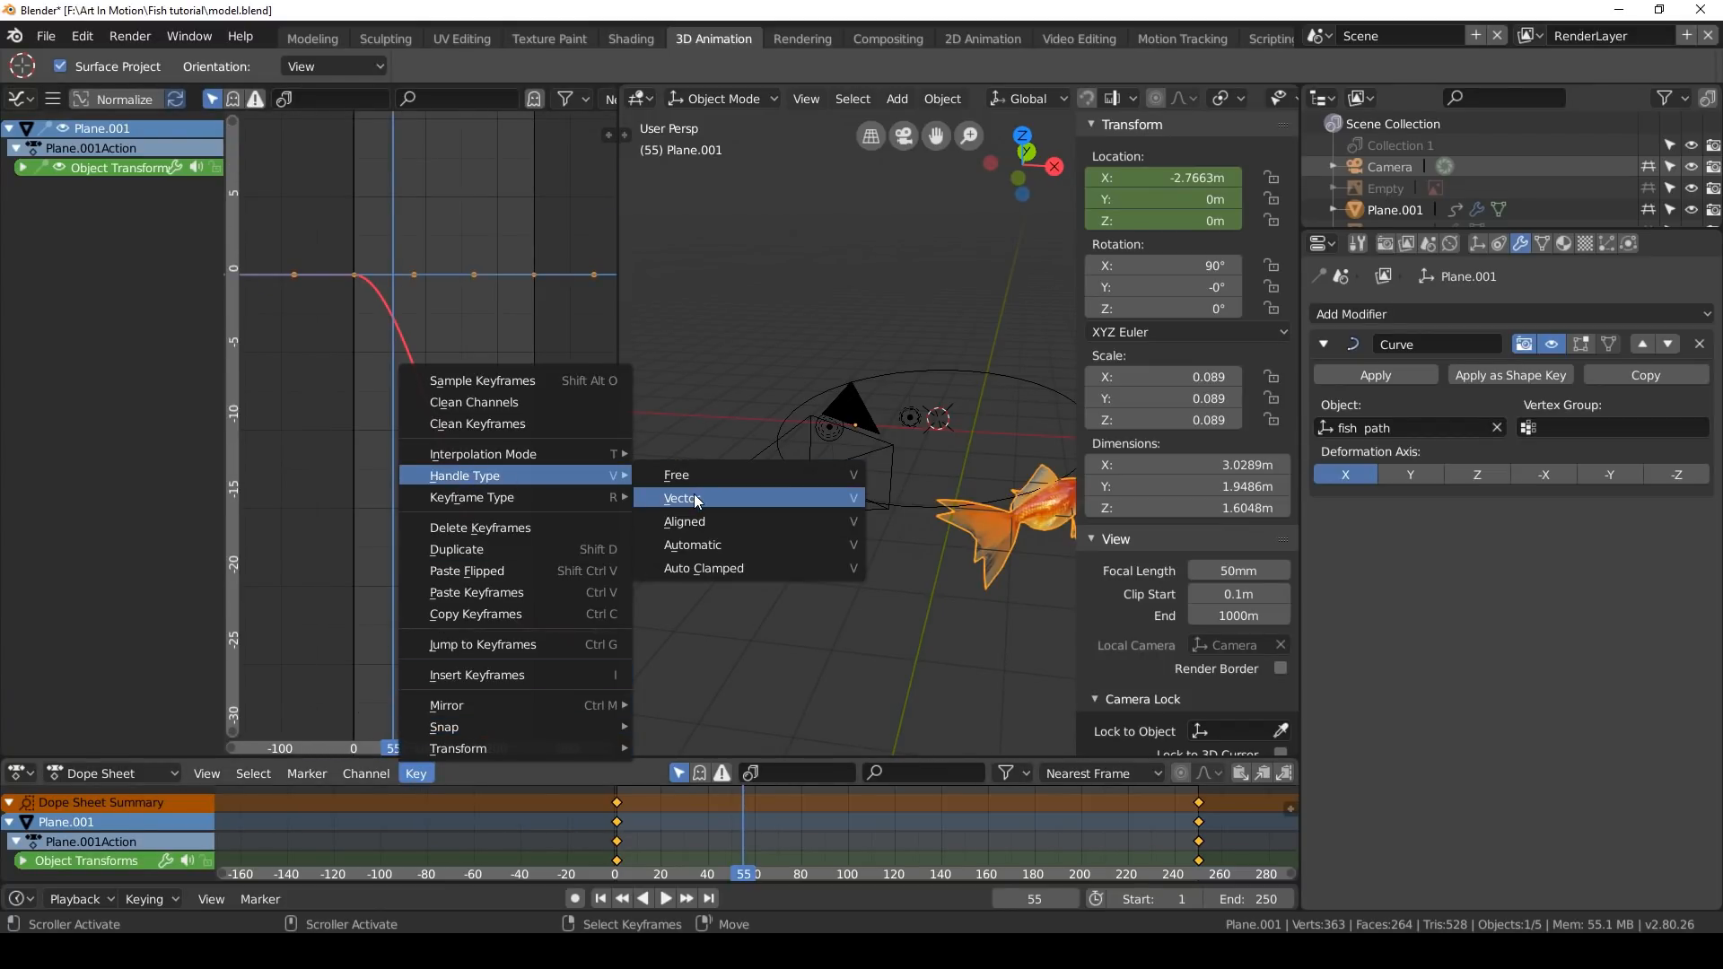
pyautogui.click(682, 499)
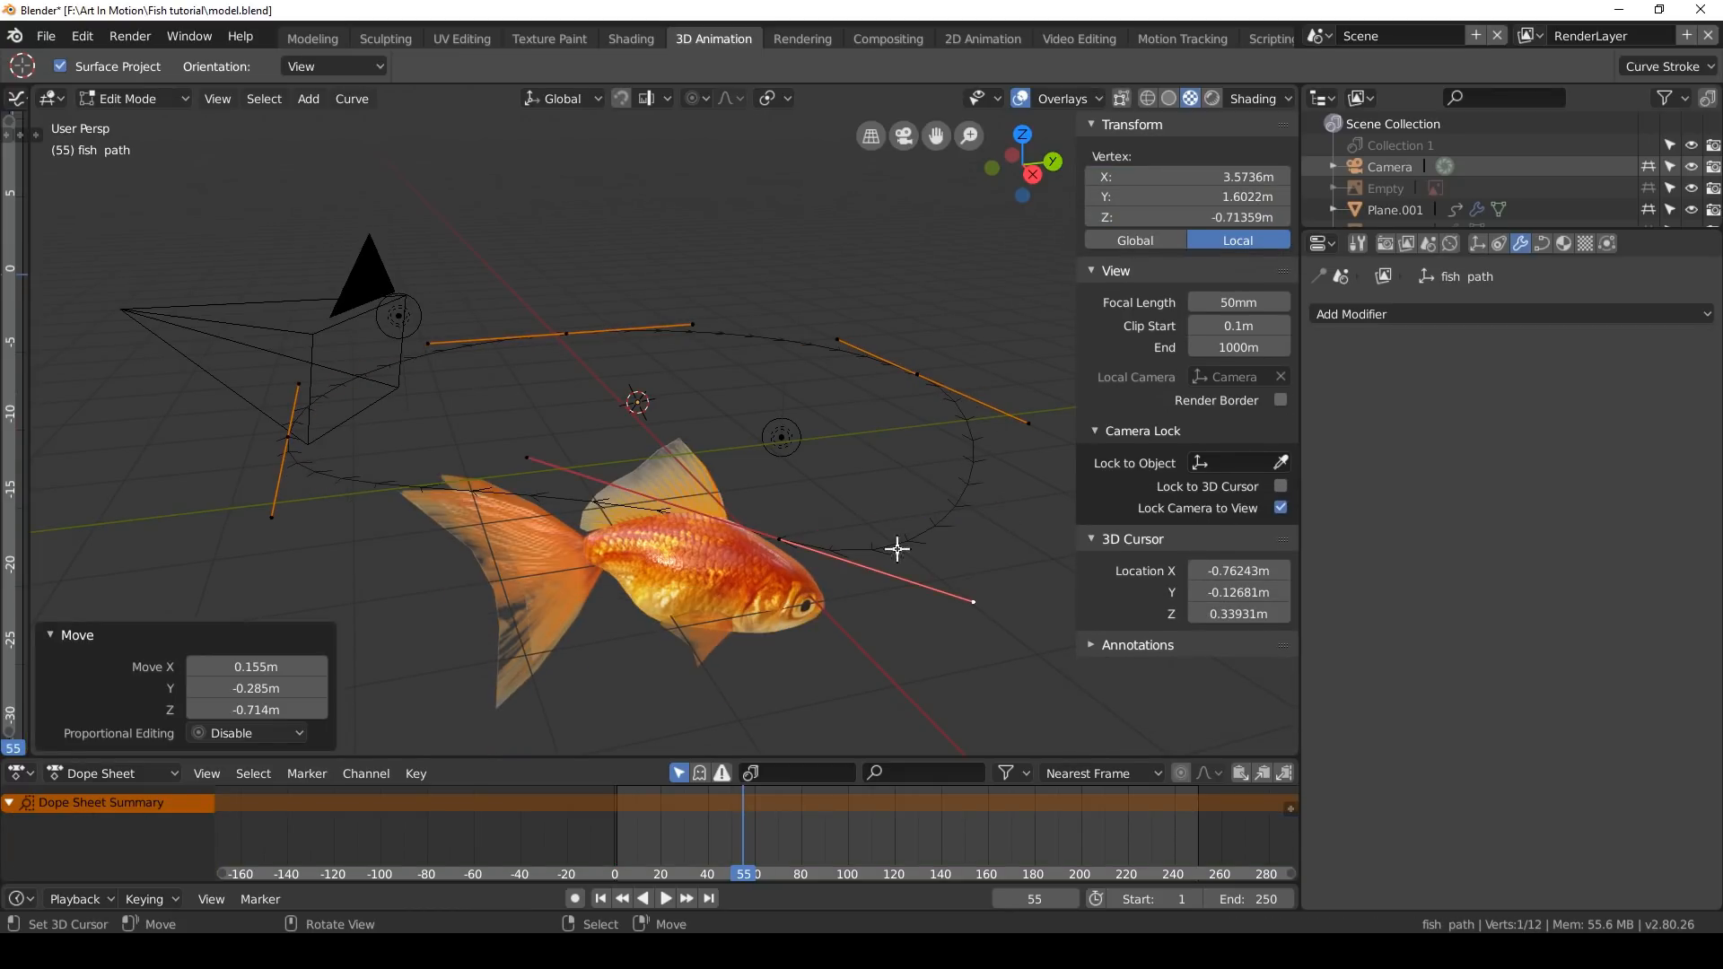
# Drag a Bezier handle of the fish path to stretch the loop
pyautogui.moveTo(897, 549); pyautogui.dragTo(527, 325)
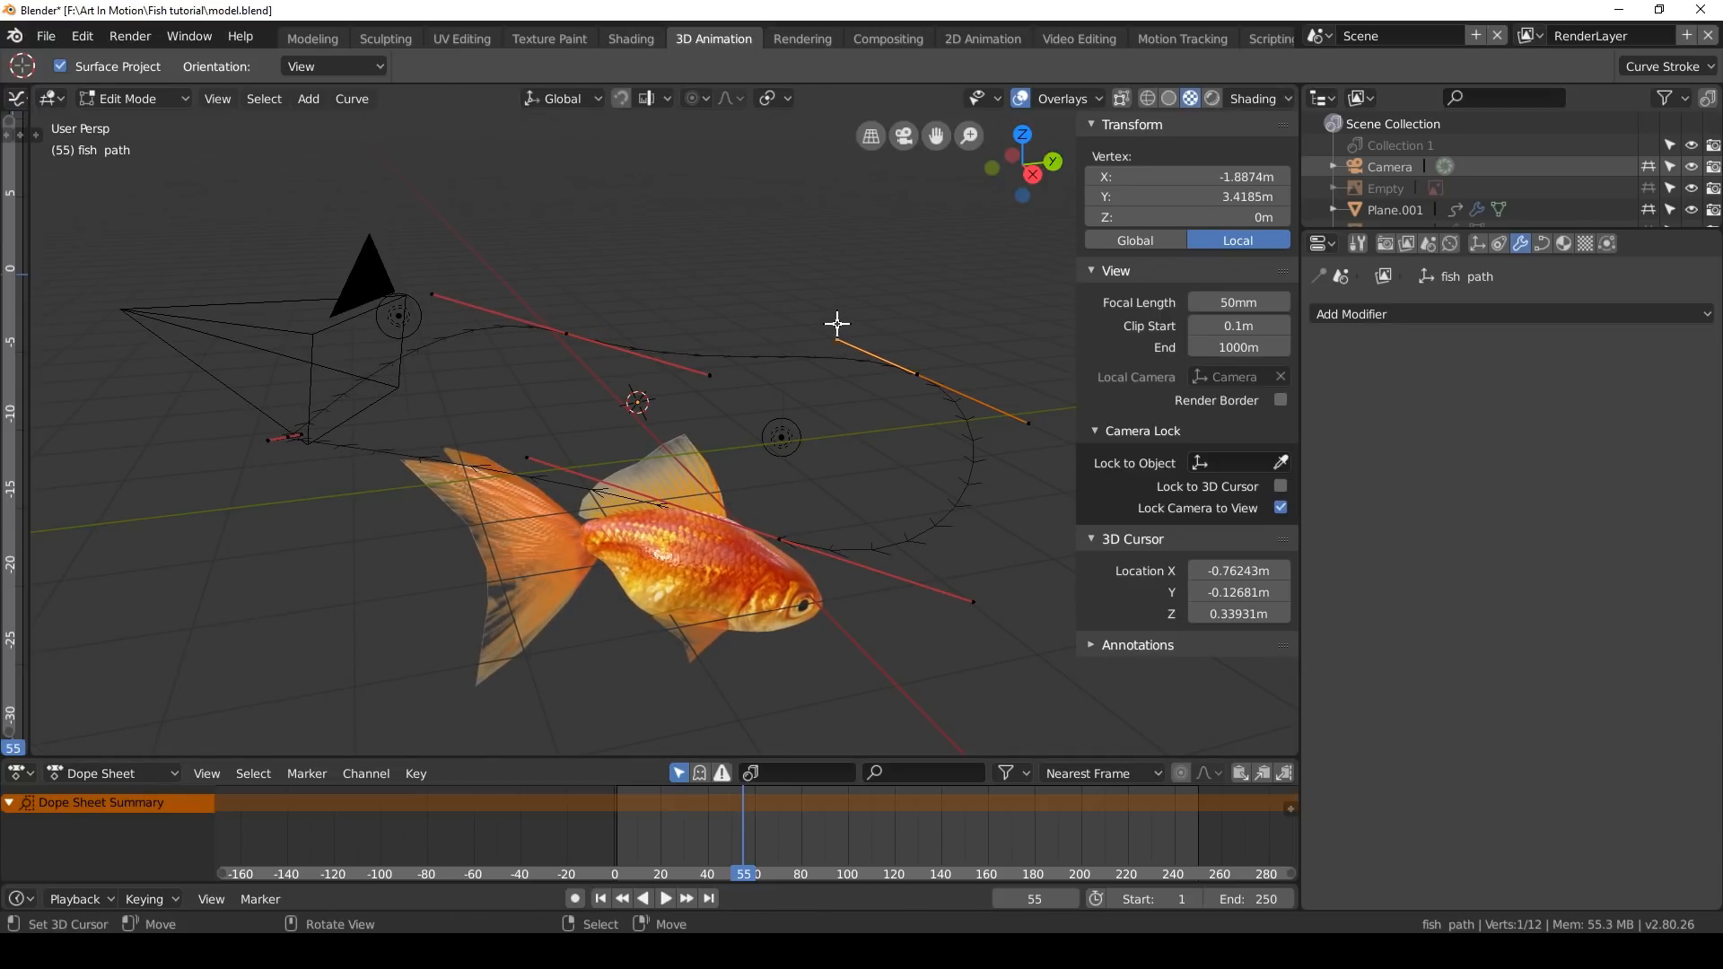
pyautogui.click(126, 99)
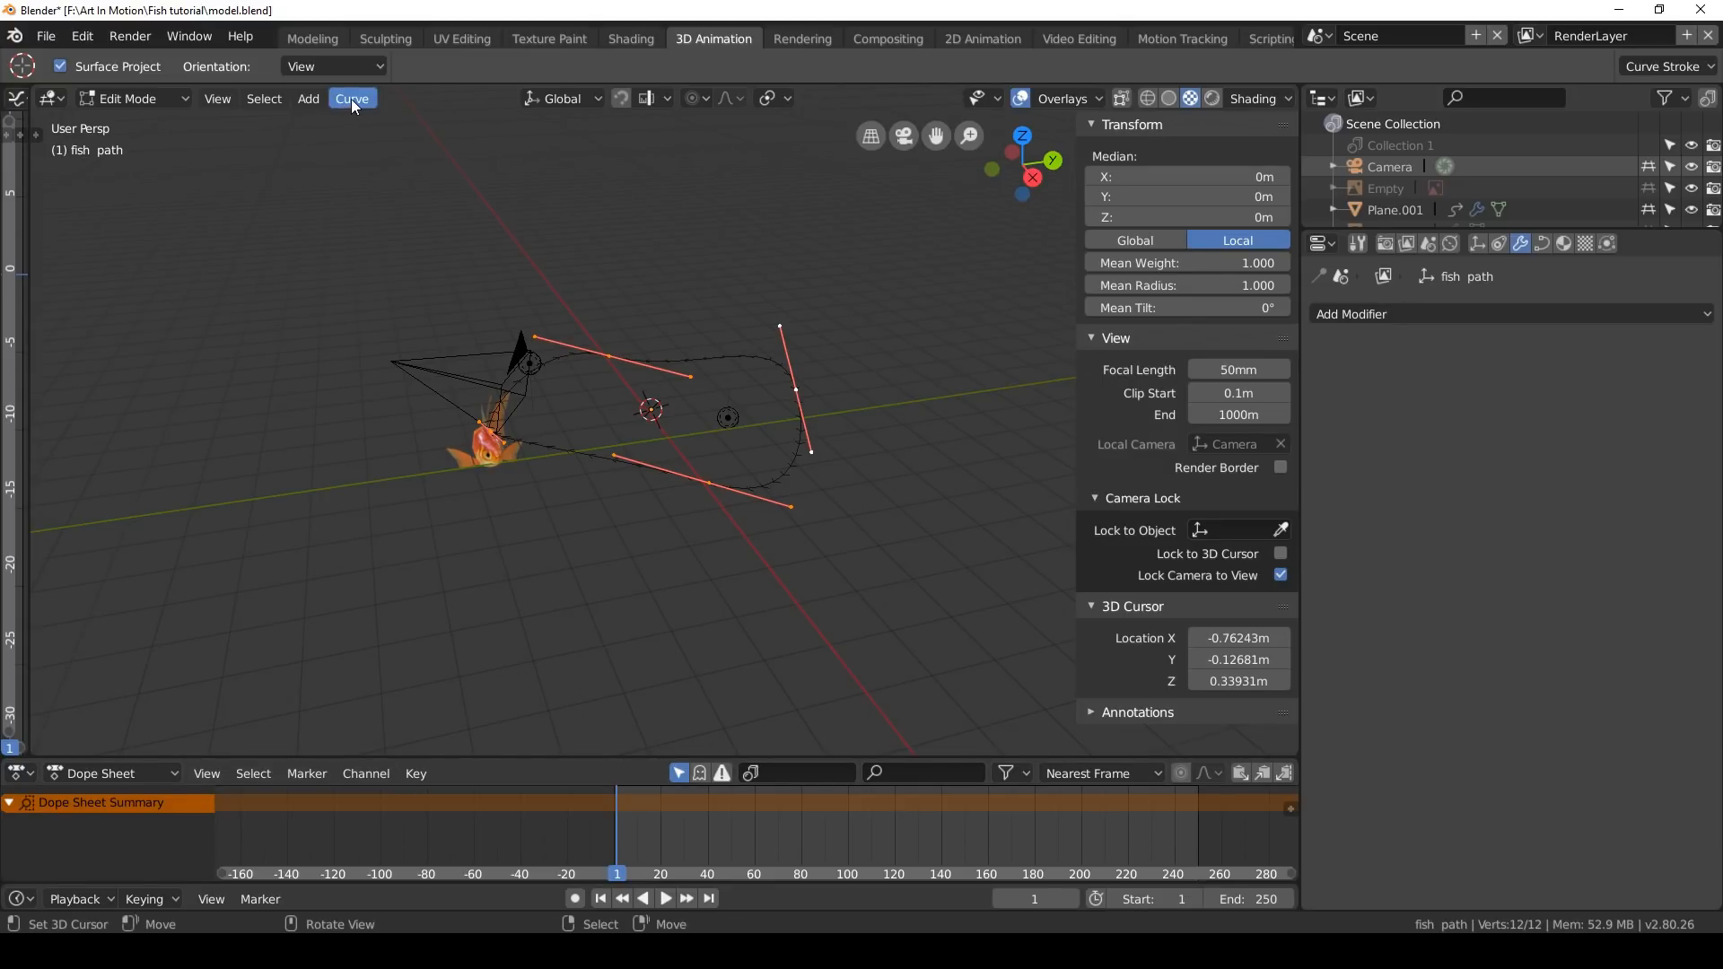
# Subdivide the path and pull points outward into an irregular loop
pyautogui.click(352, 99)
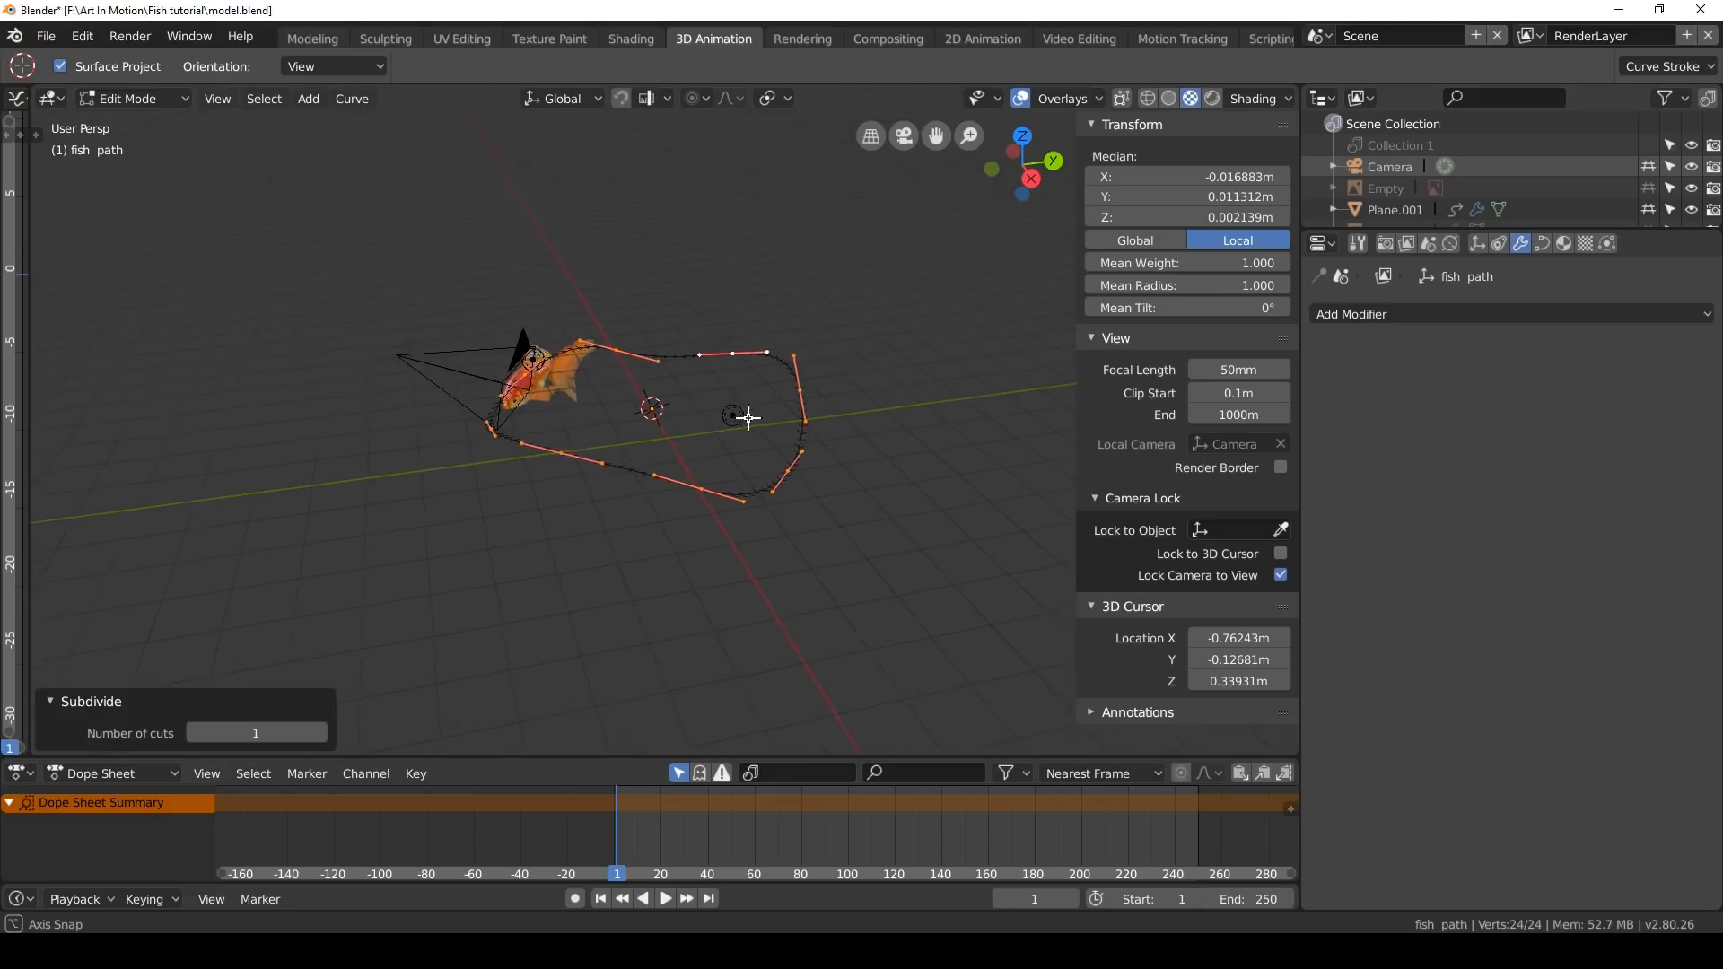
pyautogui.moveTo(747, 419); pyautogui.dragTo(735, 469)
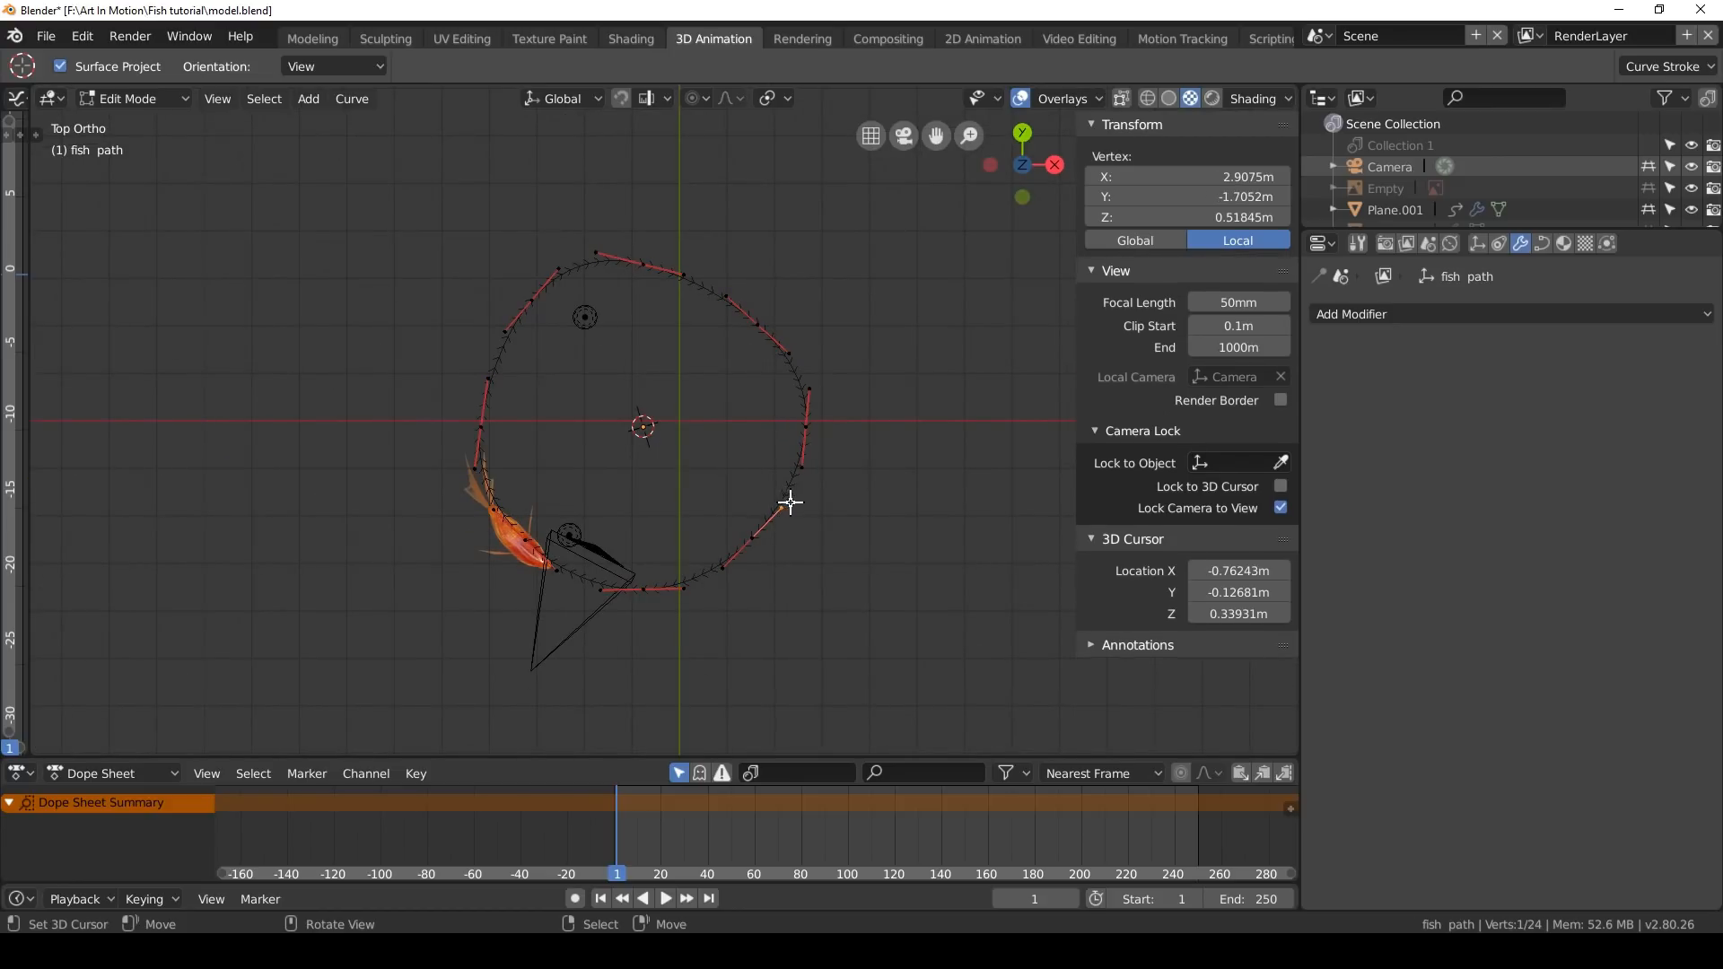
pyautogui.moveTo(792, 503); pyautogui.dragTo(800, 354)
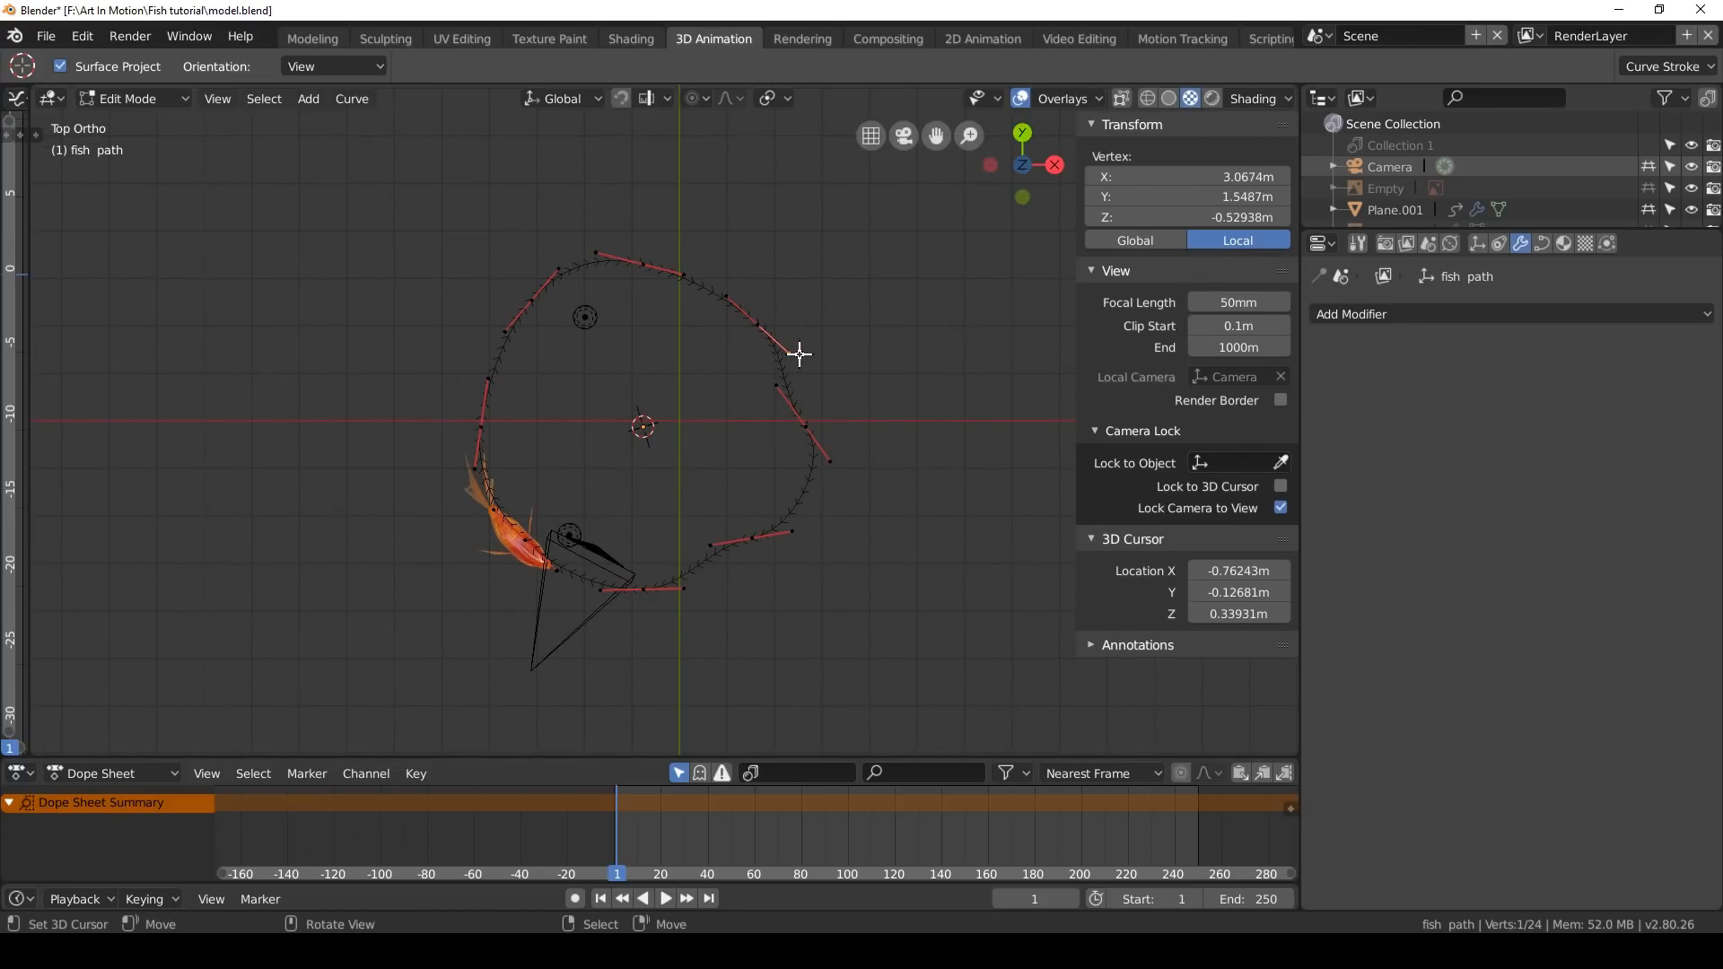
pyautogui.moveTo(801, 354); pyautogui.dragTo(689, 244)
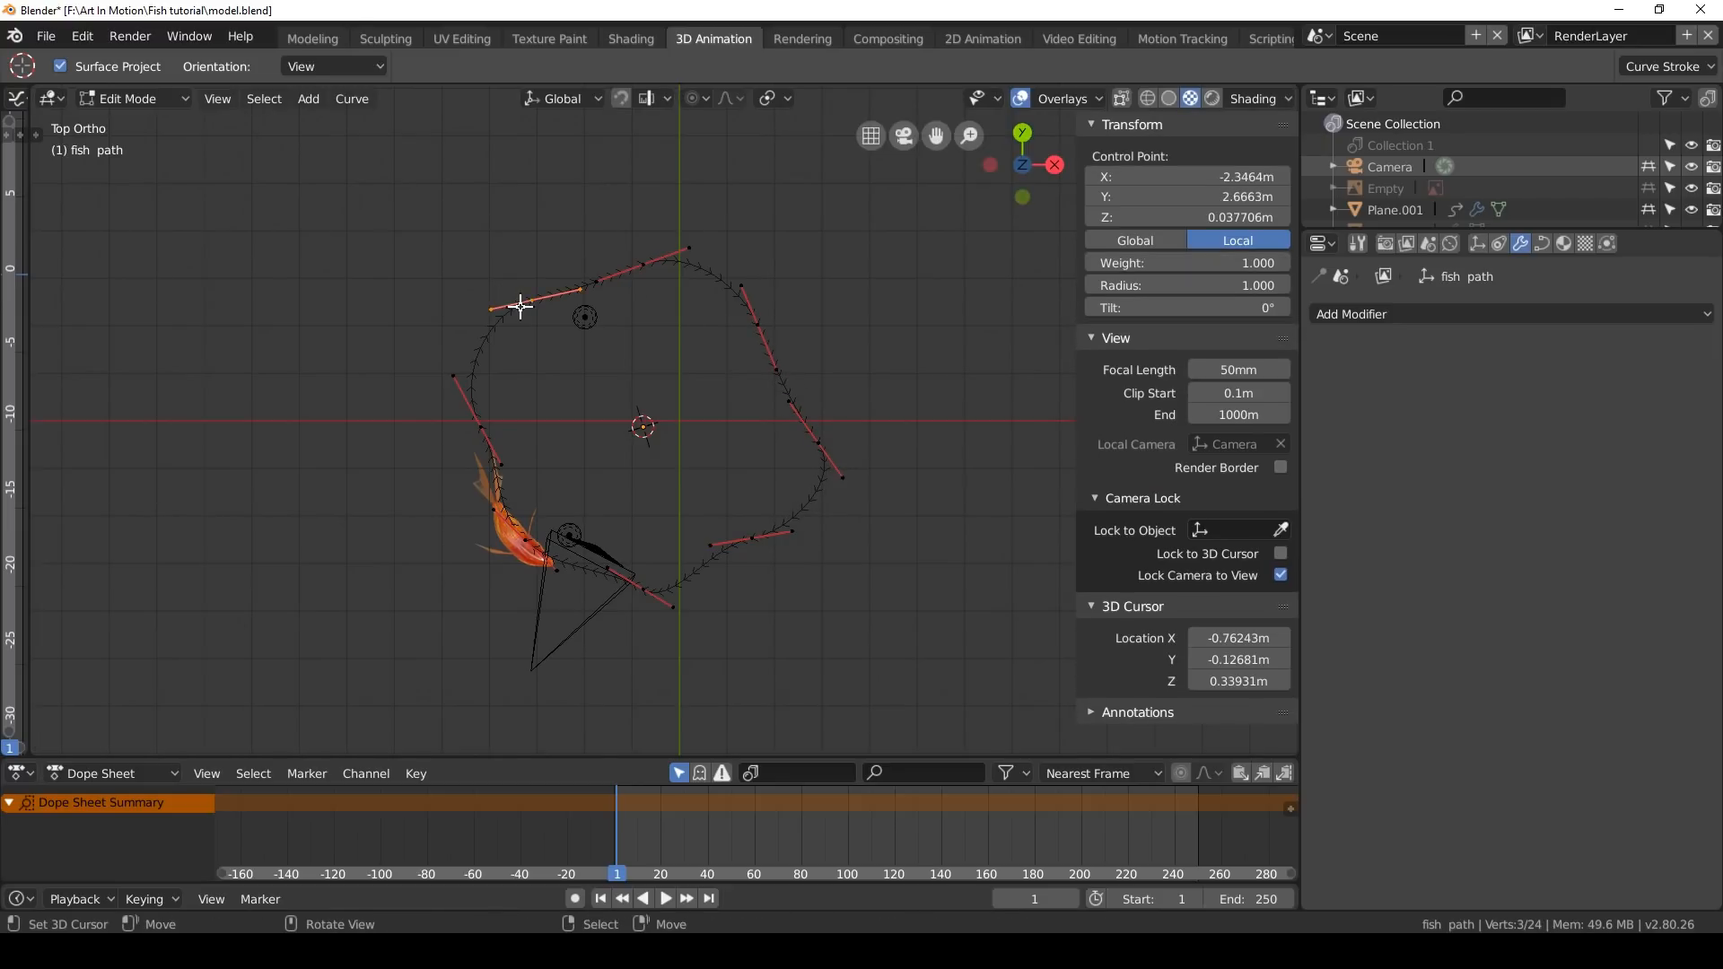
# Raise and shift a few path points so the loop rises and dips, then finish editing
pyautogui.moveTo(519, 305); pyautogui.dragTo(494, 316)
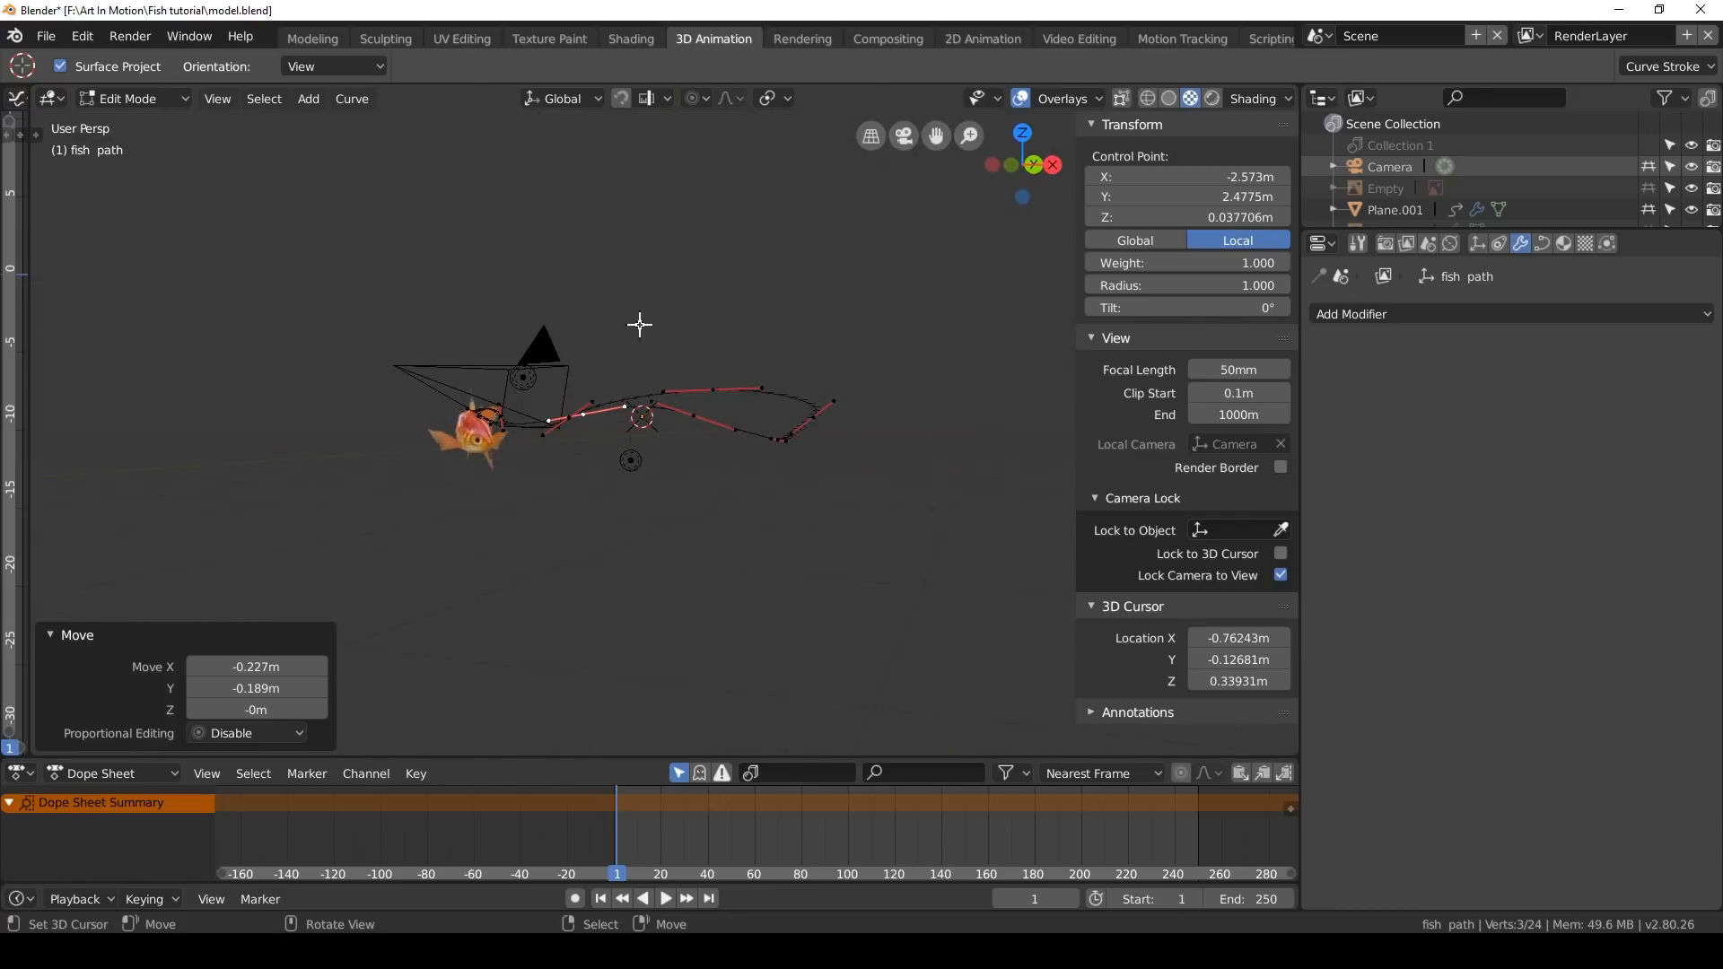
pyautogui.moveTo(641, 325); pyautogui.dragTo(729, 429)
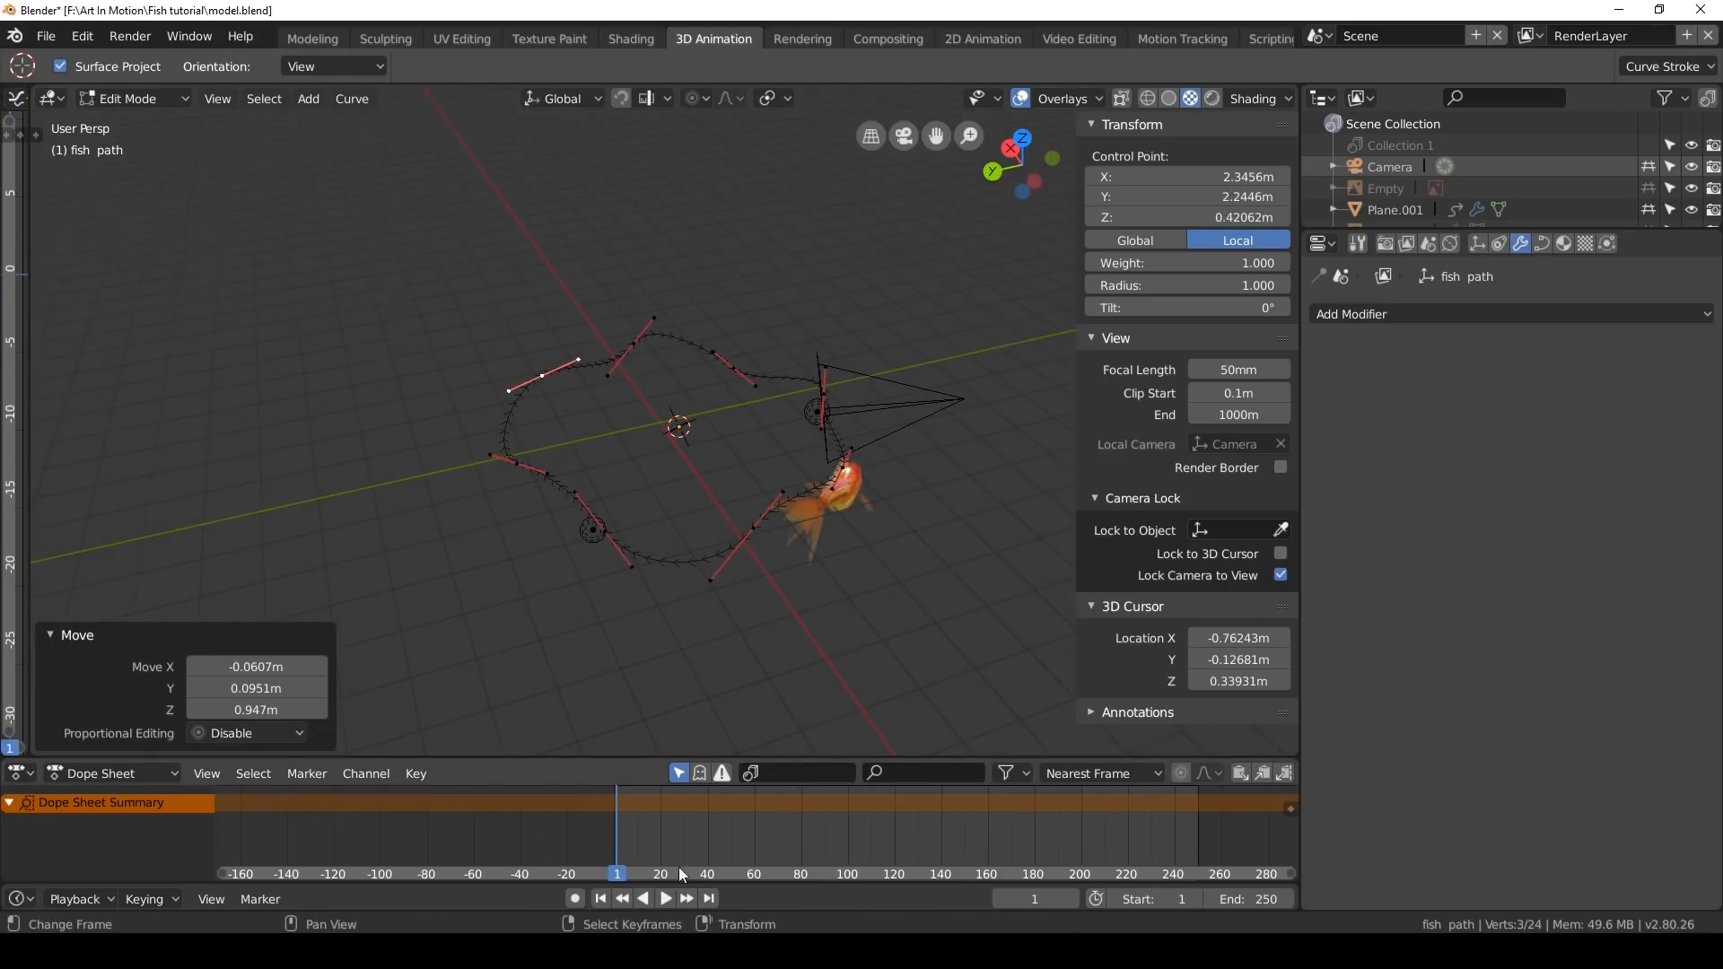
pyautogui.press('Tab')
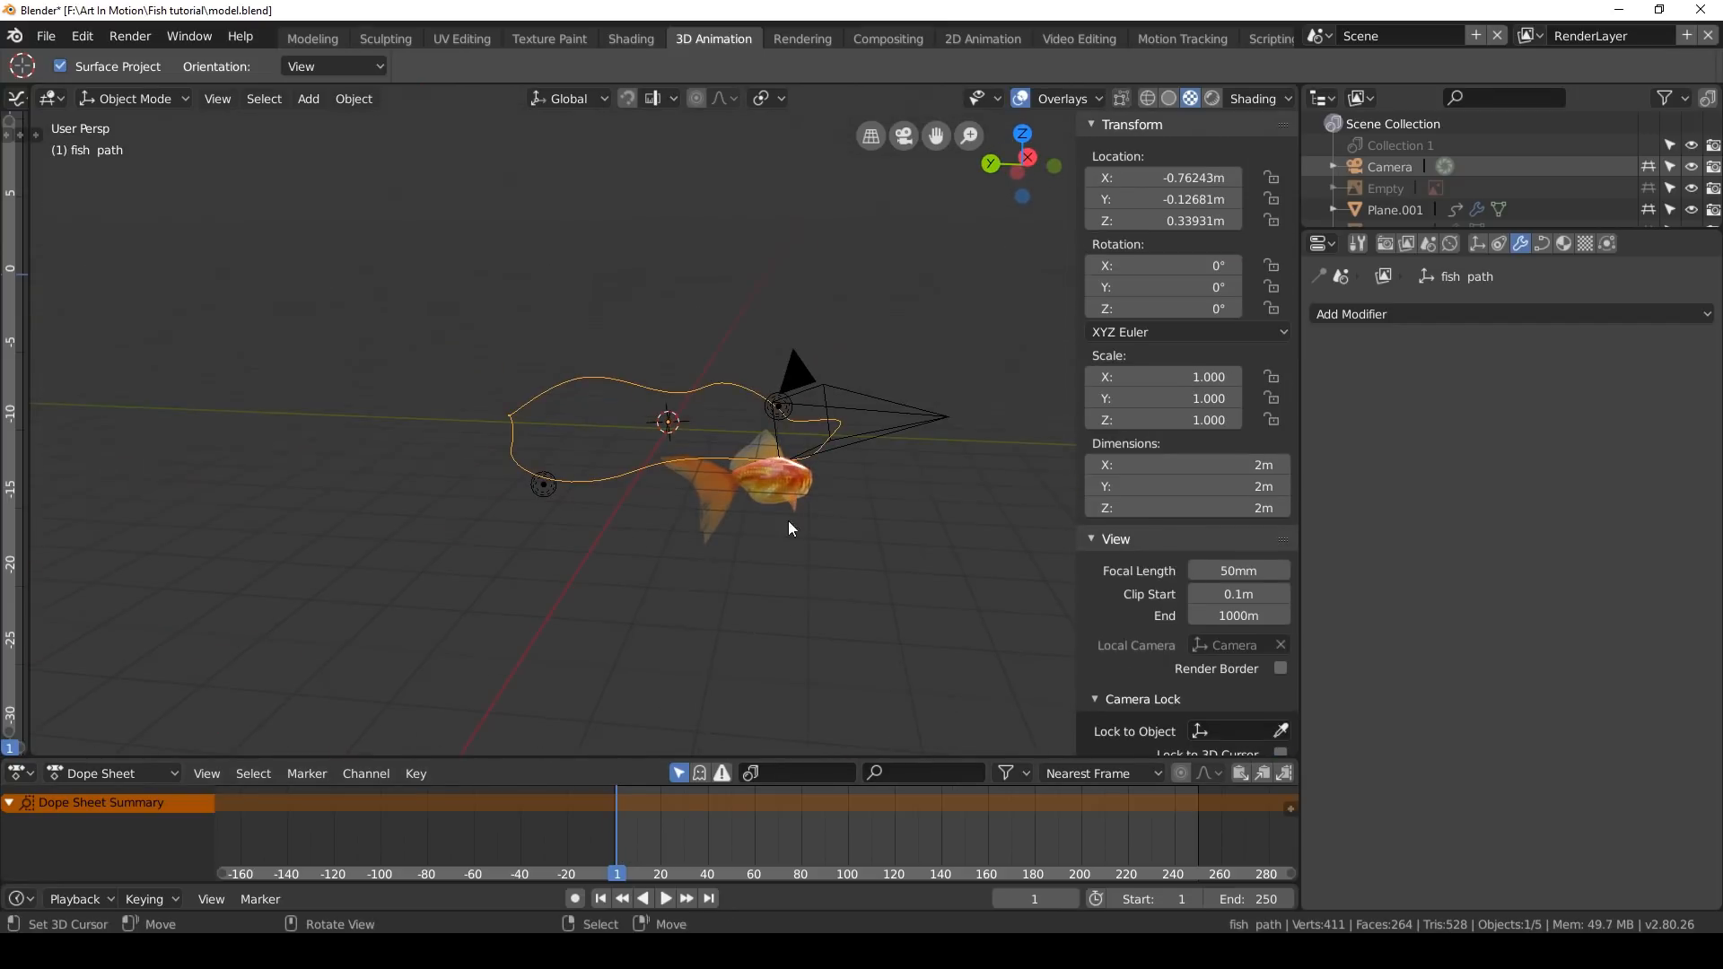
# Play the animation to preview the fish swimming along the reshaped path
pyautogui.click(603, 898)
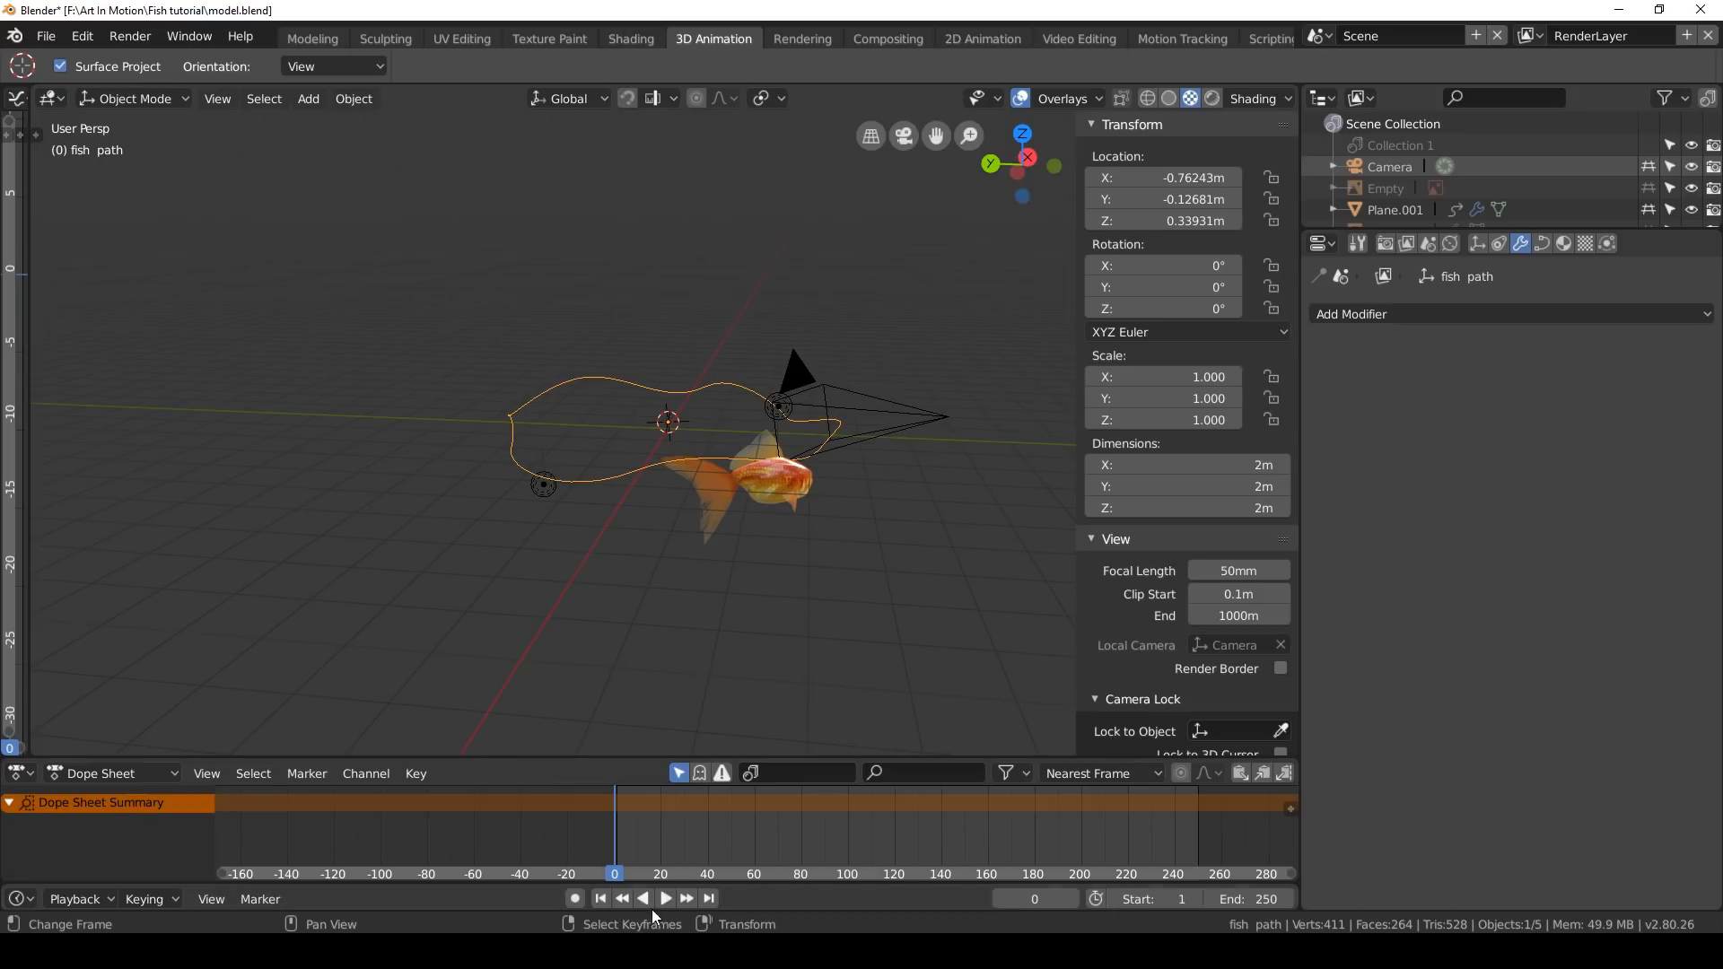
pyautogui.click(668, 899)
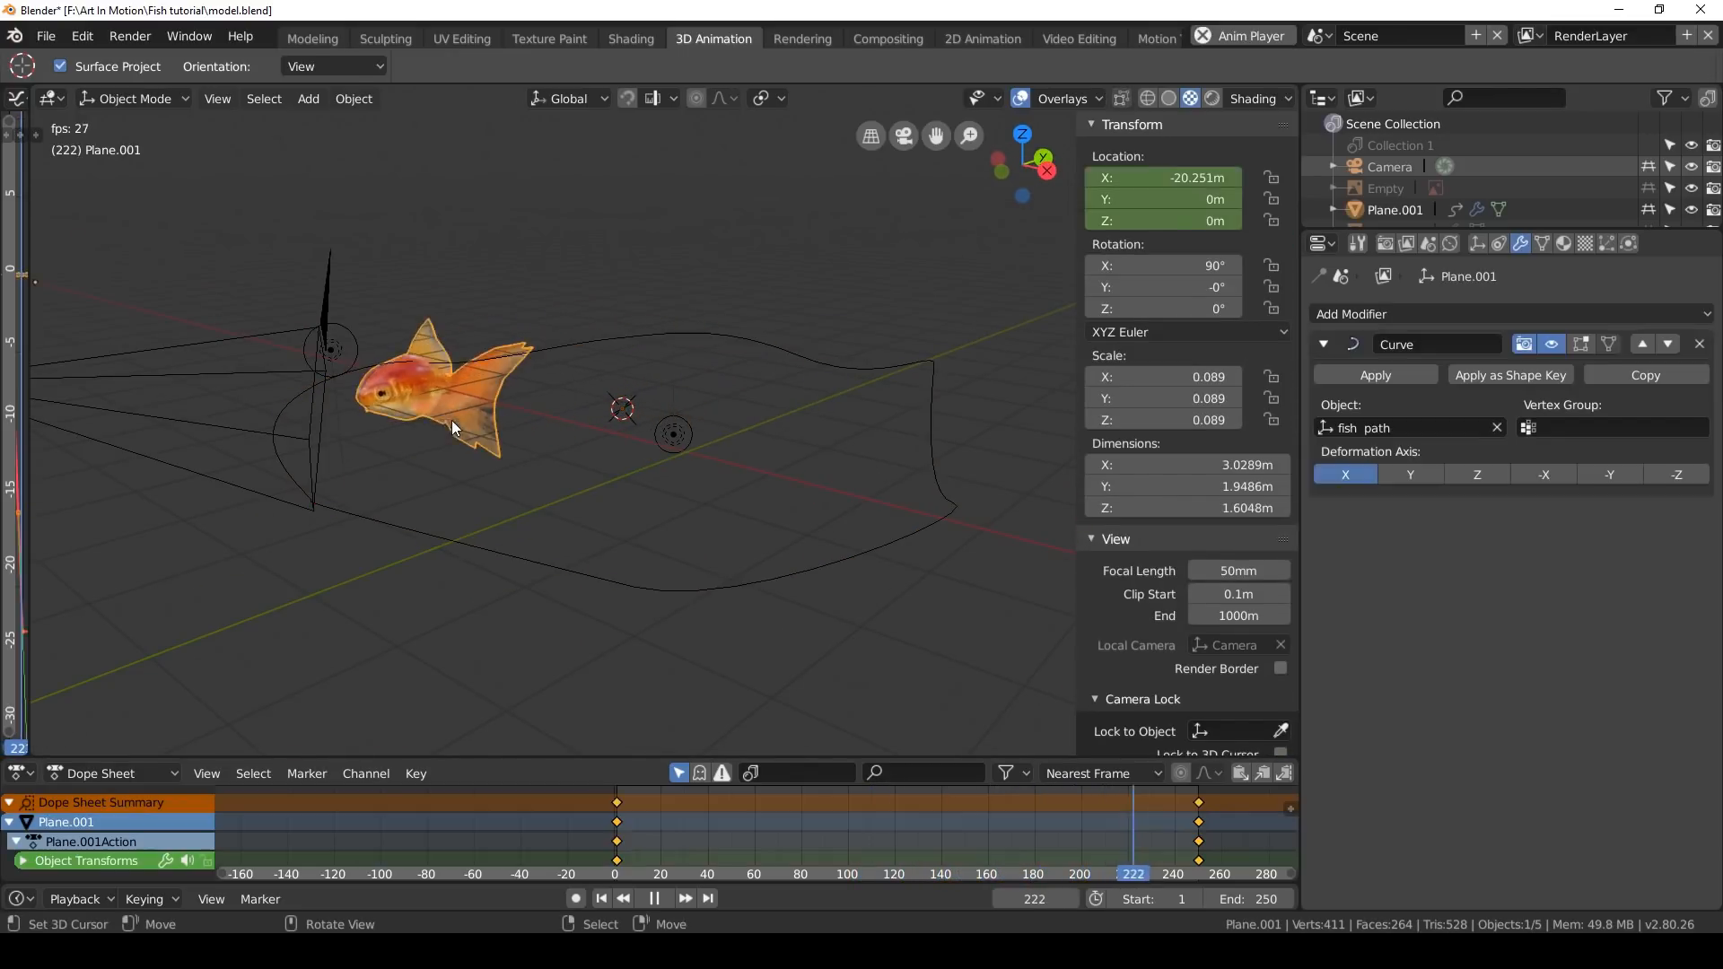
pyautogui.click(603, 899)
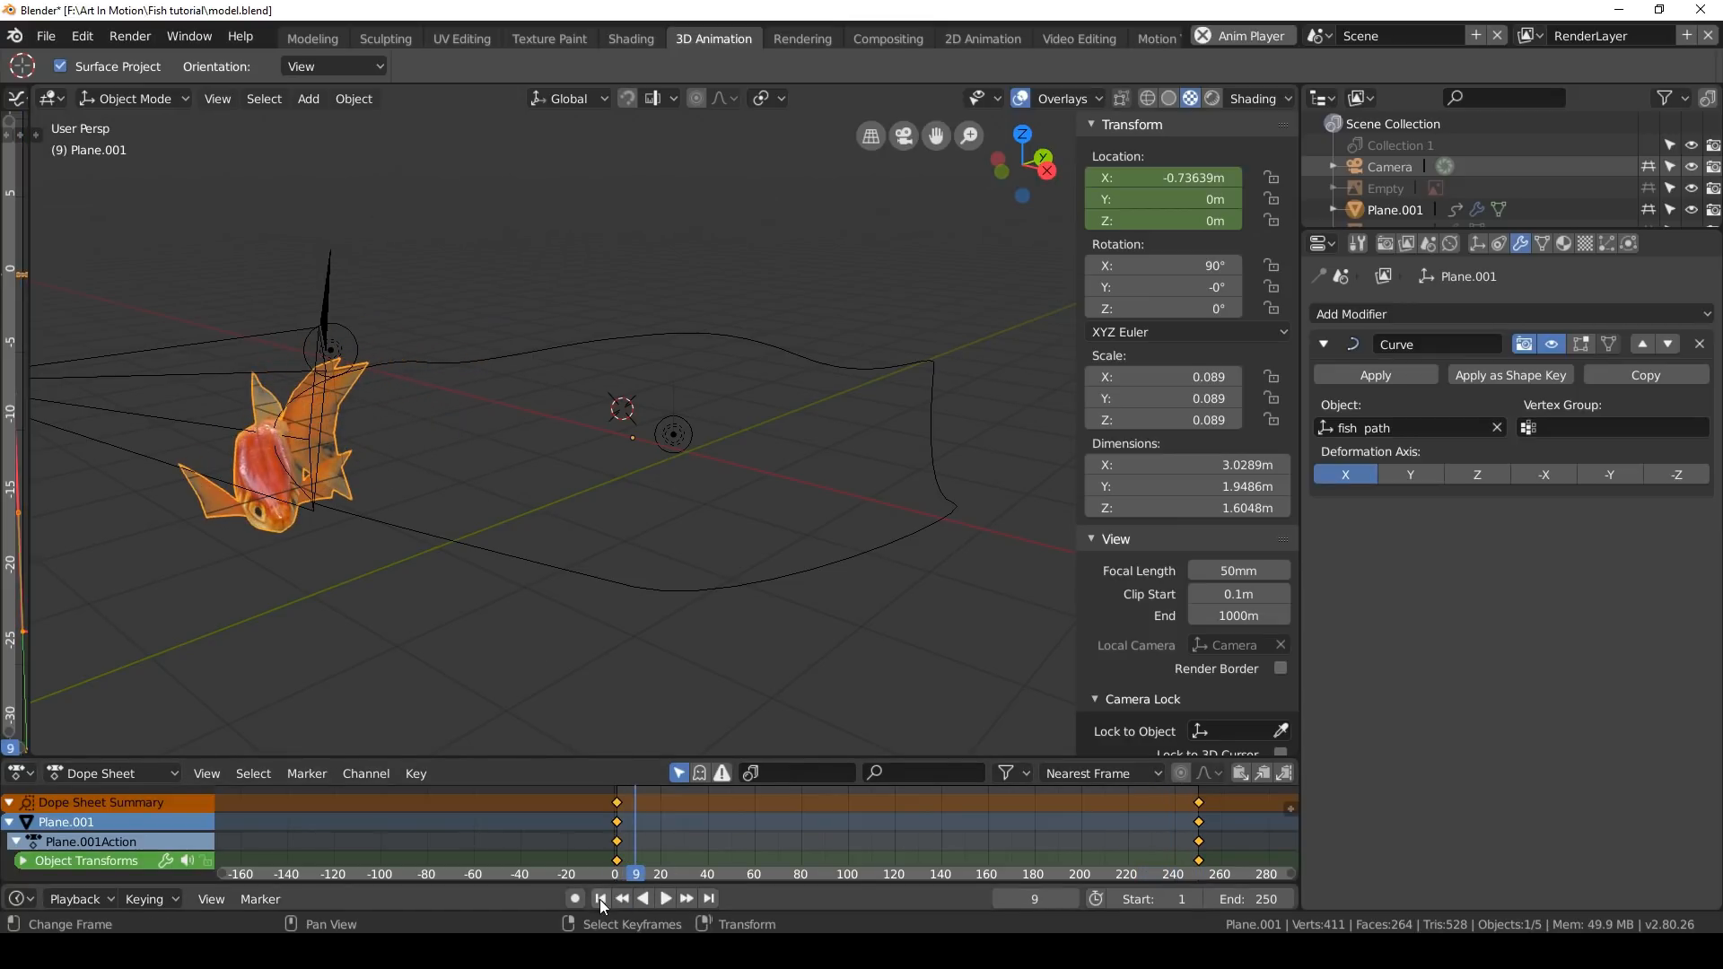
# Add Cloth physics to the goldfish and play a few frames to cache the simulation
pyautogui.click(599, 898)
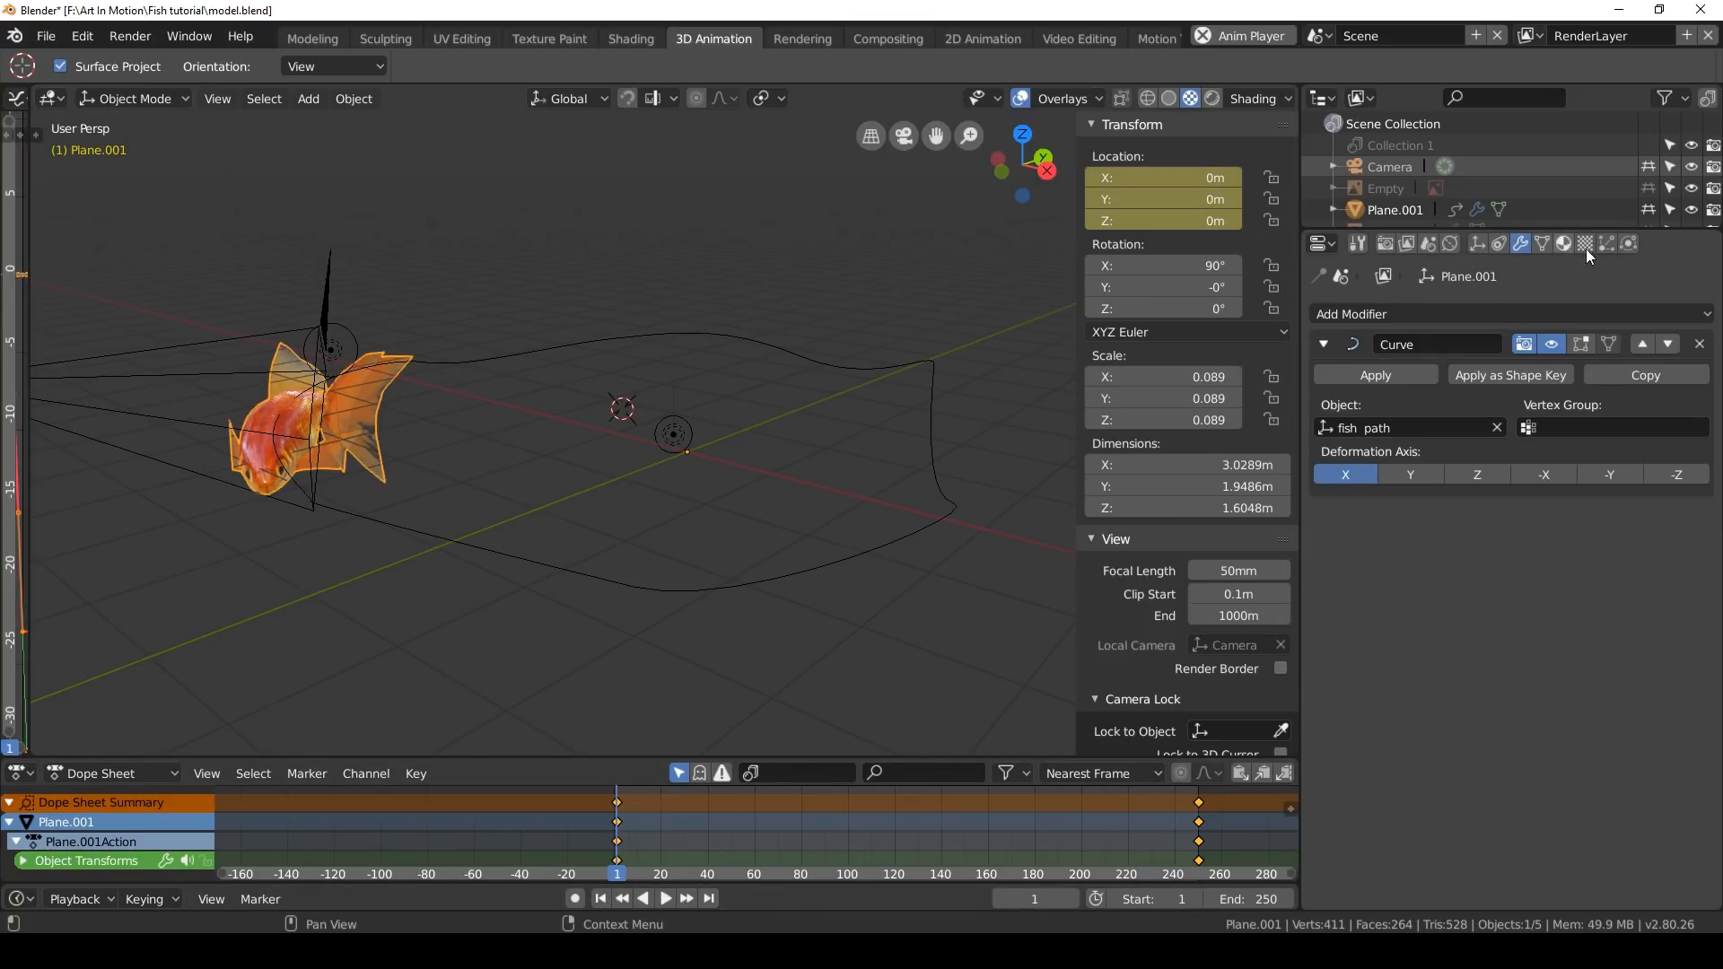
pyautogui.click(1630, 244)
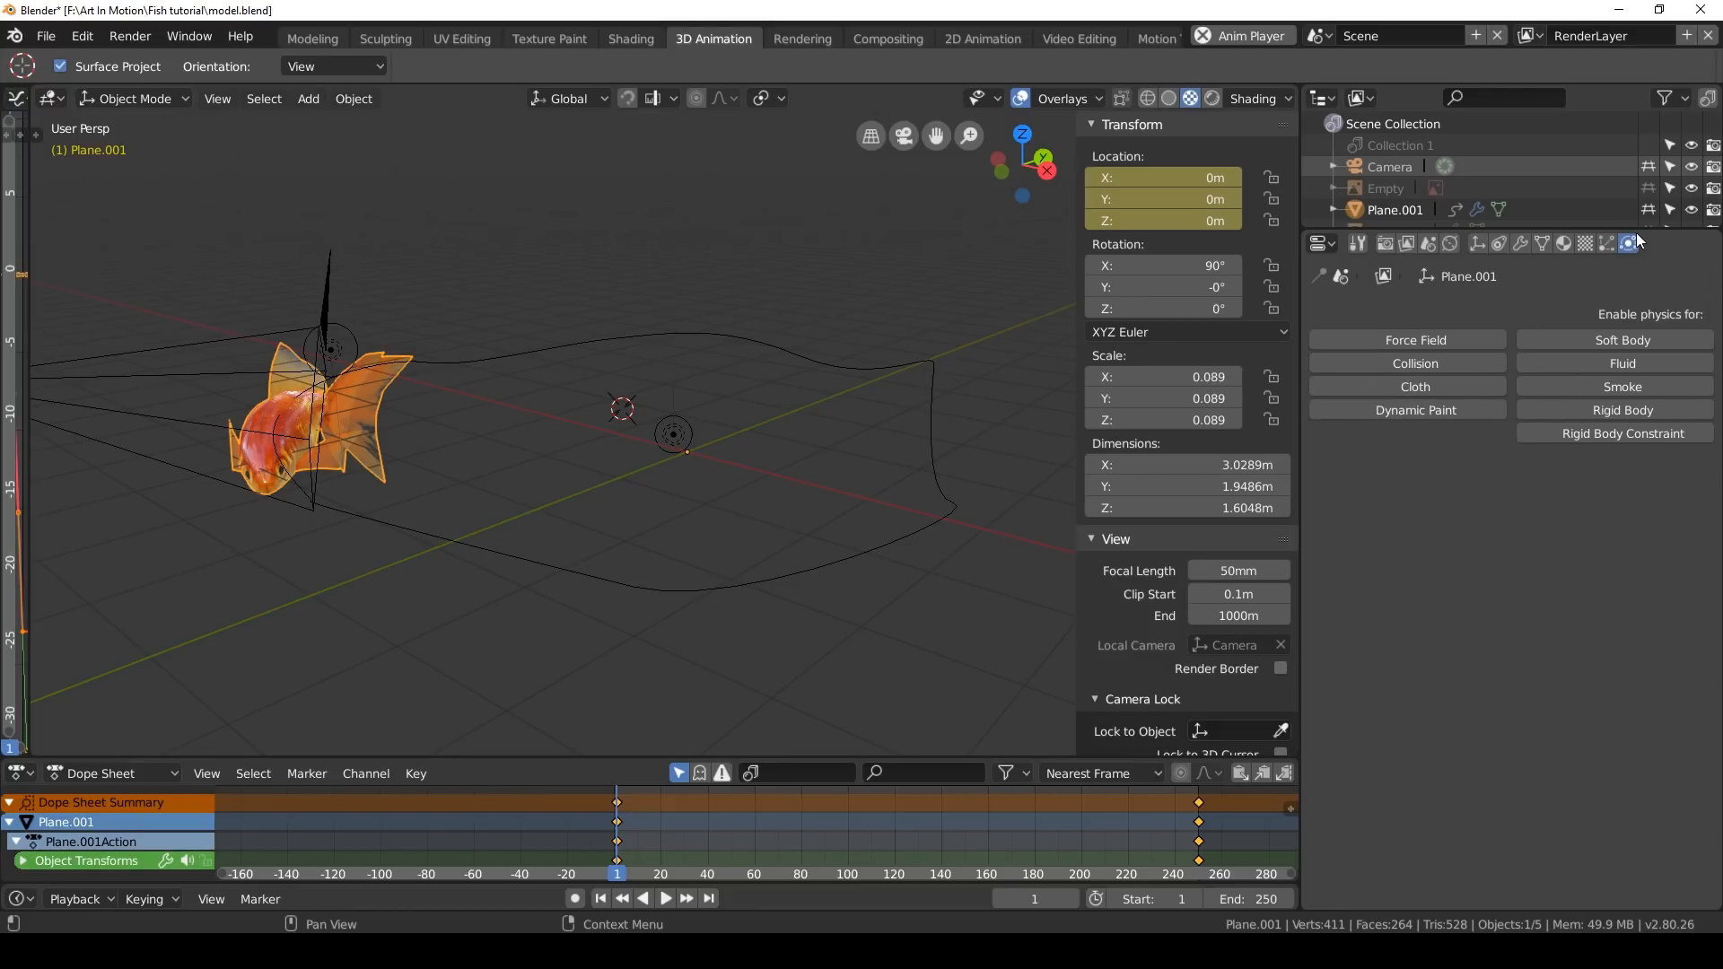
pyautogui.click(1414, 386)
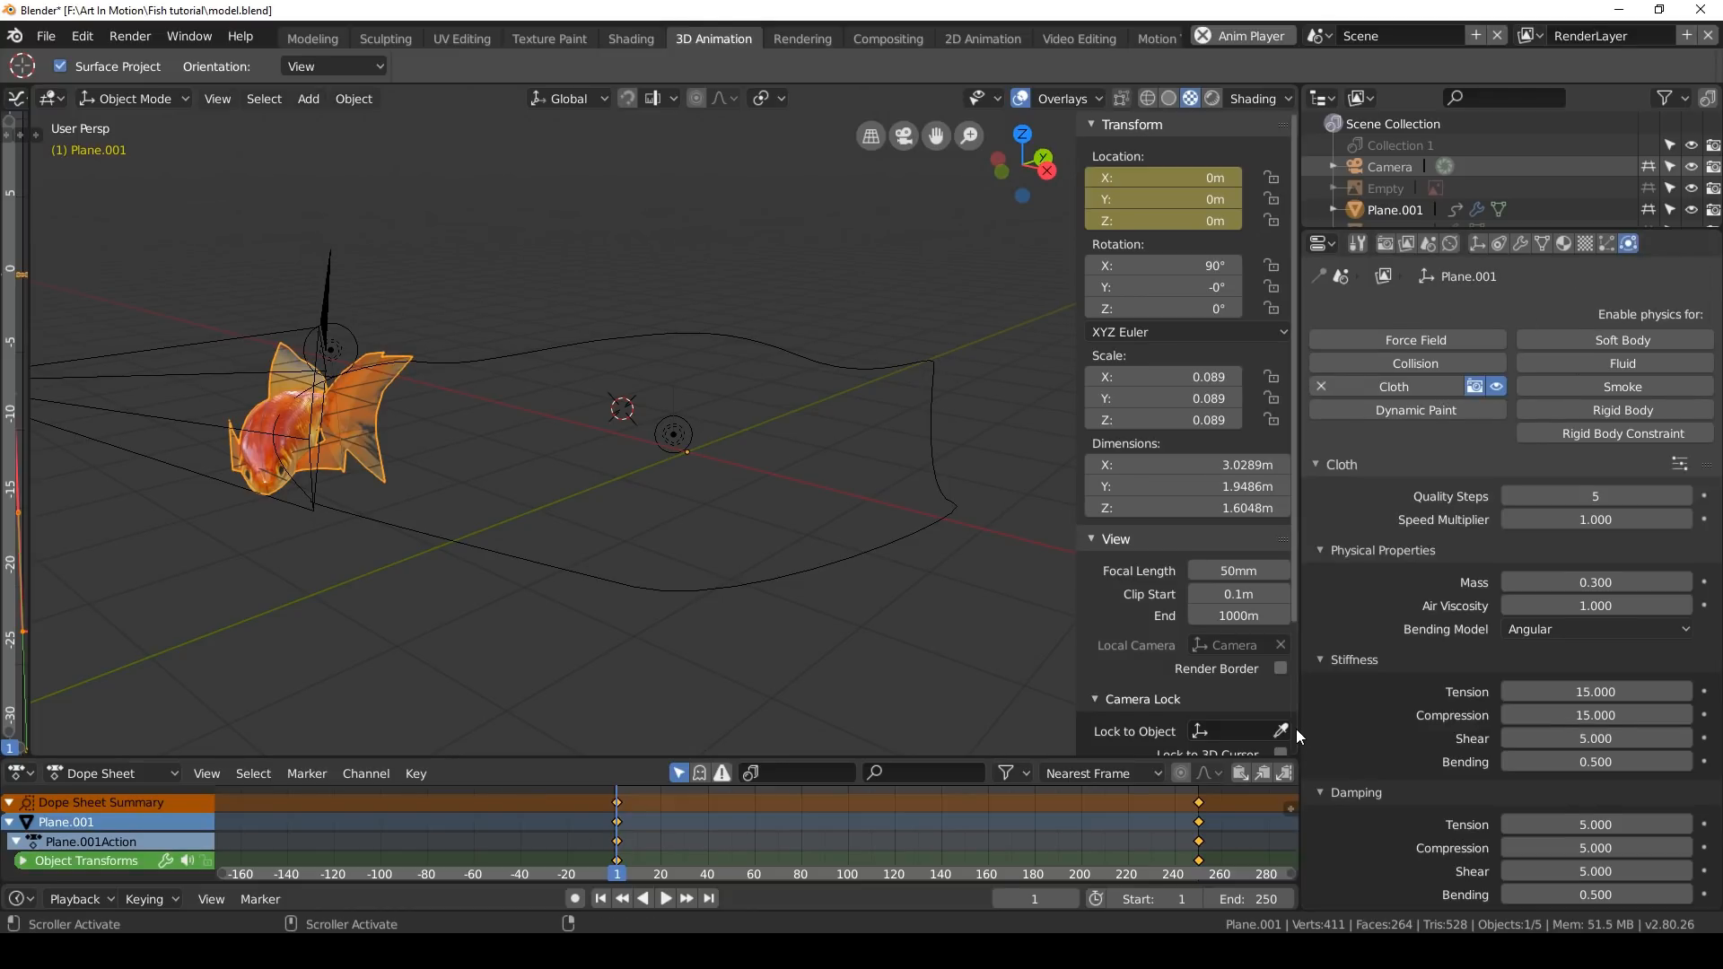
pyautogui.scroll(-3)
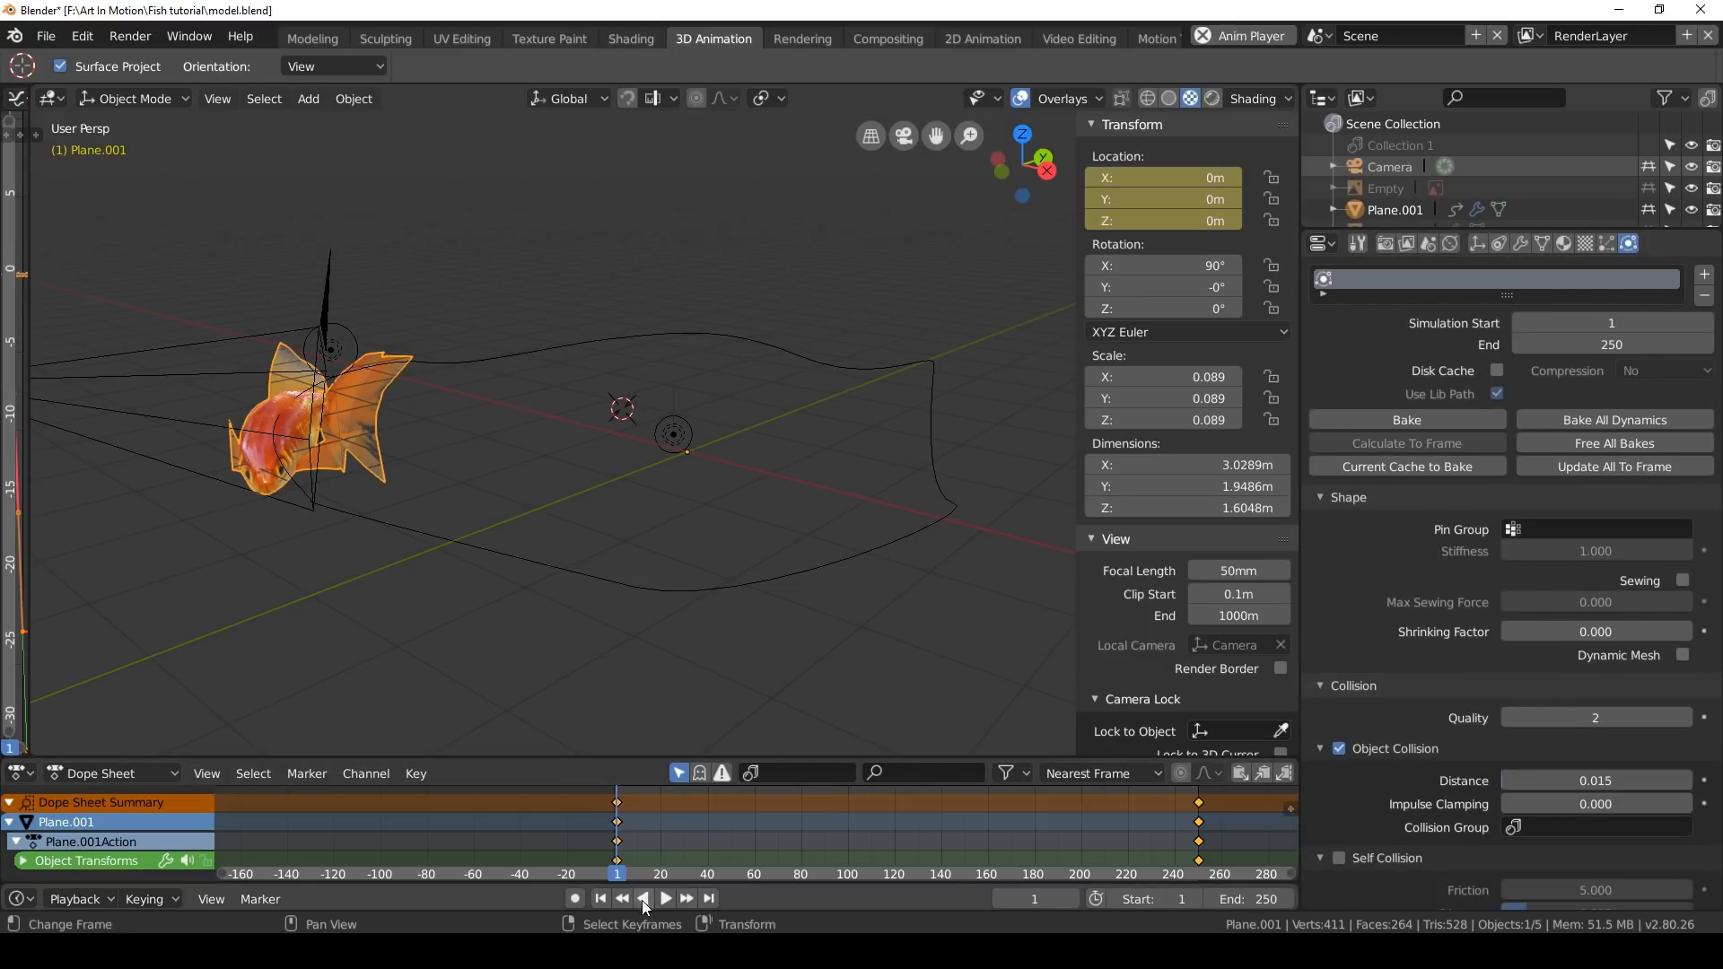
pyautogui.click(684, 903)
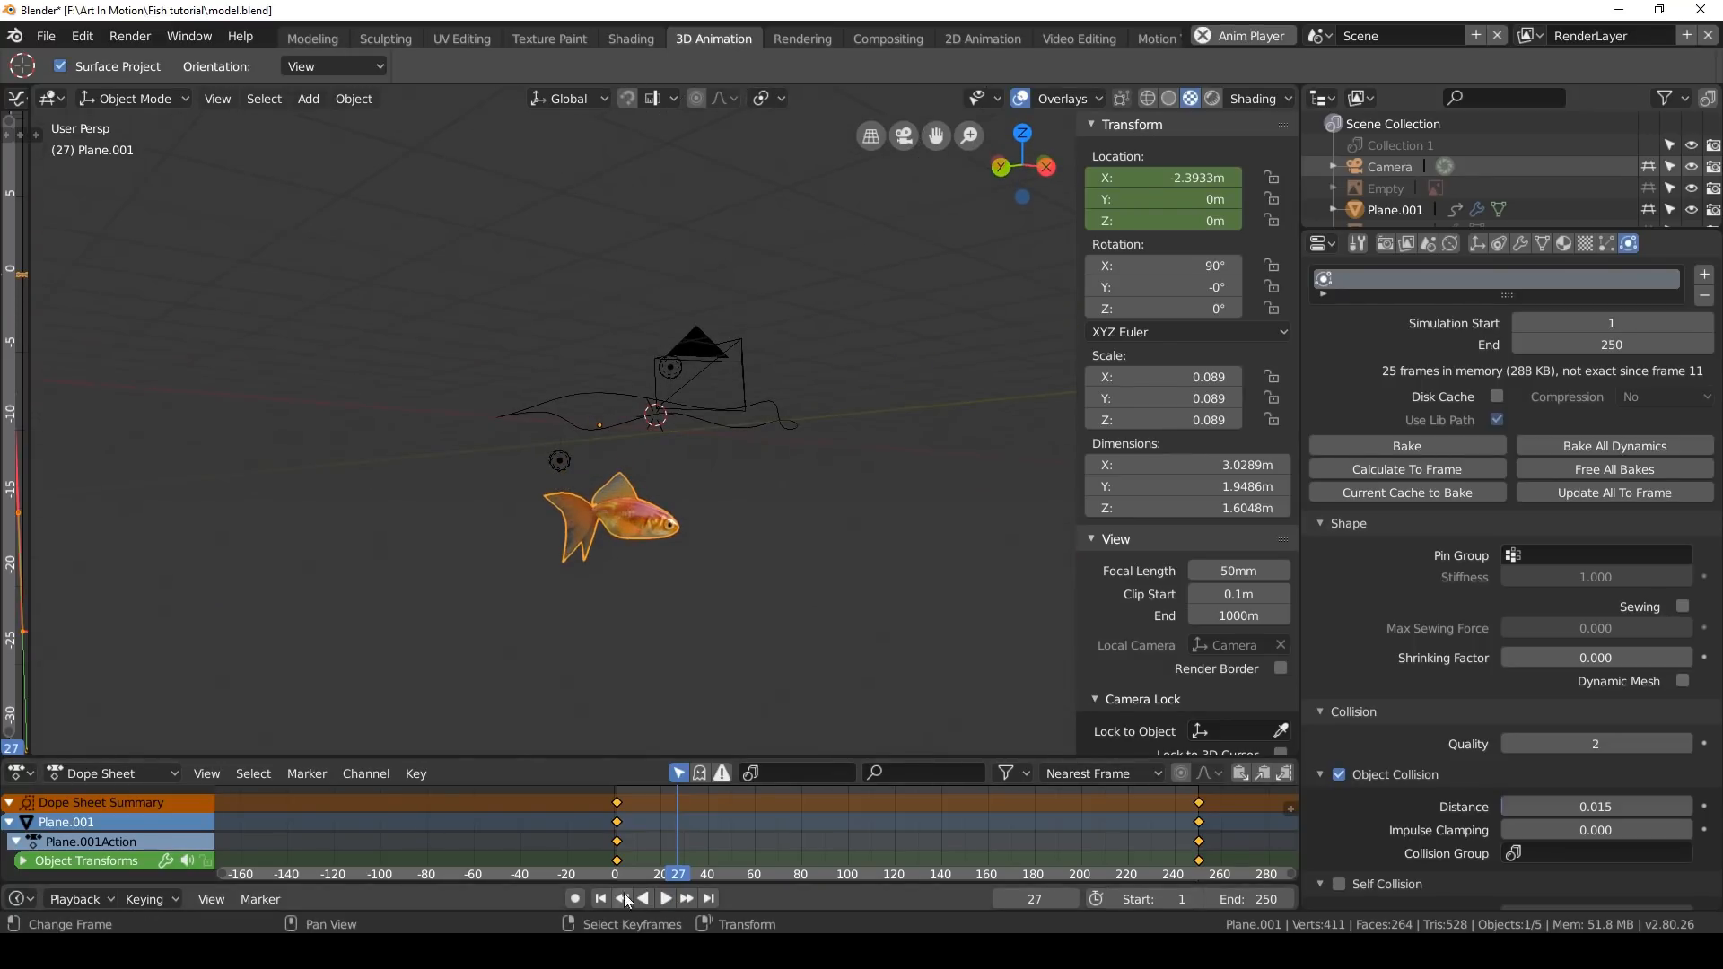
pyautogui.click(600, 898)
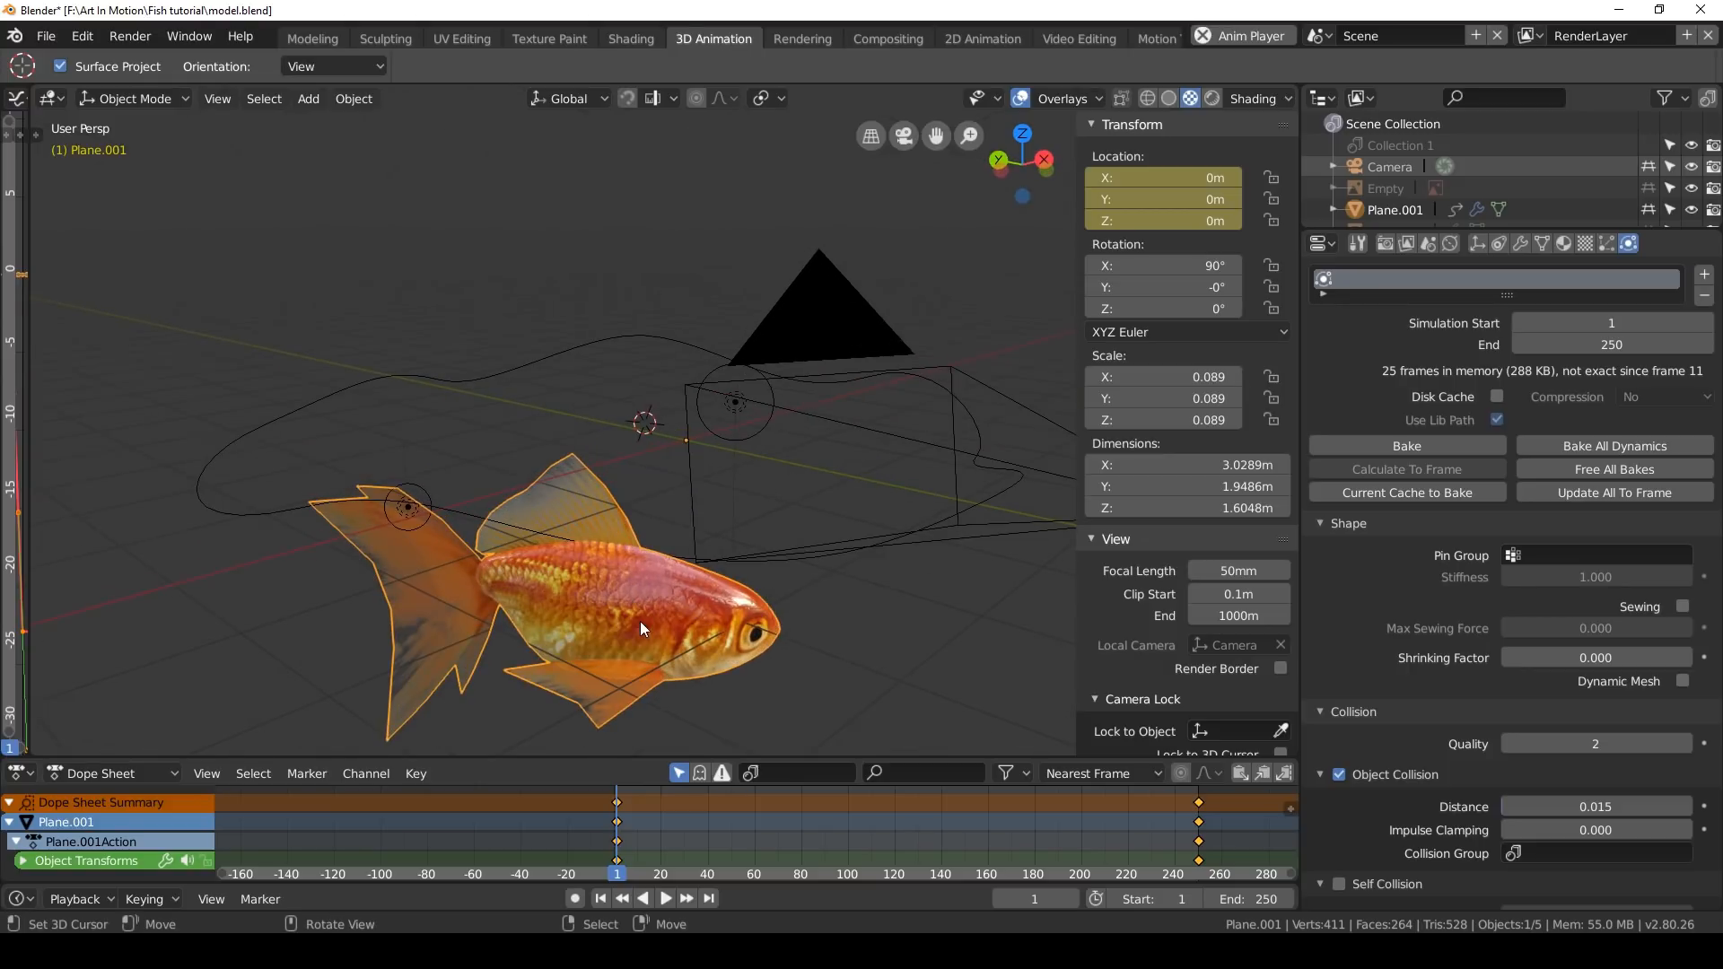
pyautogui.moveTo(587, 610)
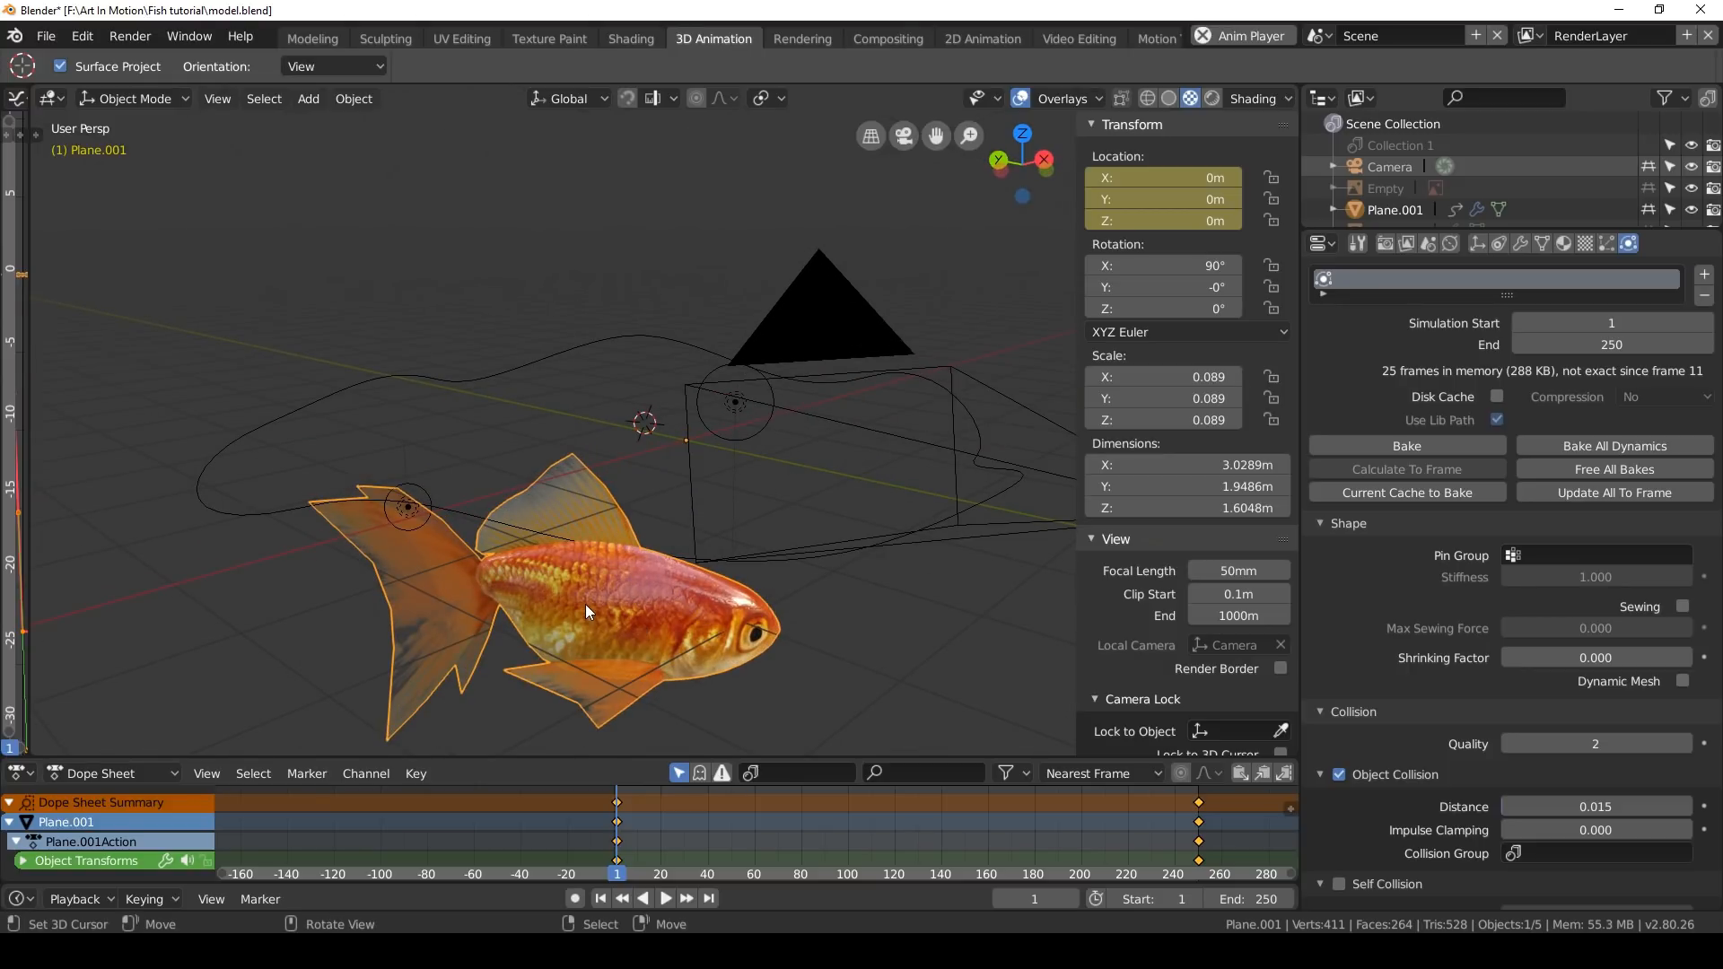
# Enter Edit Mode on the goldfish and select the linked body vertices apart from the fins
pyautogui.press('Tab')
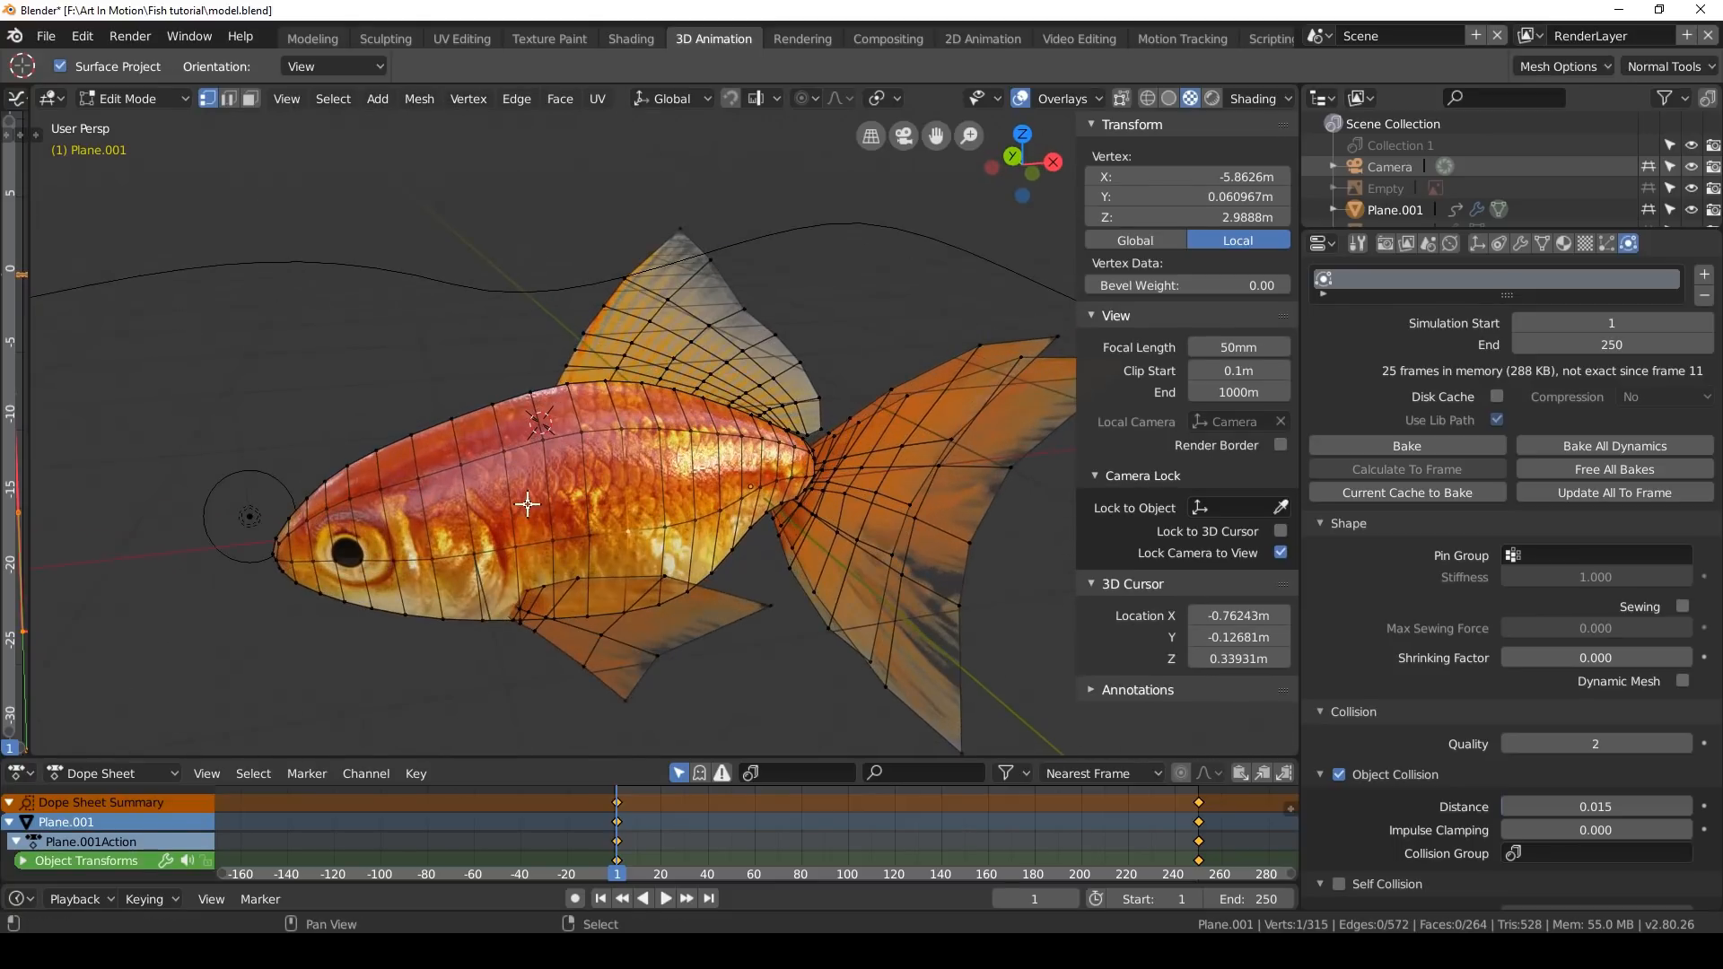
pyautogui.moveTo(528, 506); pyautogui.dragTo(560, 445)
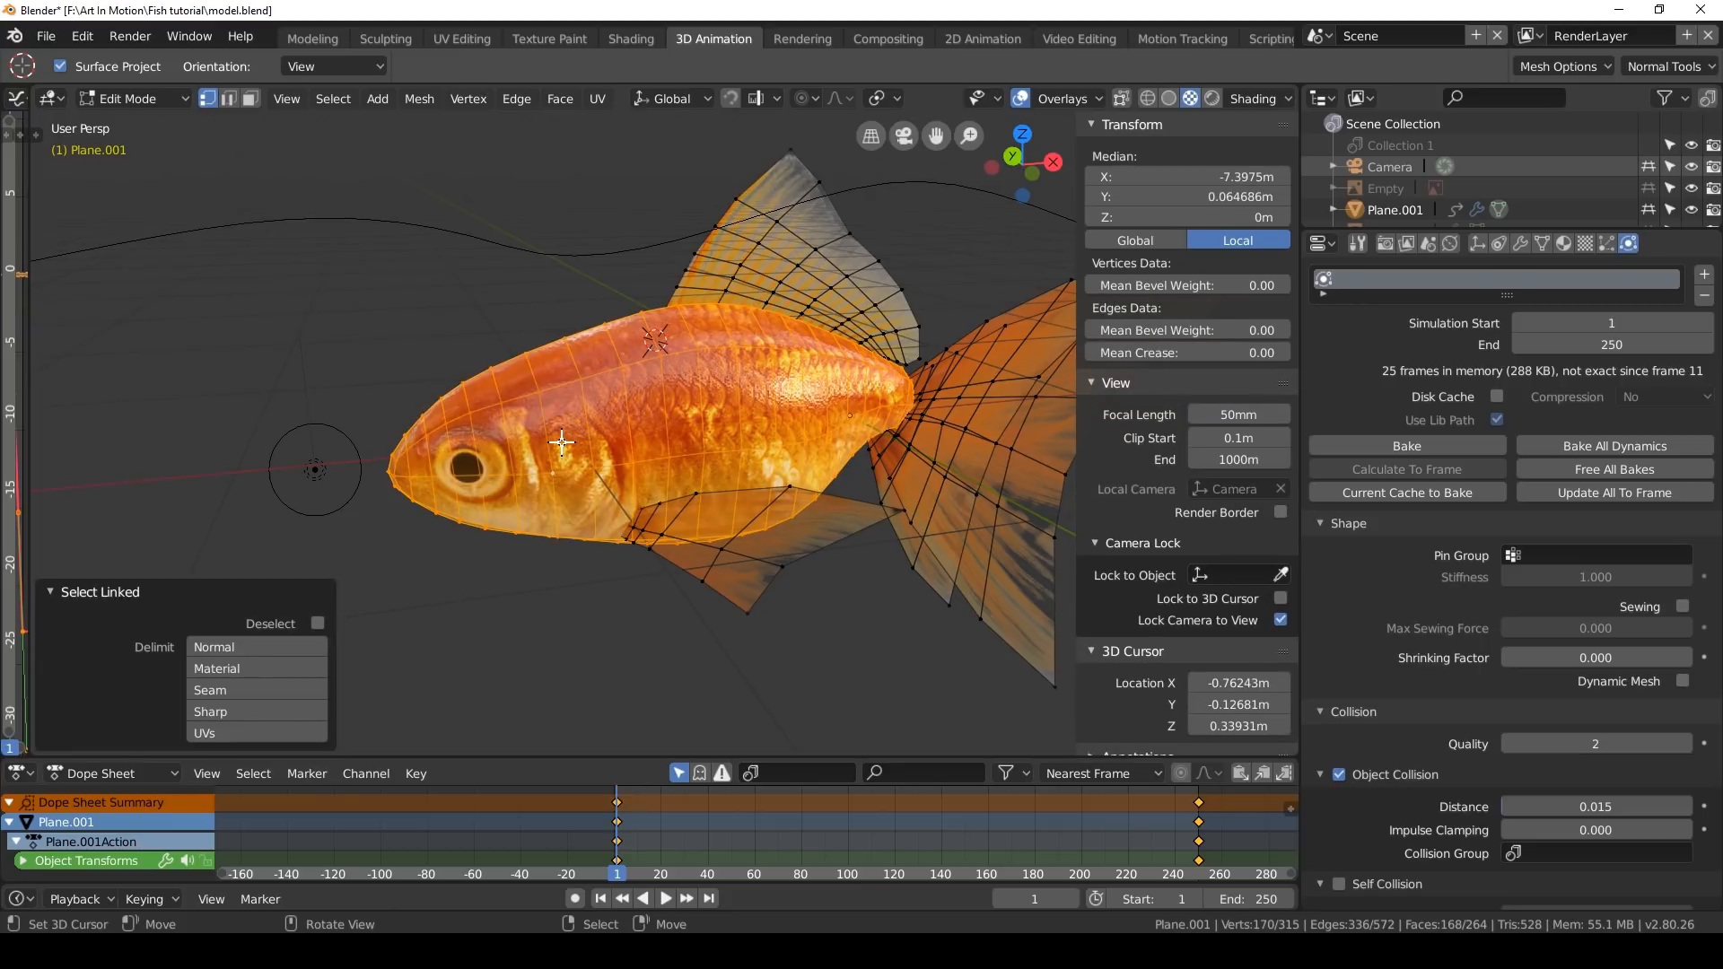
pyautogui.moveTo(661, 405)
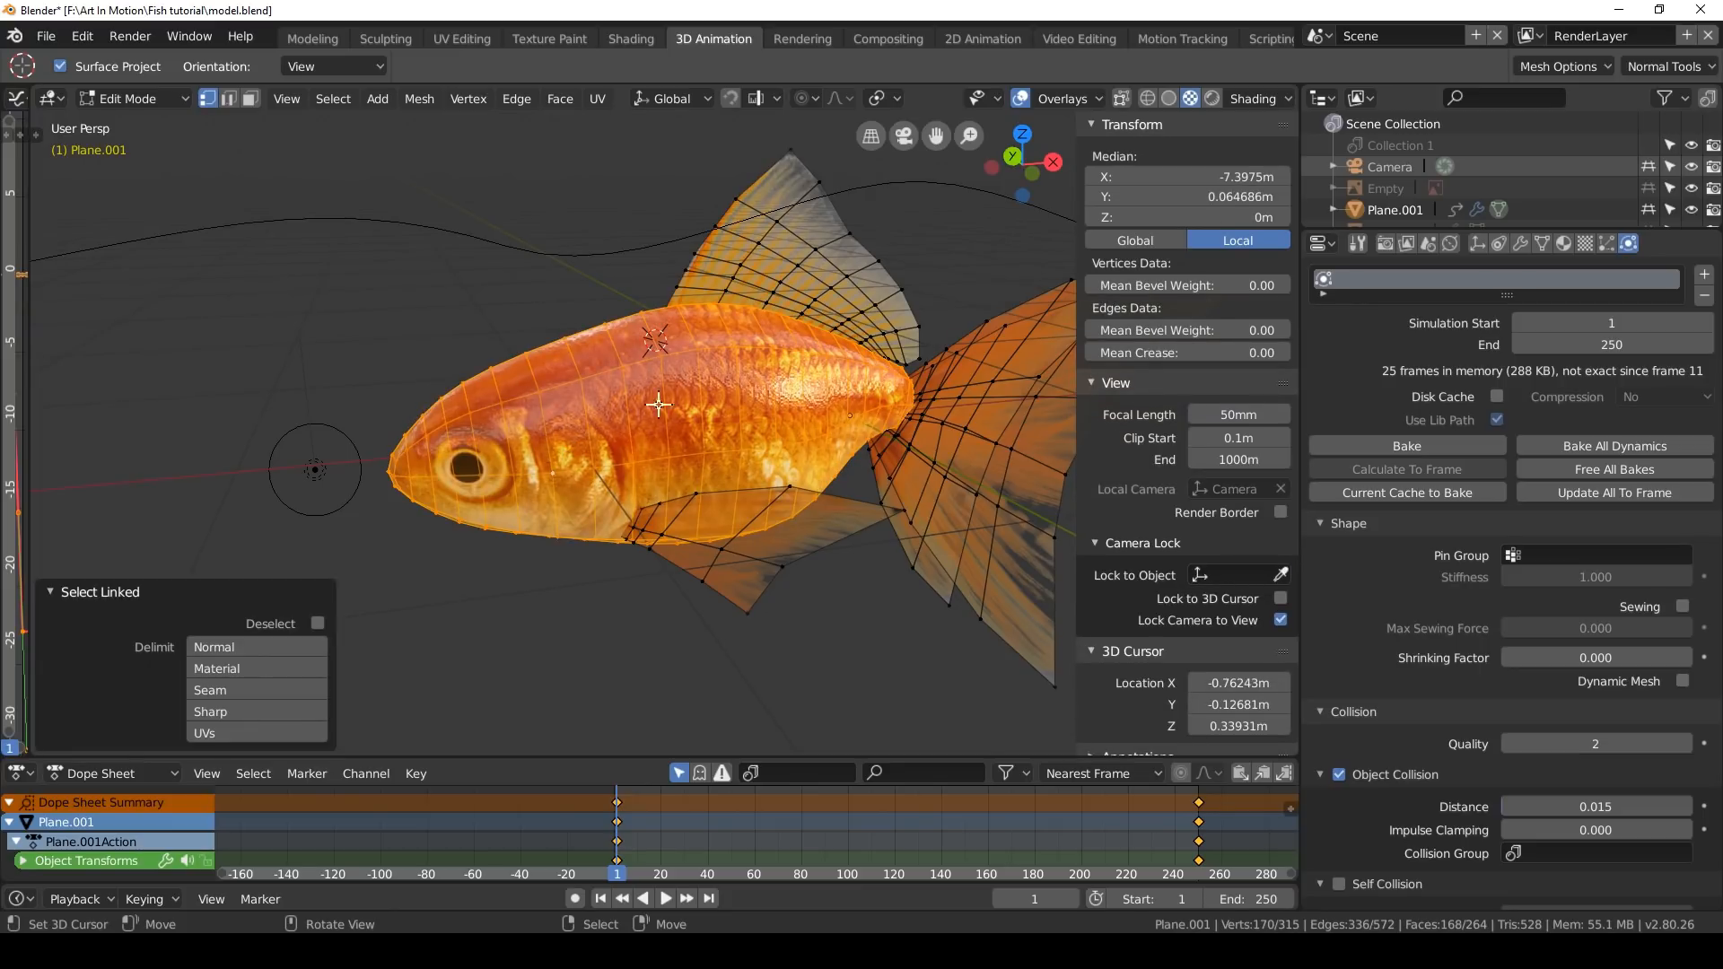
pyautogui.moveTo(582, 470)
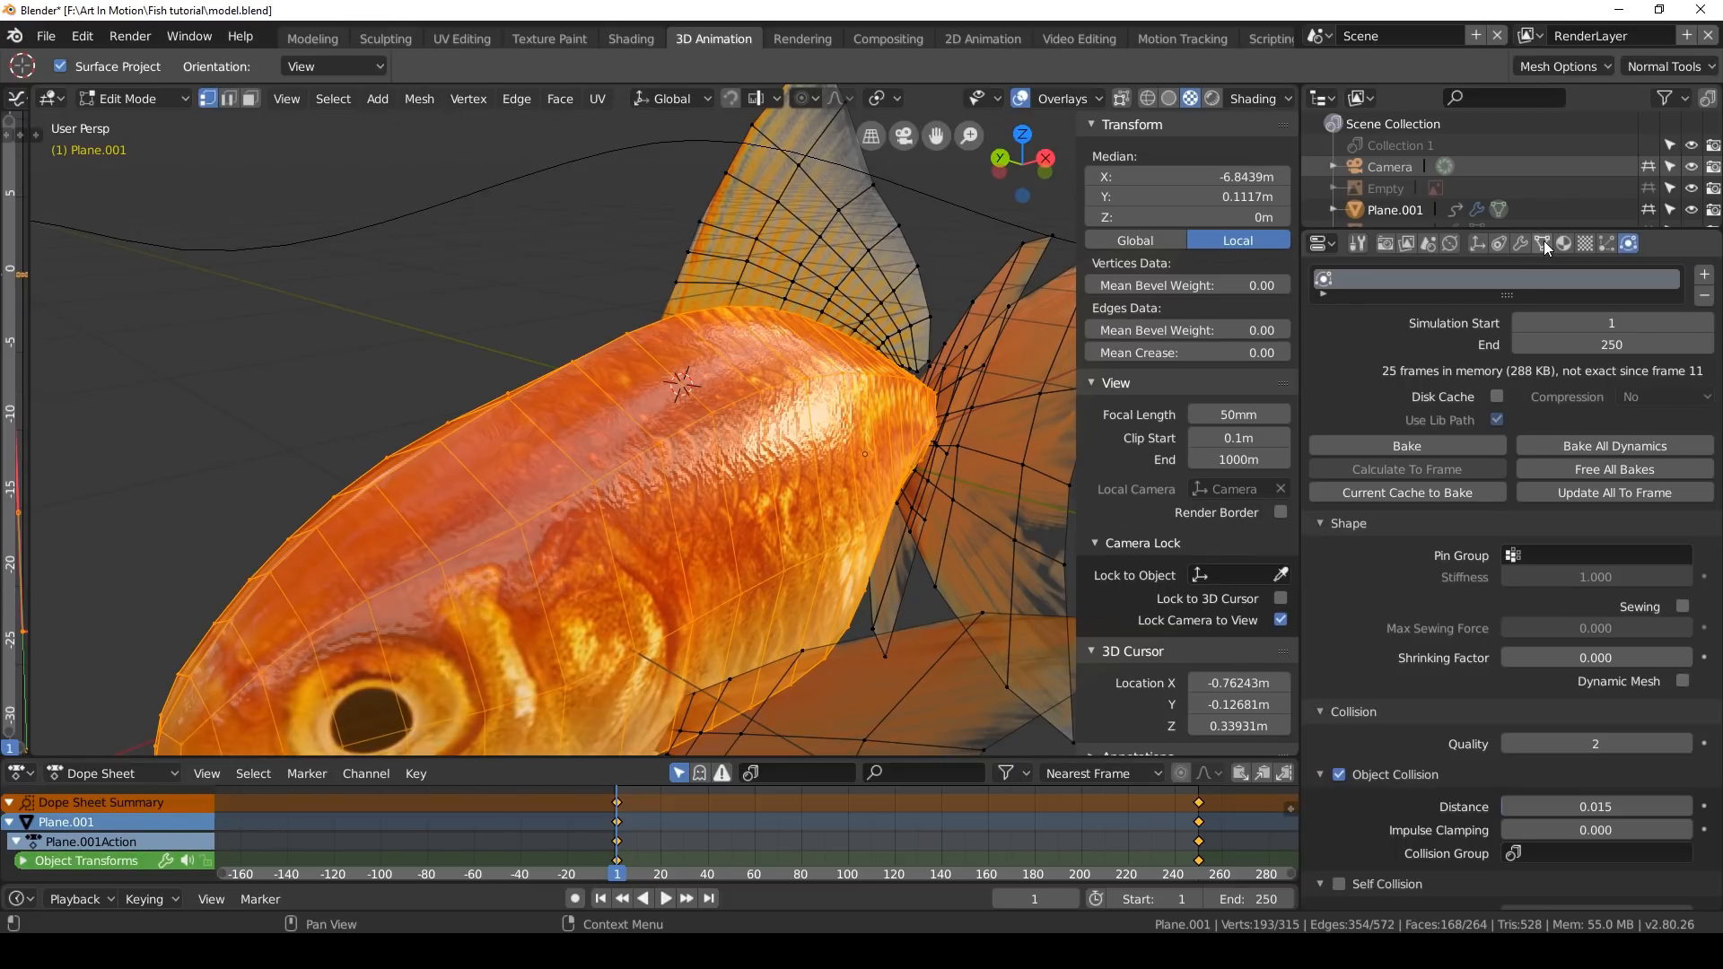
# Create a 'Fish body' vertex group holding the body vertices at weight 1.000
pyautogui.click(1542, 244)
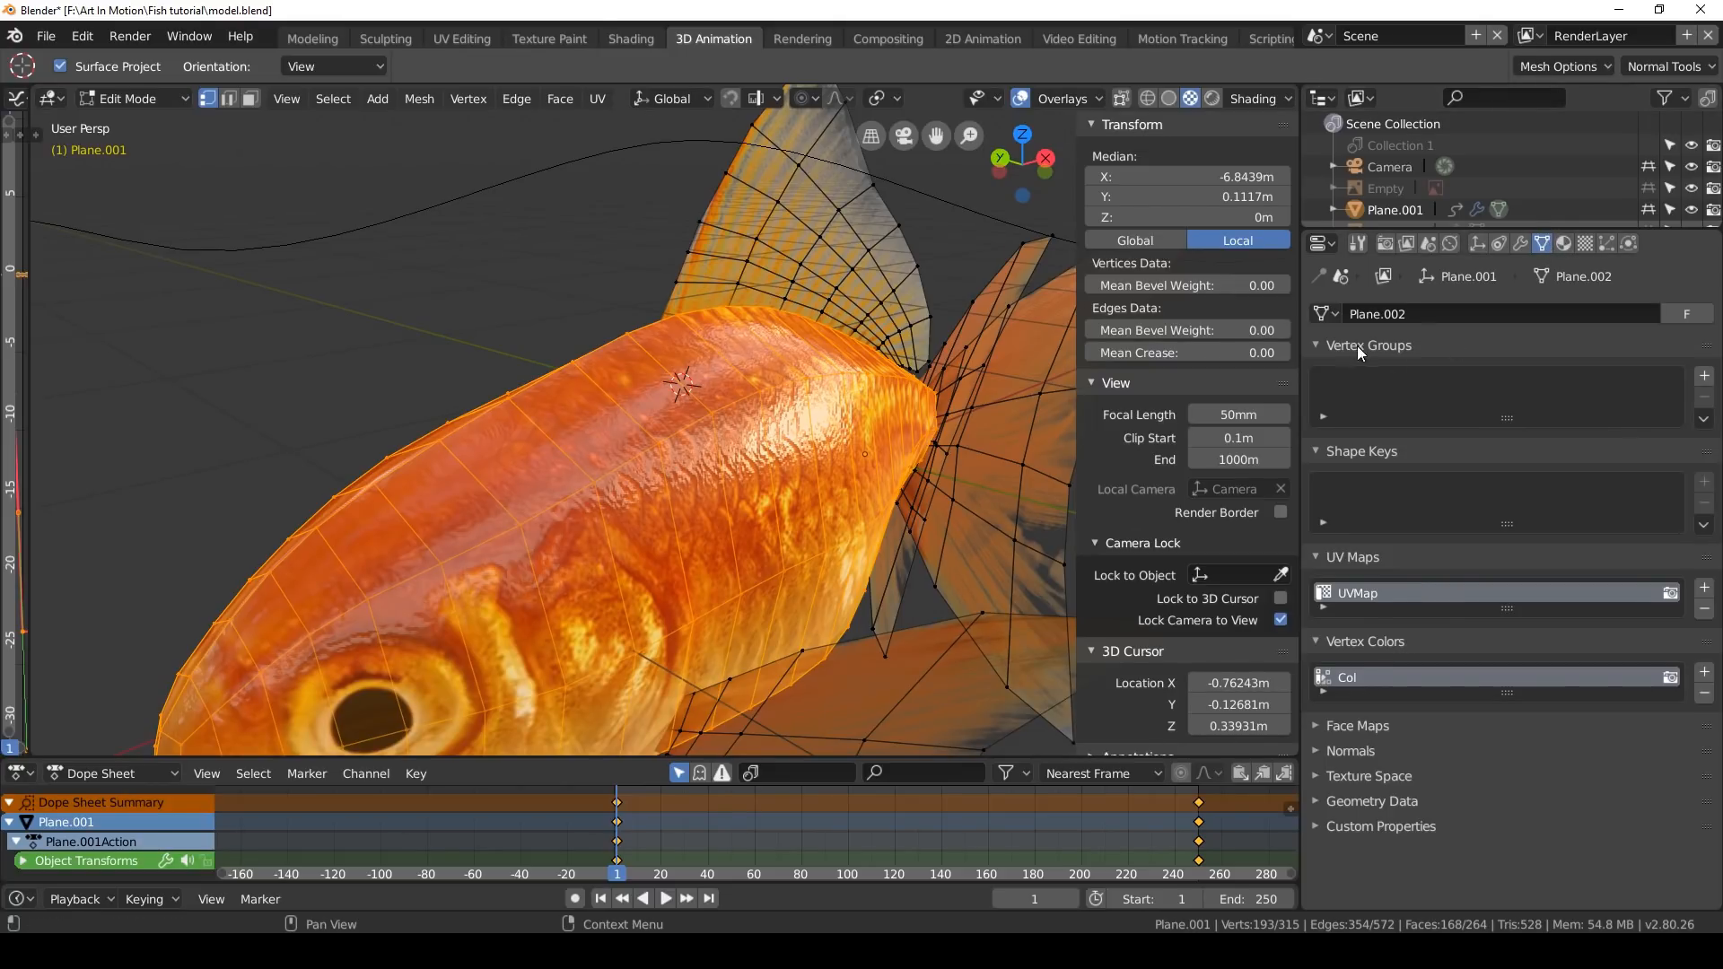
pyautogui.click(1705, 373)
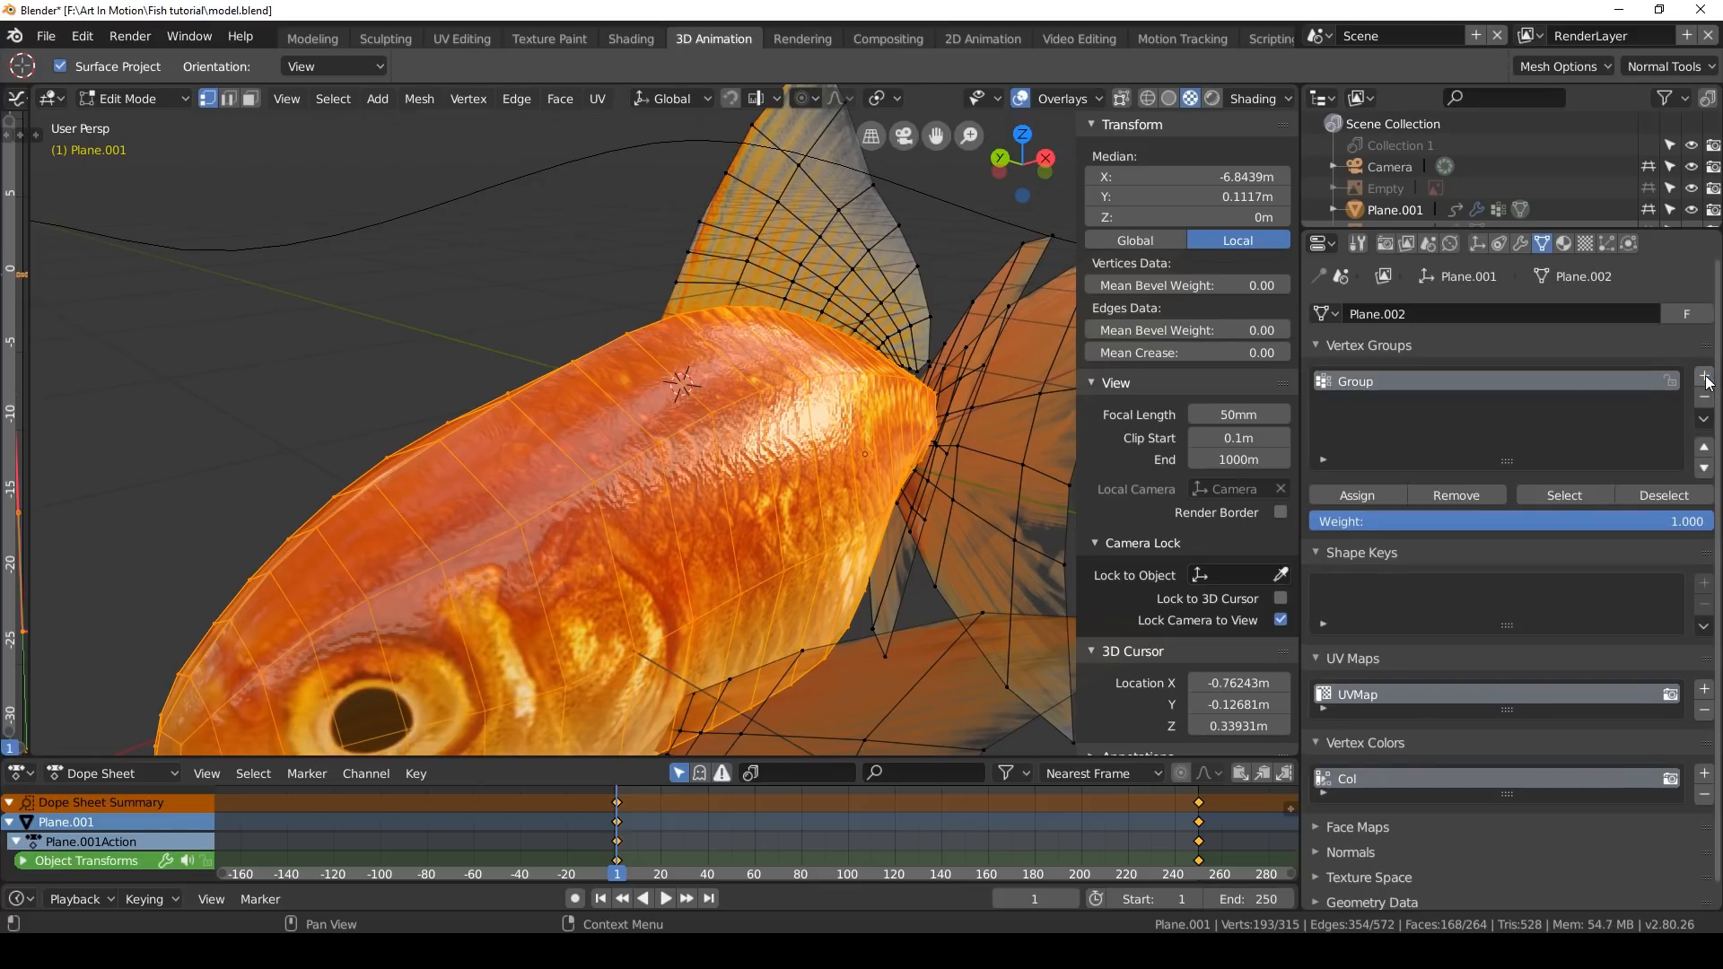
pyautogui.doubleClick(1355, 380)
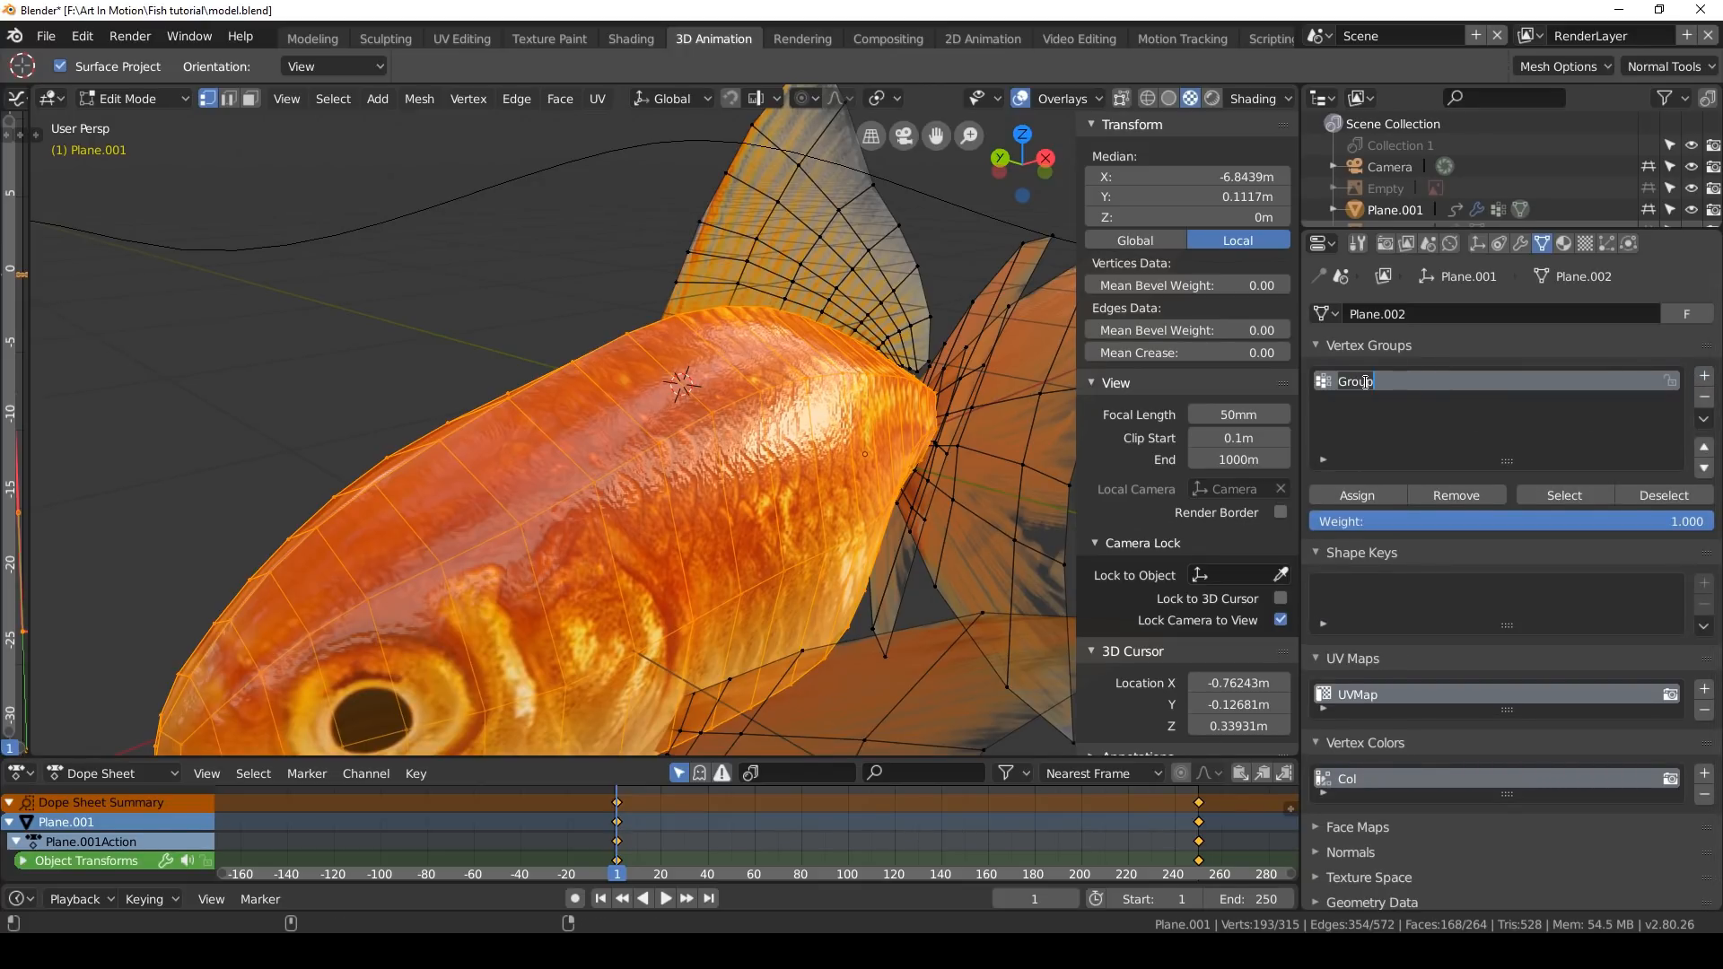
pyautogui.write('Fish body')
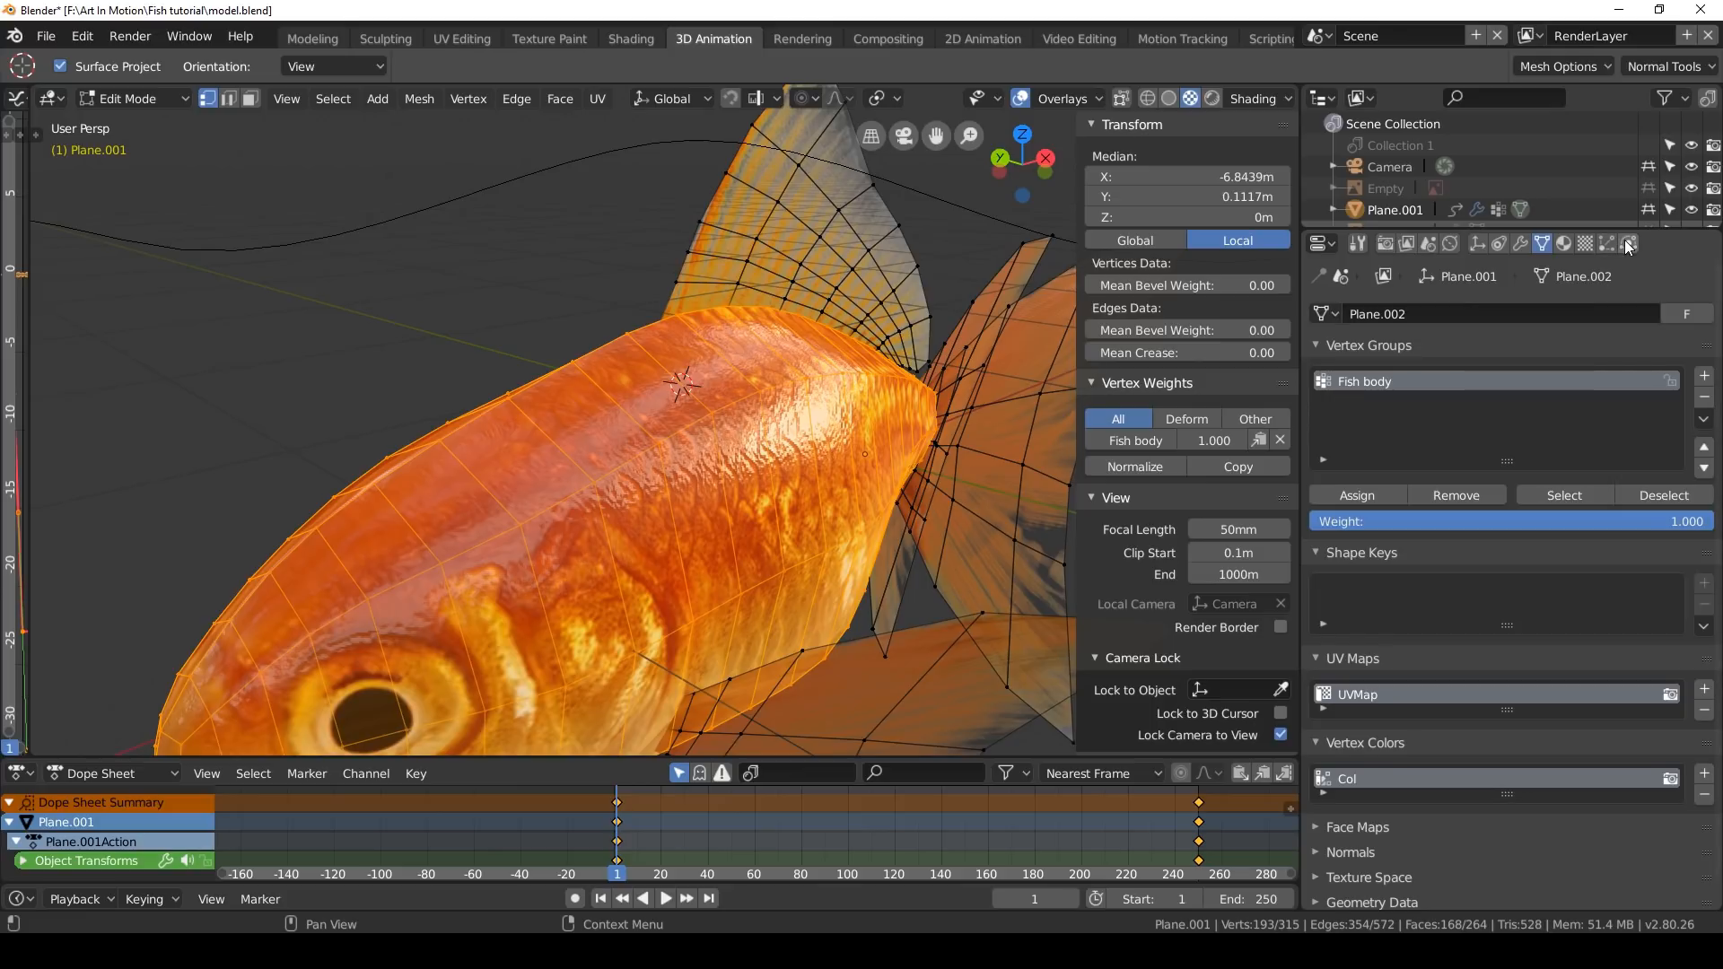
pyautogui.click(1628, 244)
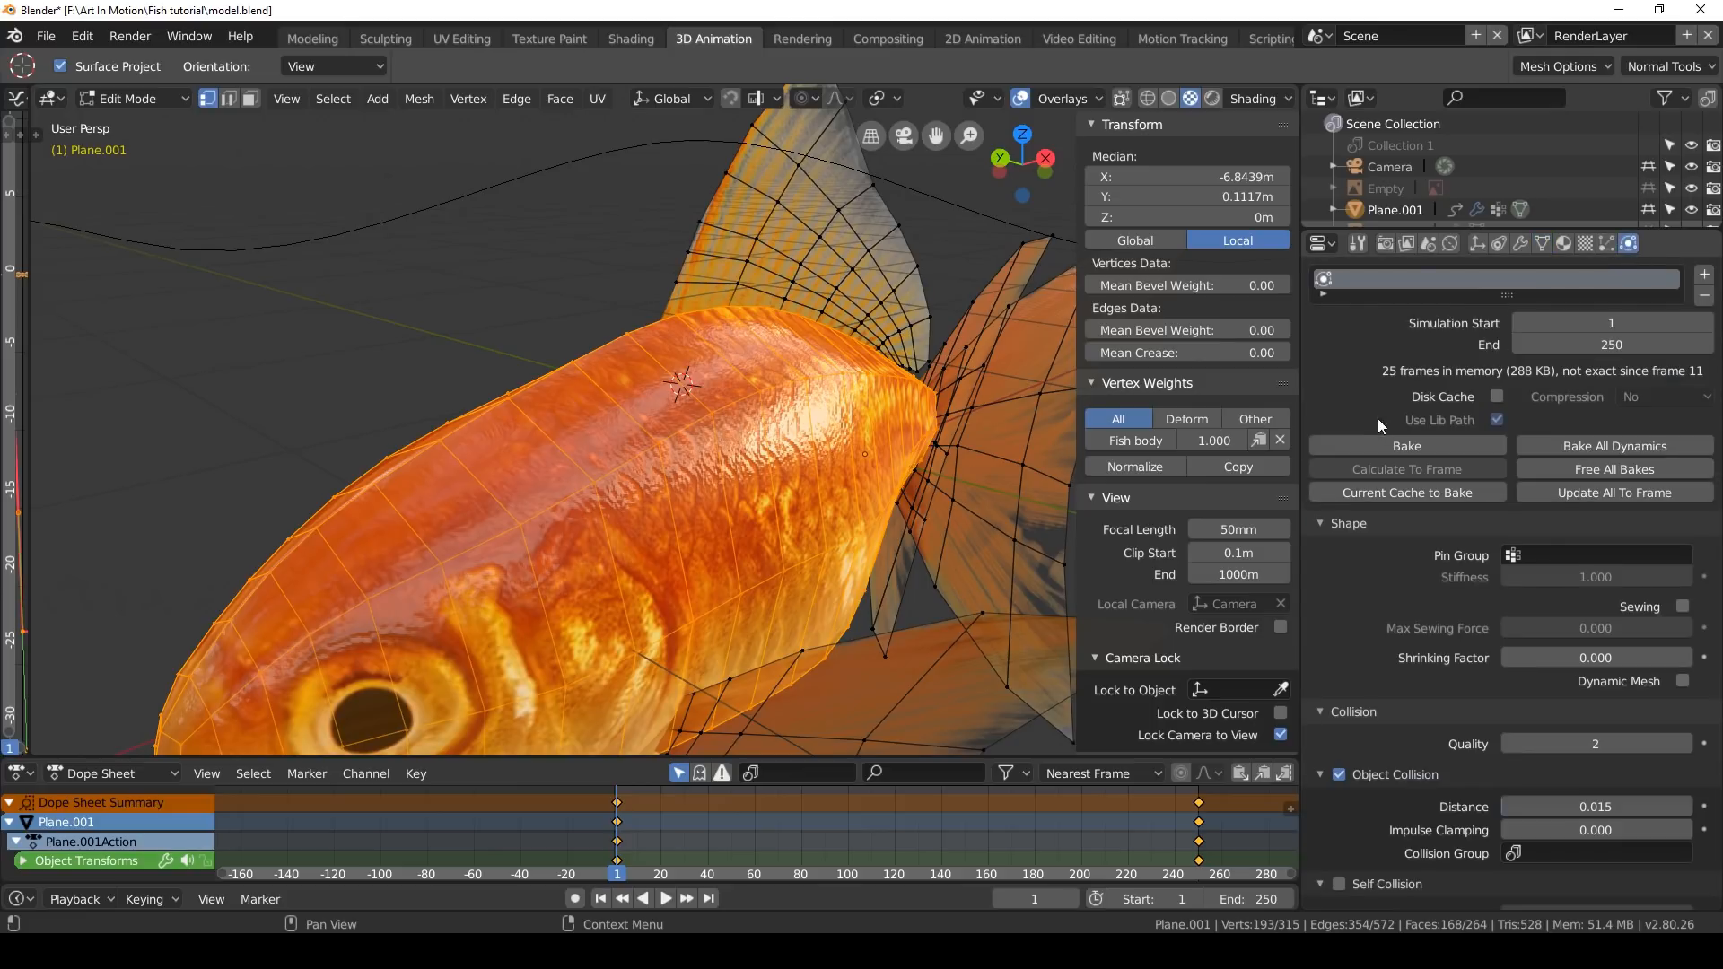
# Pin the cloth to the Fish body vertex group with pin stiffness 50
pyautogui.scroll(-3)
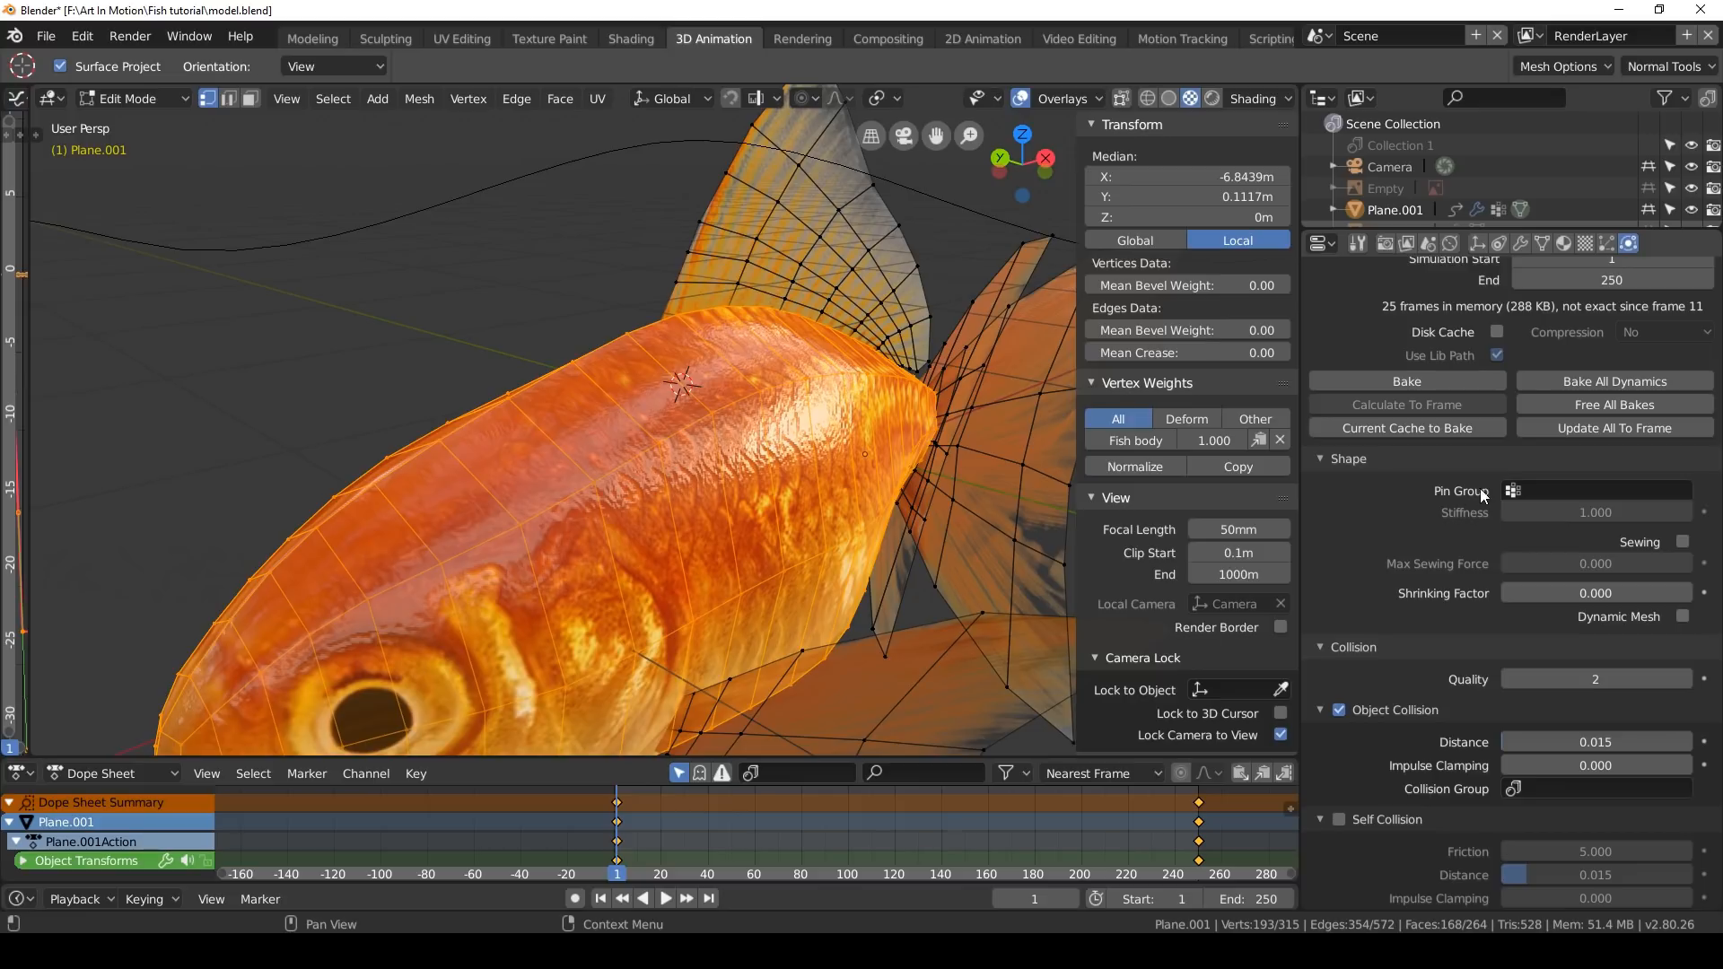
pyautogui.click(1594, 490)
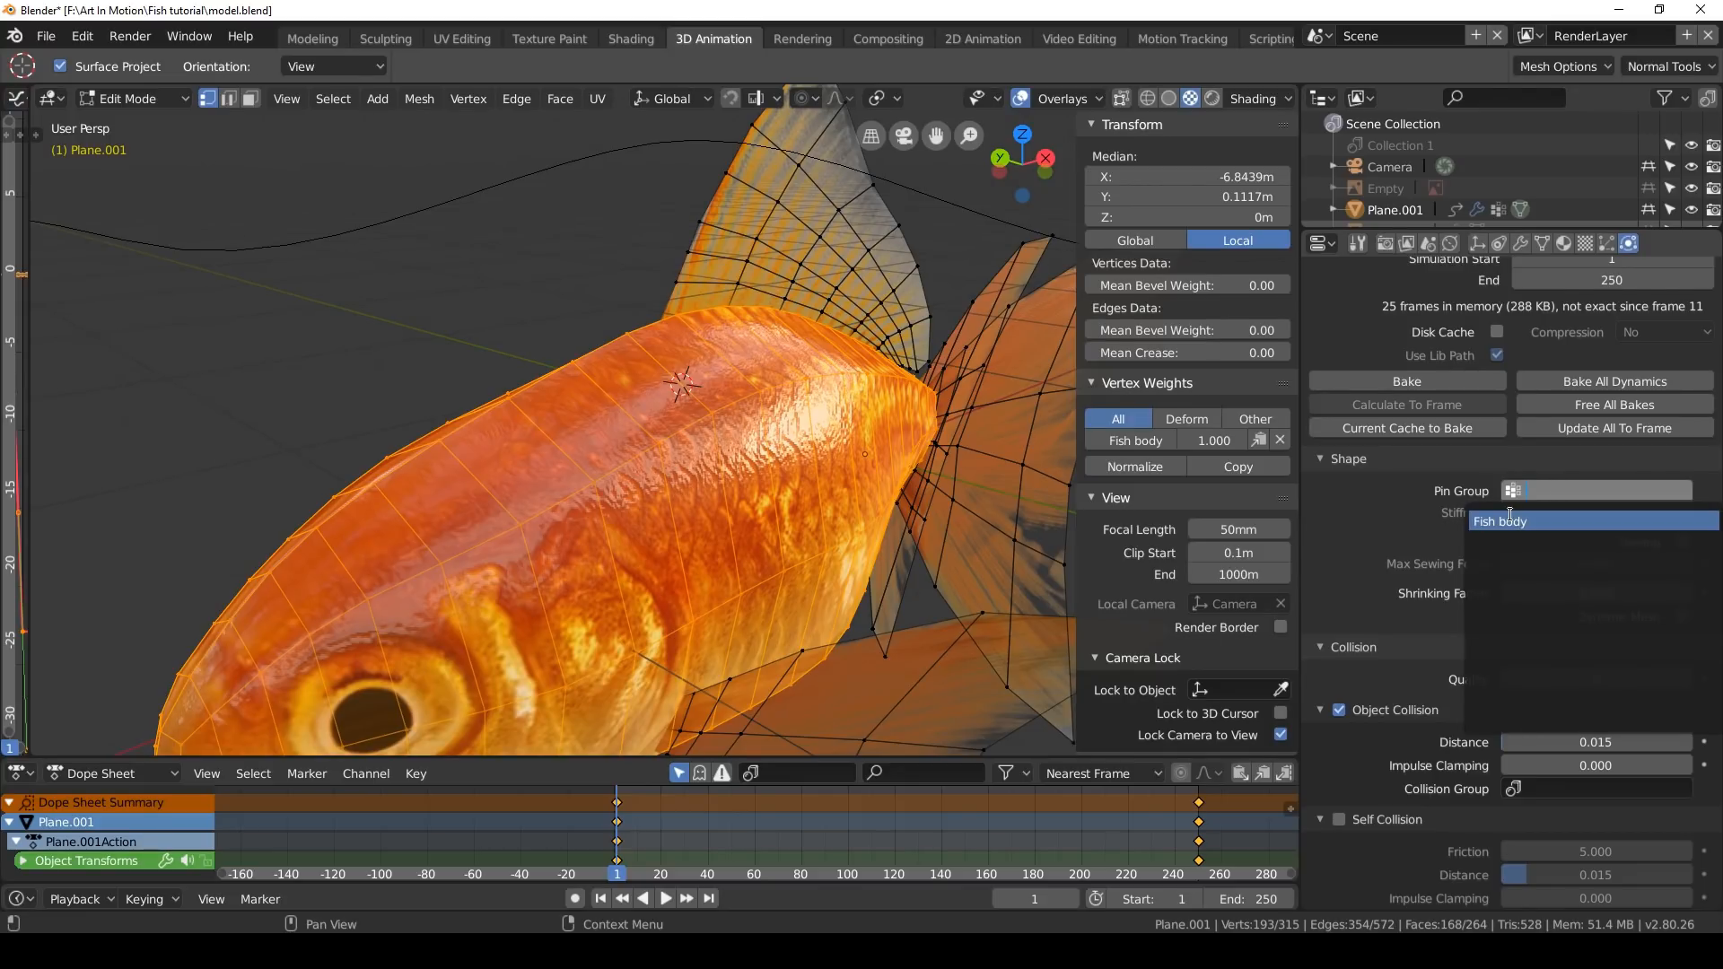
pyautogui.click(1499, 520)
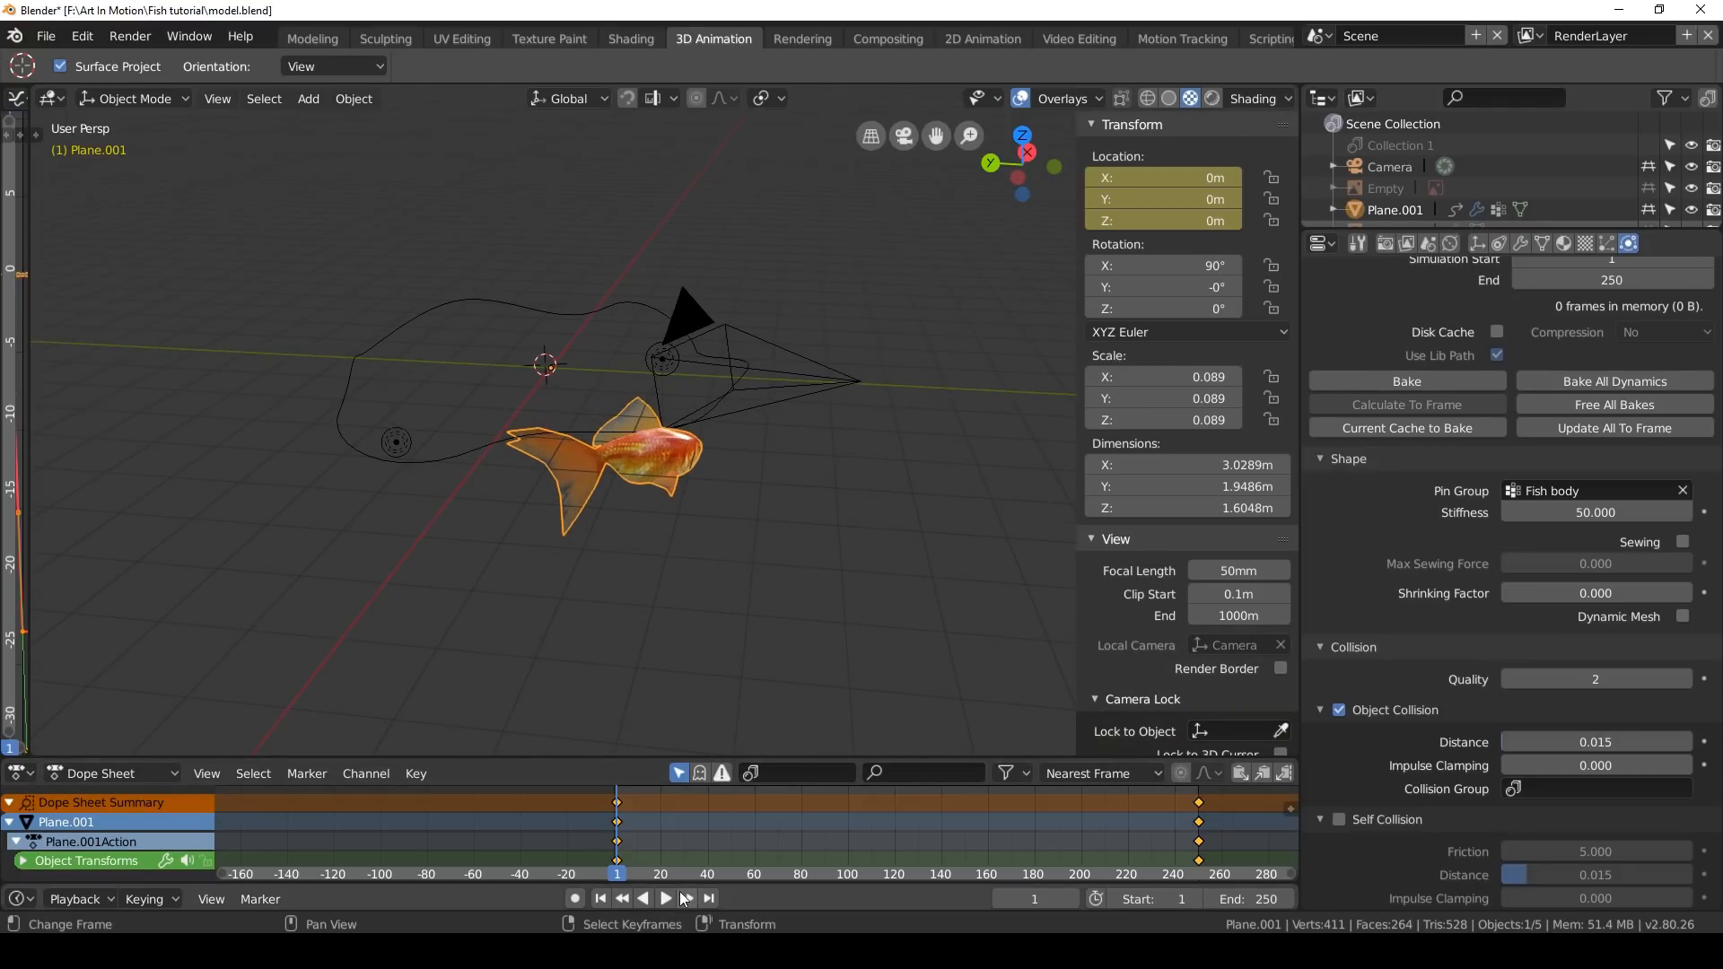
# Preview the fins' motion in playback, then raise cloth Quality Steps from 5 to 10
pyautogui.click(667, 897)
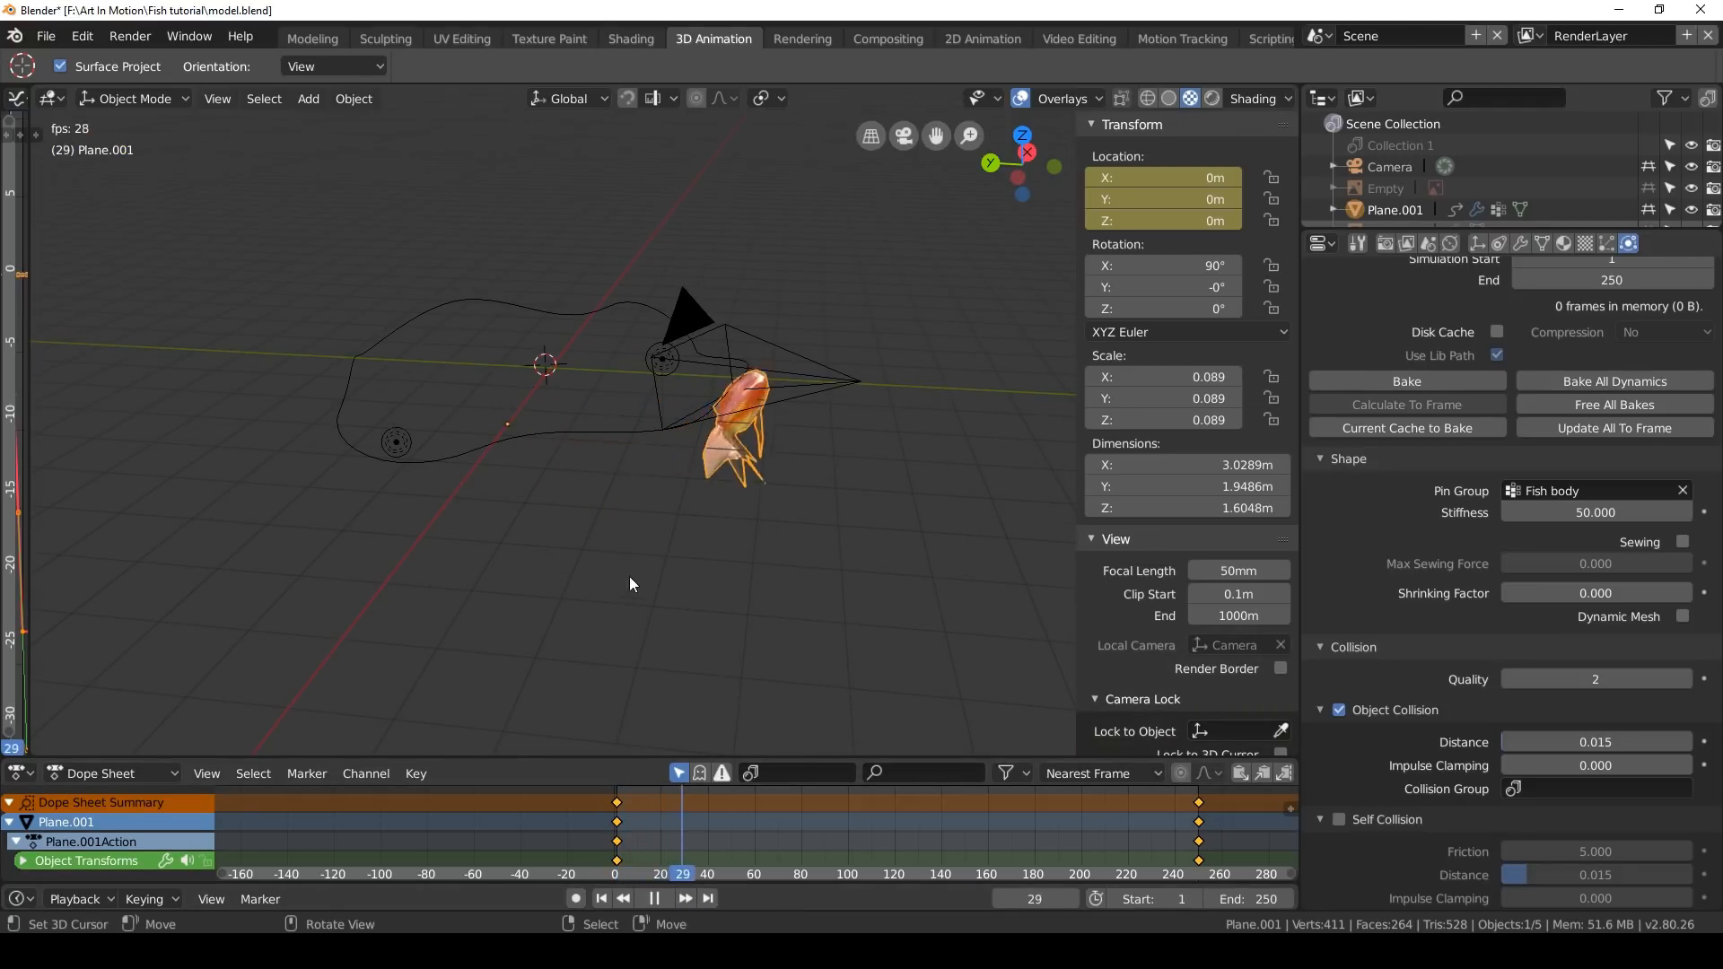
pyautogui.click(654, 898)
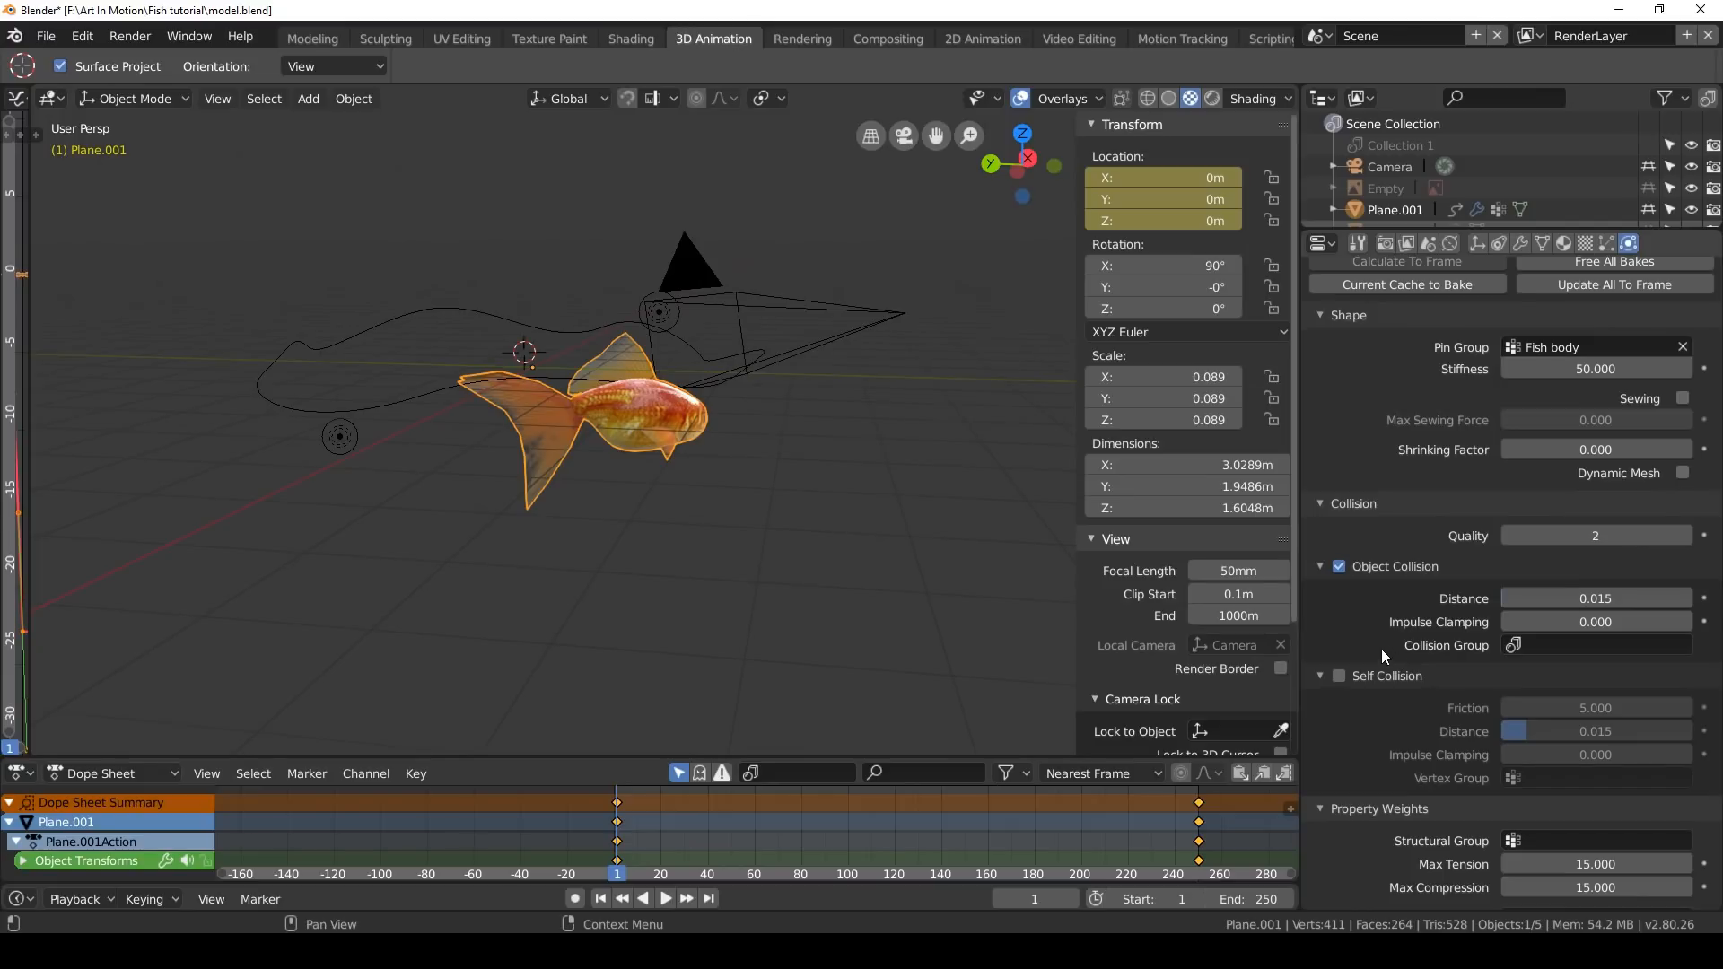
pyautogui.click(668, 869)
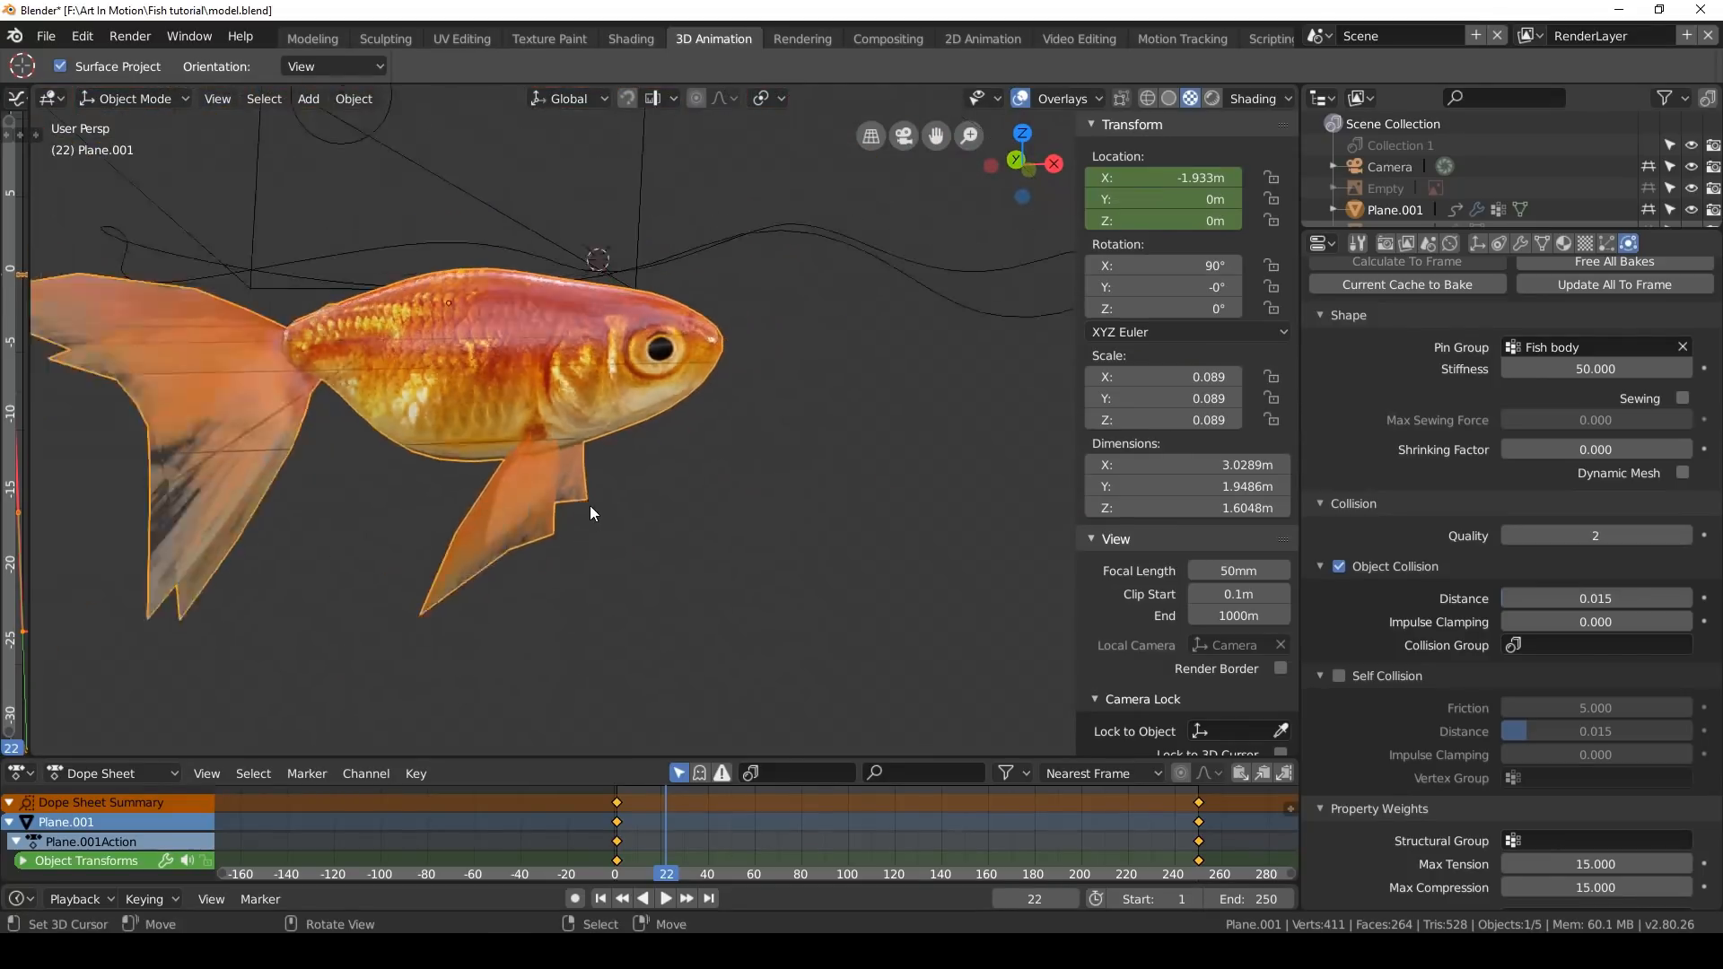
pyautogui.moveTo(595, 513); pyautogui.dragTo(793, 546)
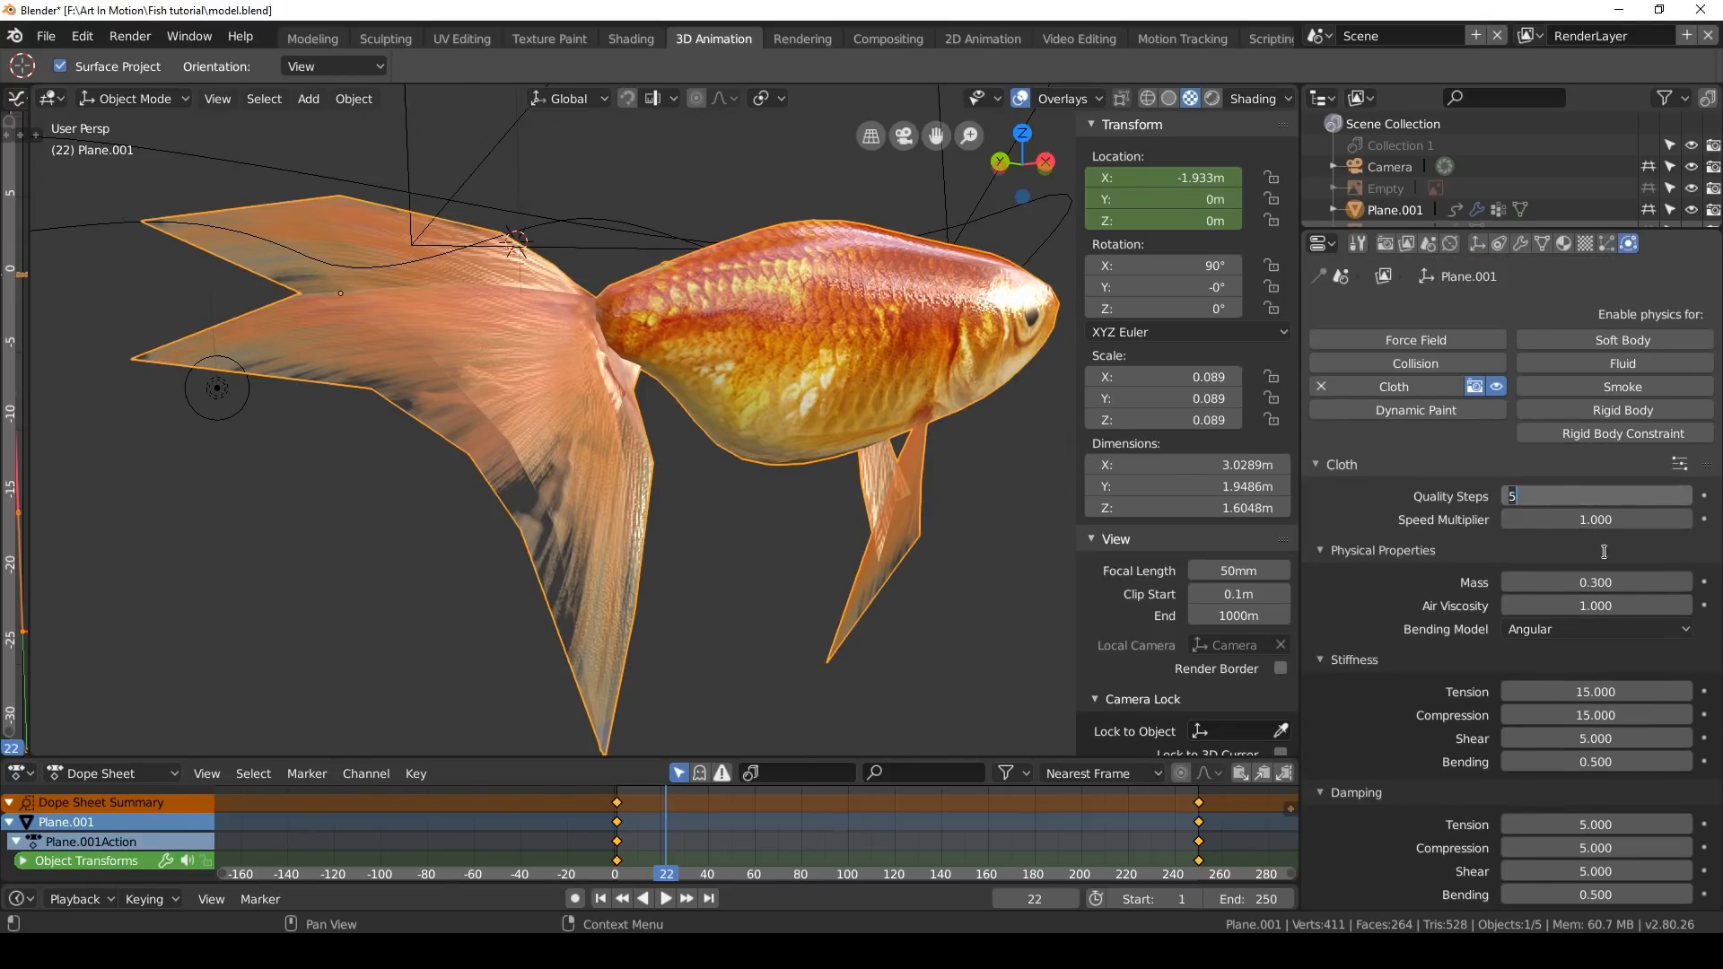
pyautogui.write('10')
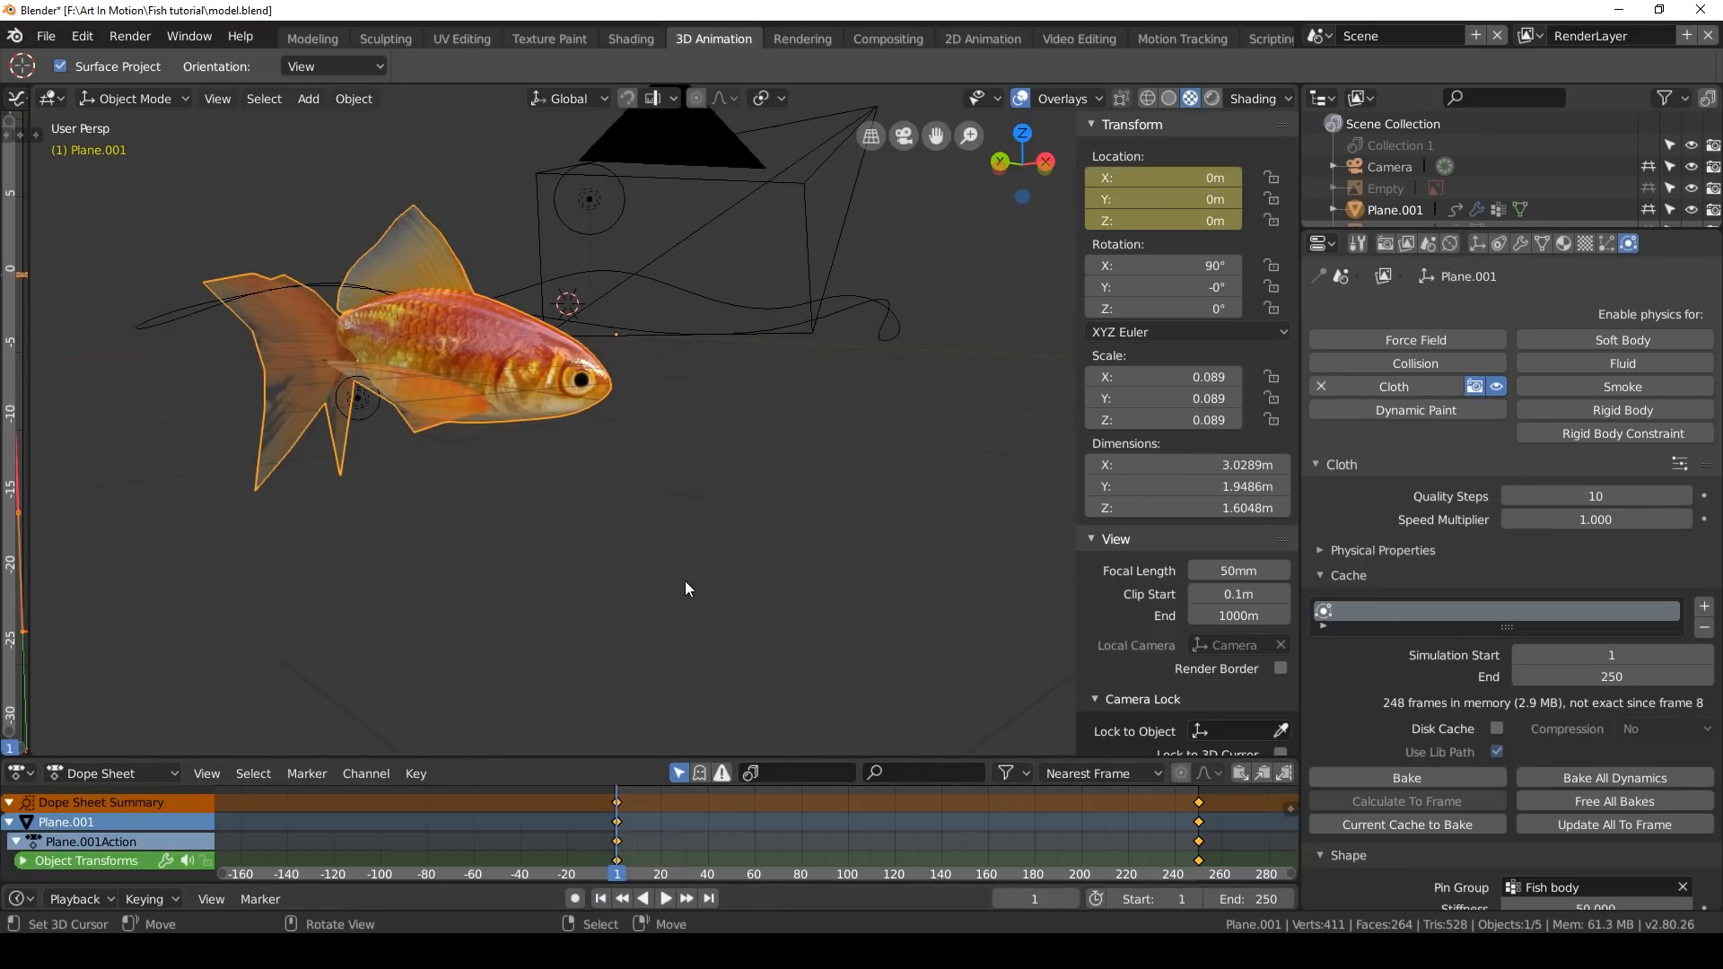
# Set cloth Collision Quality to 5 and replay to re-cache all 250 frames
pyautogui.click(668, 897)
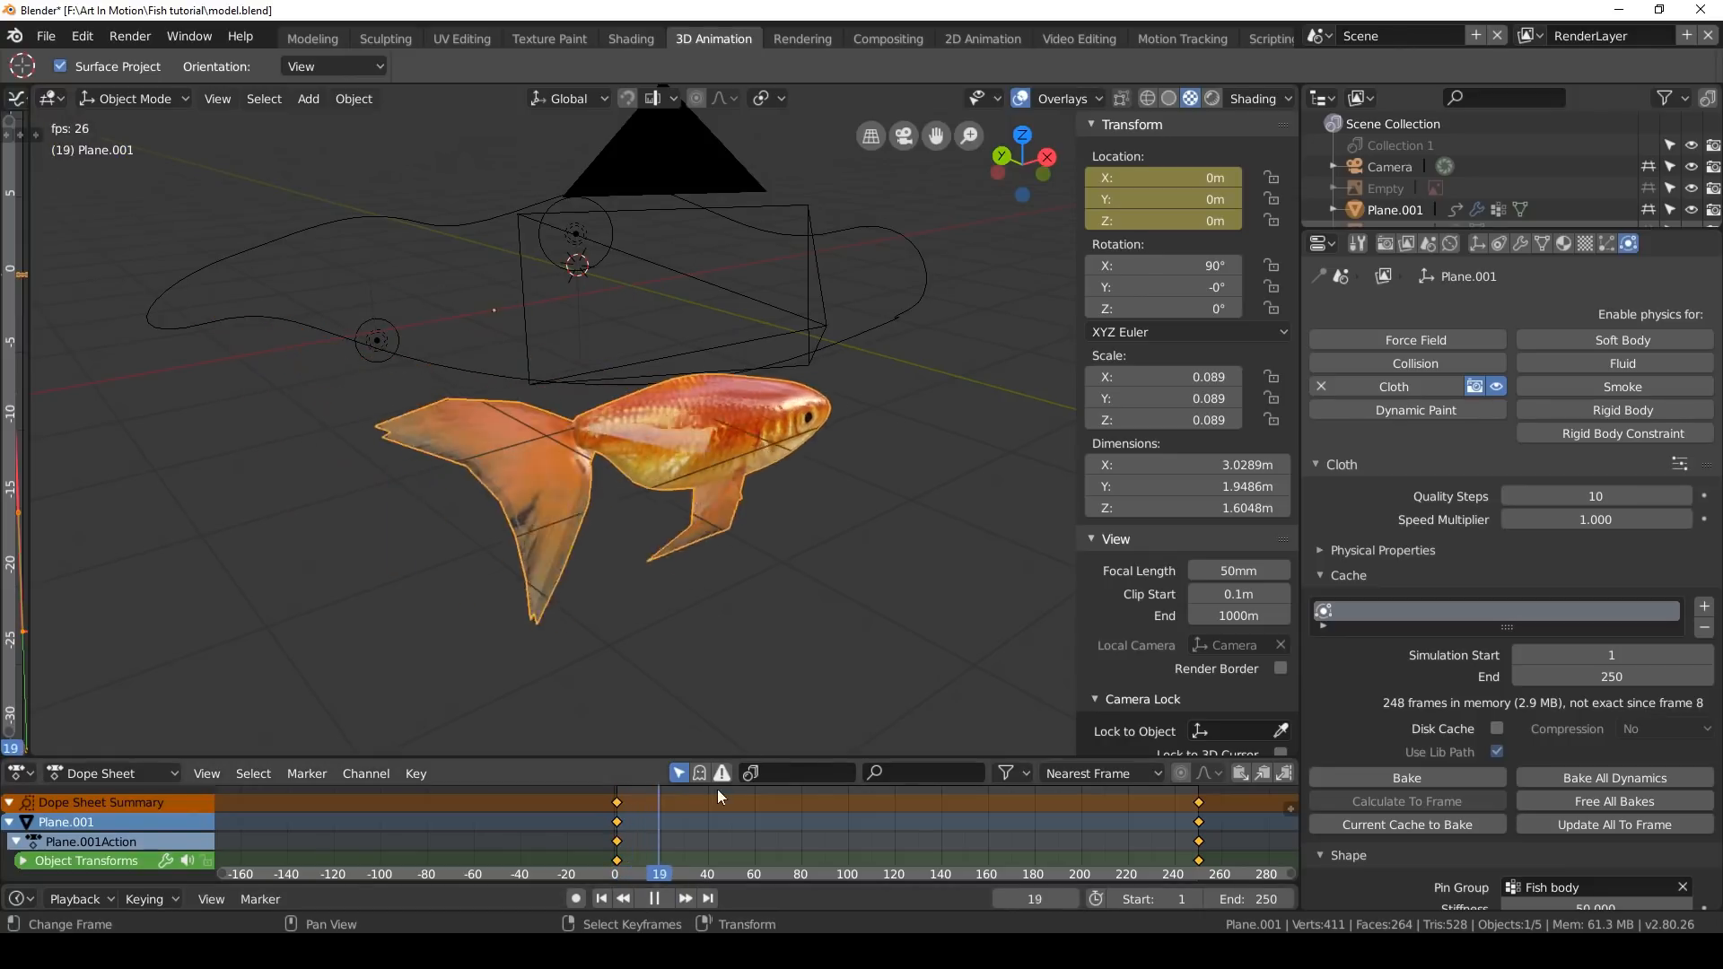
pyautogui.click(599, 897)
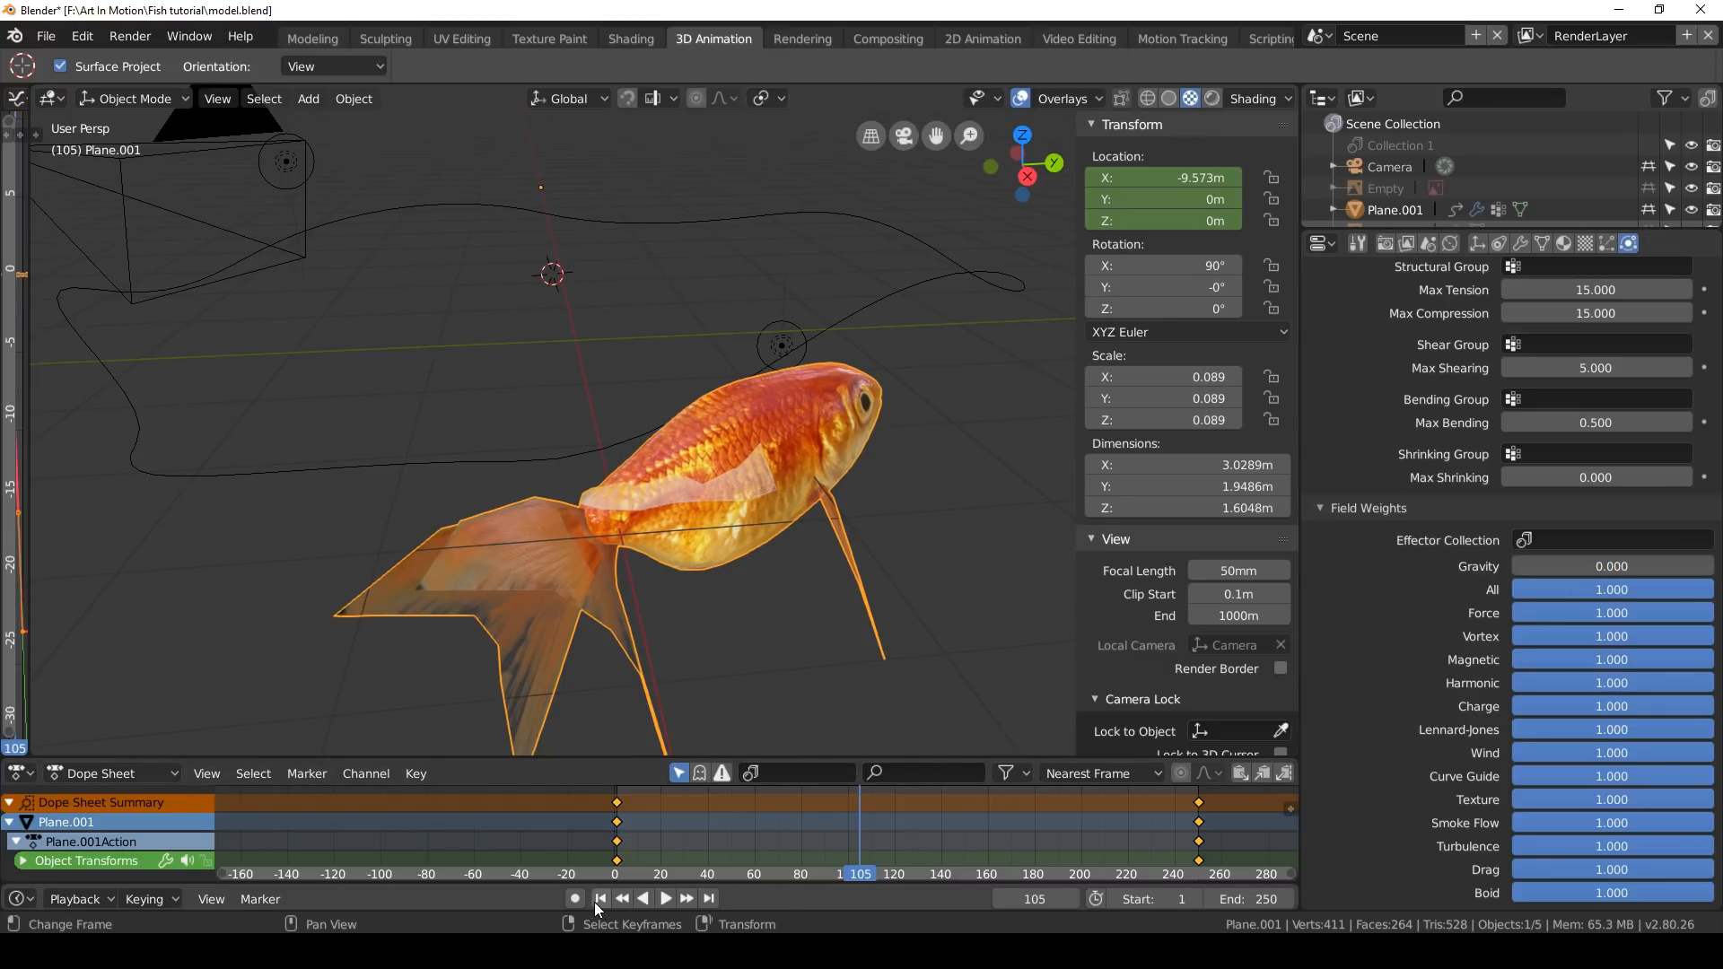
pyautogui.moveTo(600, 900)
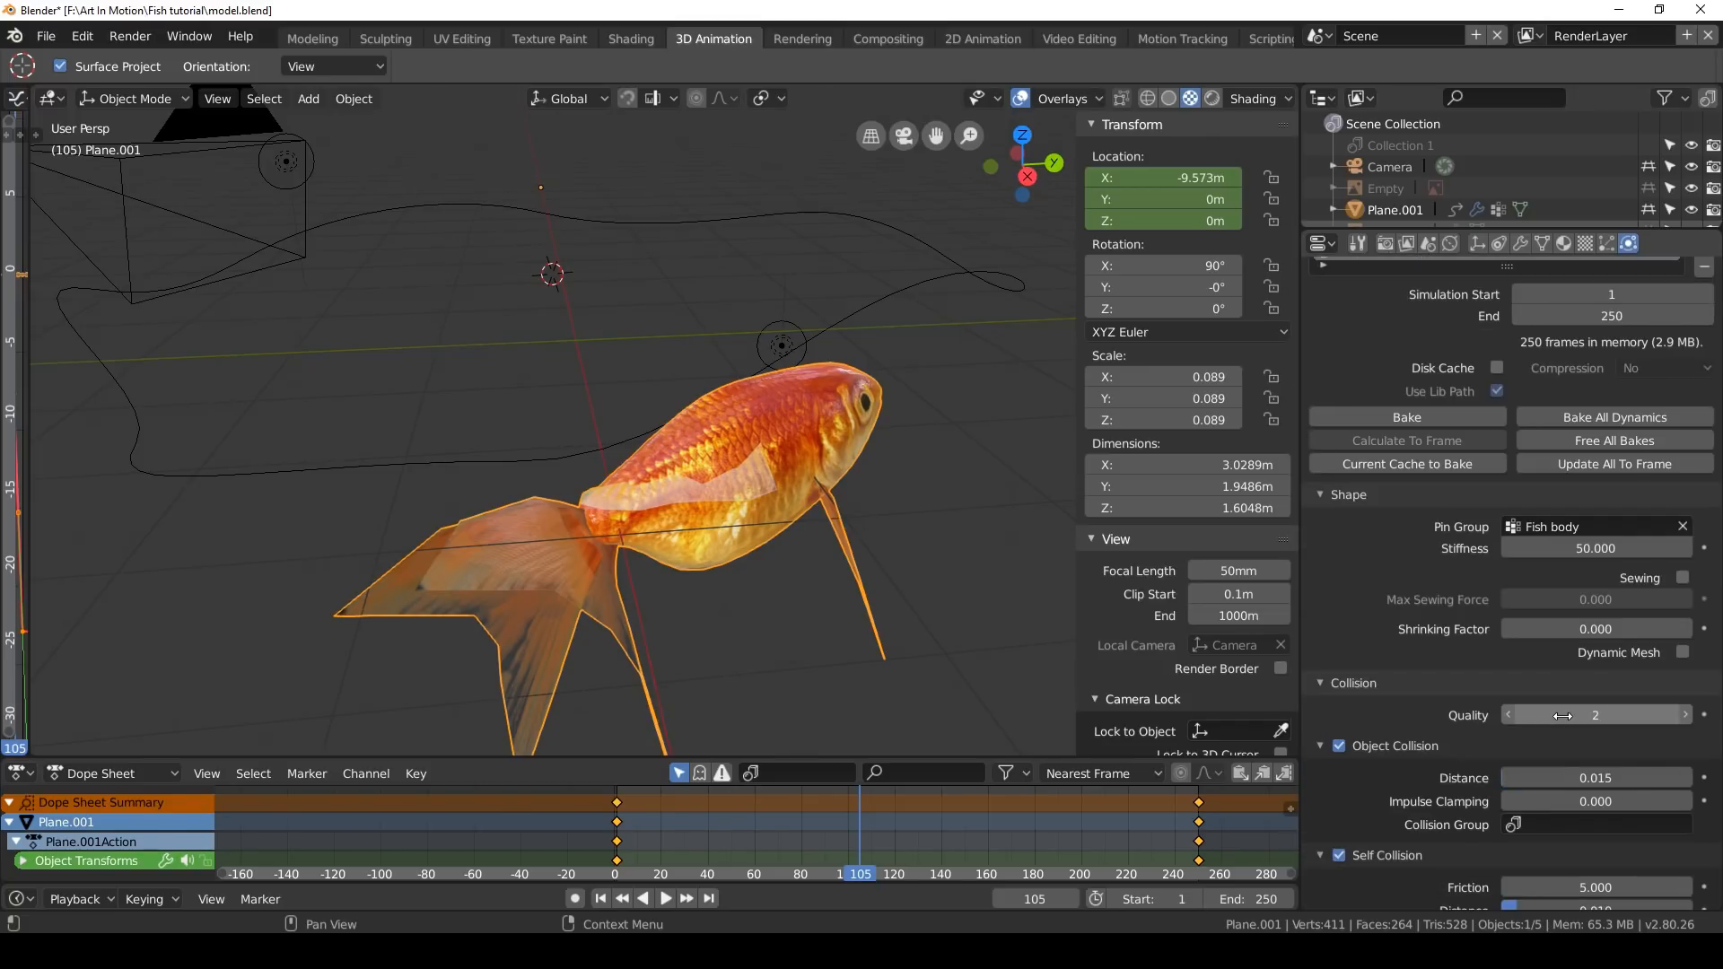
pyautogui.click(1596, 715)
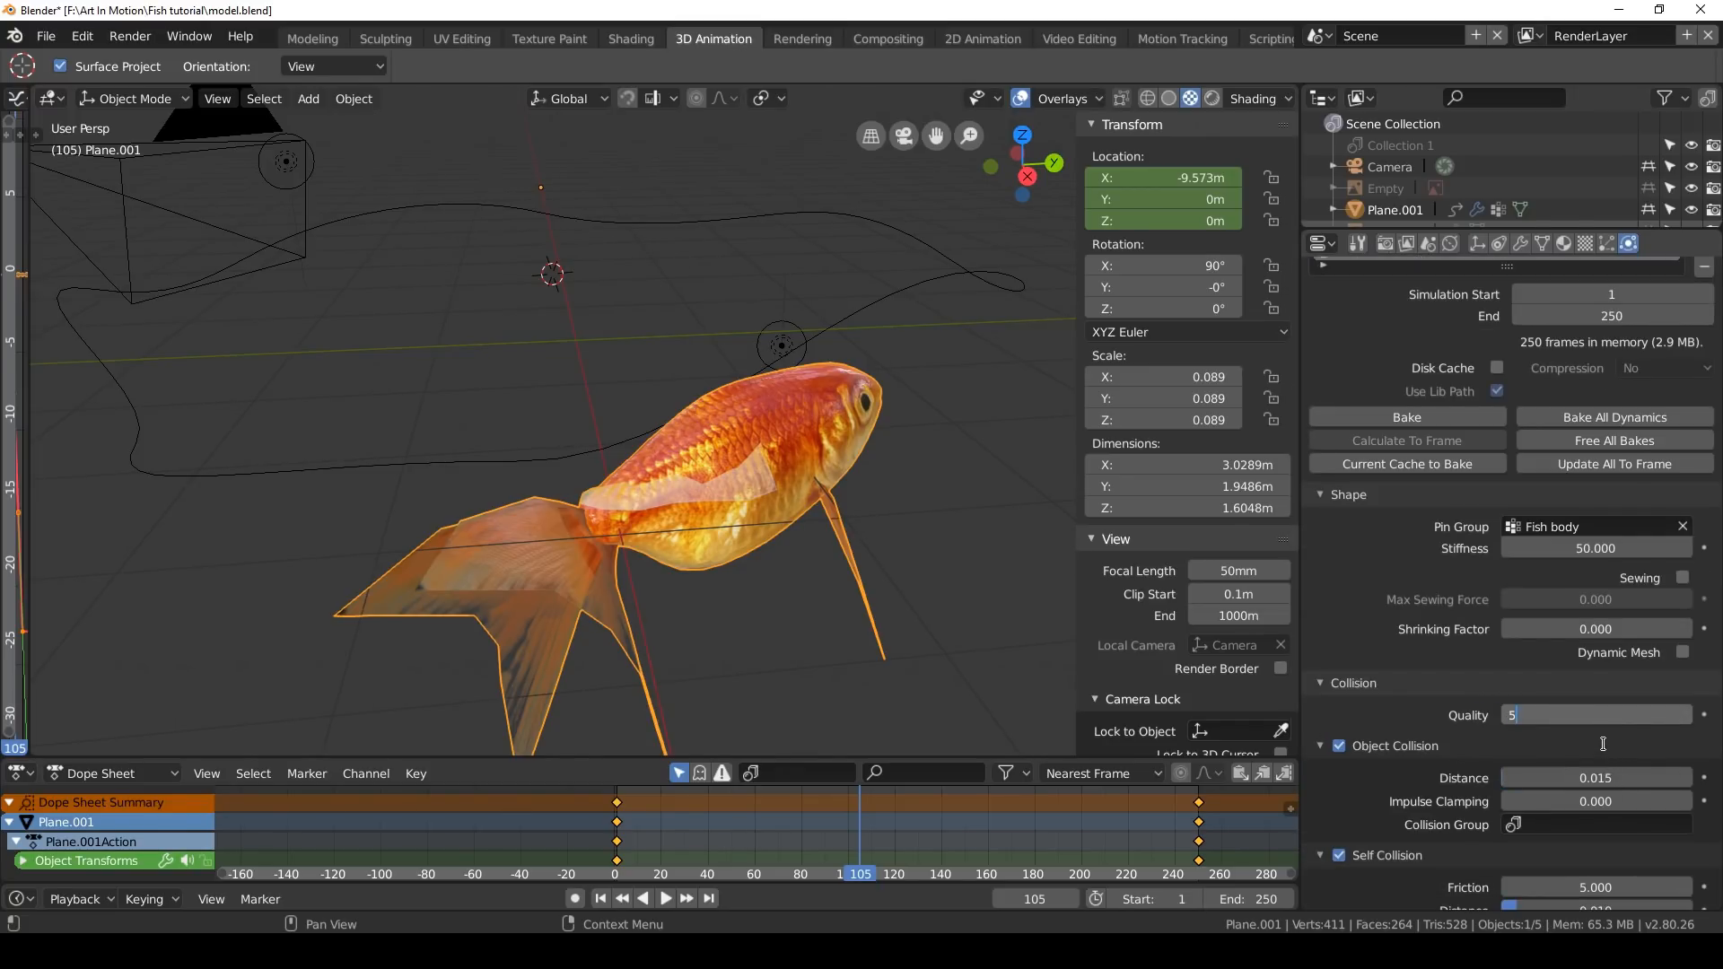
pyautogui.scroll(-3)
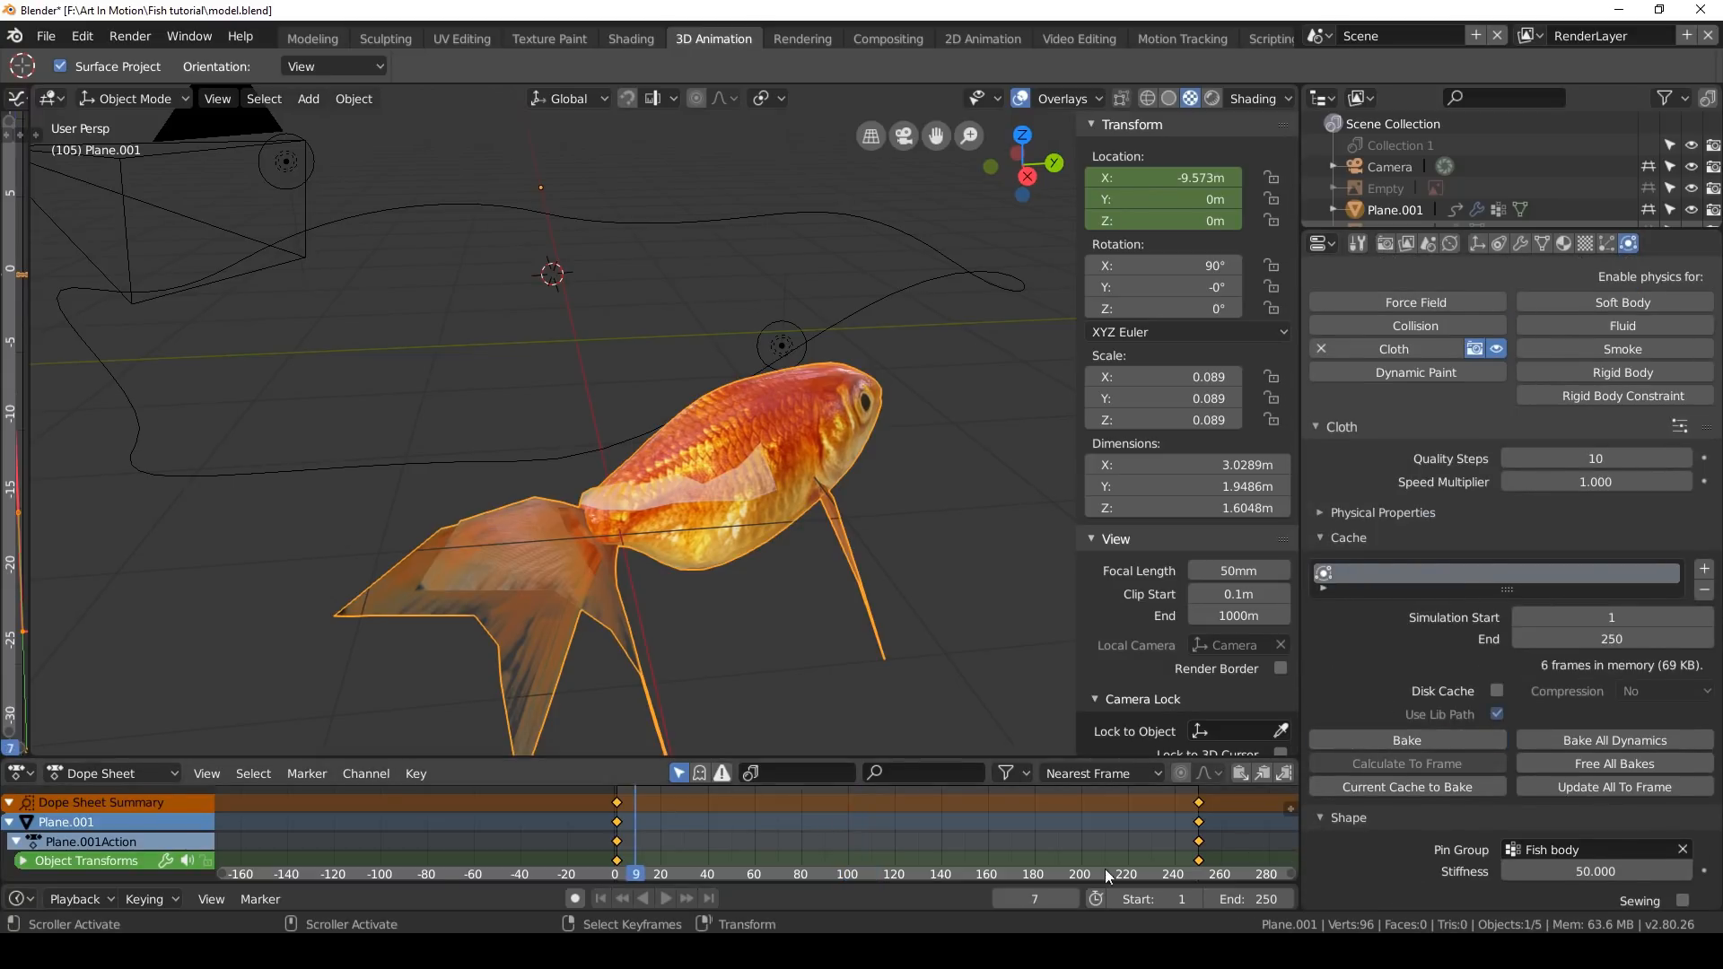
pyautogui.click(664, 922)
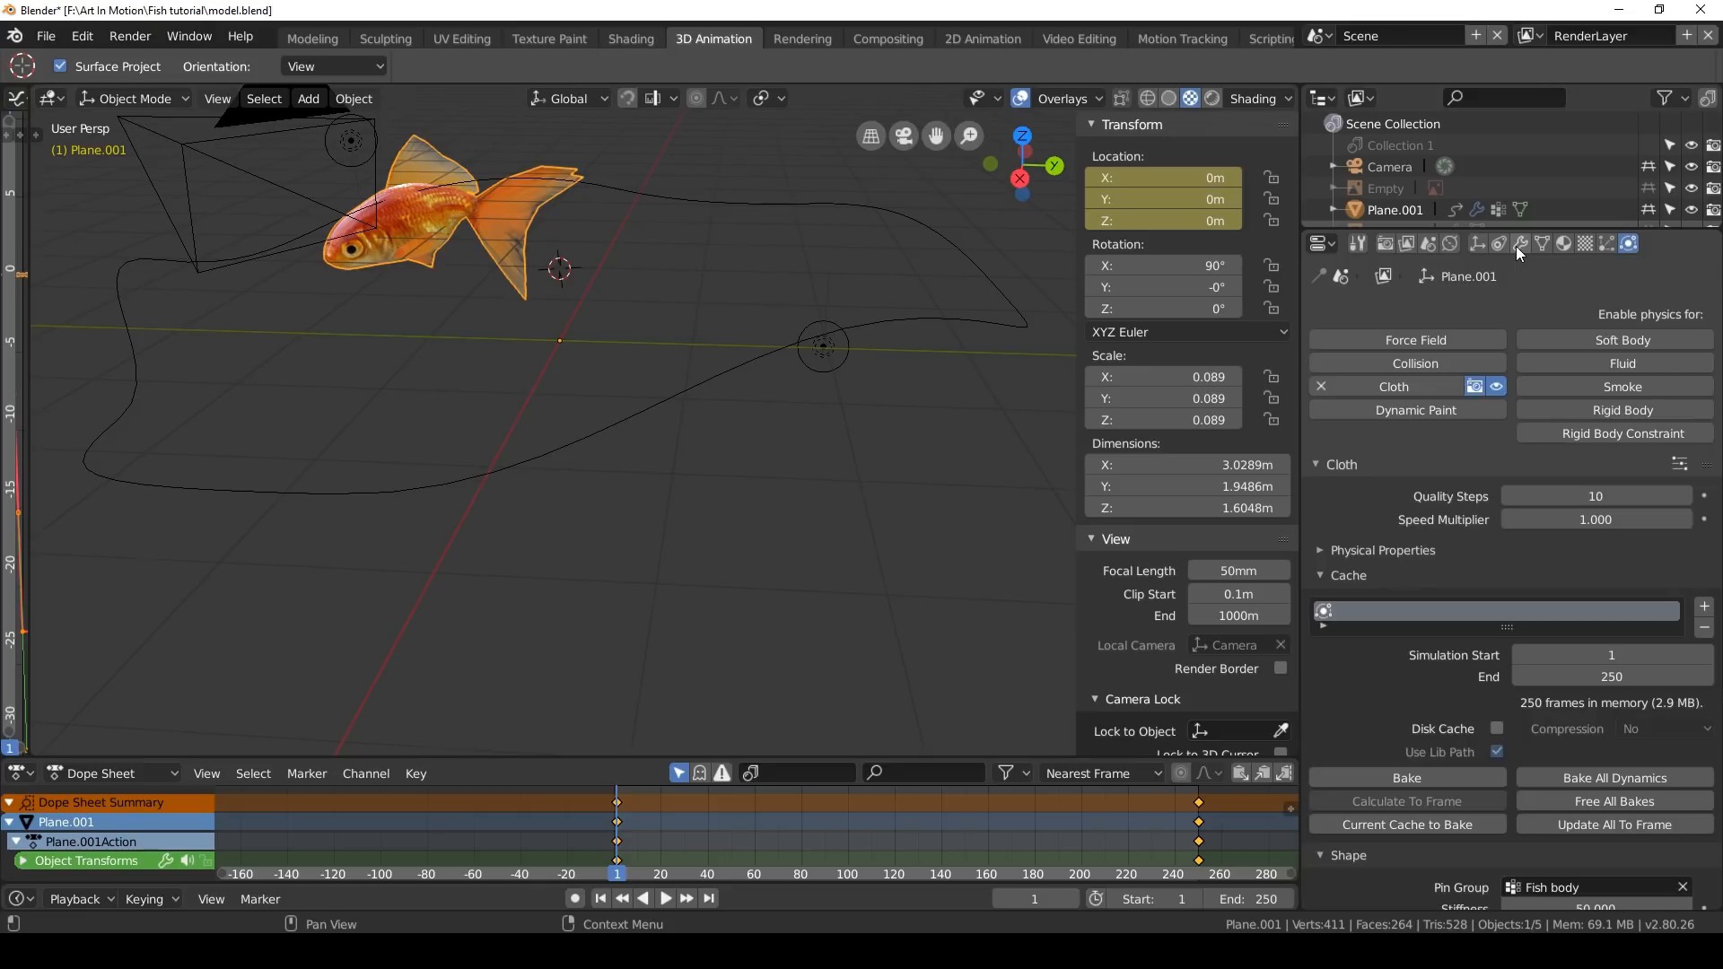
# Add a Subdivision Surface modifier at viewport level 2 between the Curve and Cloth modifiers
pyautogui.click(1520, 244)
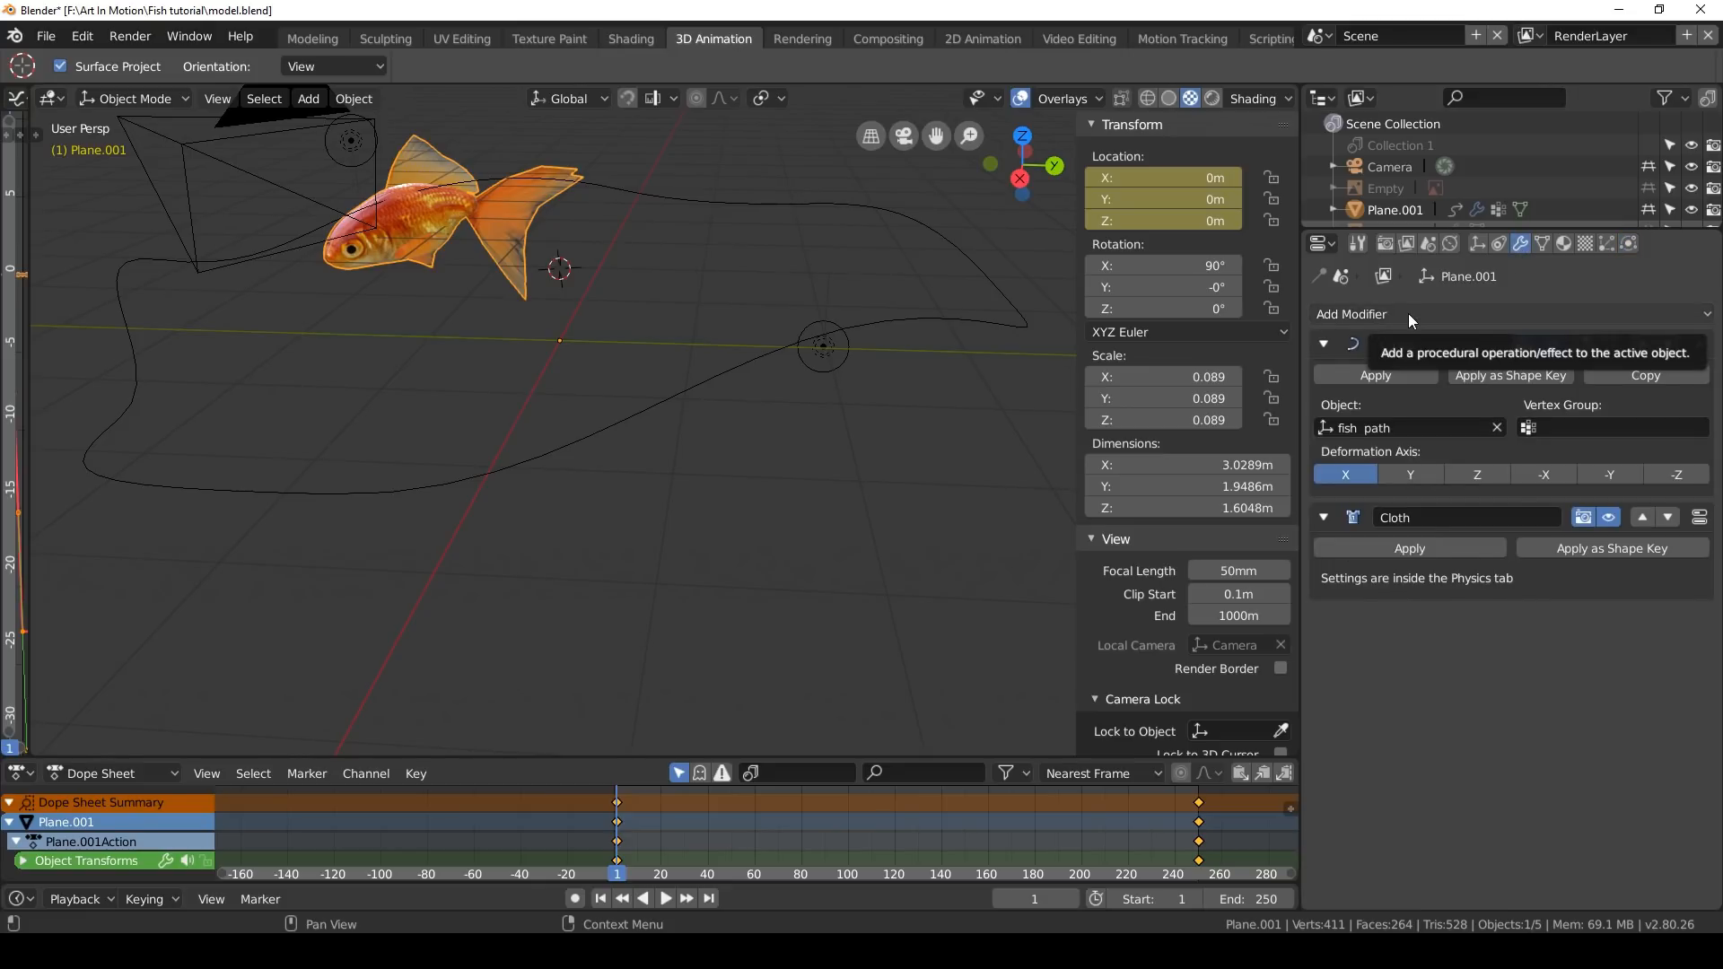
pyautogui.click(1350, 312)
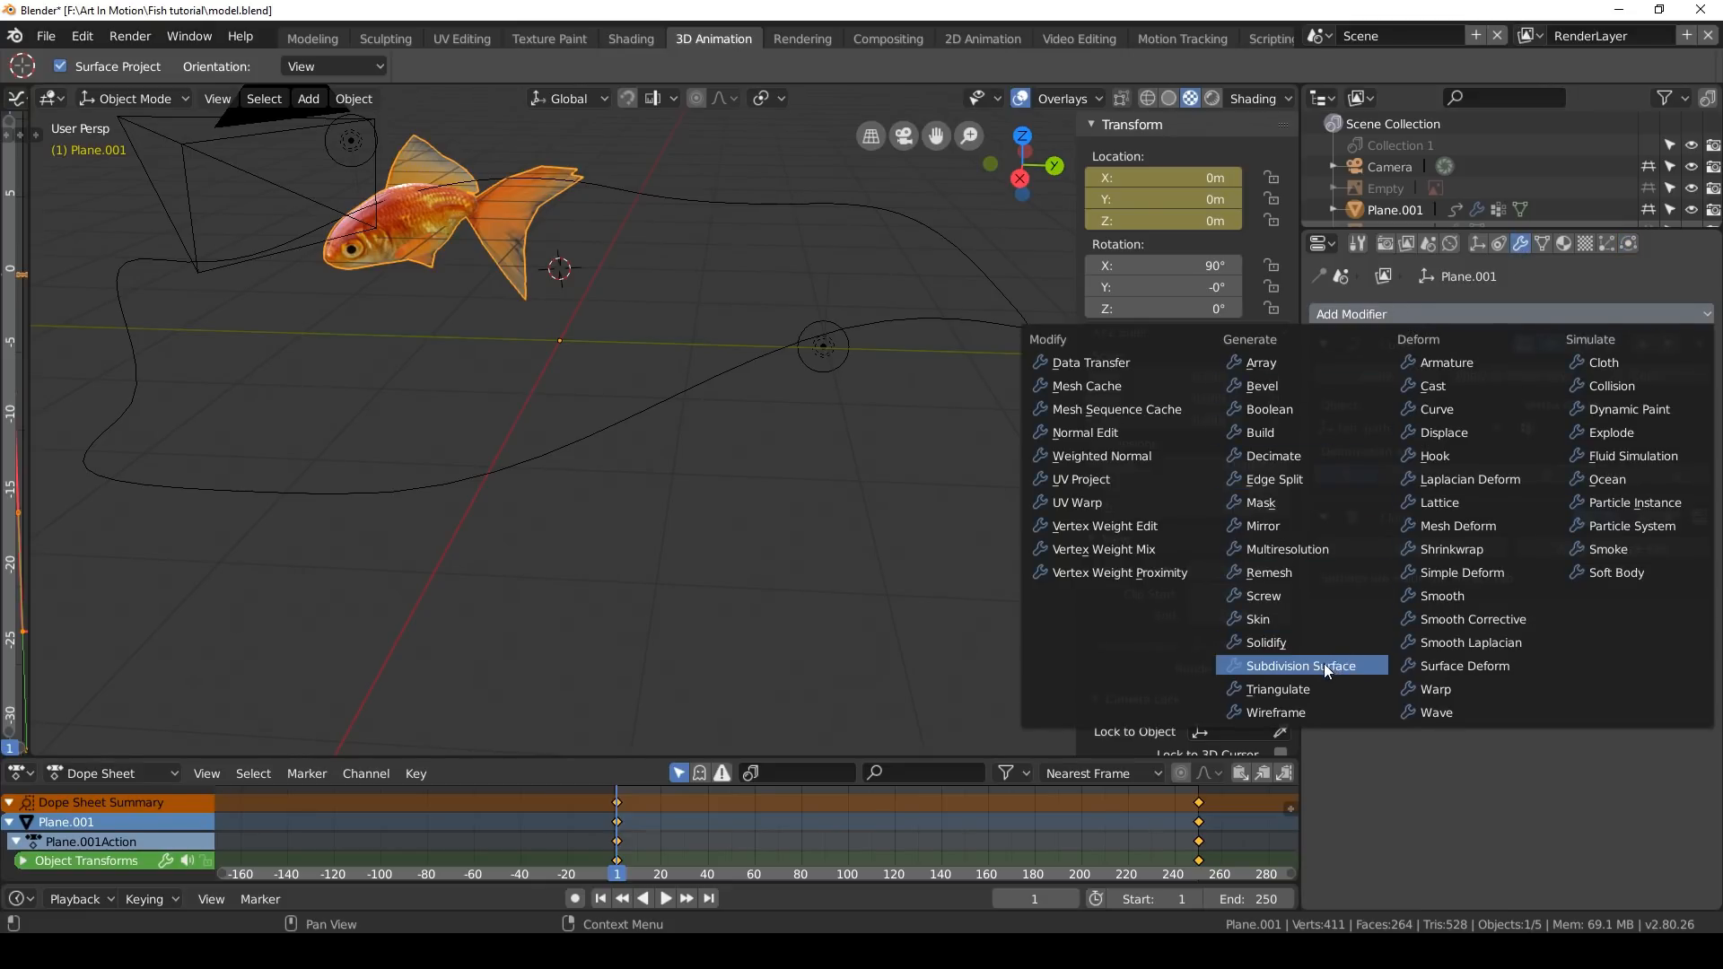
pyautogui.click(1301, 665)
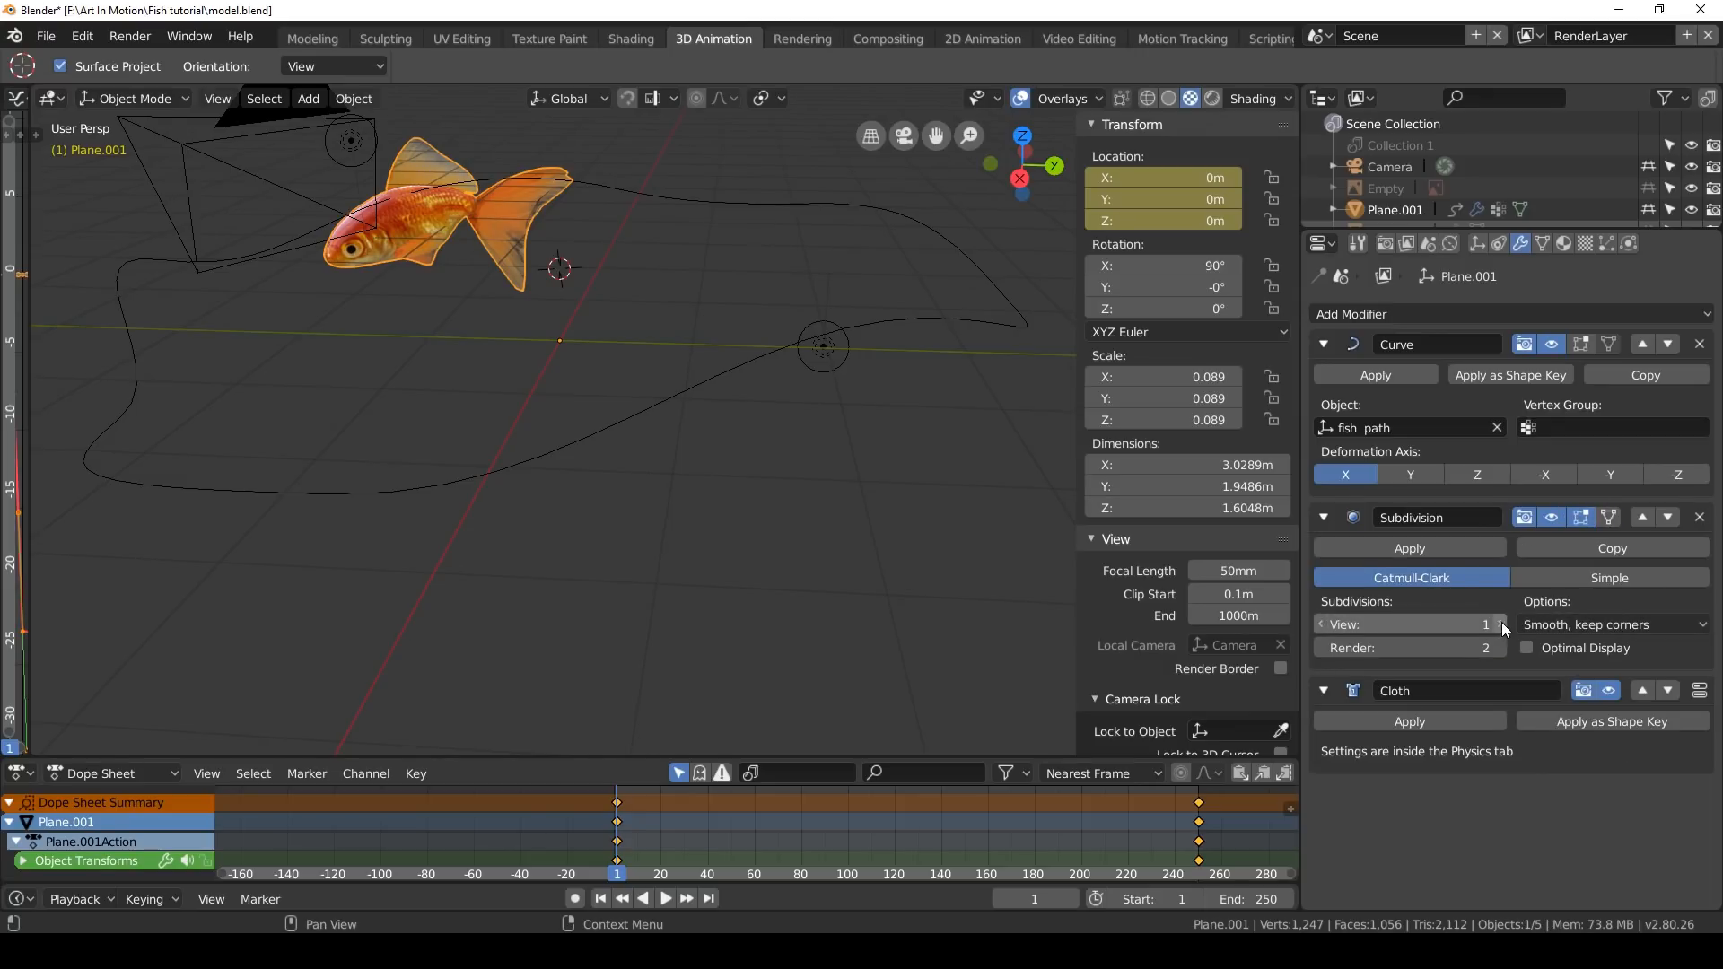
pyautogui.click(1501, 625)
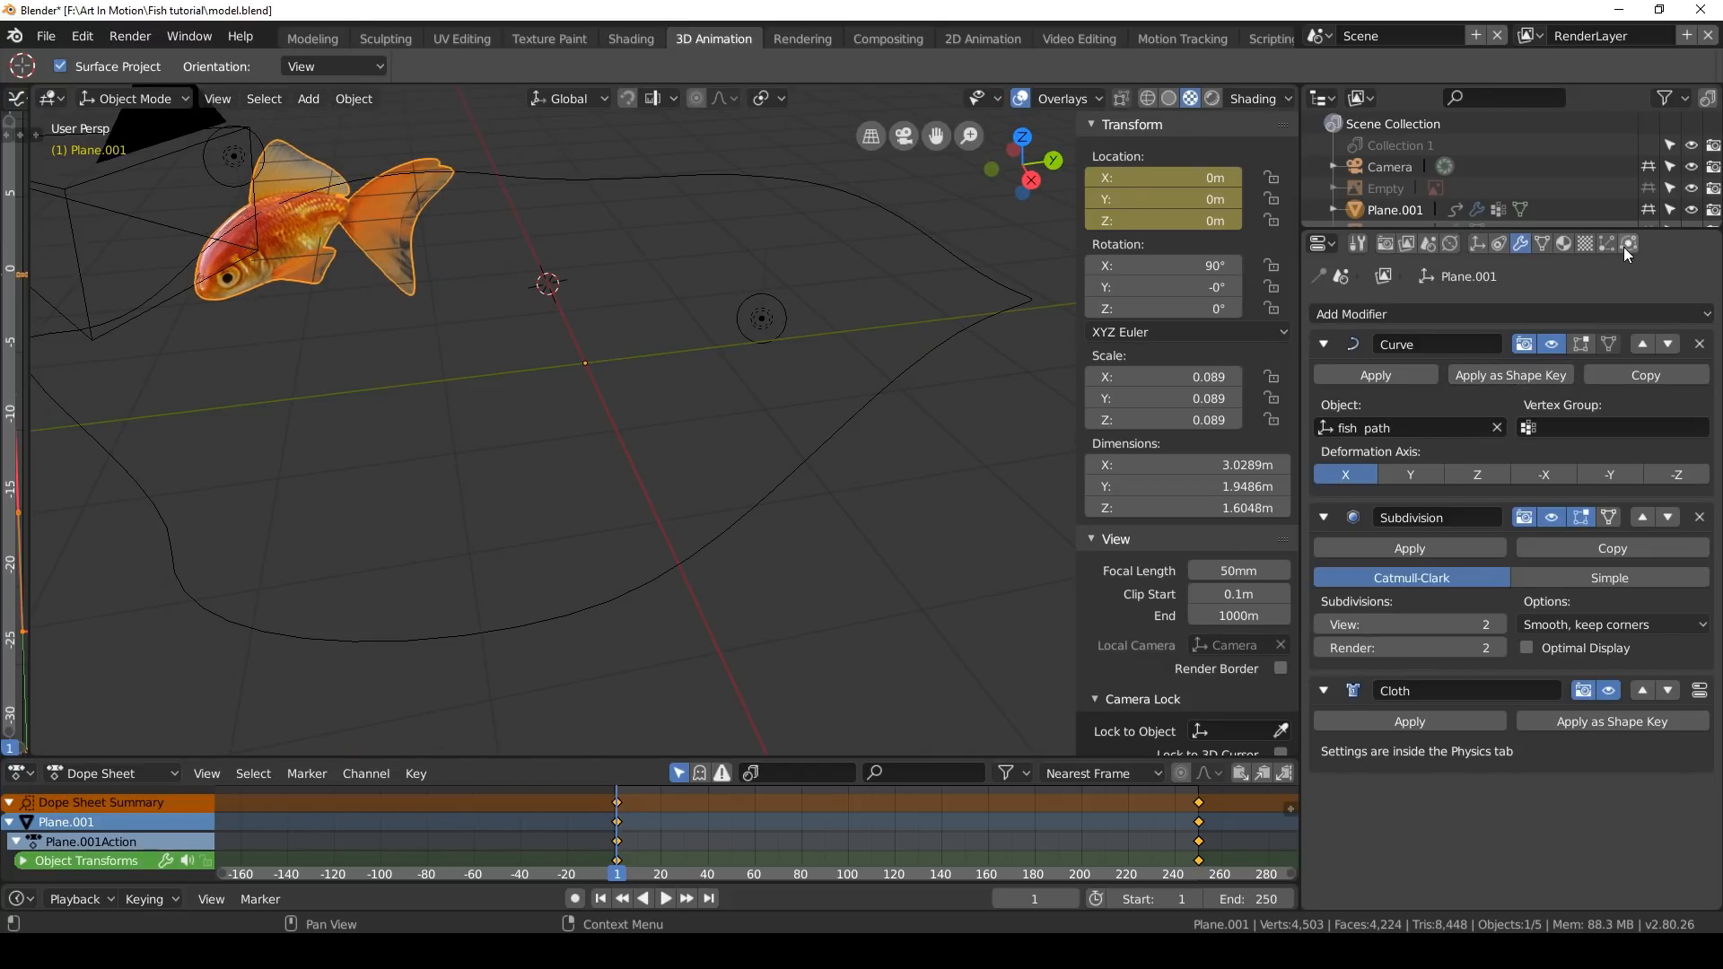
pyautogui.click(1630, 244)
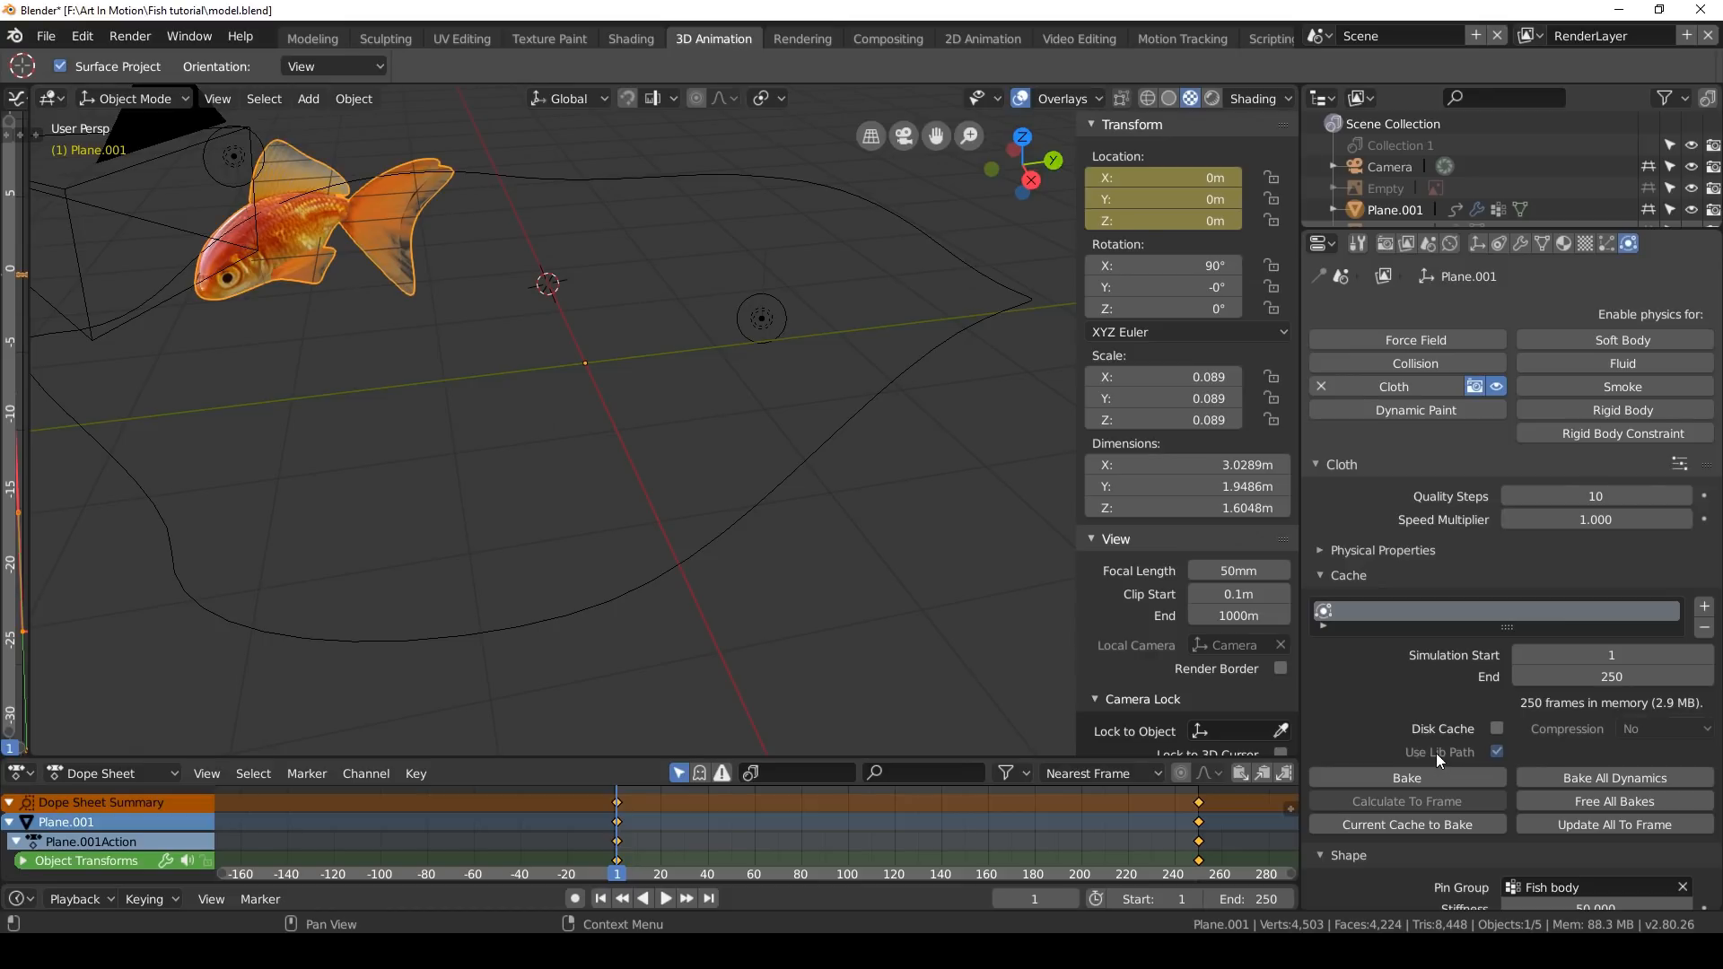
pyautogui.moveTo(1379, 668)
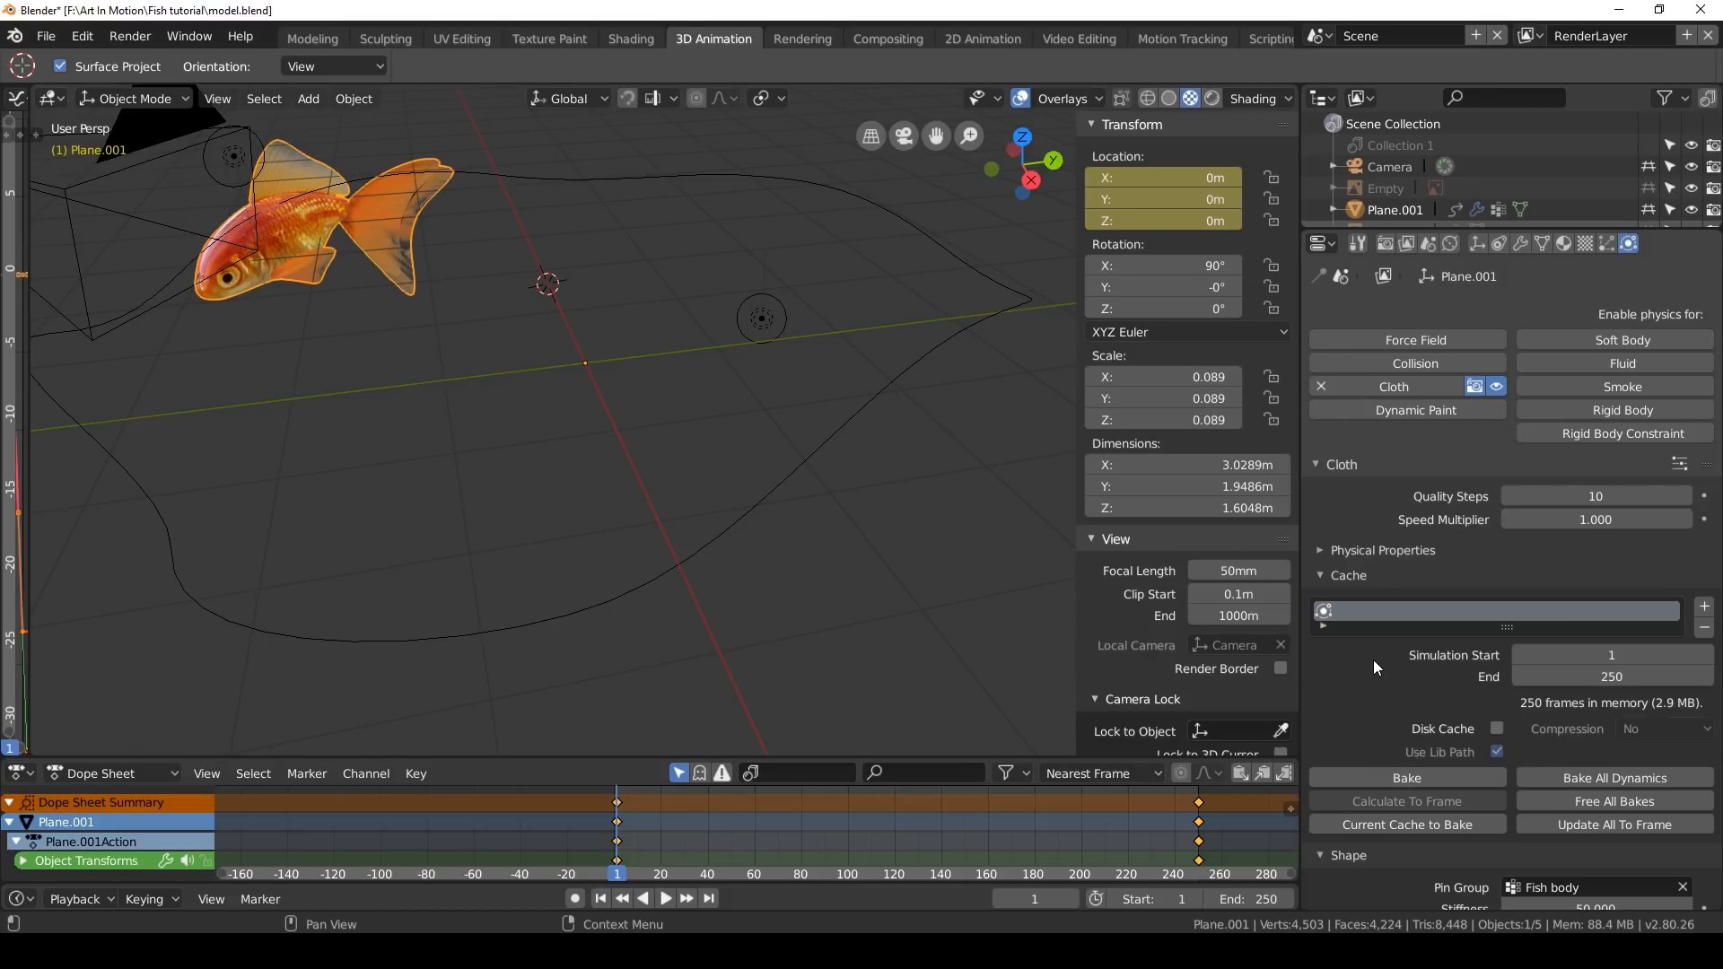
# Set Air Viscosity to 10 and bake the fin cloth simulation for frames 1 to 250
pyautogui.moveTo(758, 440); pyautogui.dragTo(869, 463)
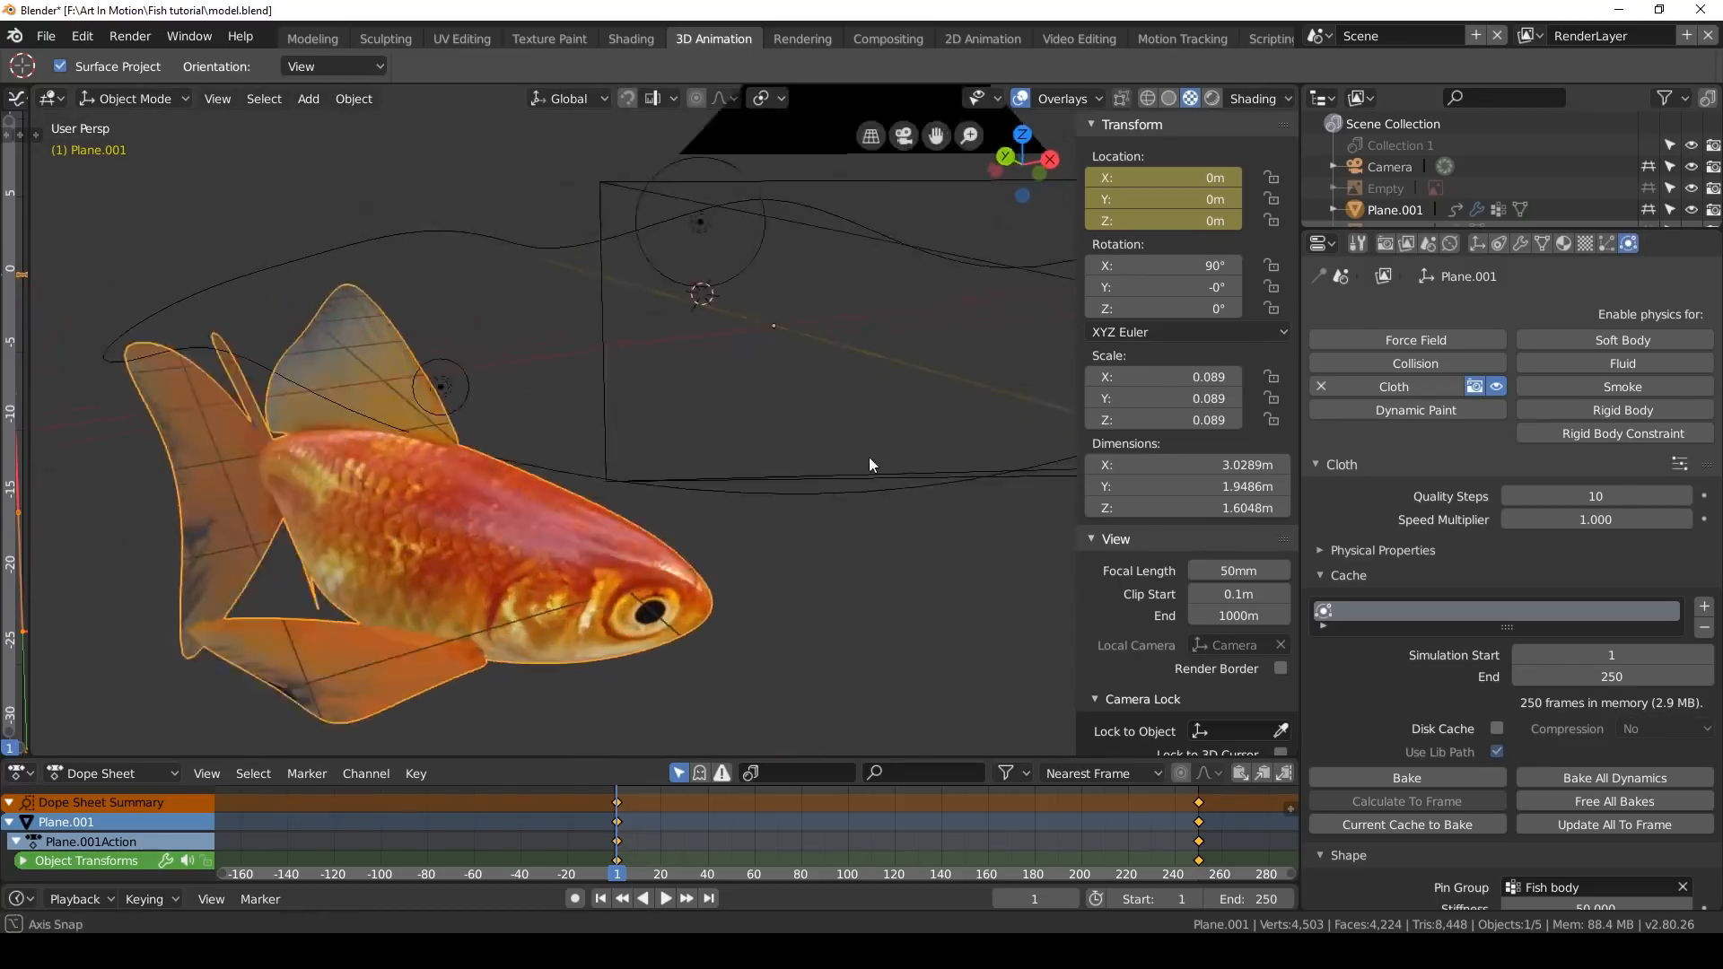
pyautogui.moveTo(869, 464); pyautogui.dragTo(777, 505)
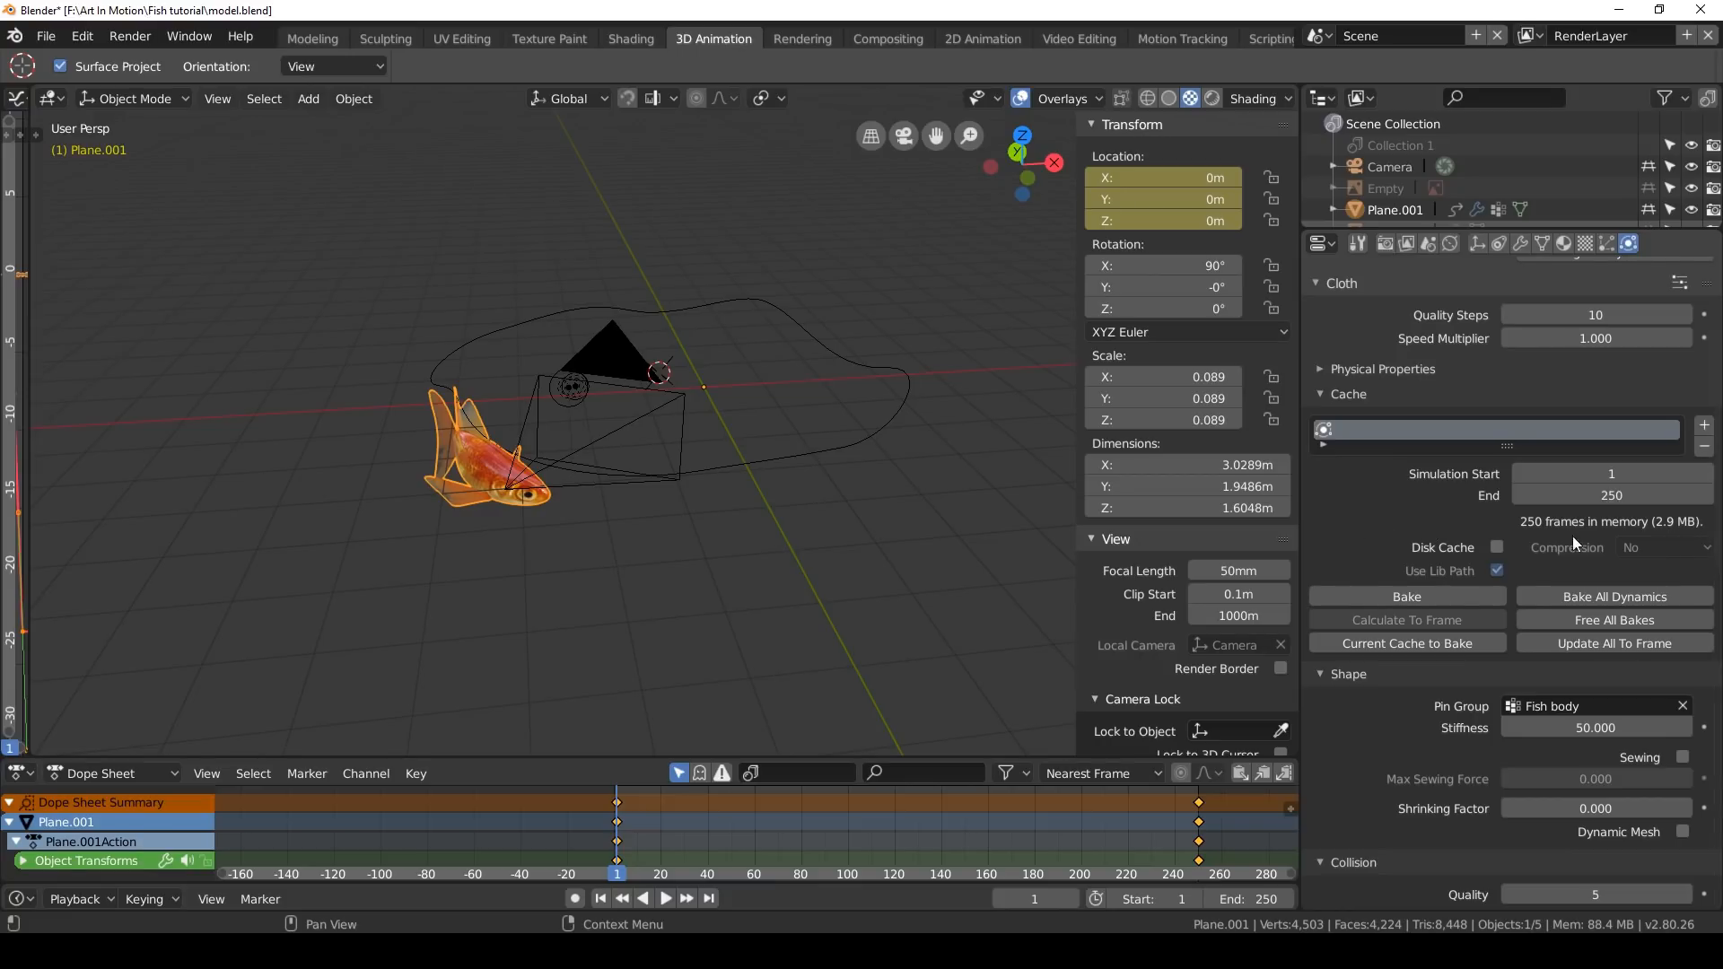
pyautogui.moveTo(1368, 497)
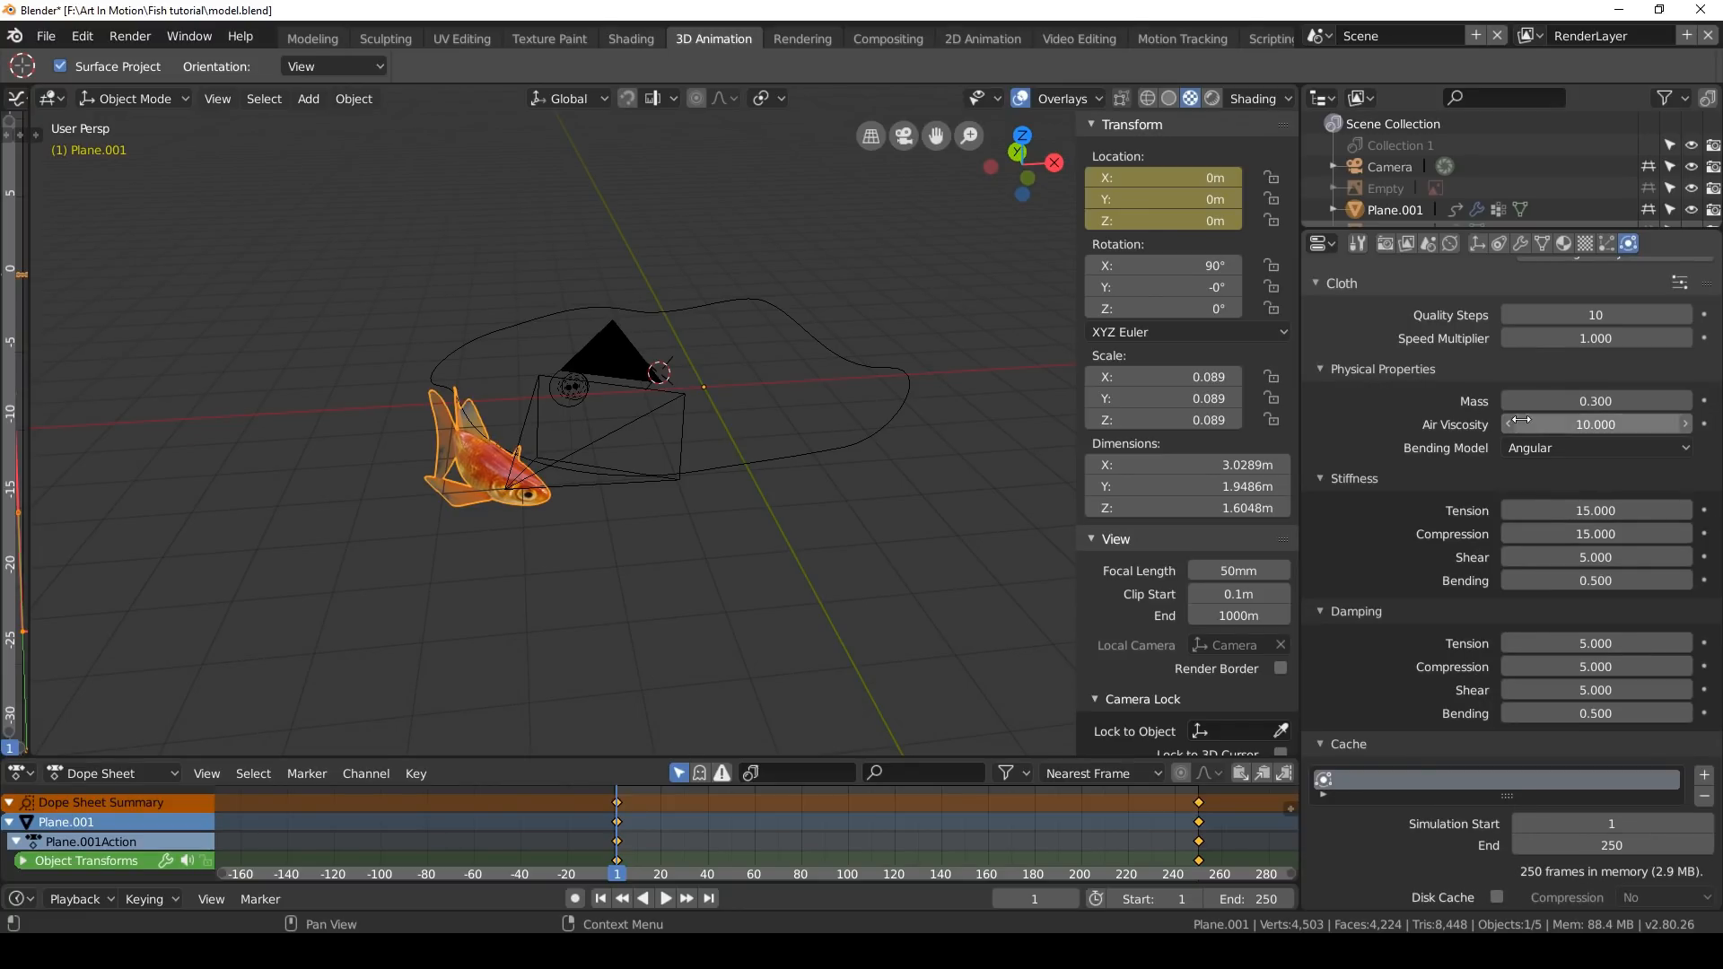
pyautogui.scroll(-3)
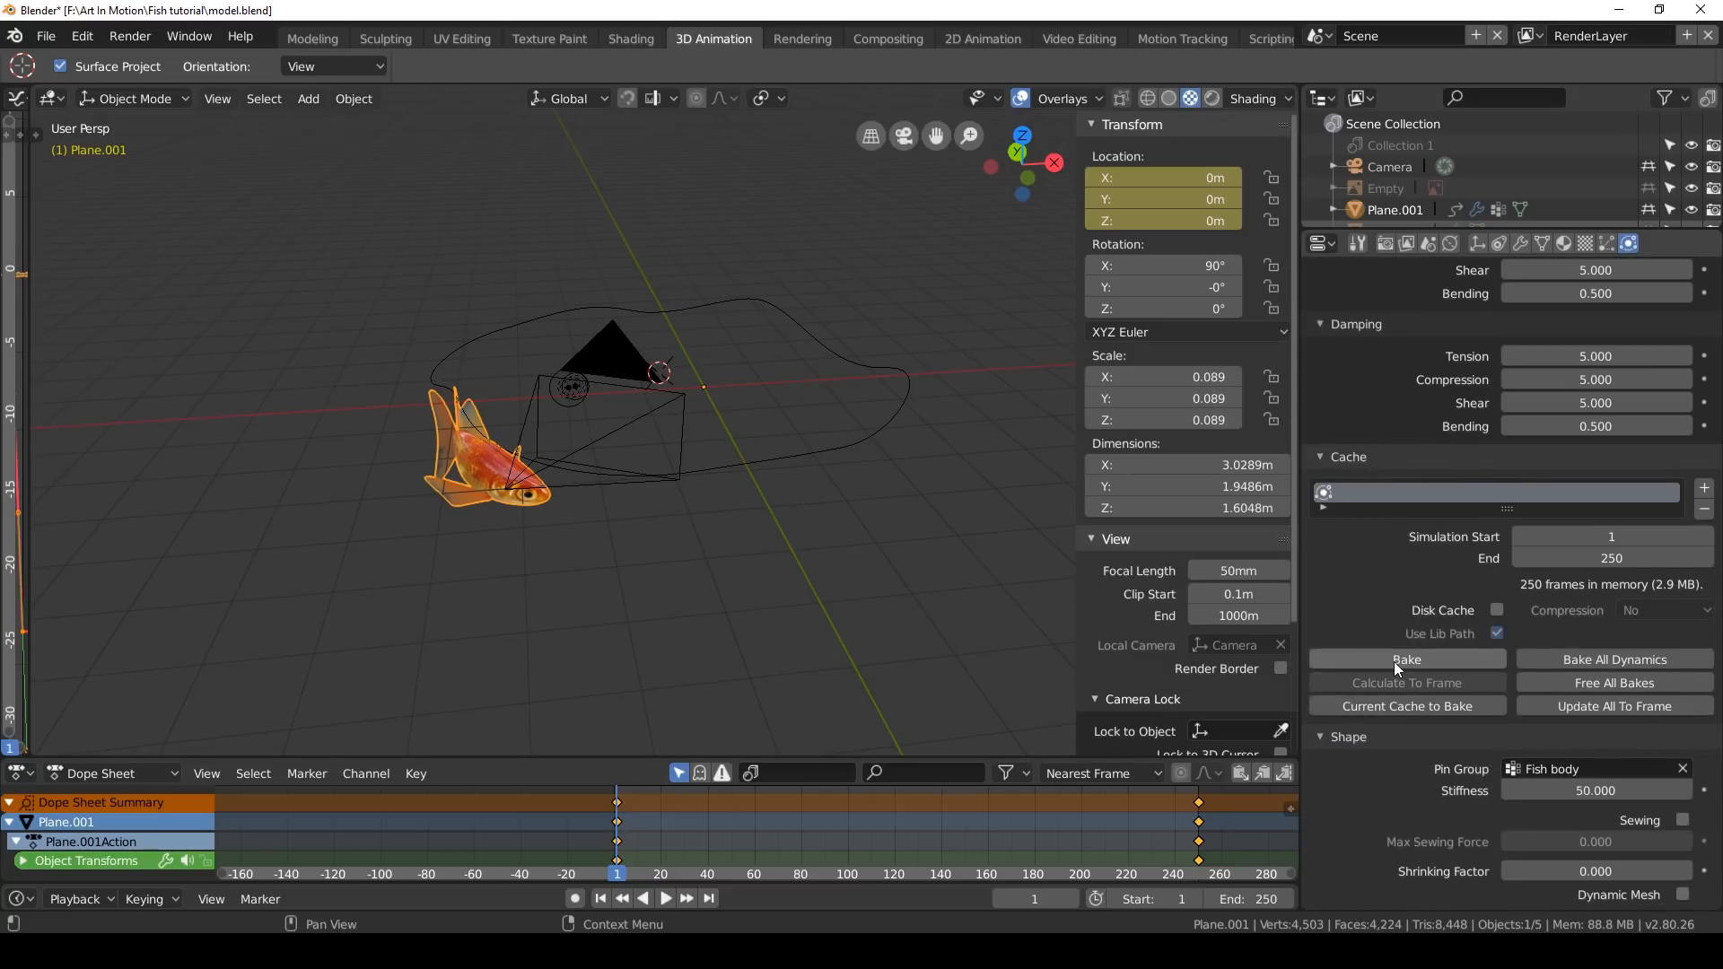
pyautogui.click(1407, 660)
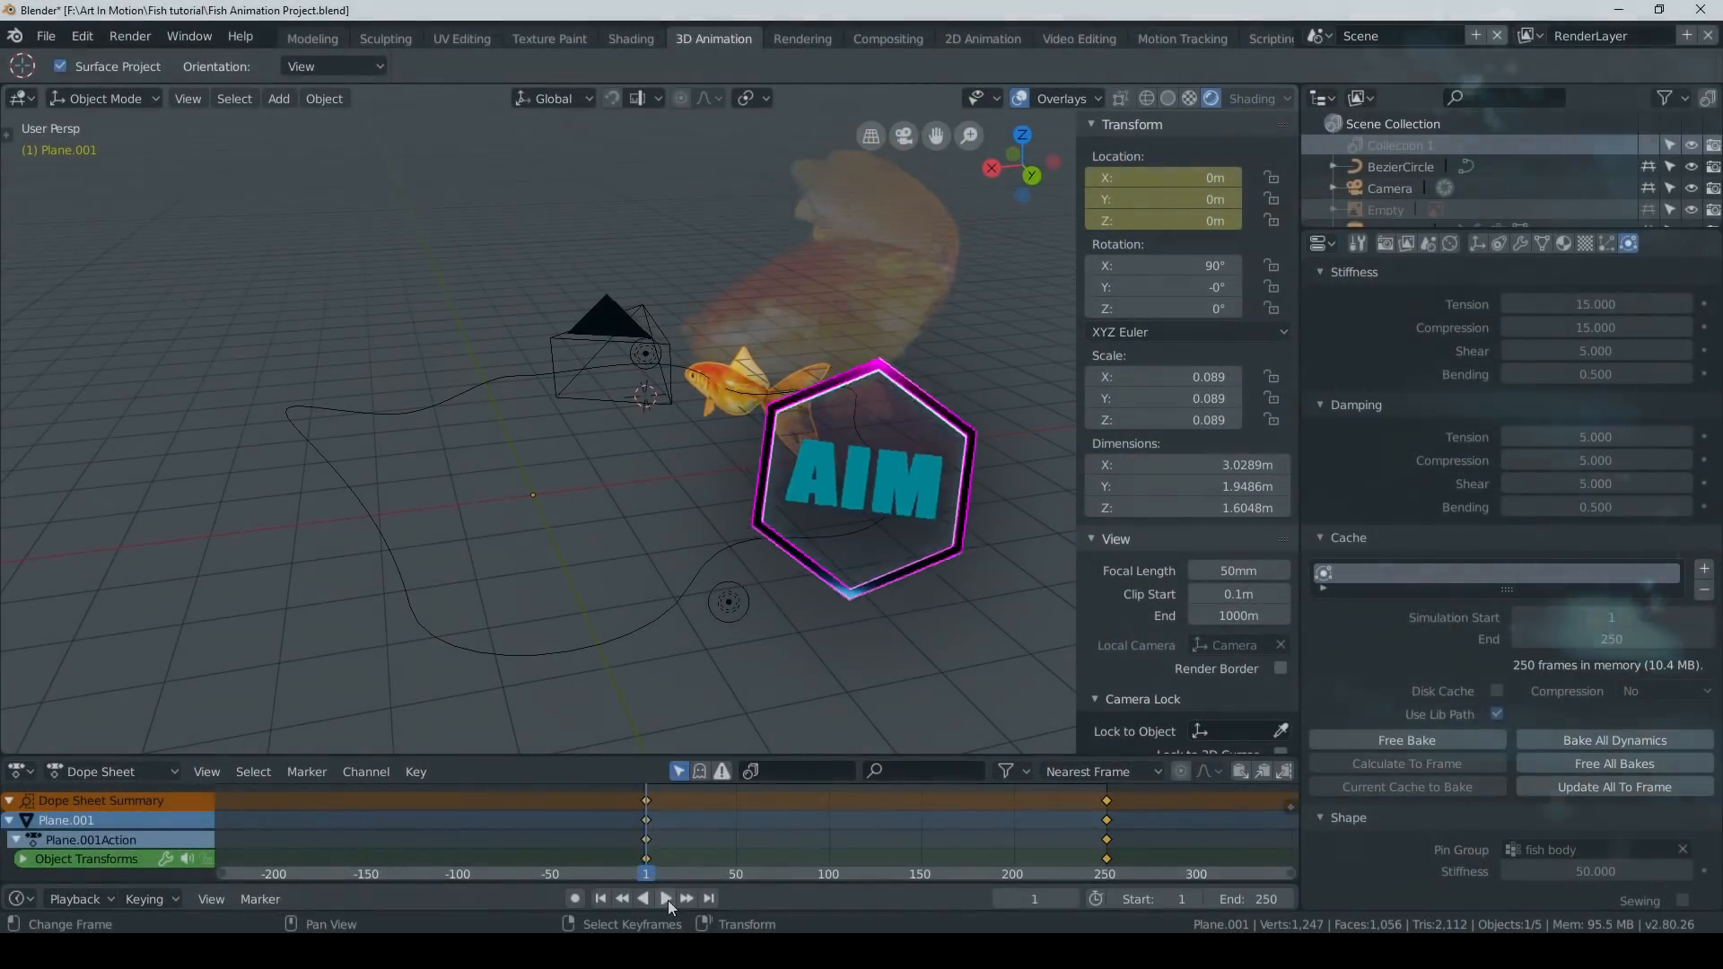
pyautogui.click(664, 898)
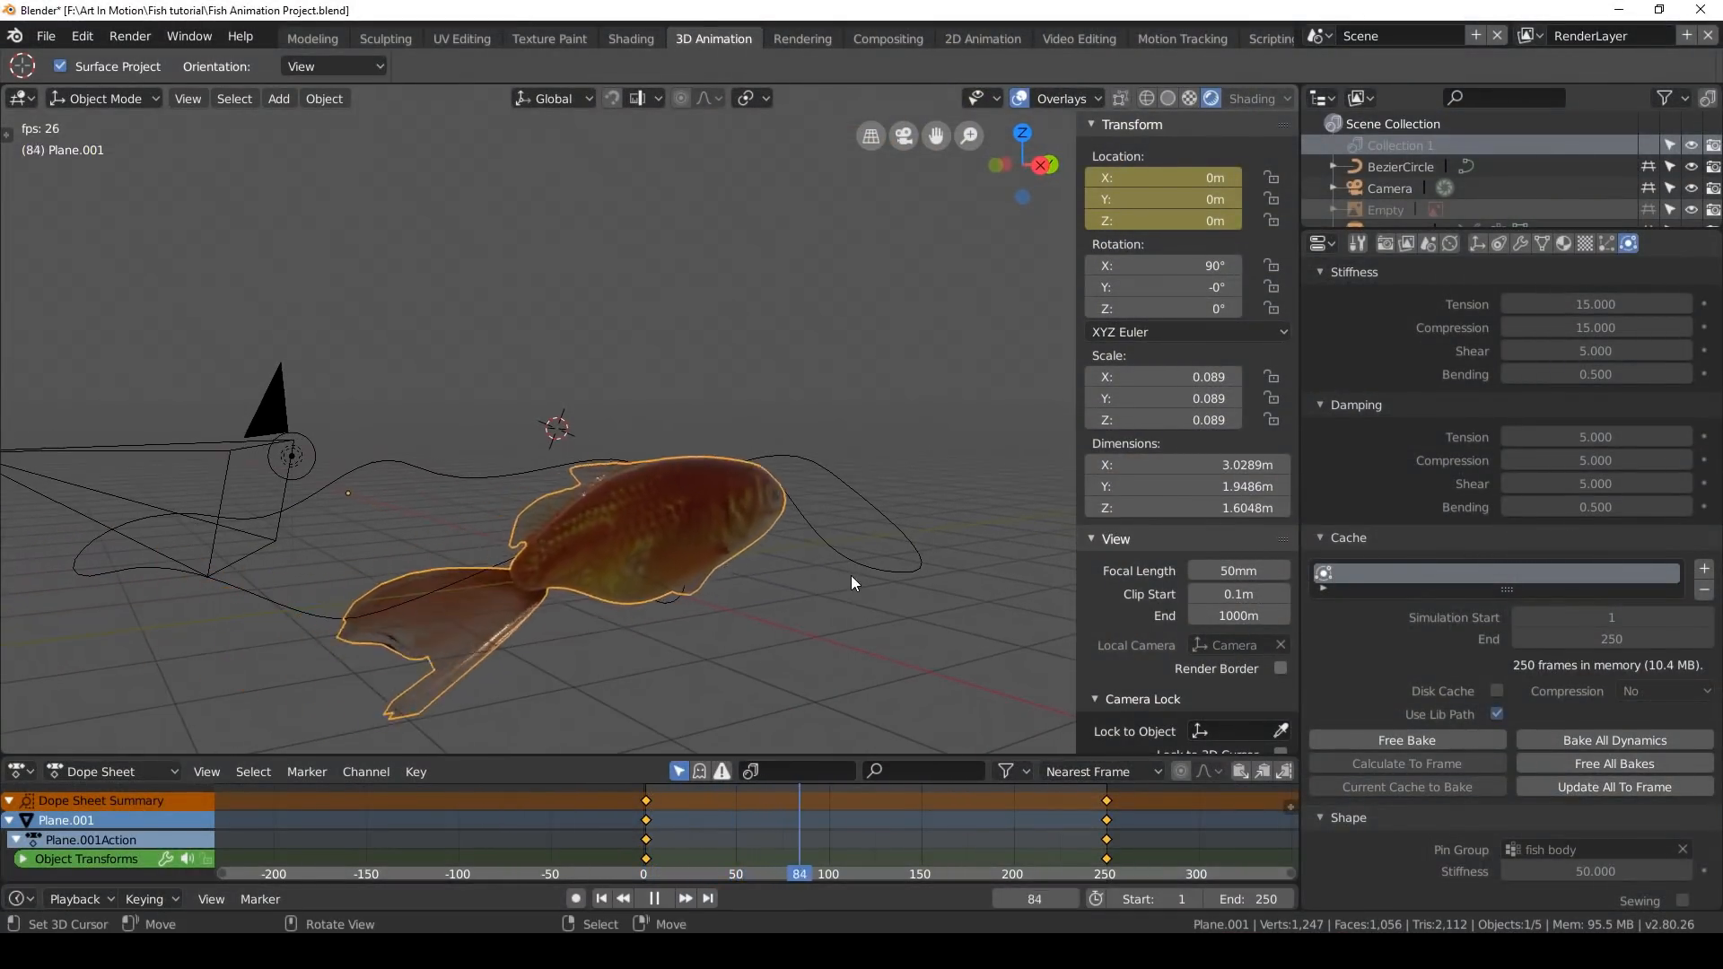
pyautogui.click(653, 898)
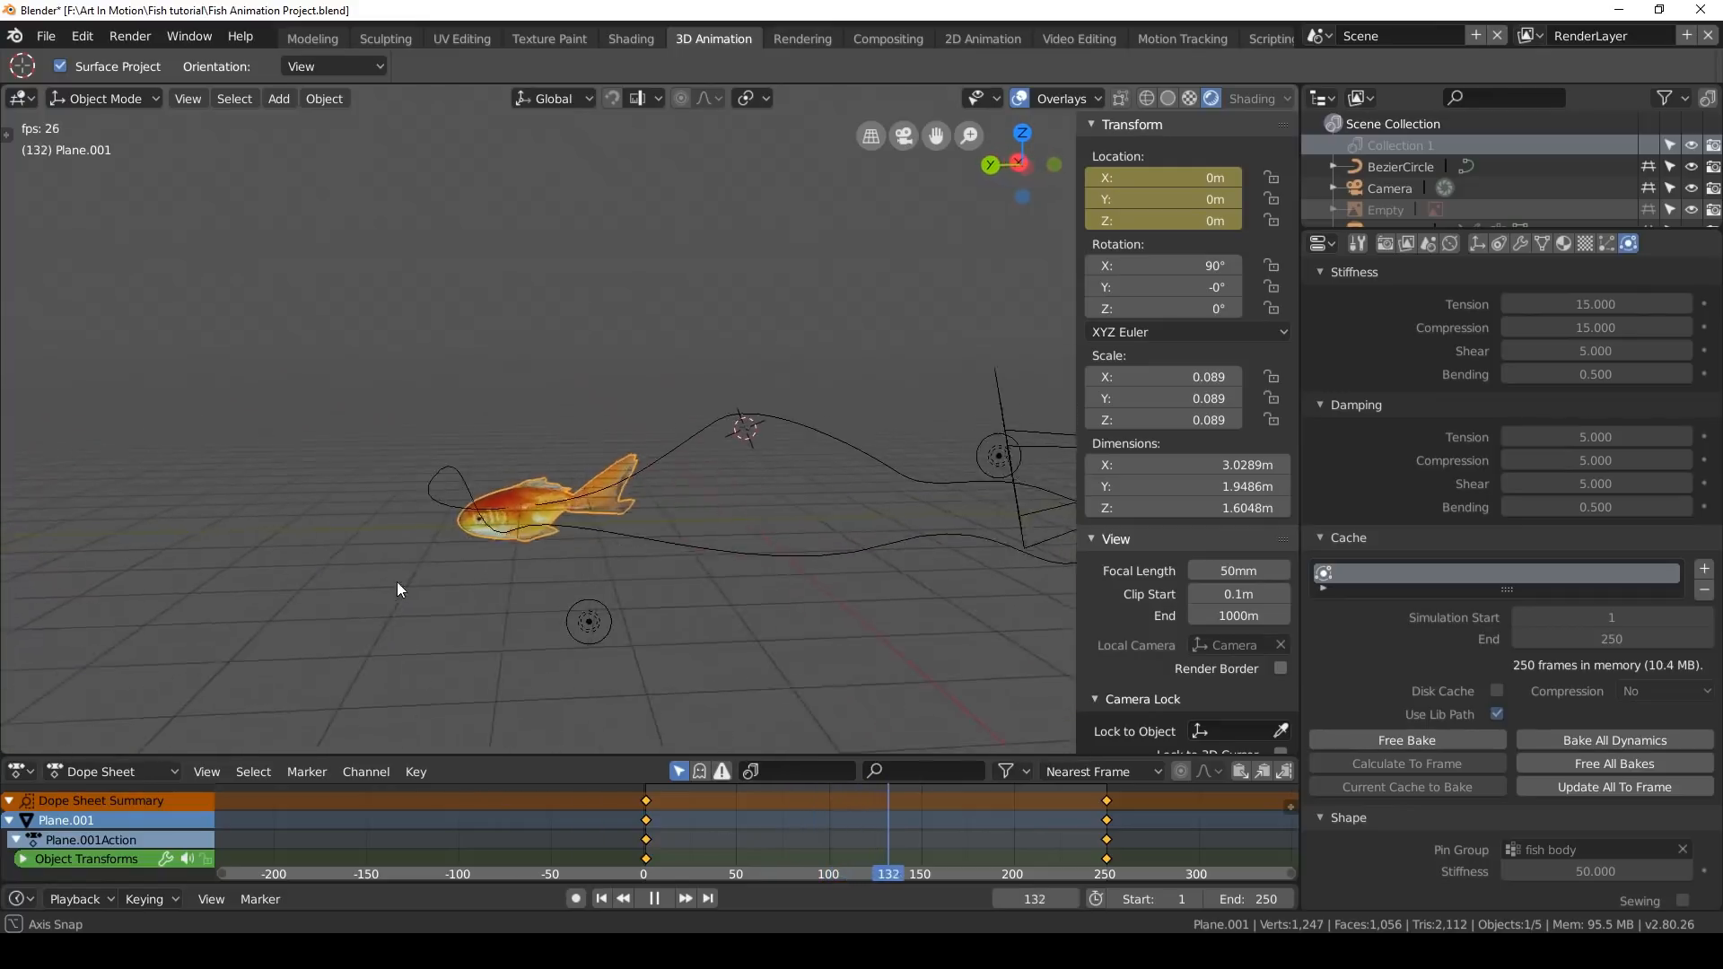